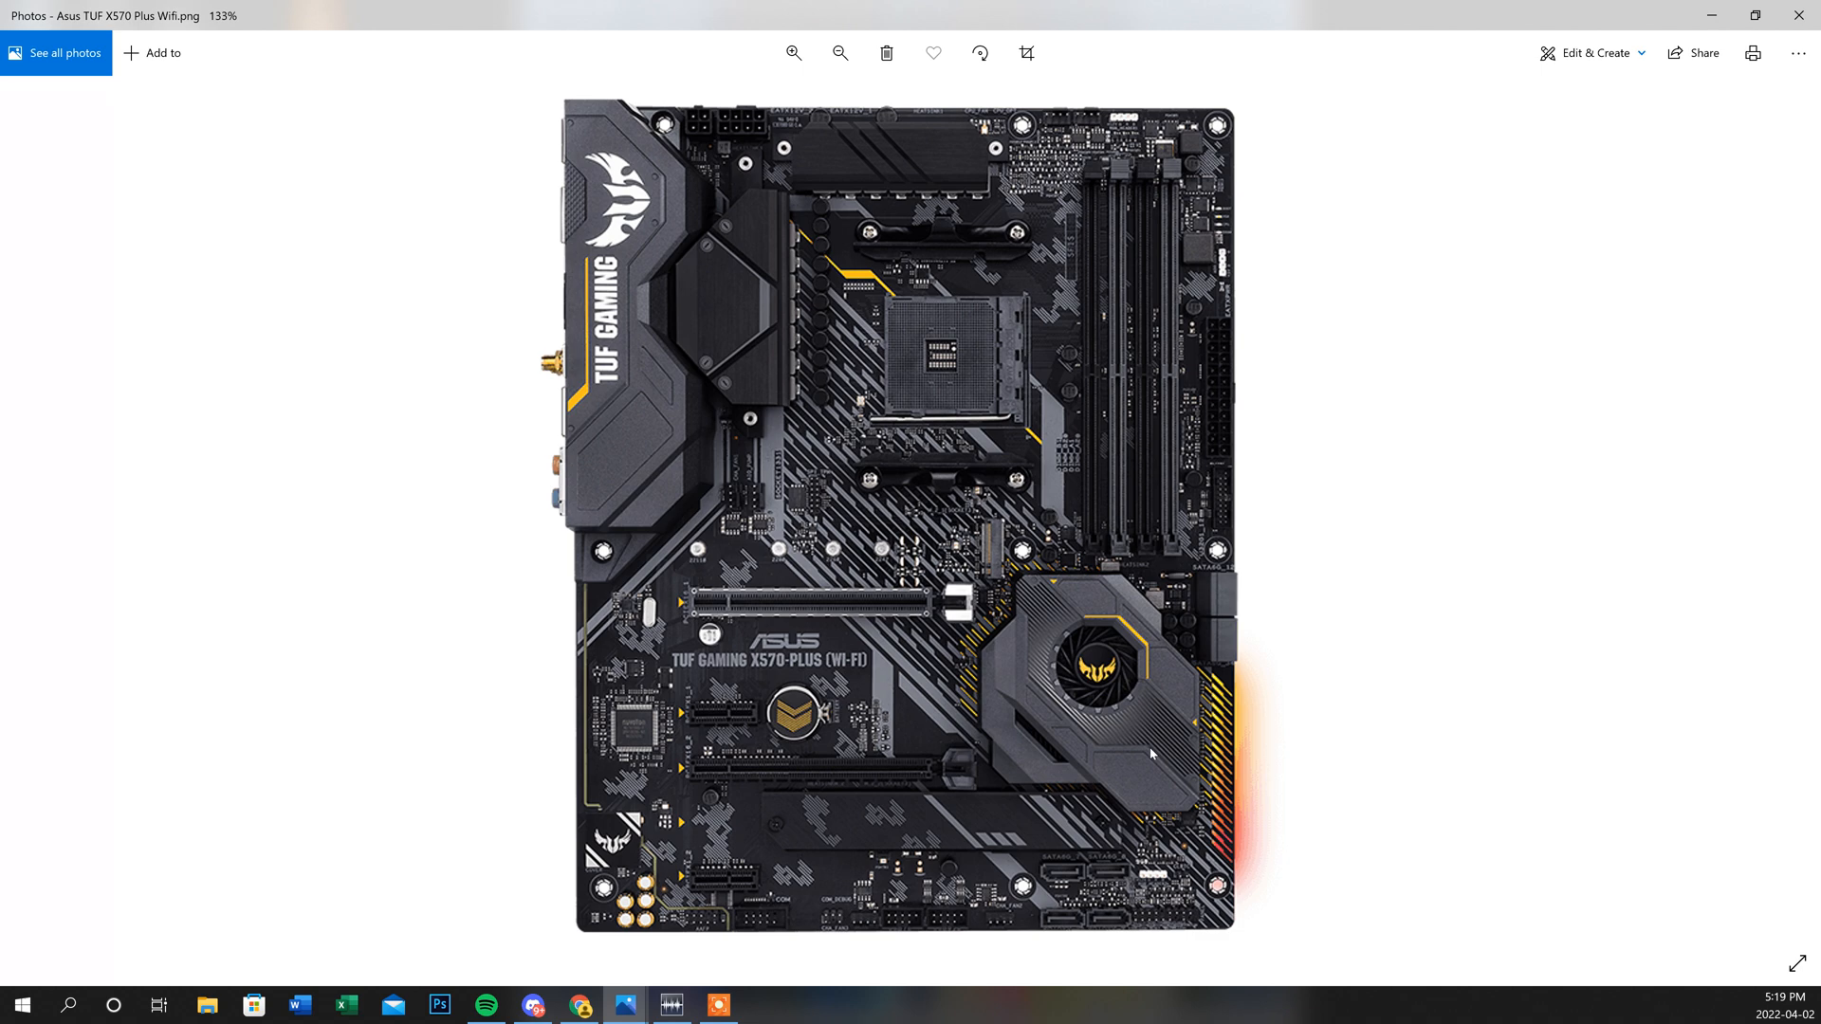
mouse_move(1007, 780)
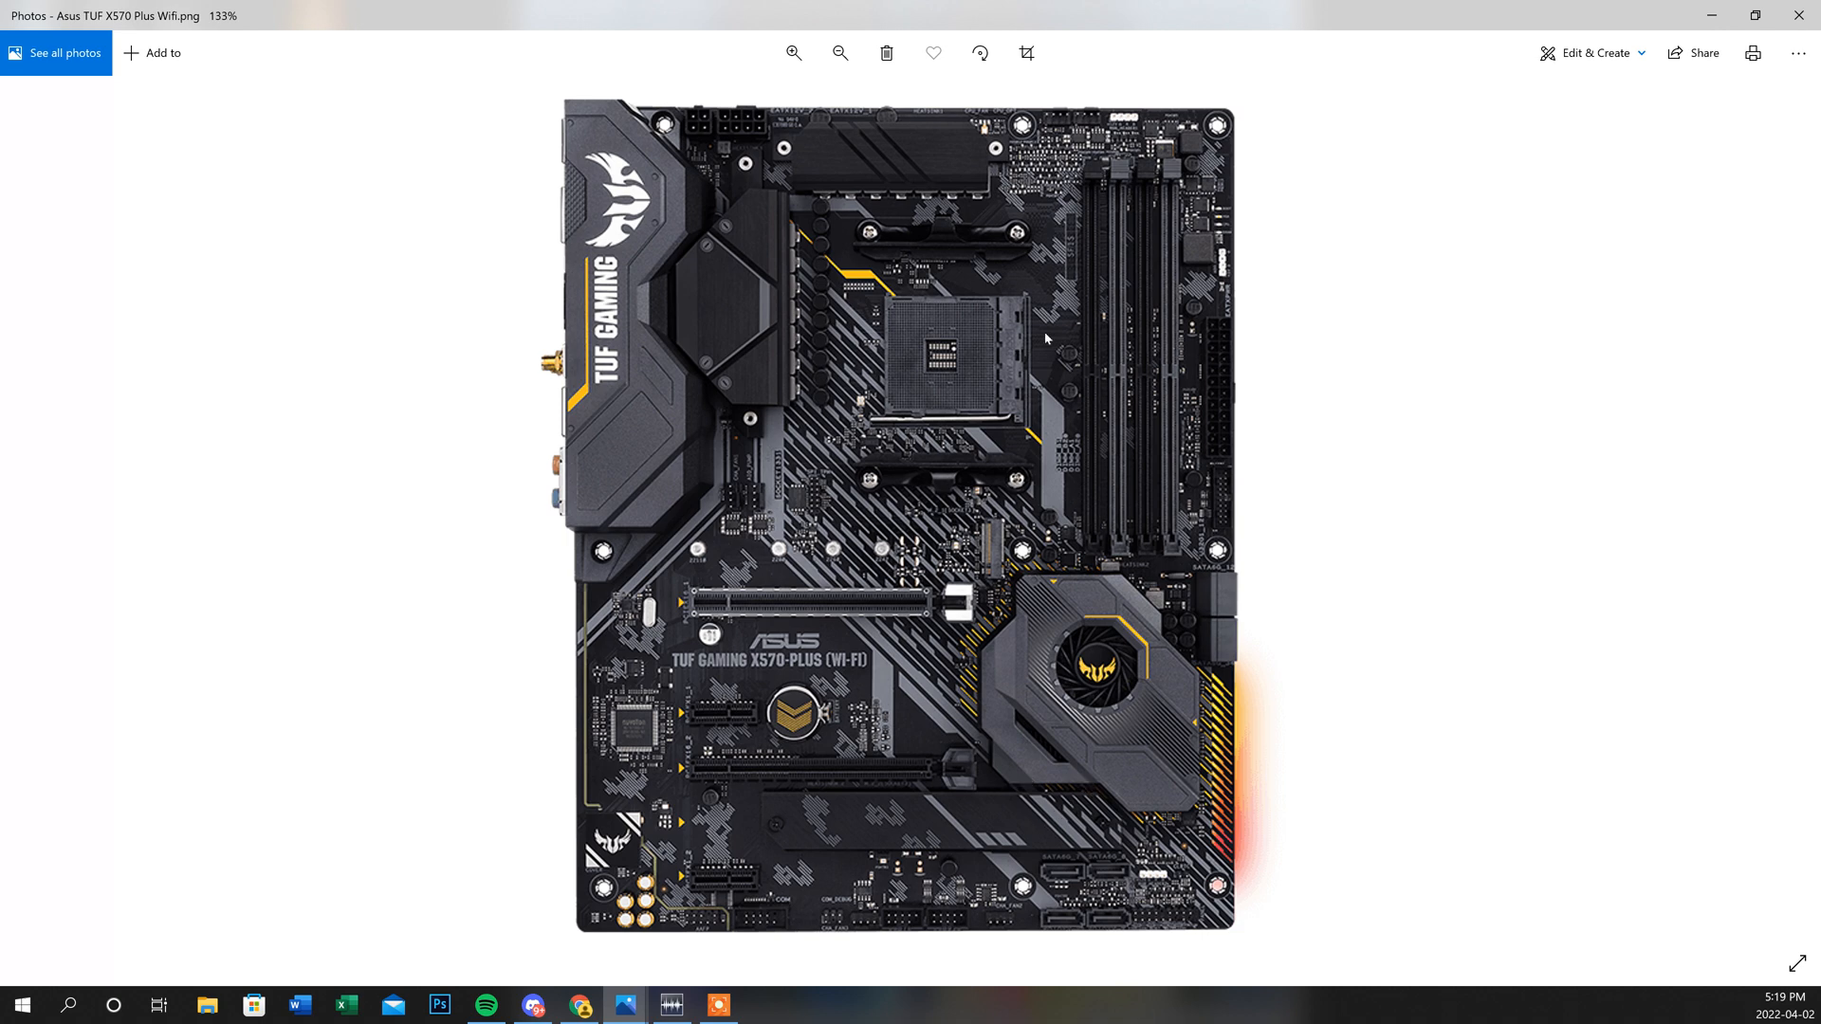
mouse_move(661, 672)
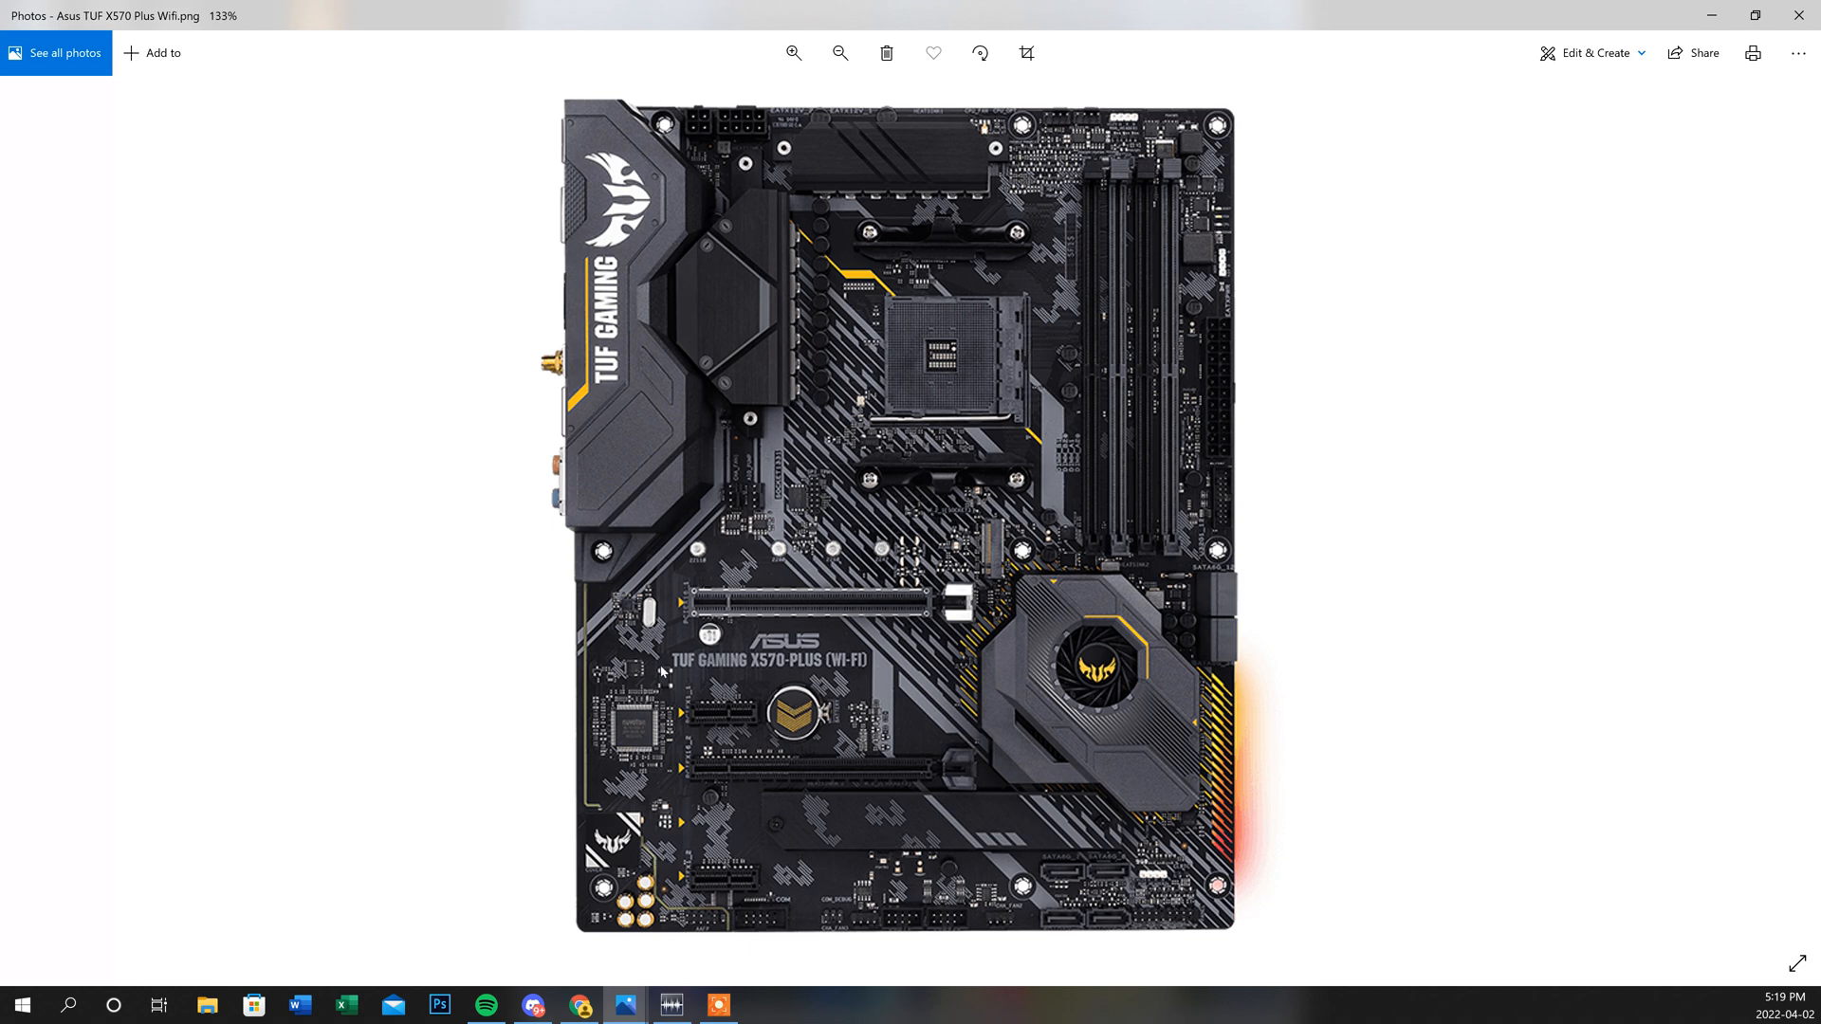
mouse_move(752, 682)
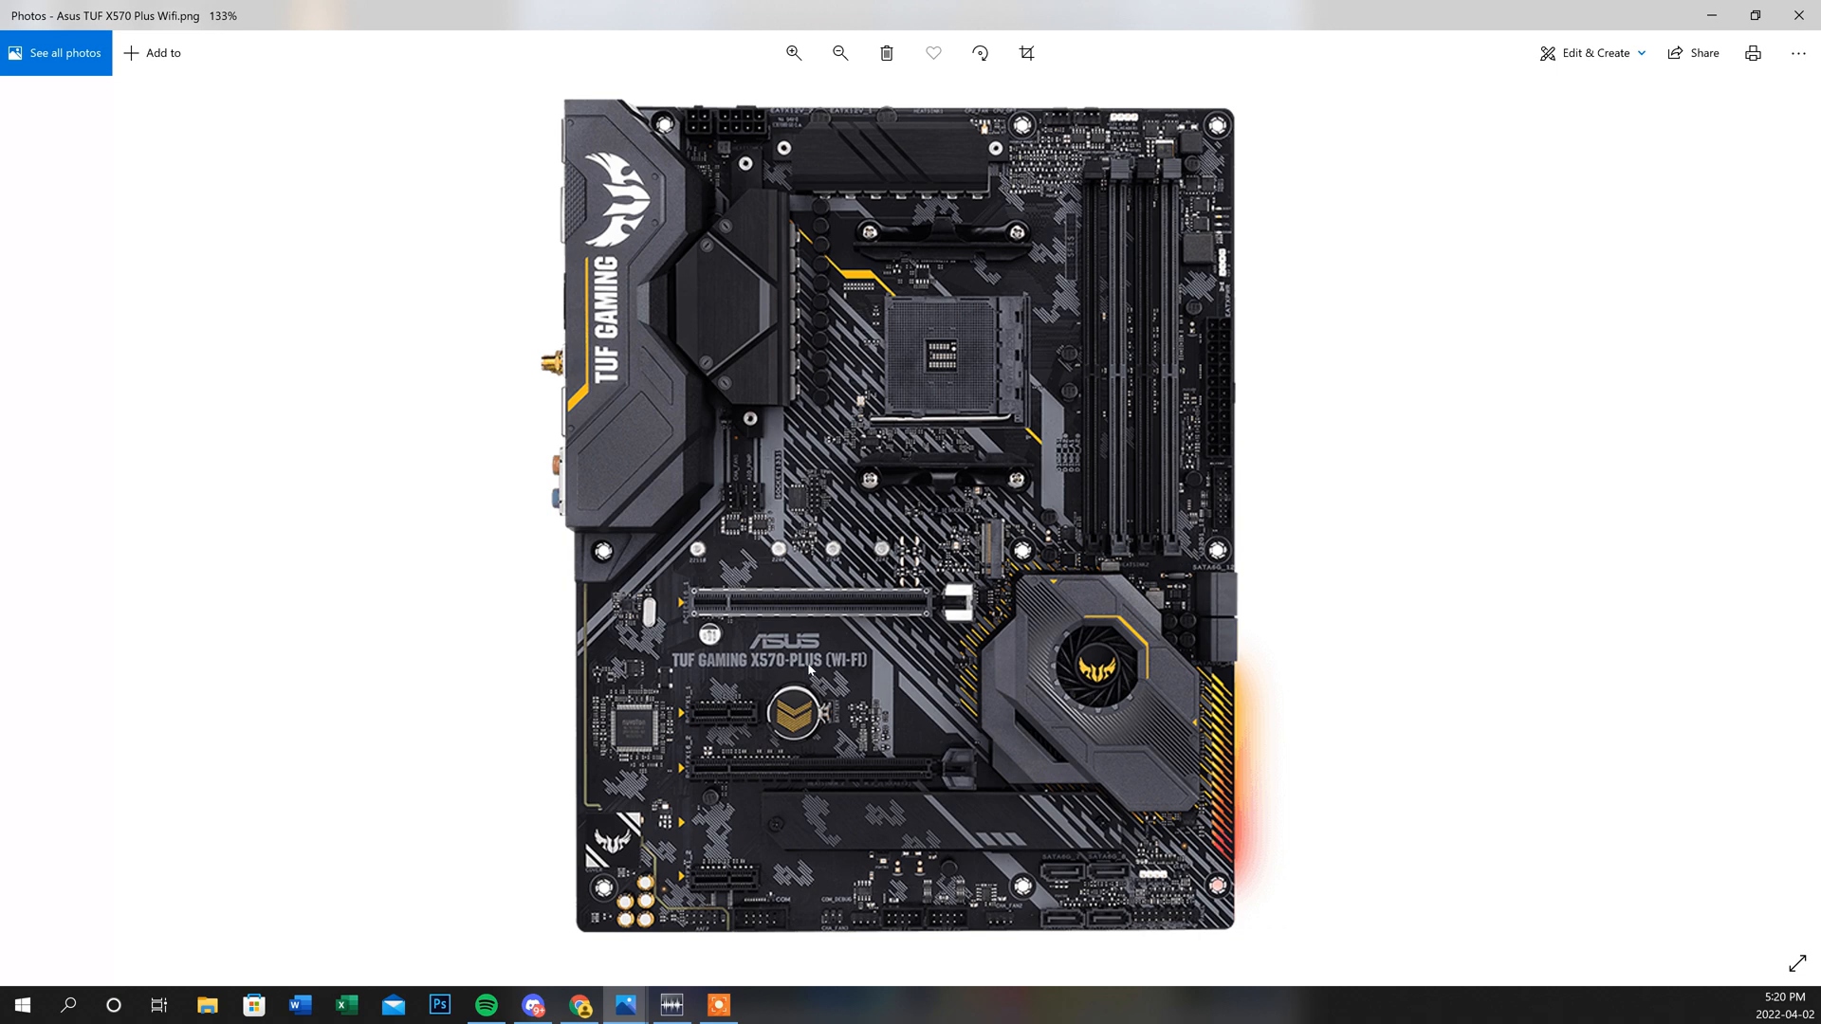
mouse_move(865, 689)
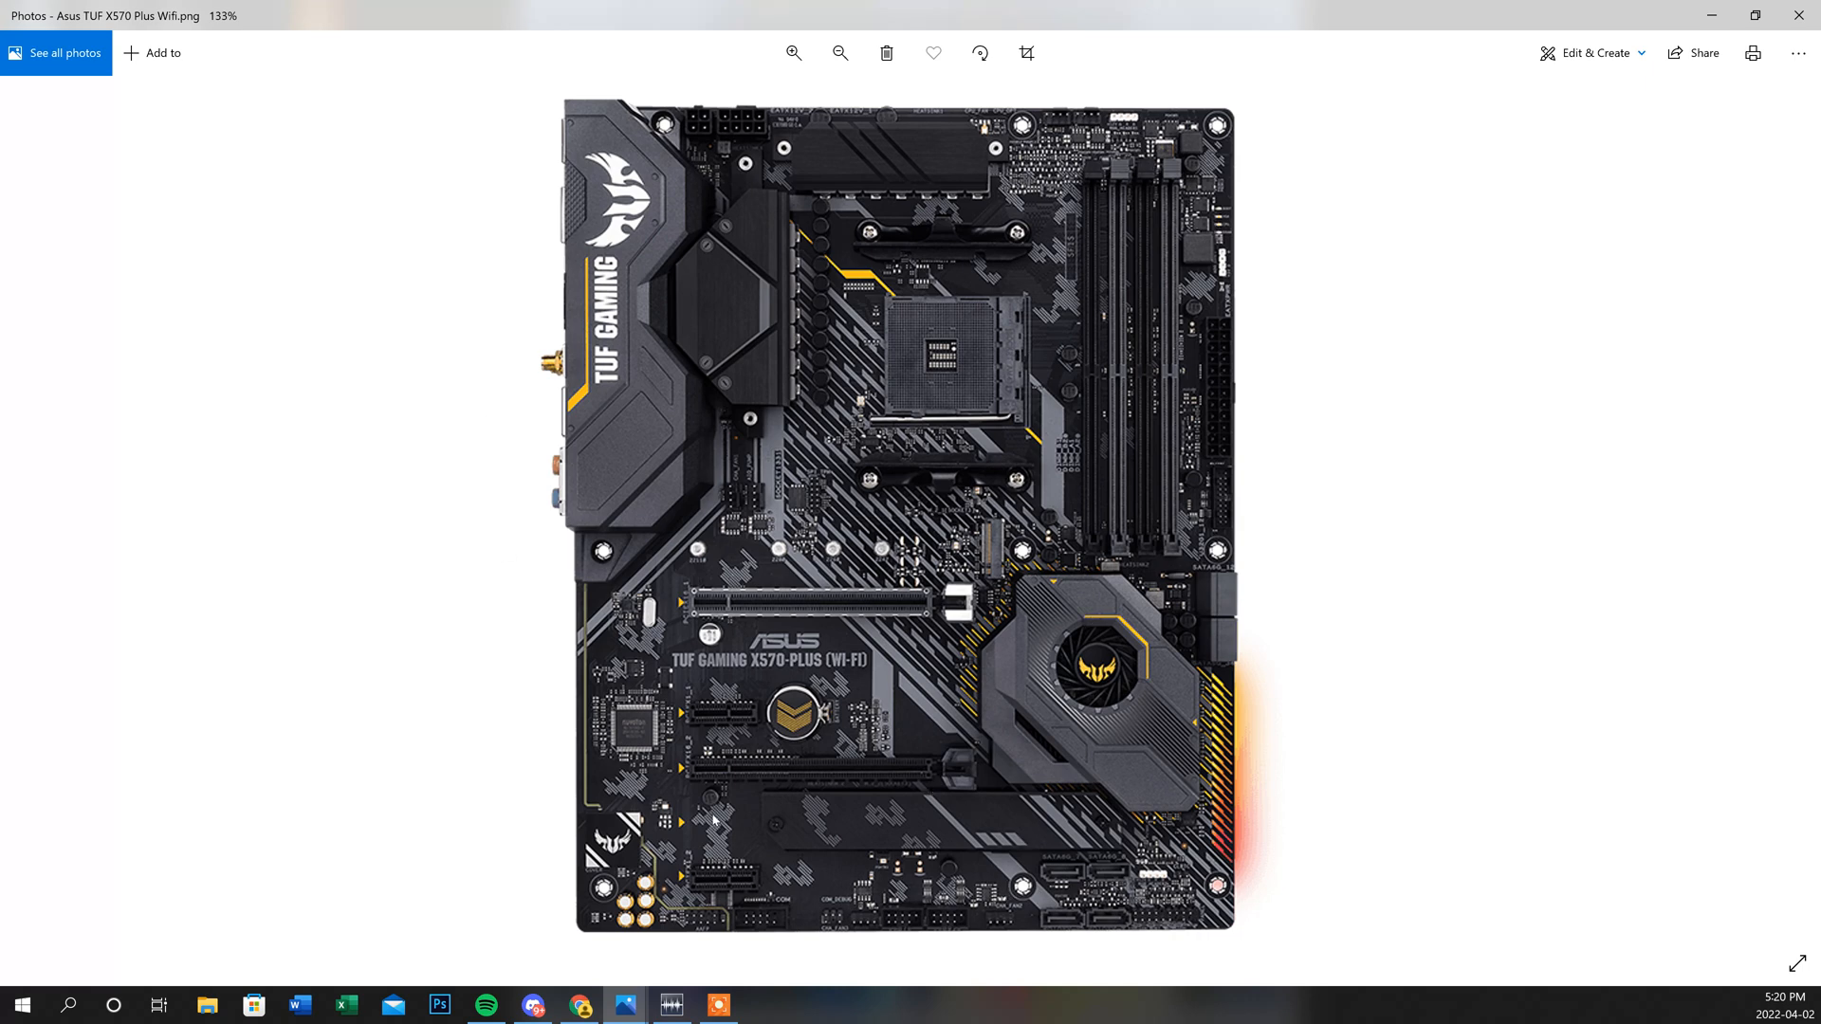
mouse_move(1252, 652)
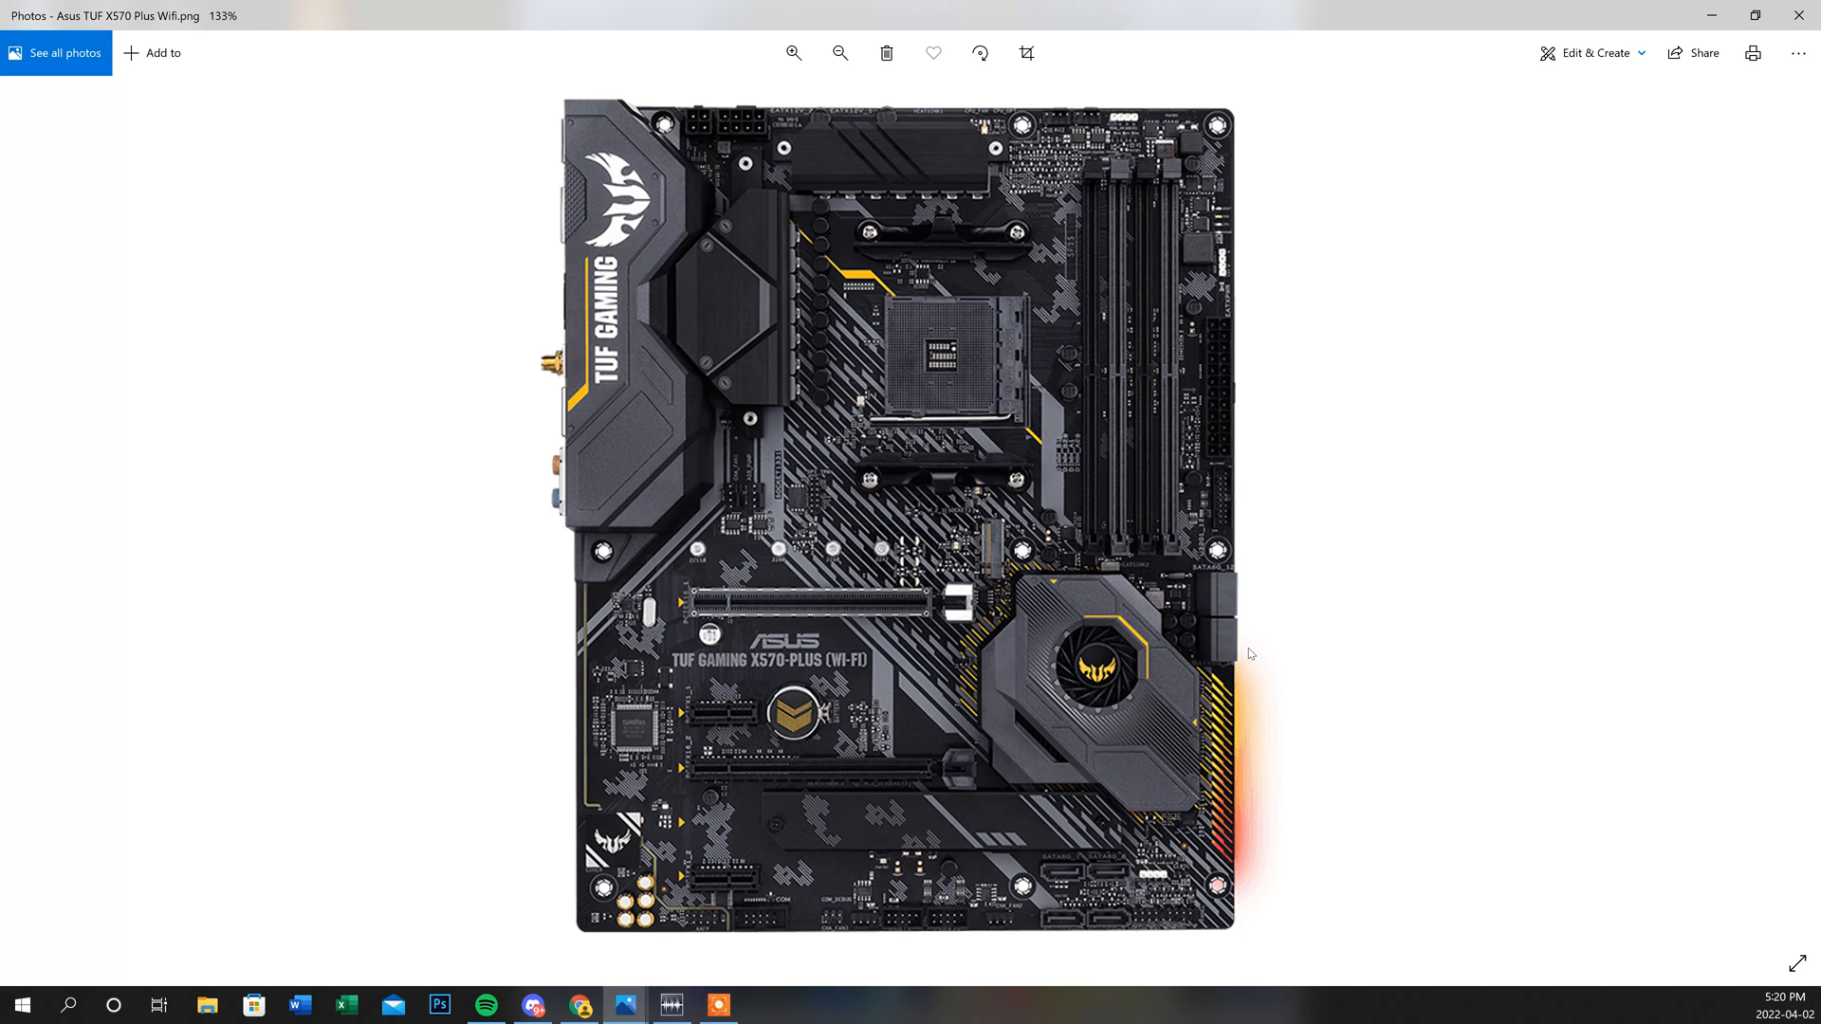
mouse_move(1233, 245)
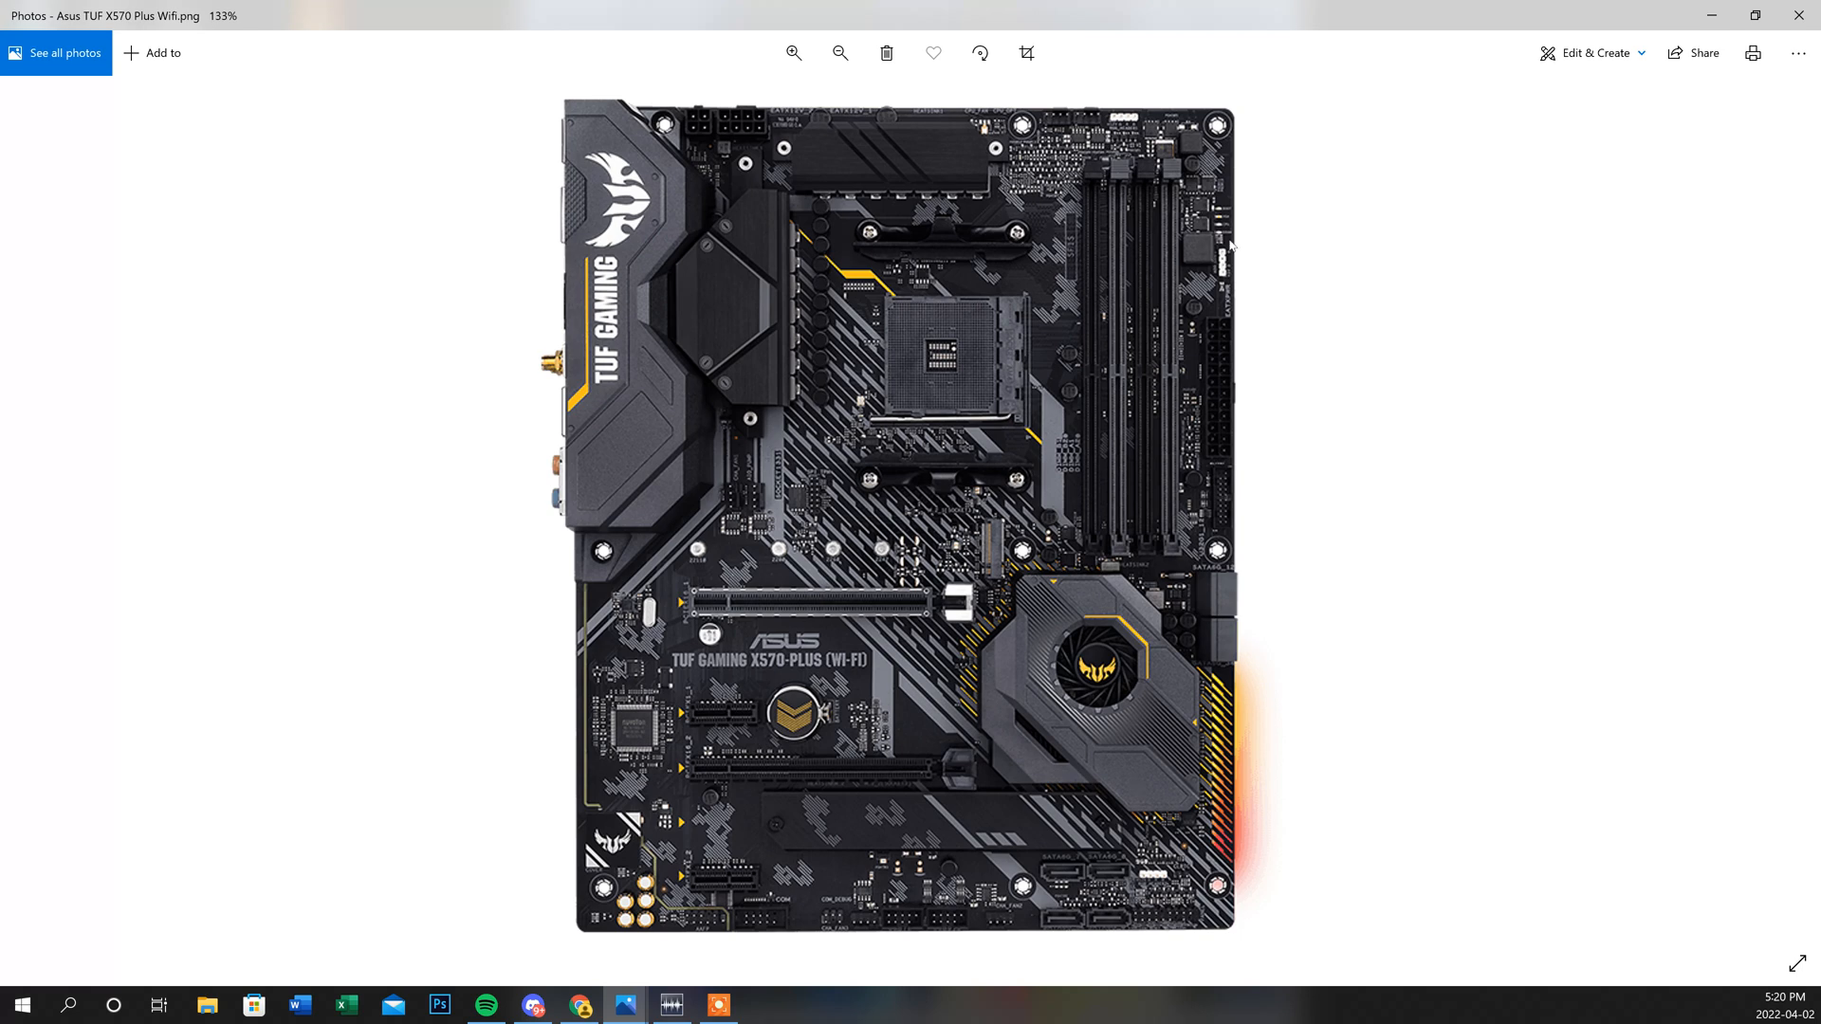
mouse_move(1236, 242)
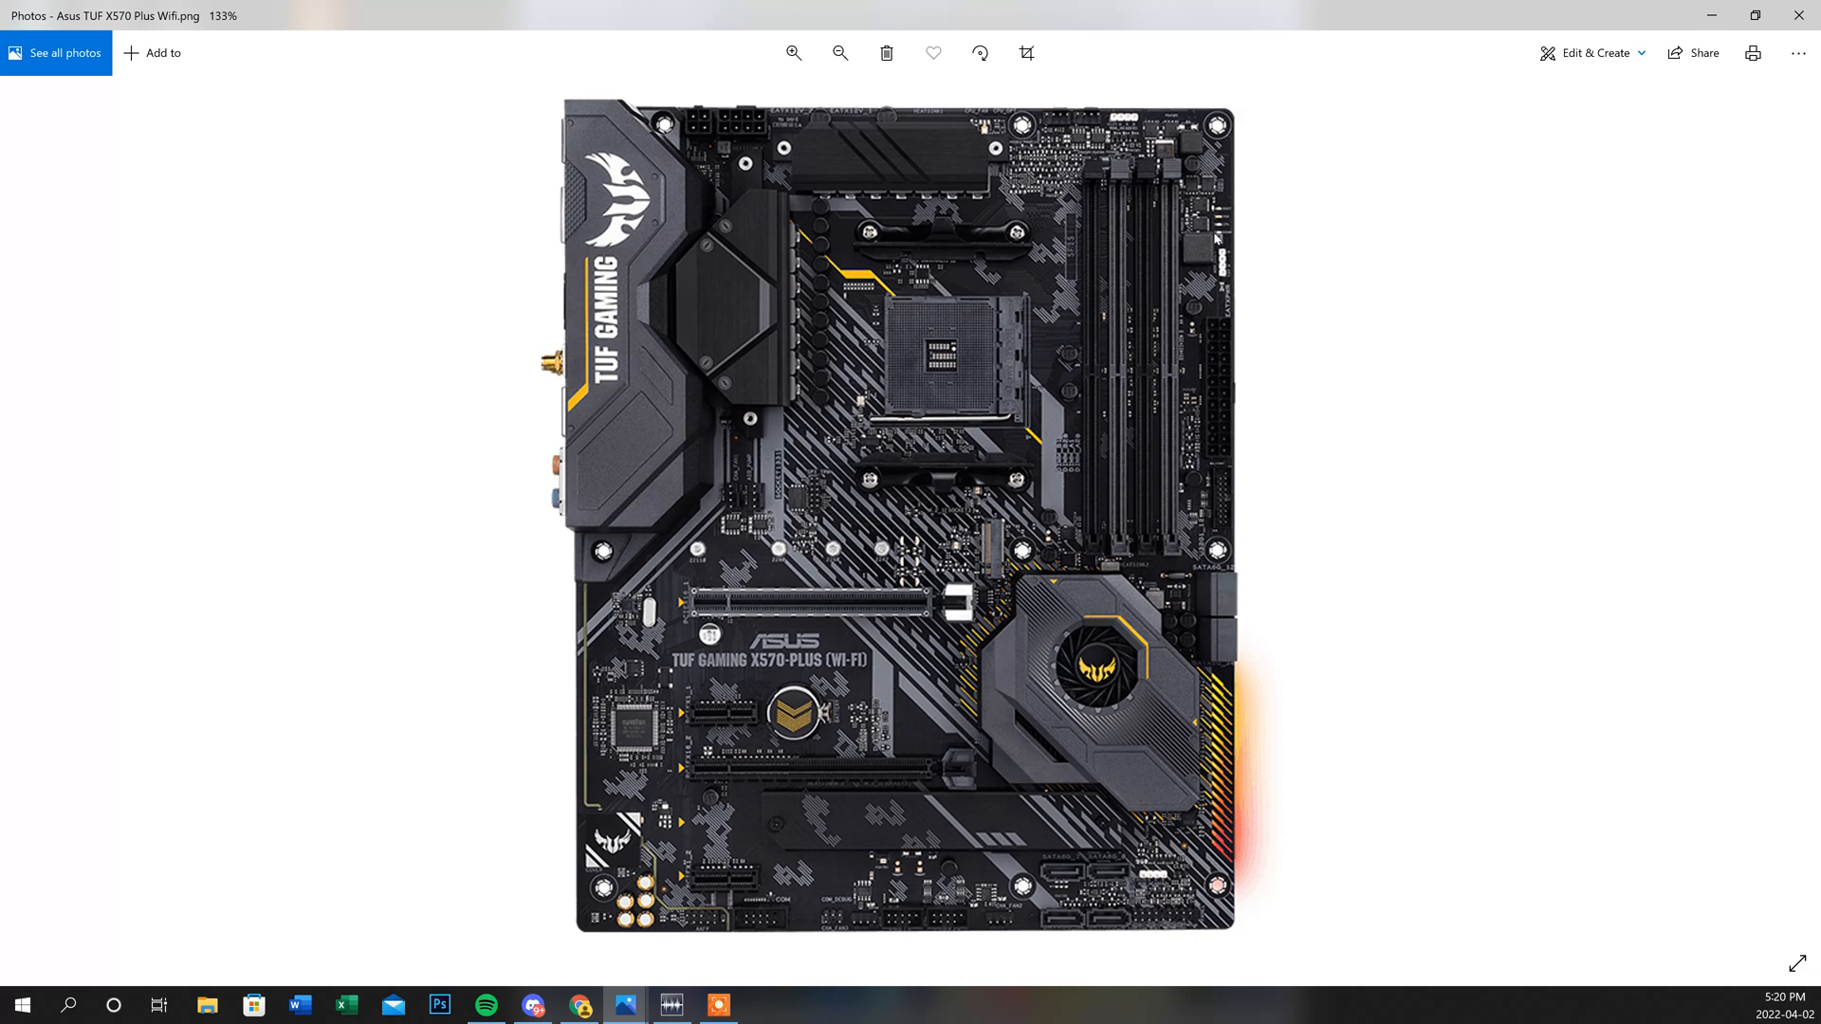
mouse_move(1210, 235)
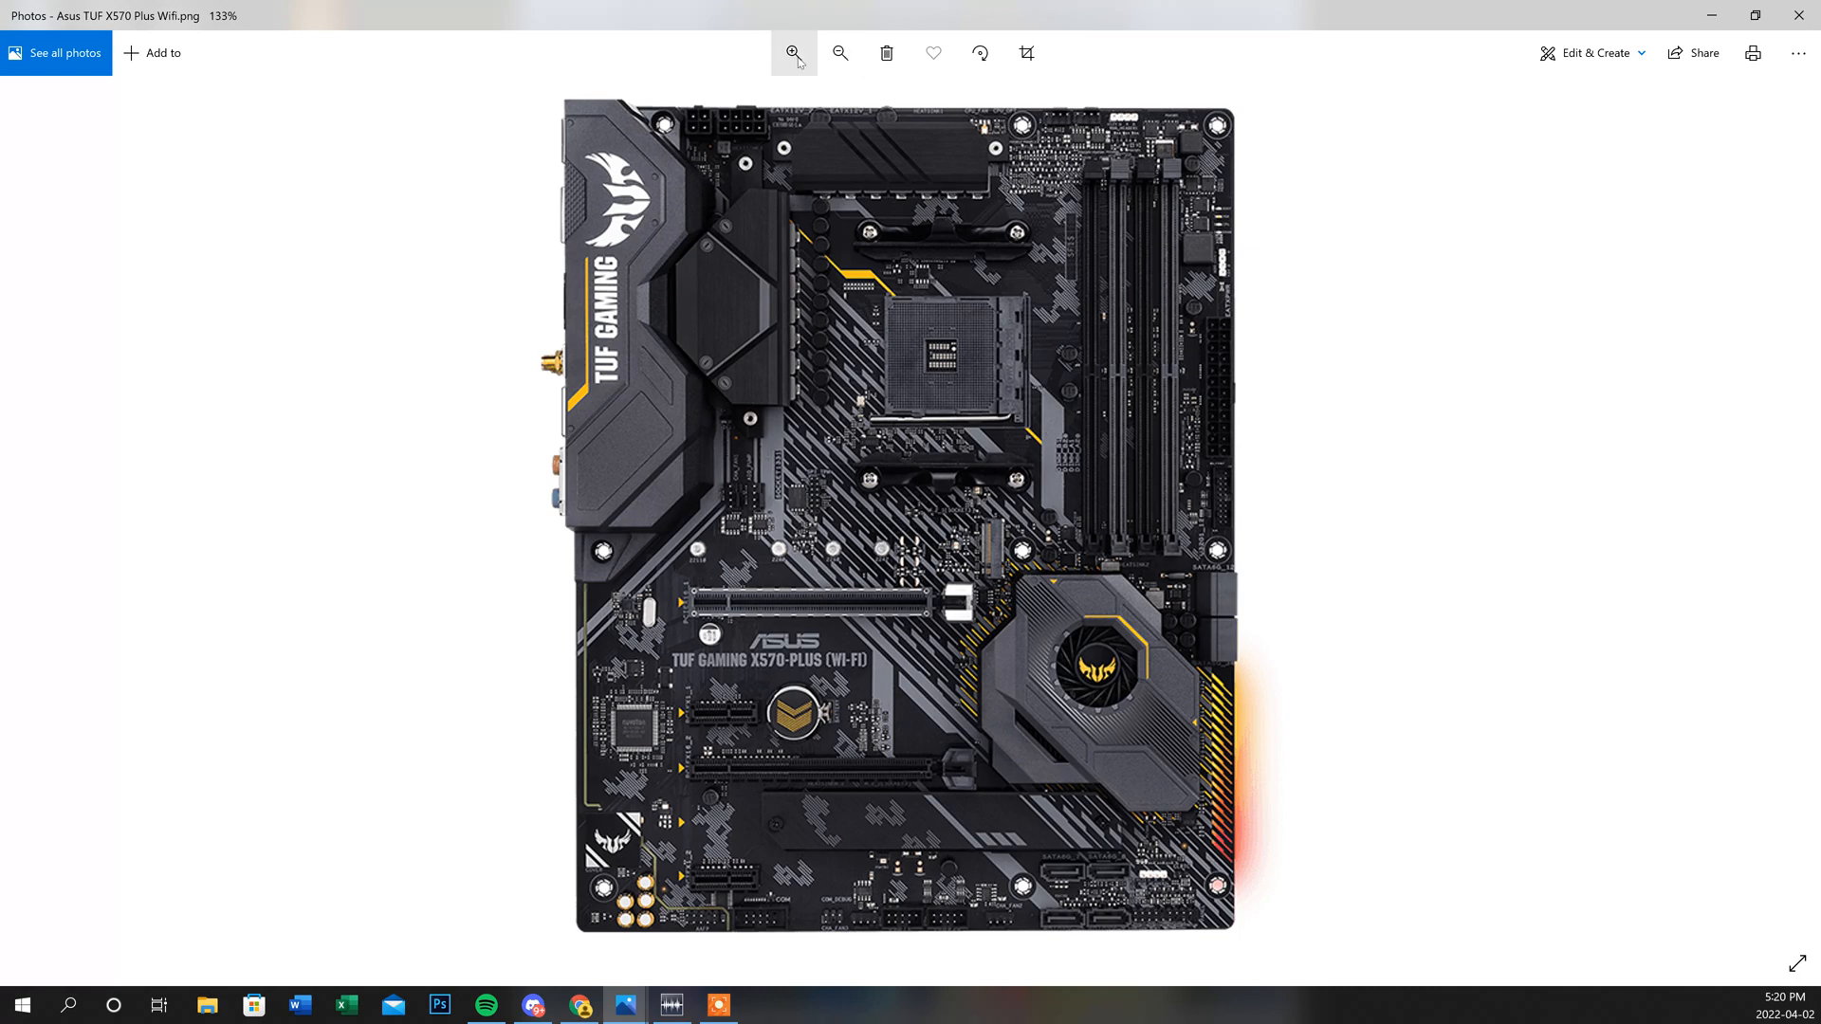
Zoom in on the motherboard photo to show the CPU socket and memory slots.
left_click(793, 53)
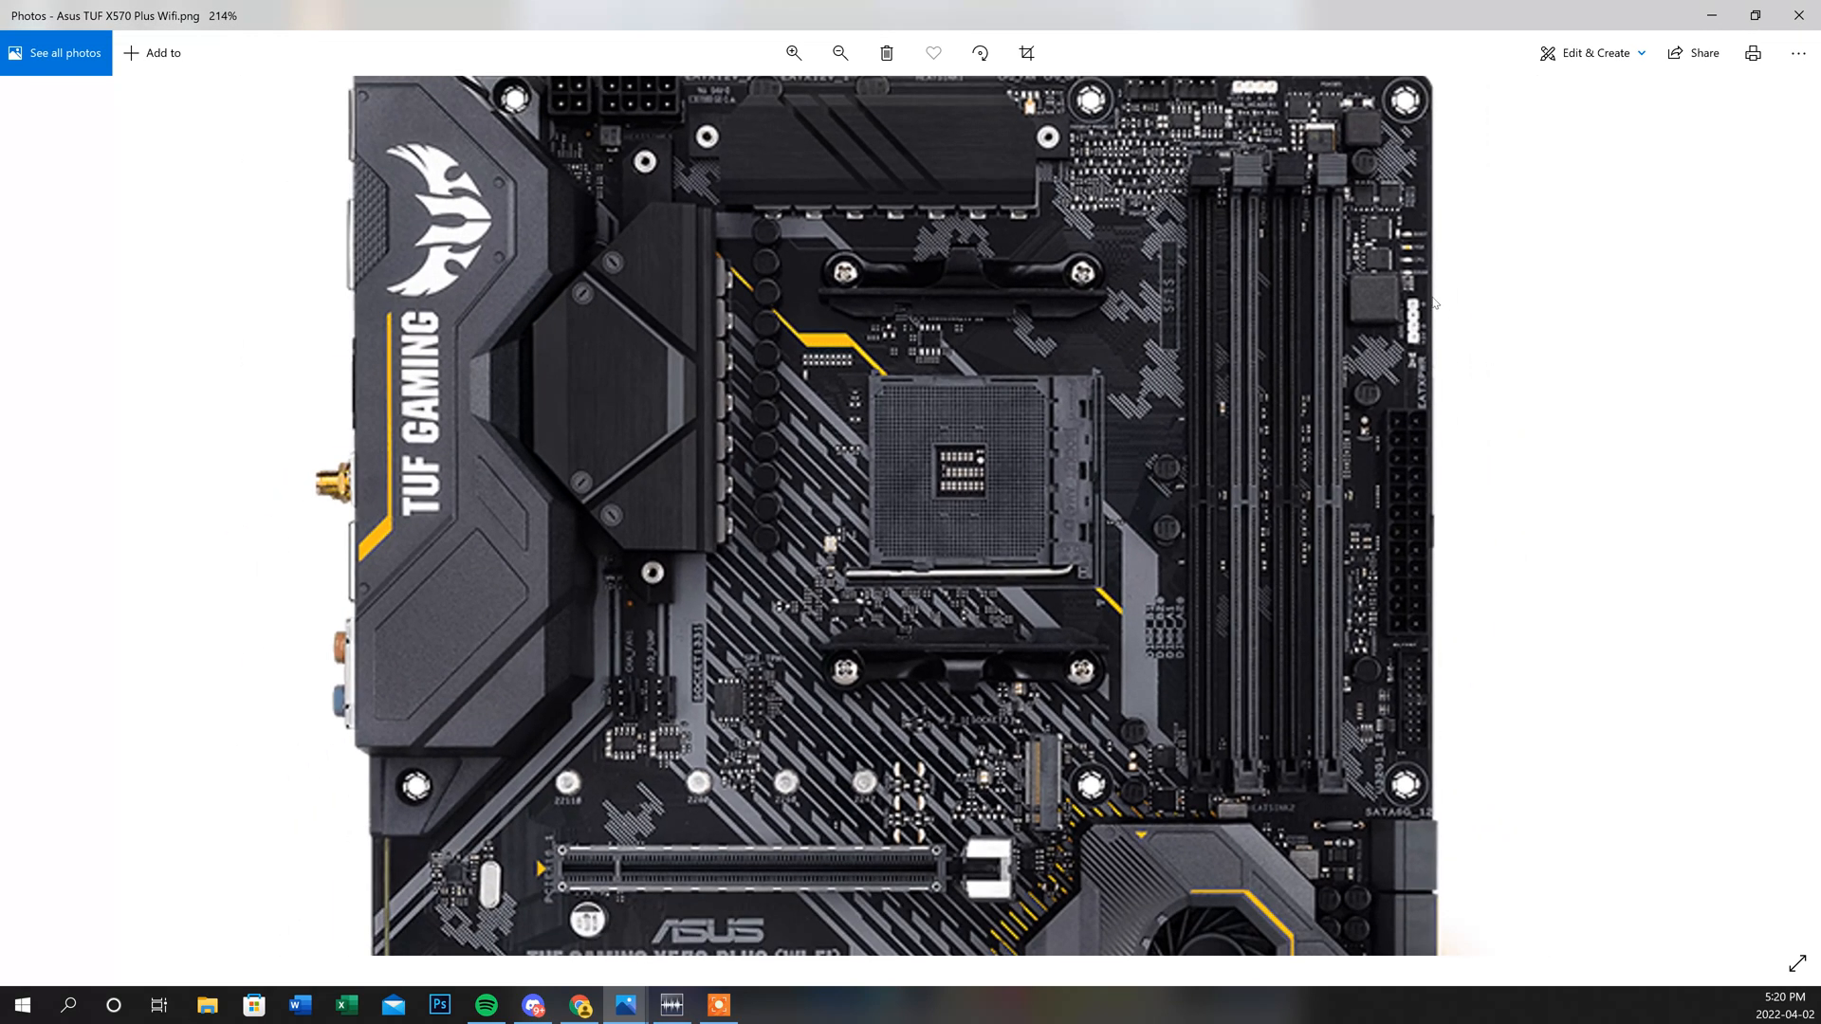
mouse_move(1434, 250)
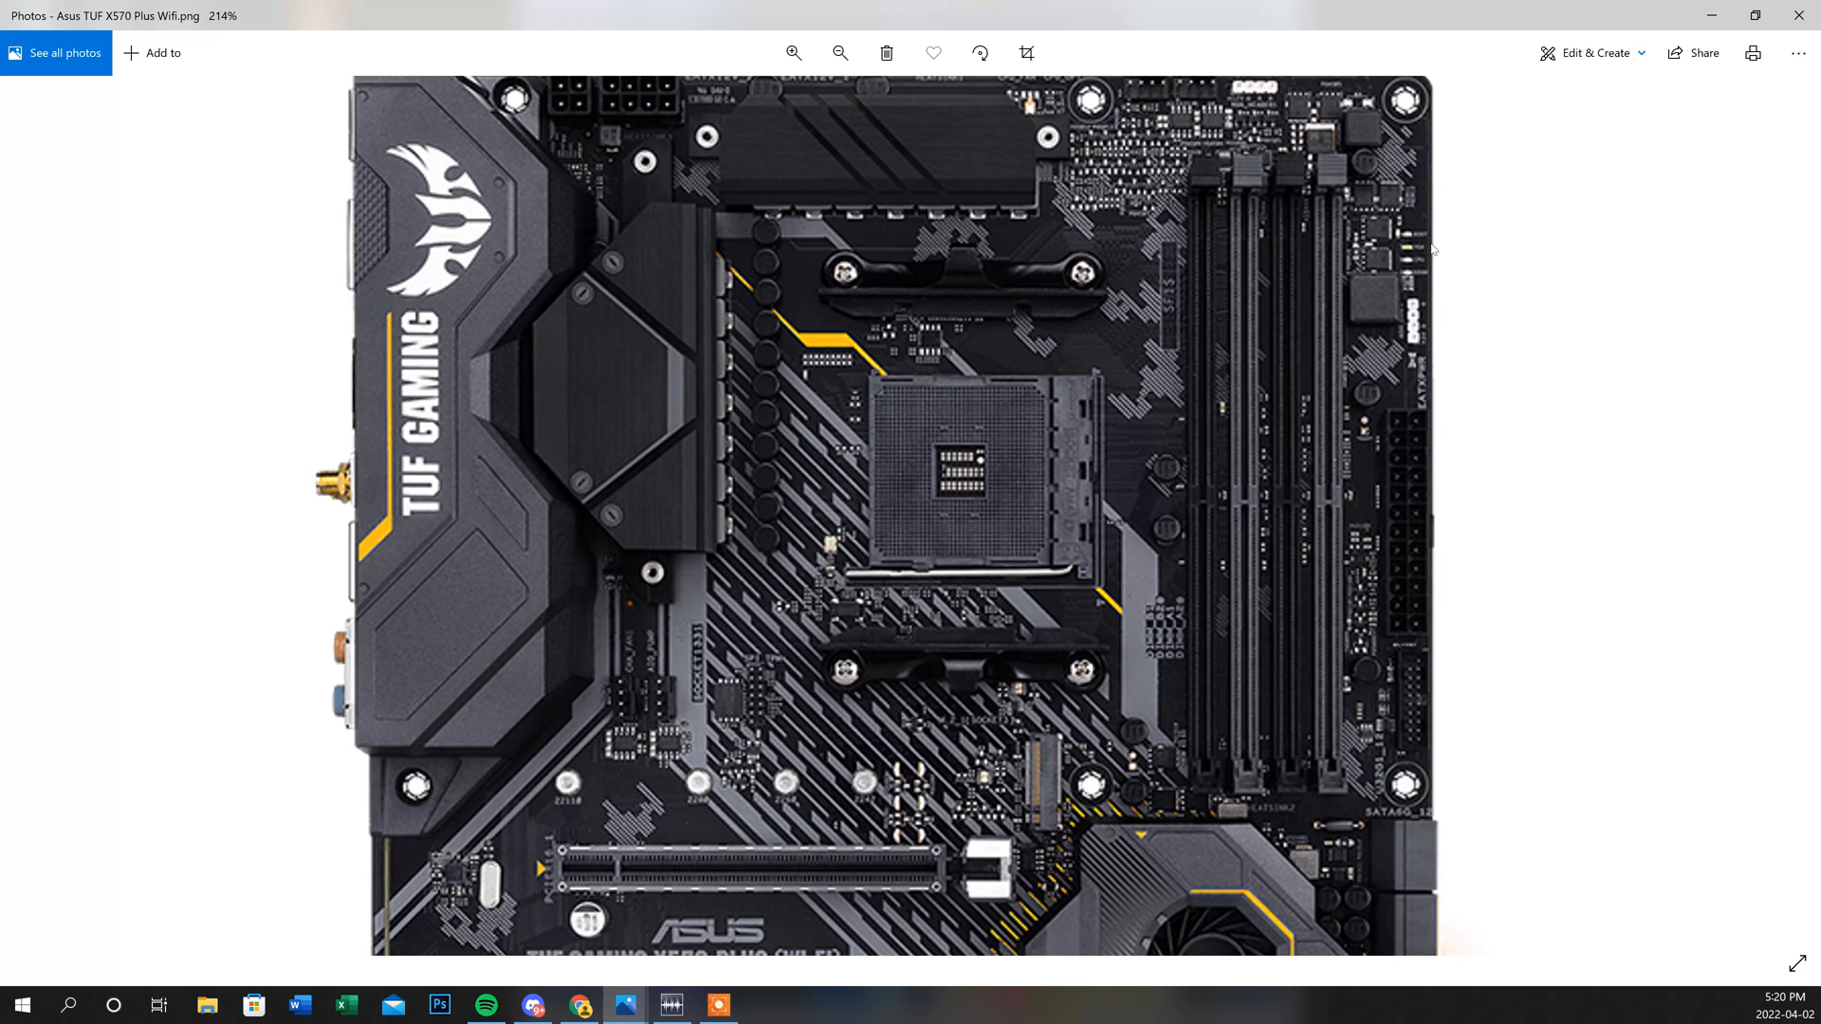
mouse_move(1346, 342)
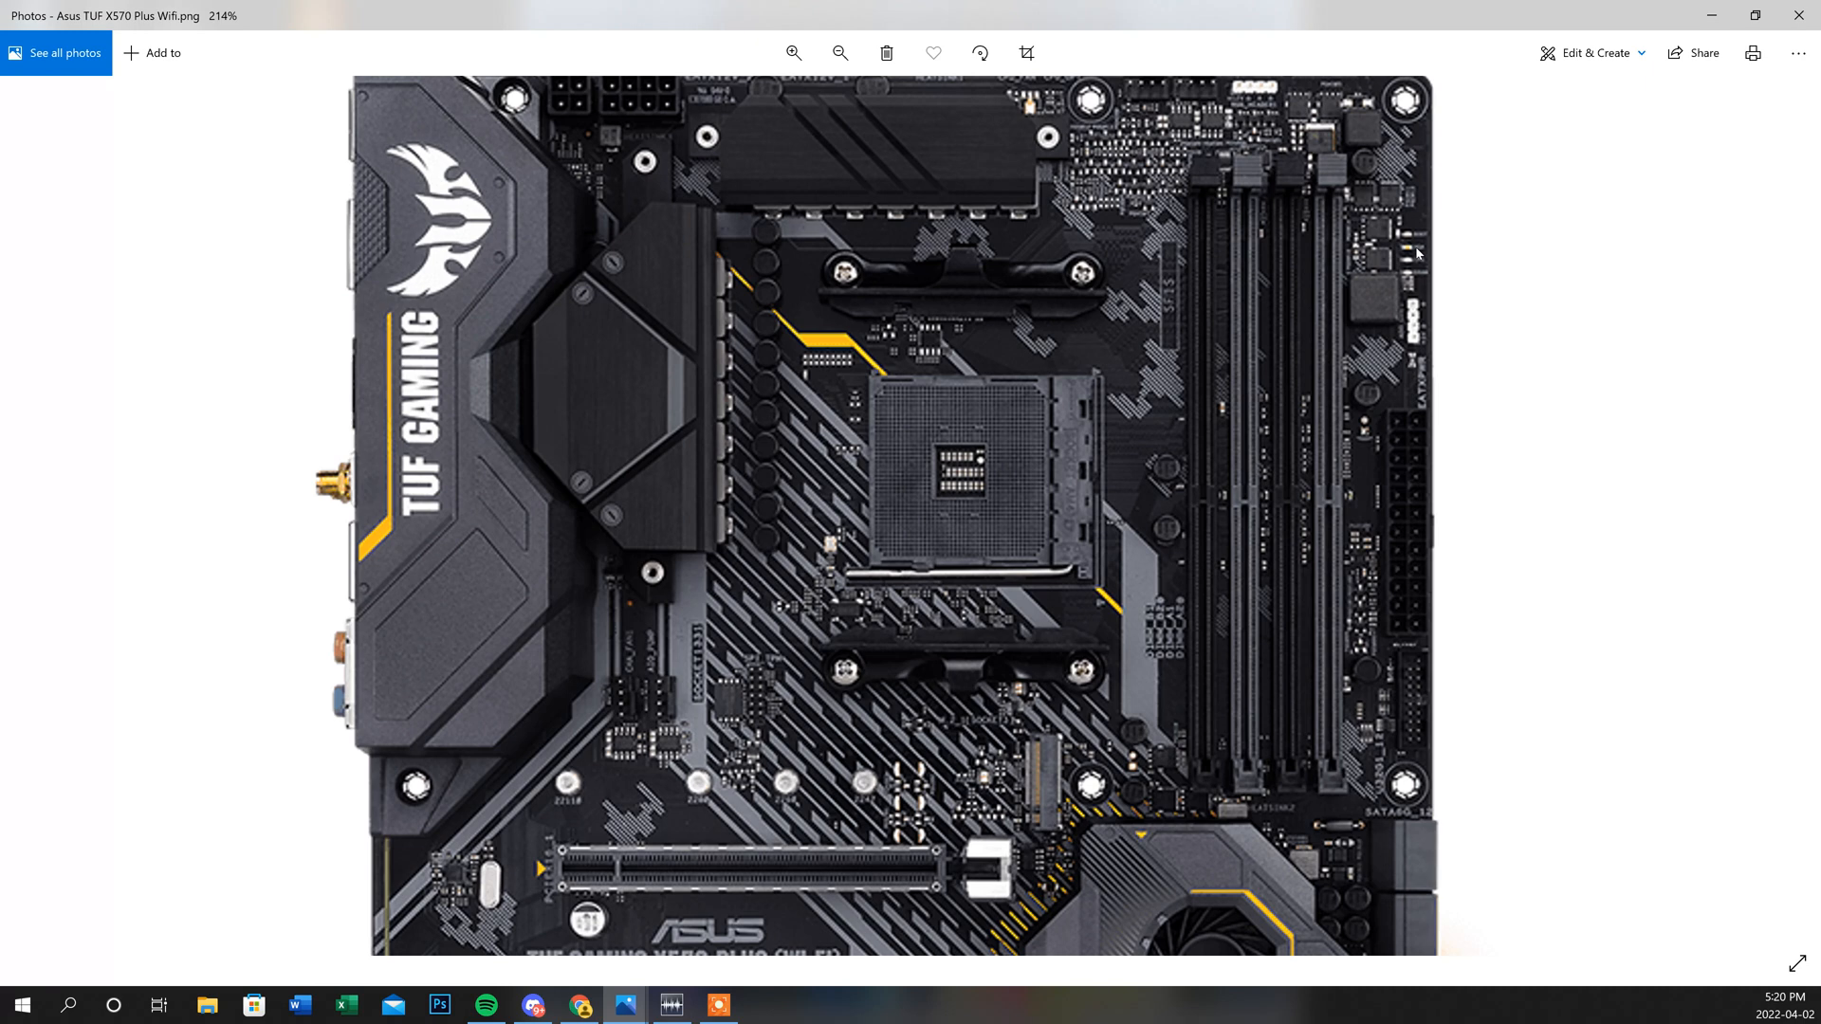
mouse_move(1462, 272)
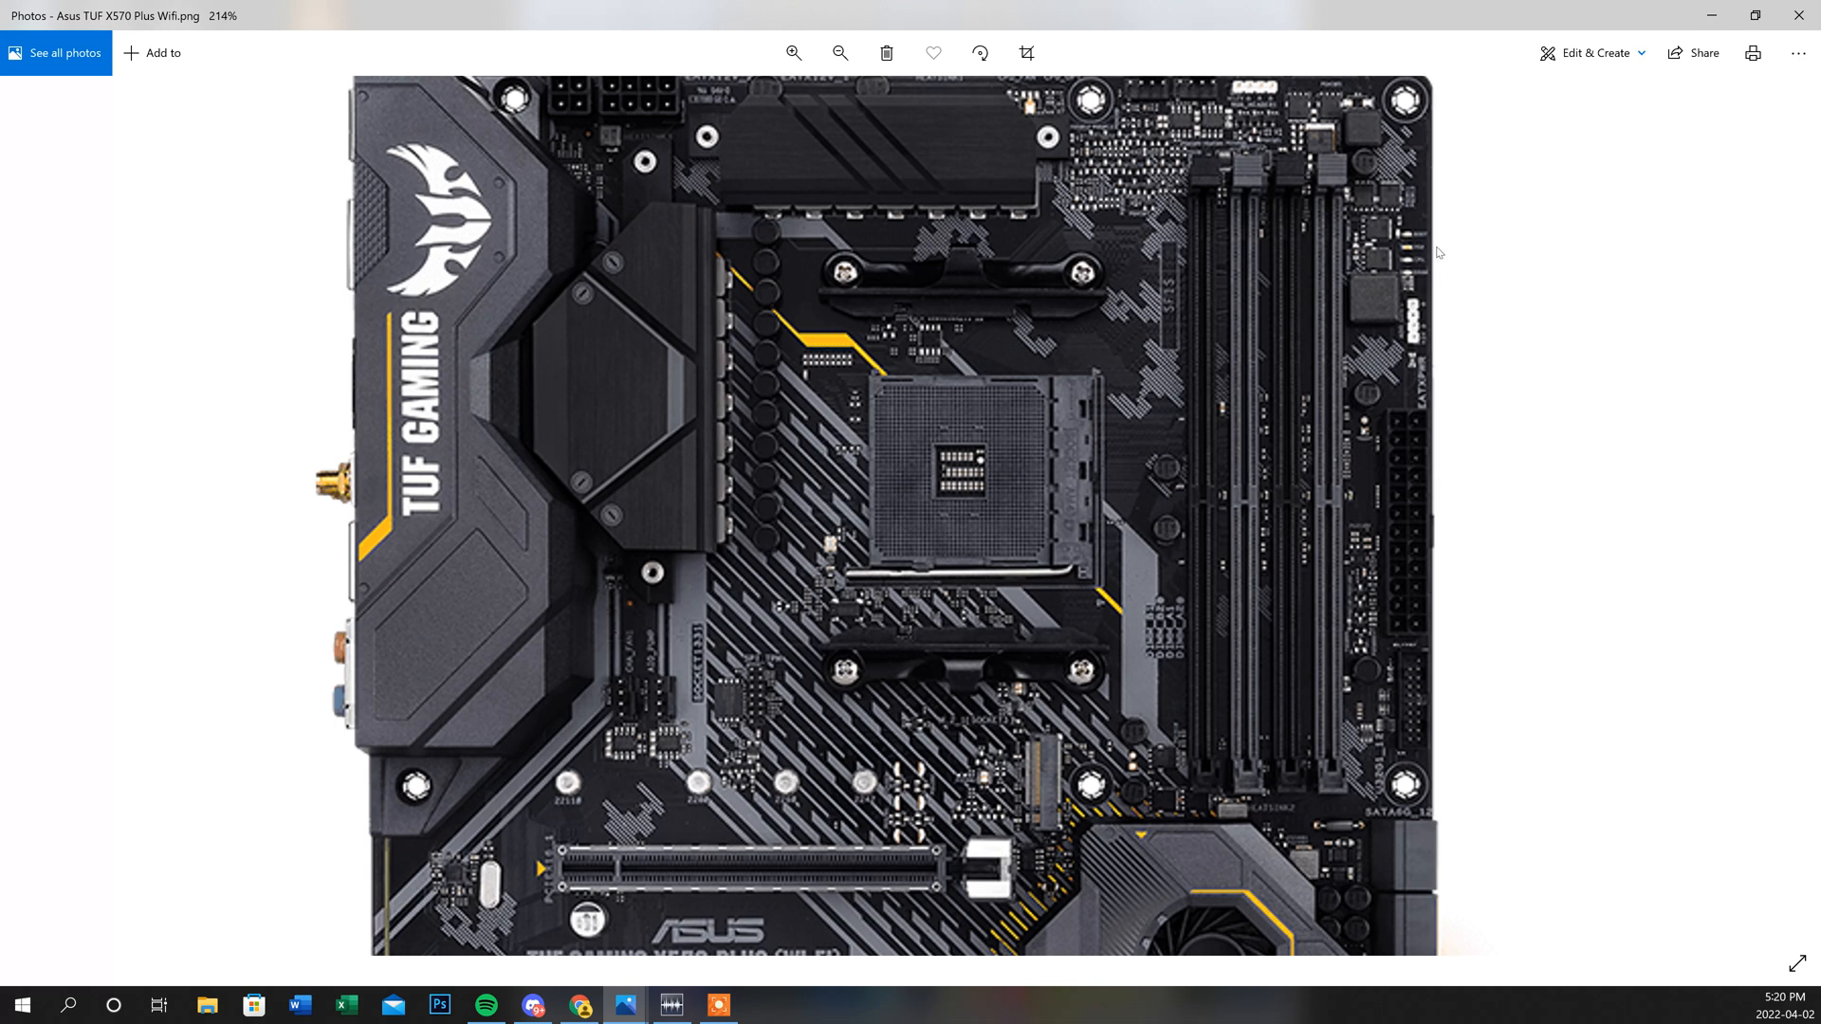
mouse_move(1438, 399)
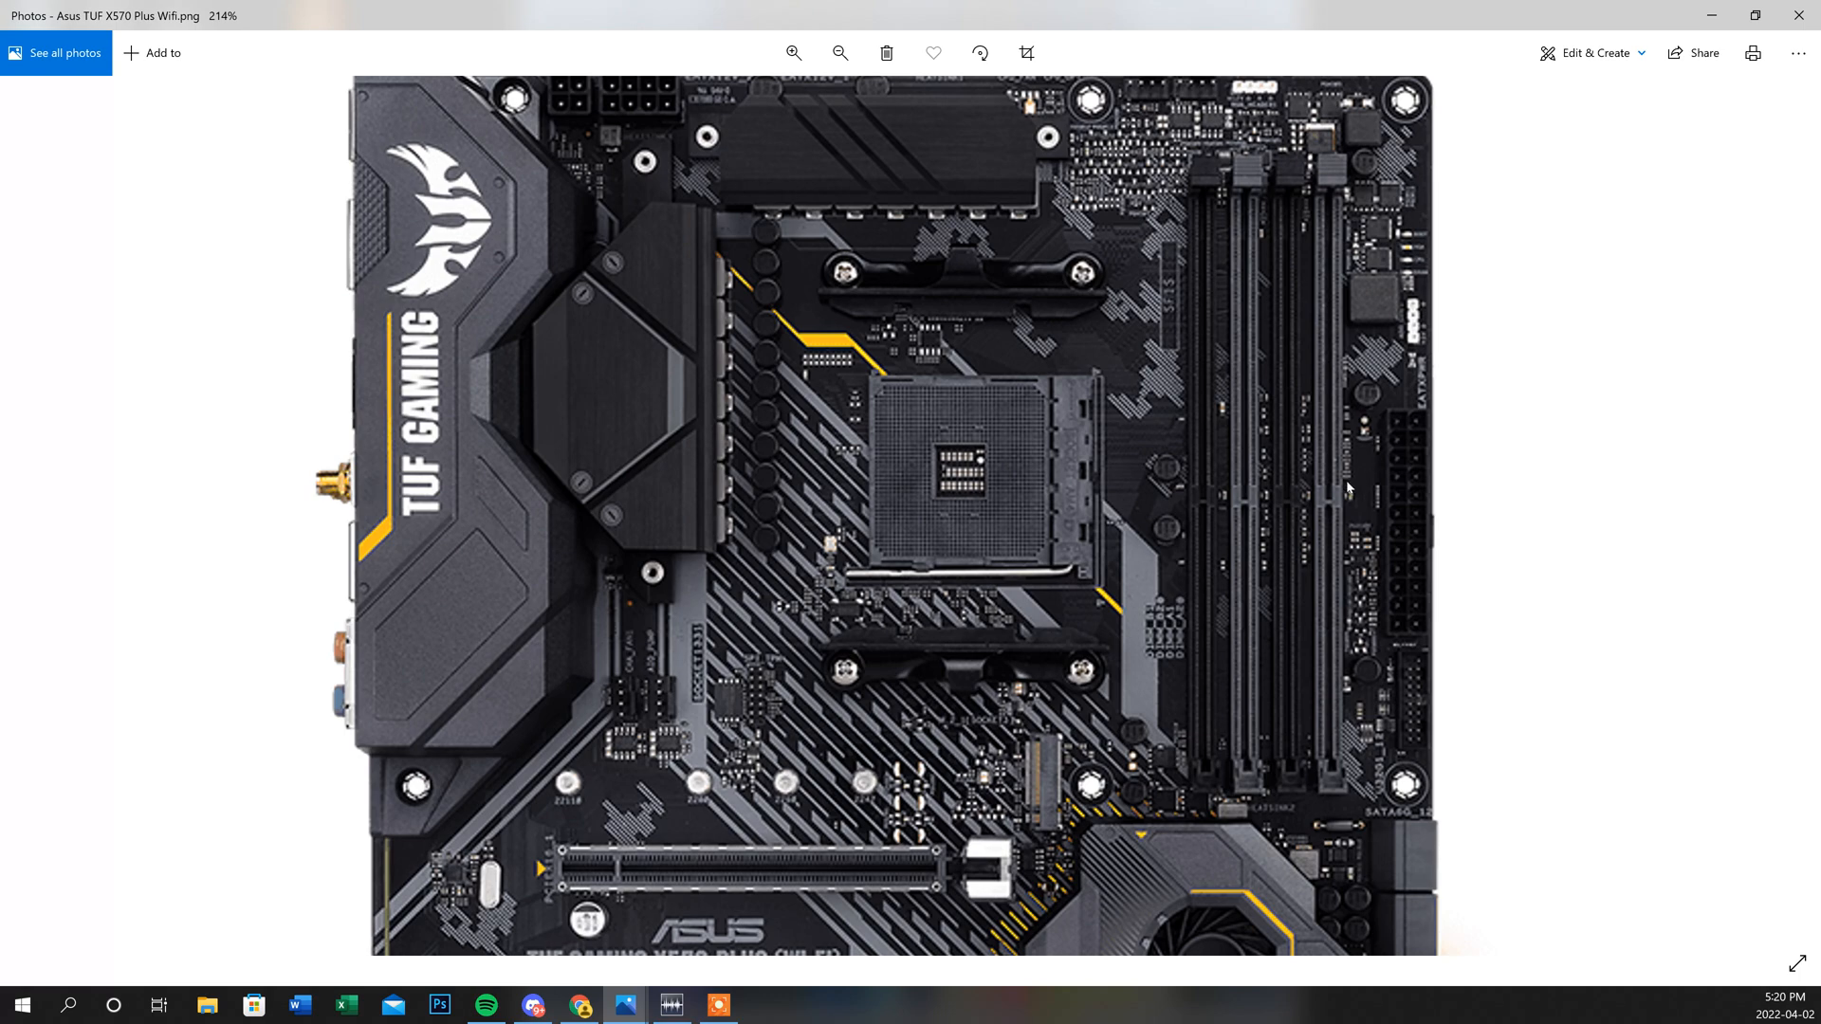
mouse_move(1330, 546)
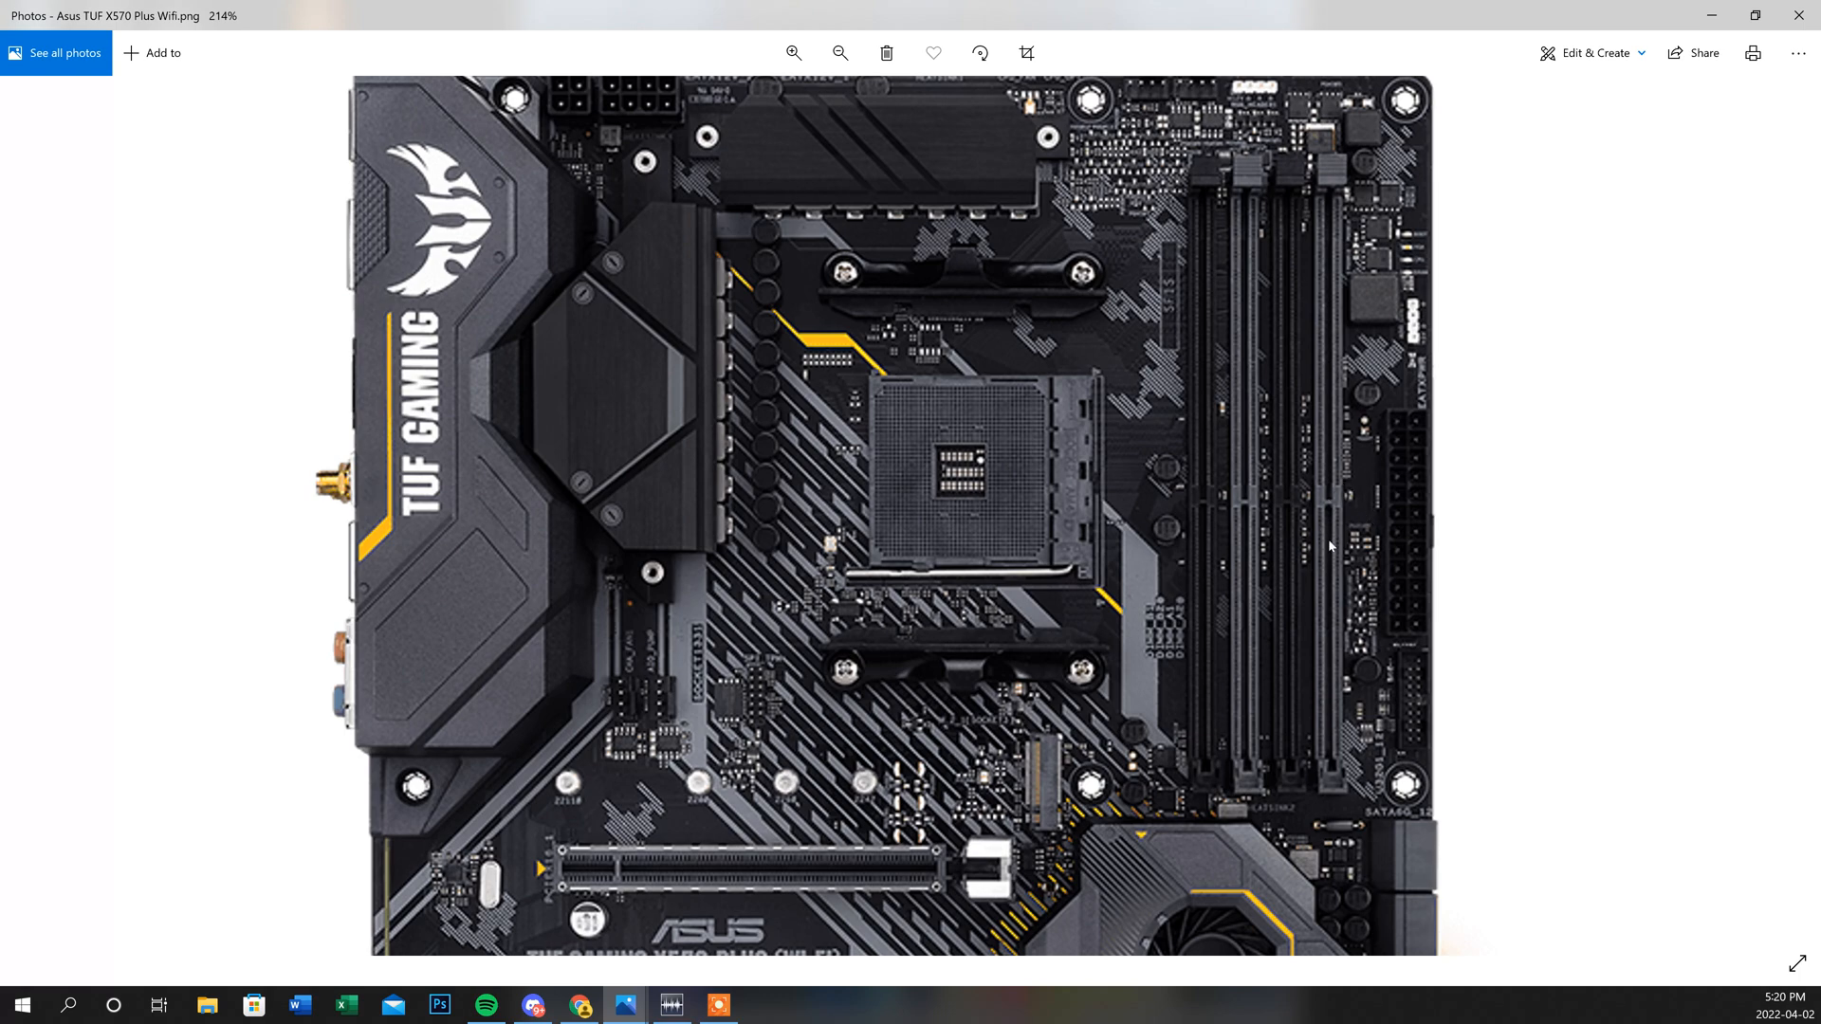
Zoom out three times until the whole Asus board, including the expansion slots, is visible.
left_click(838, 53)
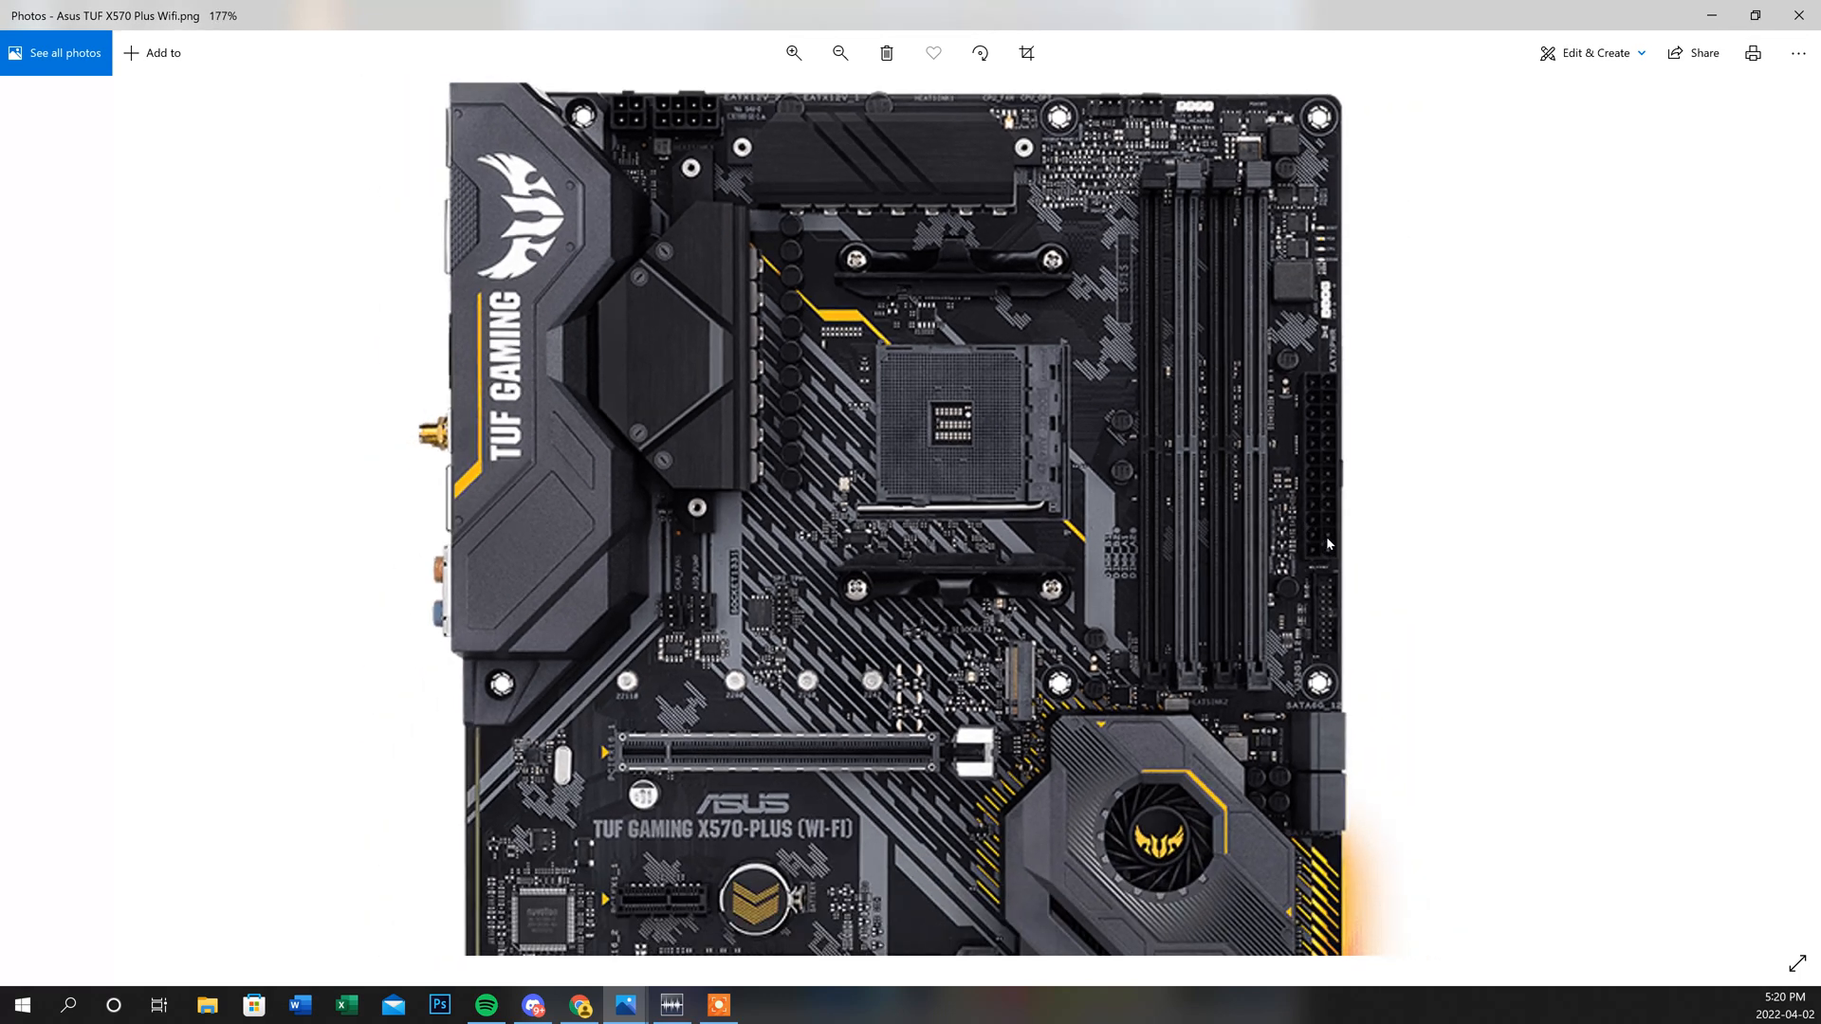
left_click(839, 53)
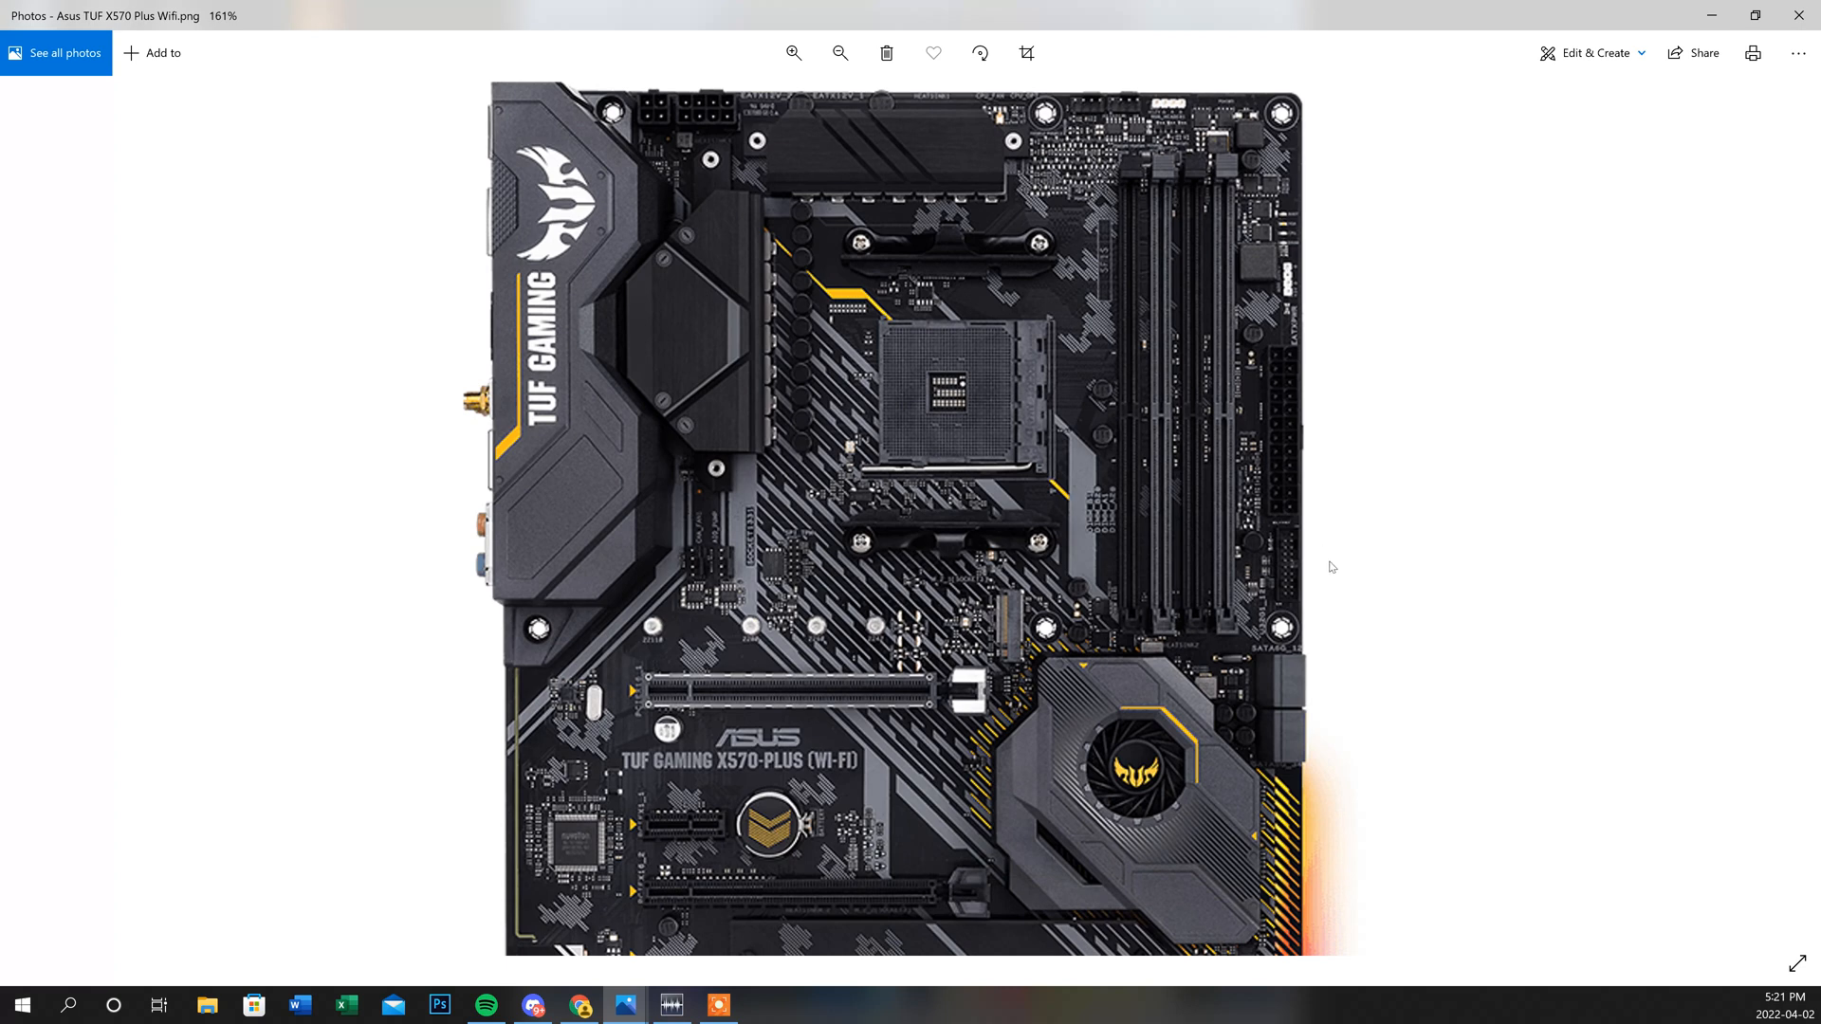
mouse_move(709, 694)
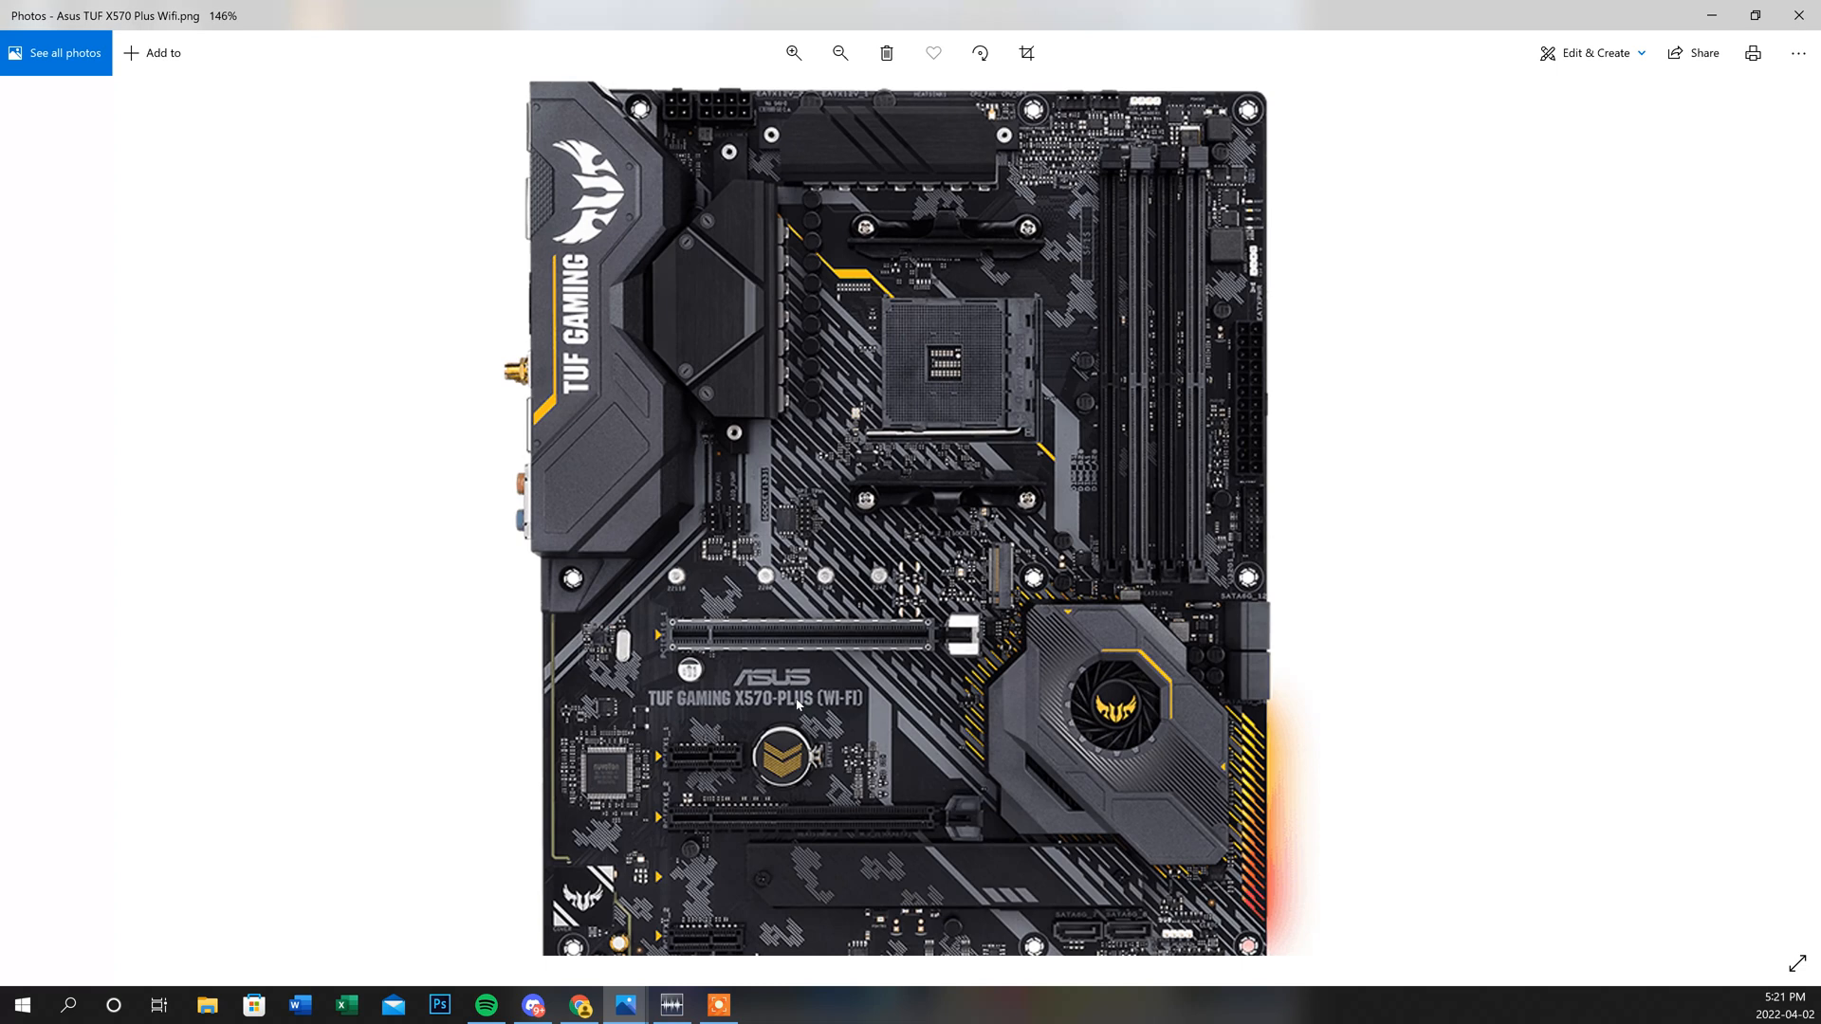
left_click(838, 53)
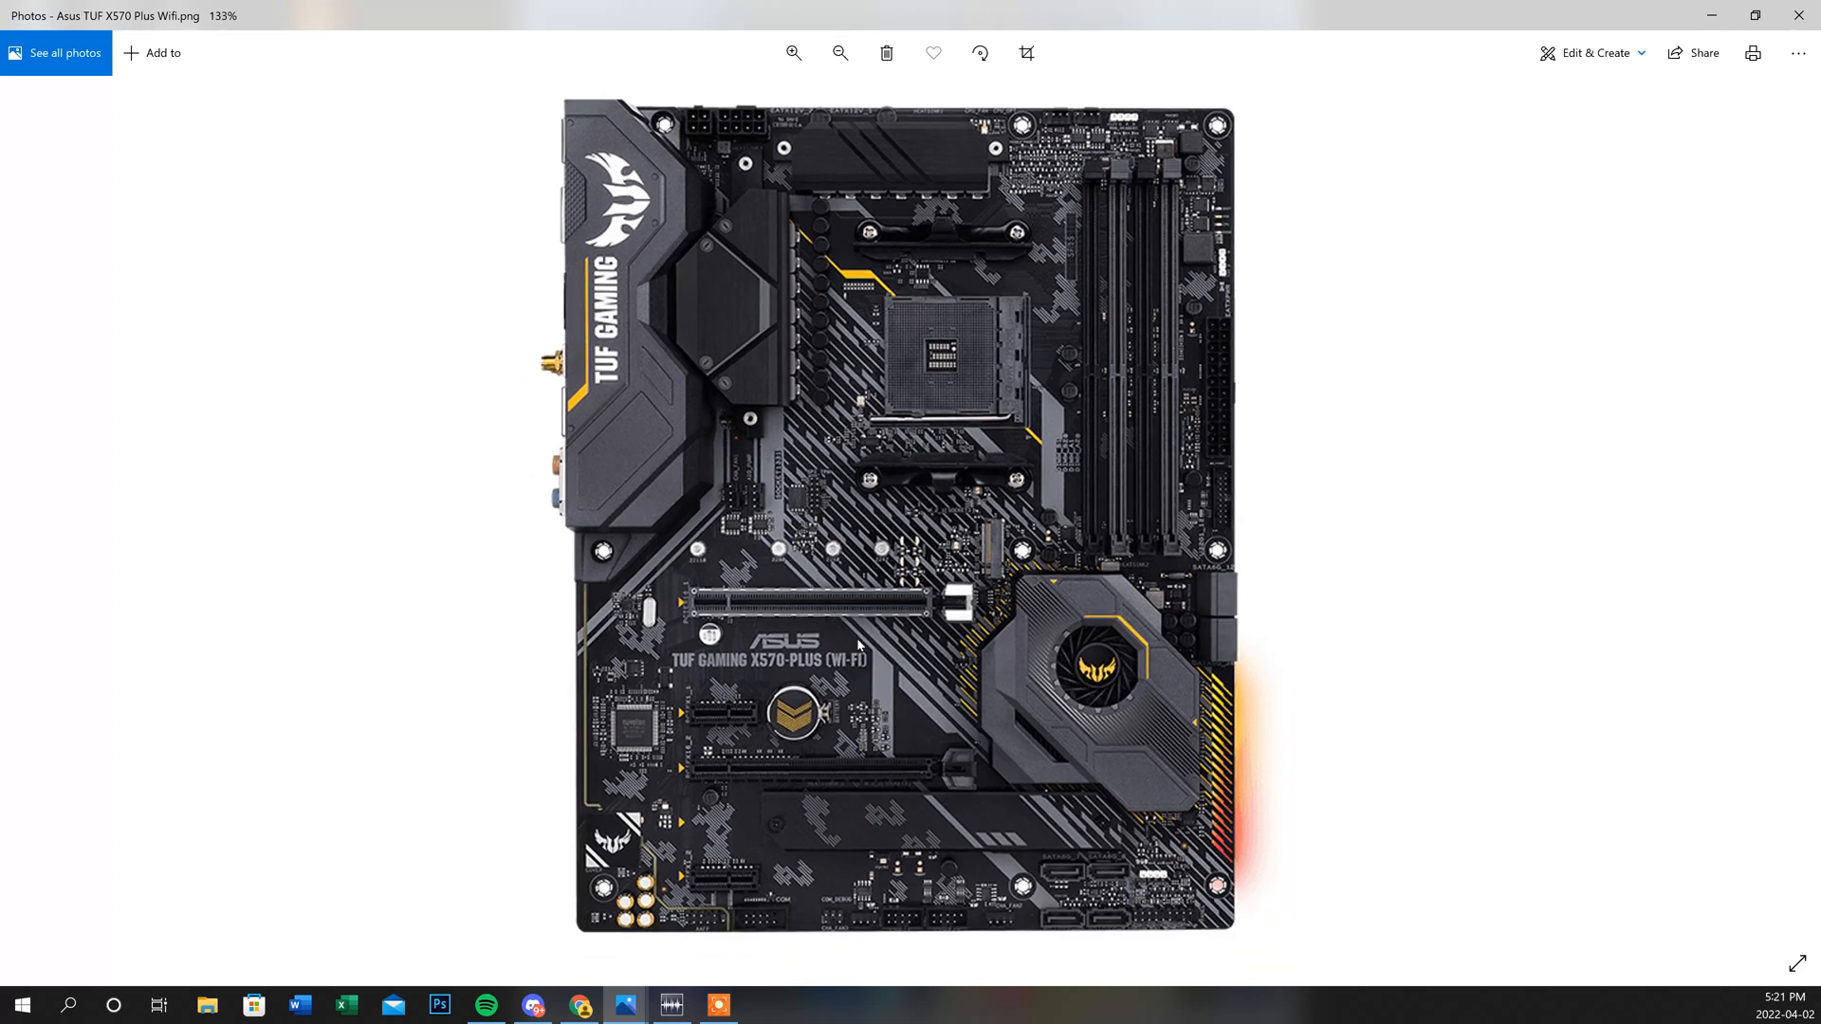
mouse_move(430, 282)
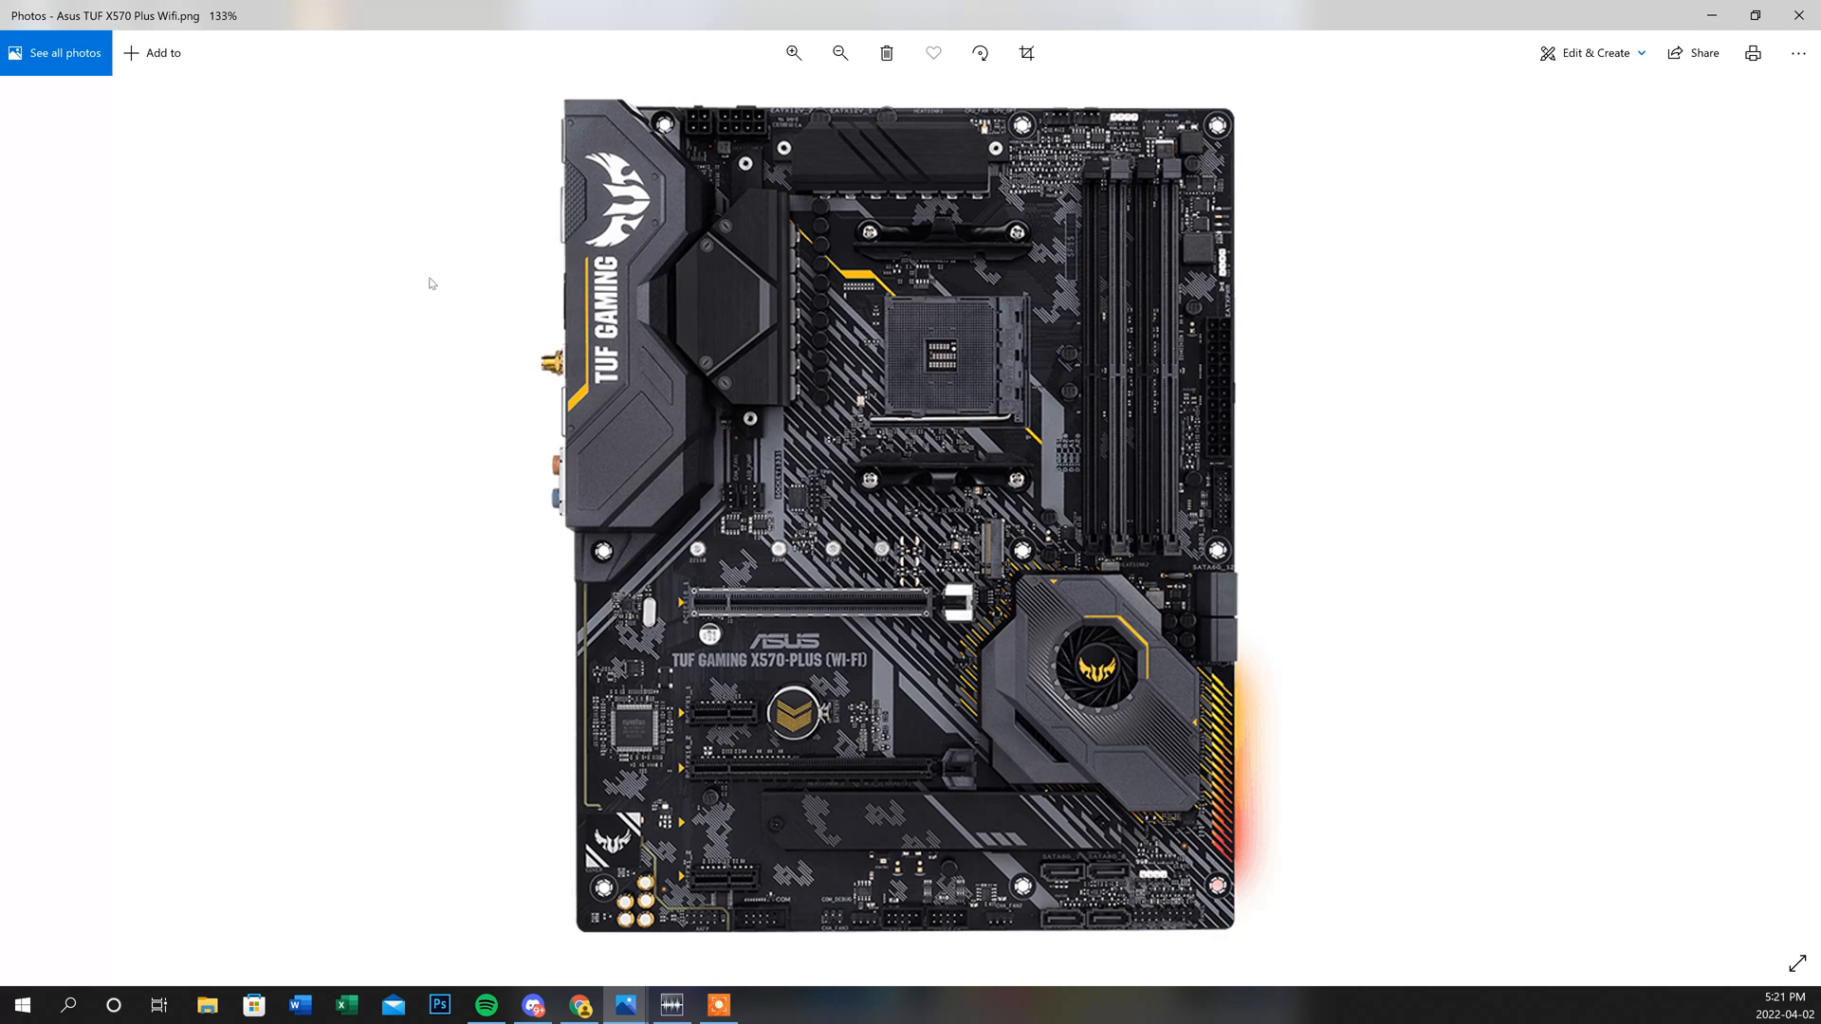
mouse_move(430, 291)
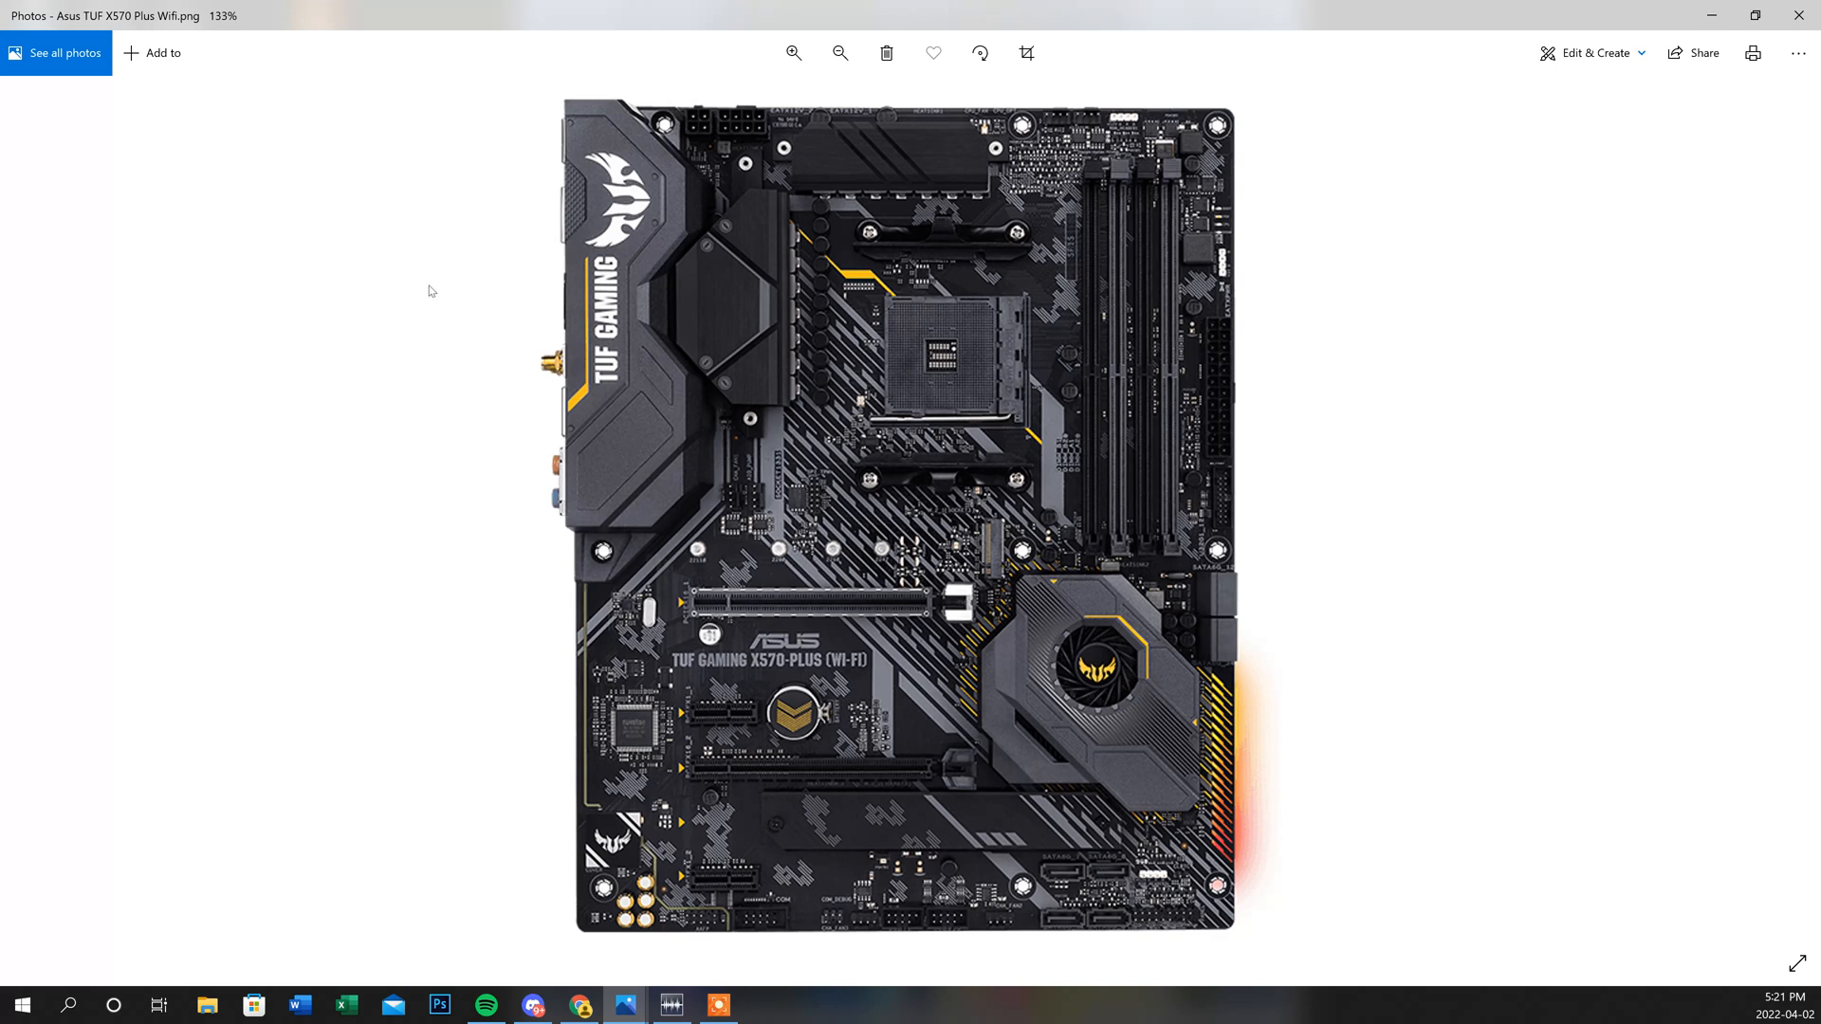
mouse_move(599, 369)
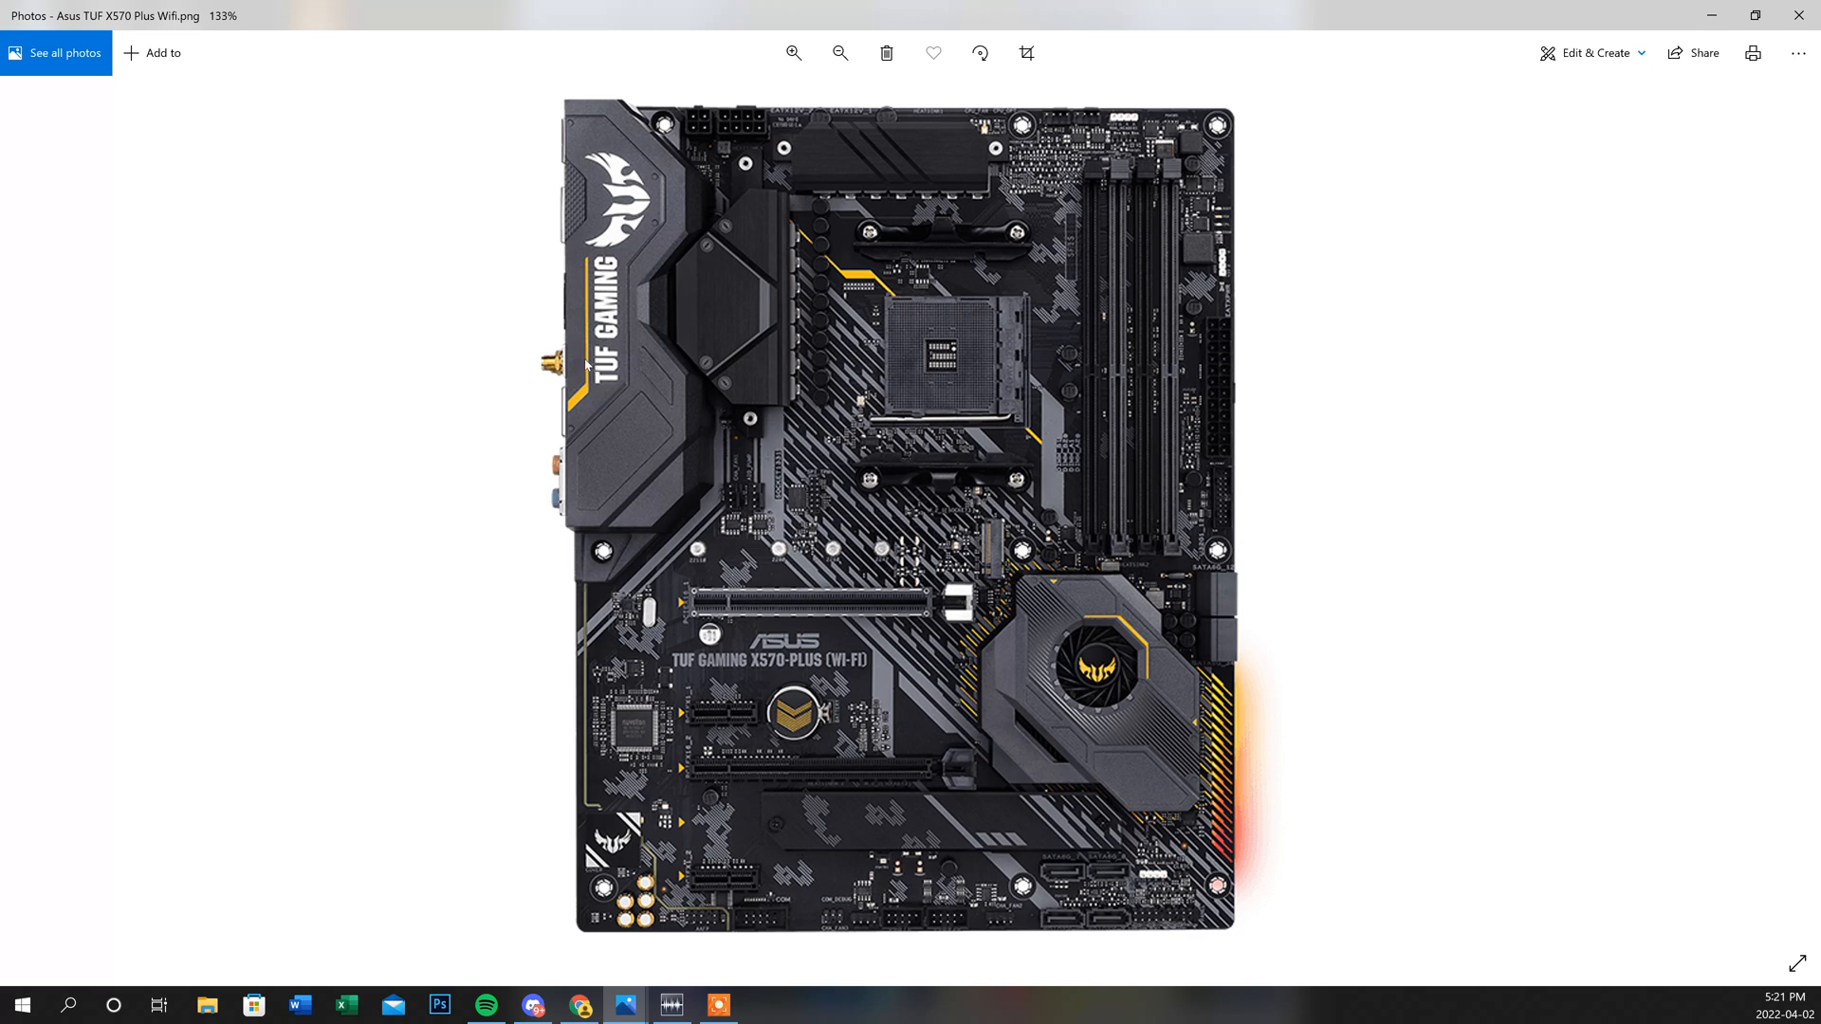
mouse_move(645, 476)
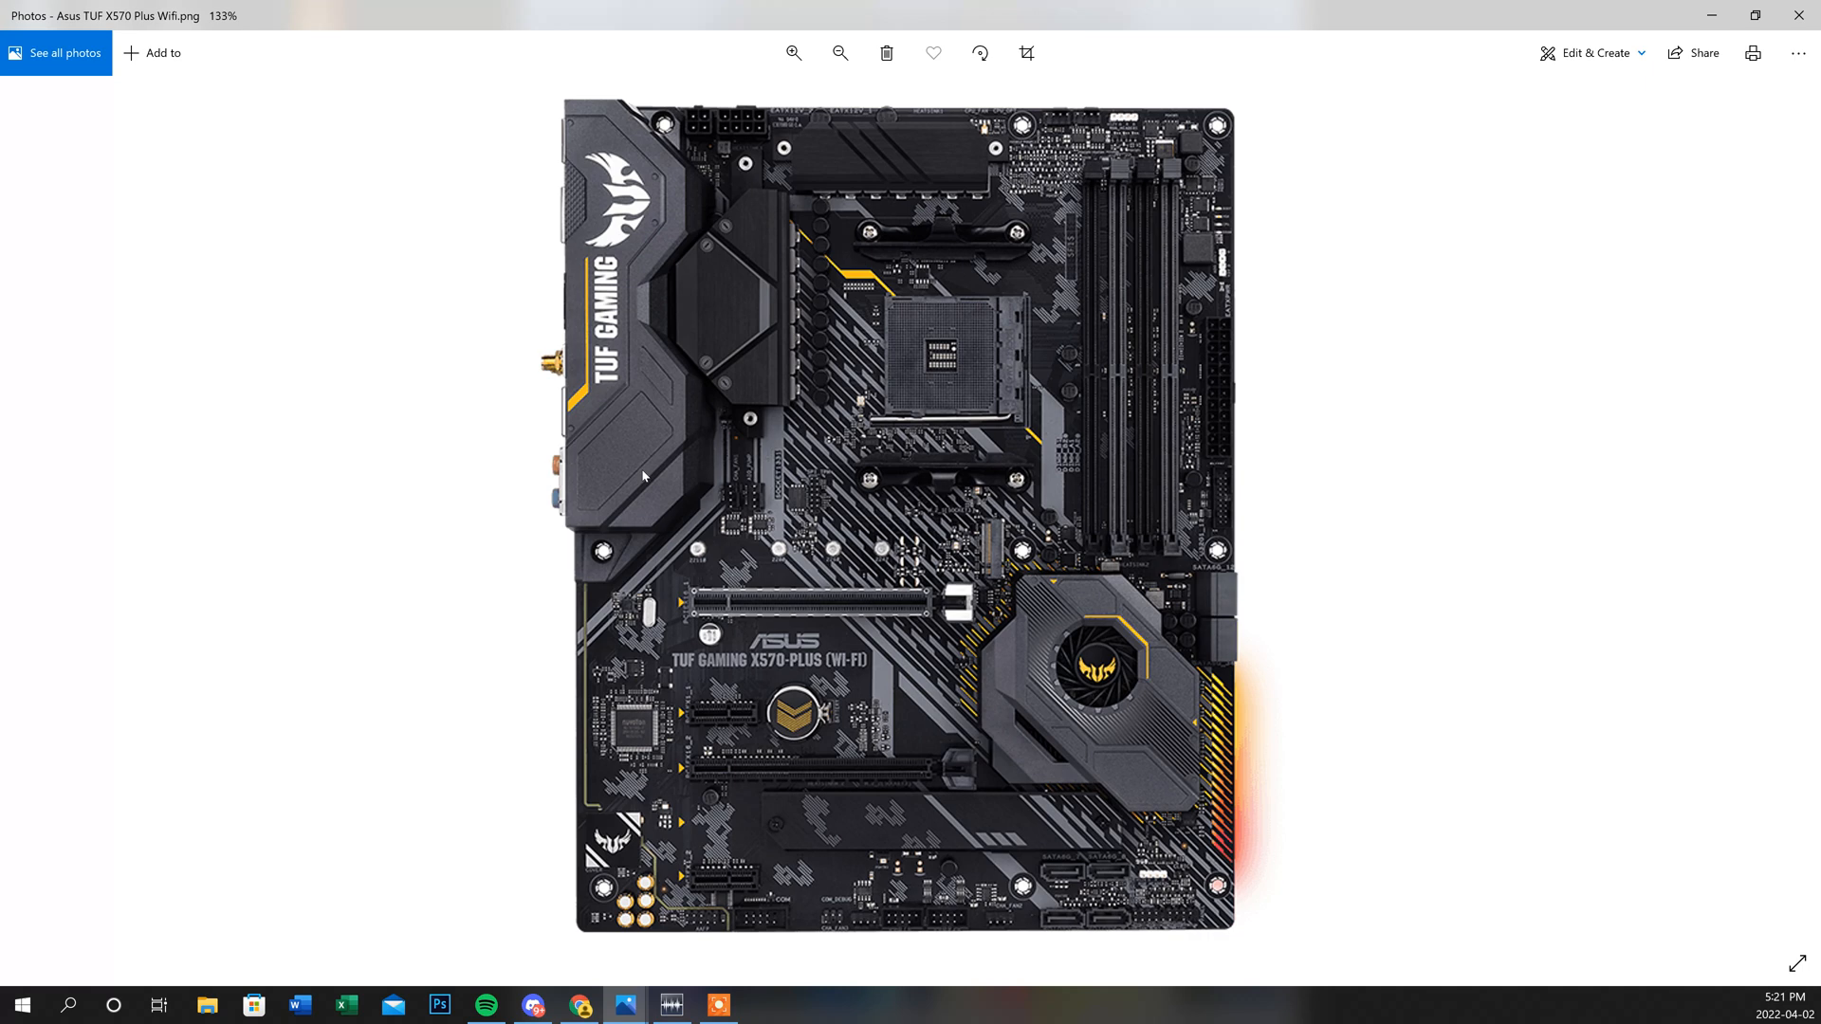
mouse_move(667, 549)
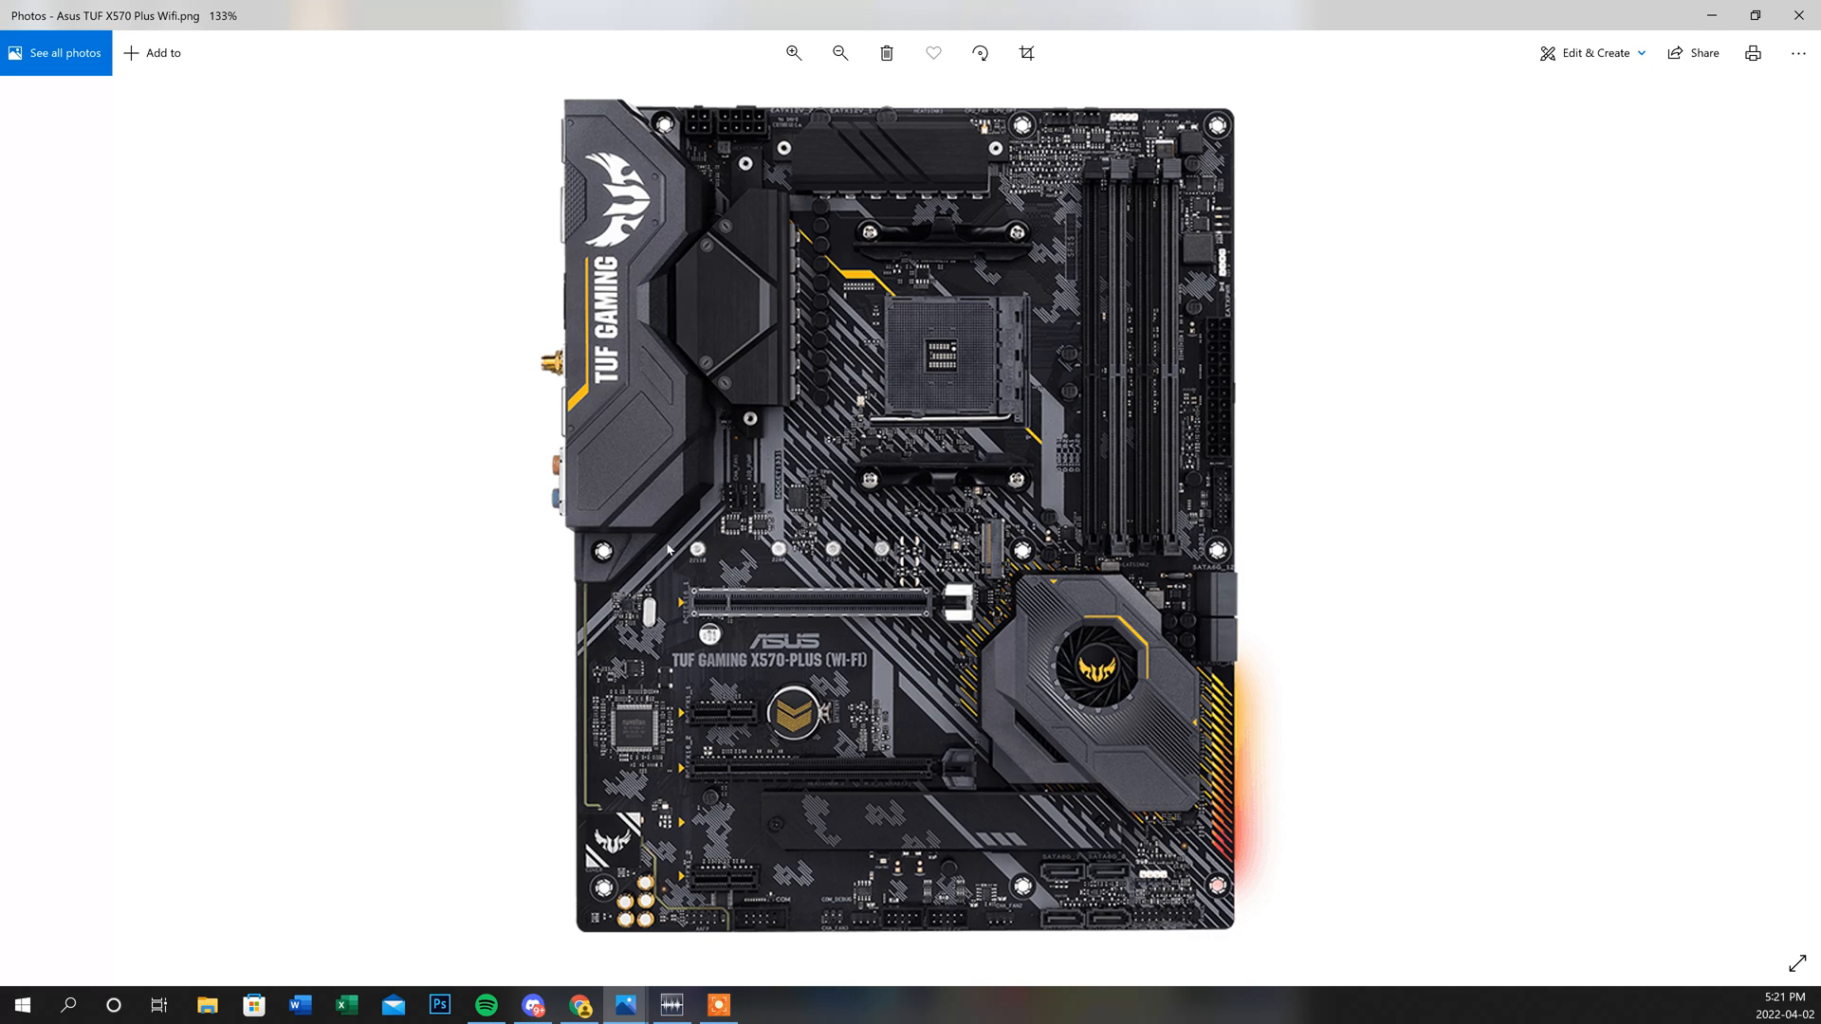
mouse_move(904, 684)
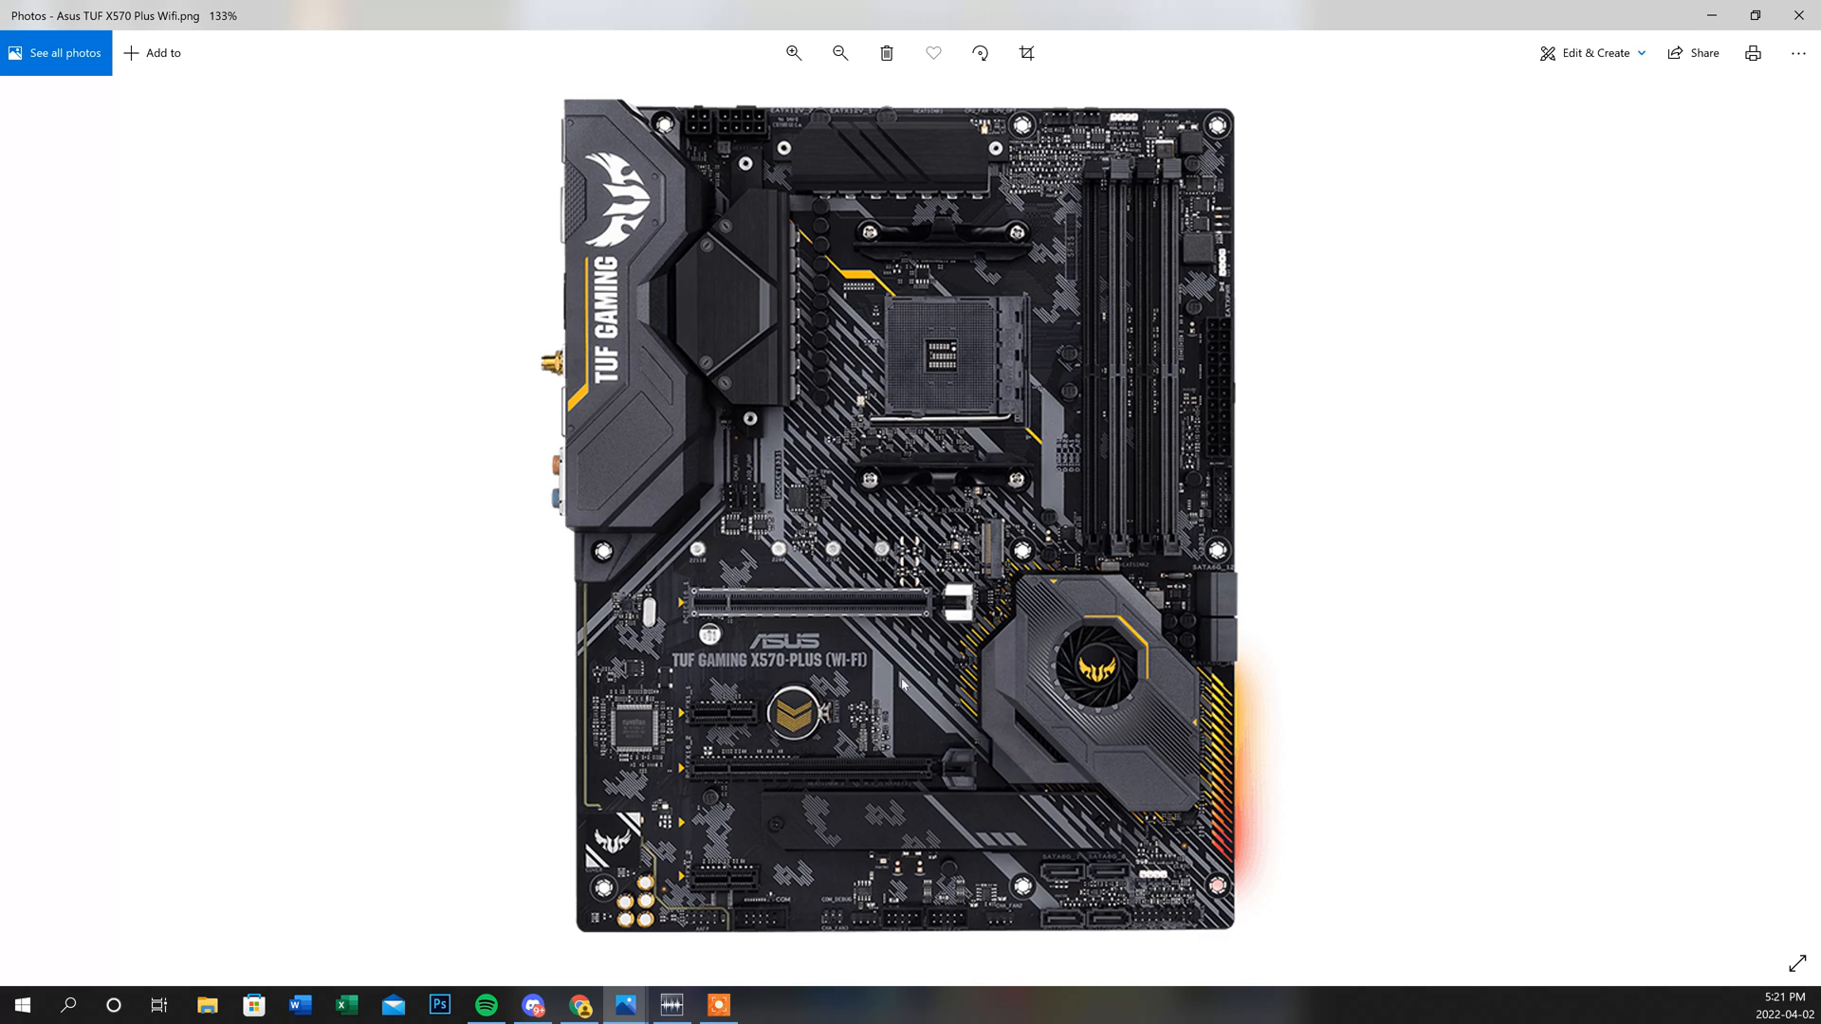
mouse_move(1022, 818)
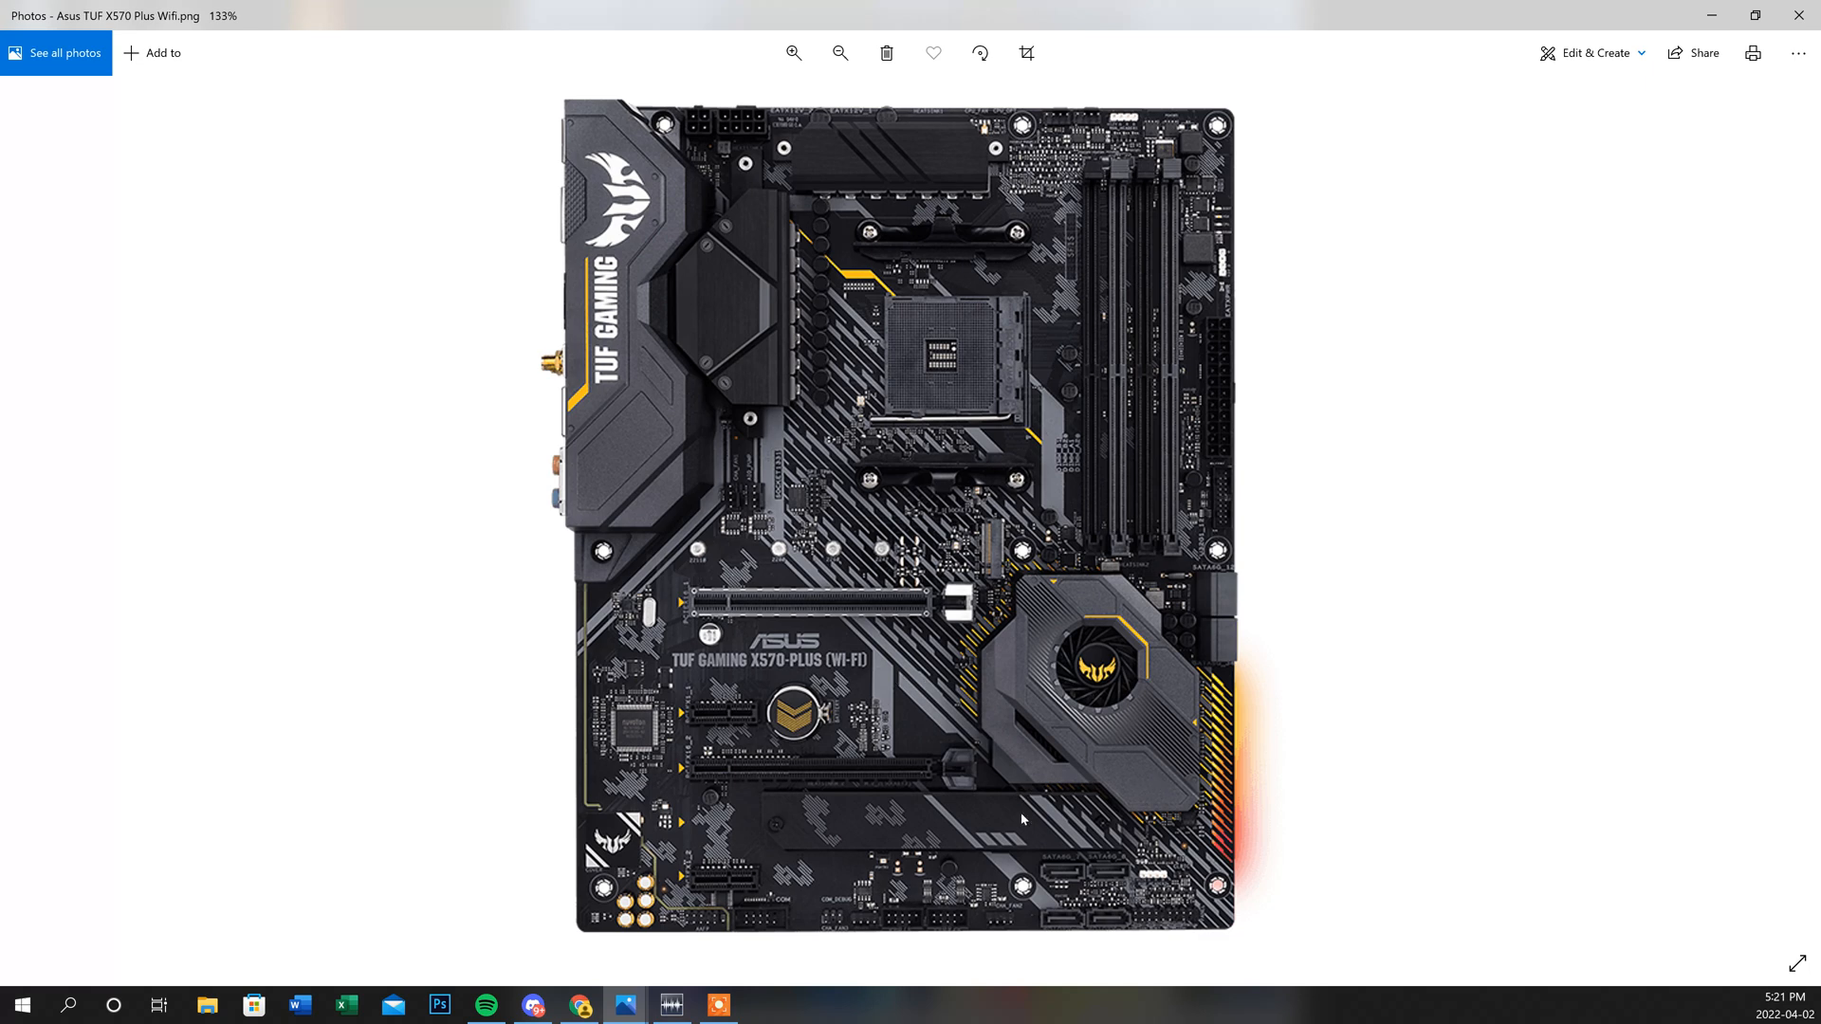
mouse_move(1191, 848)
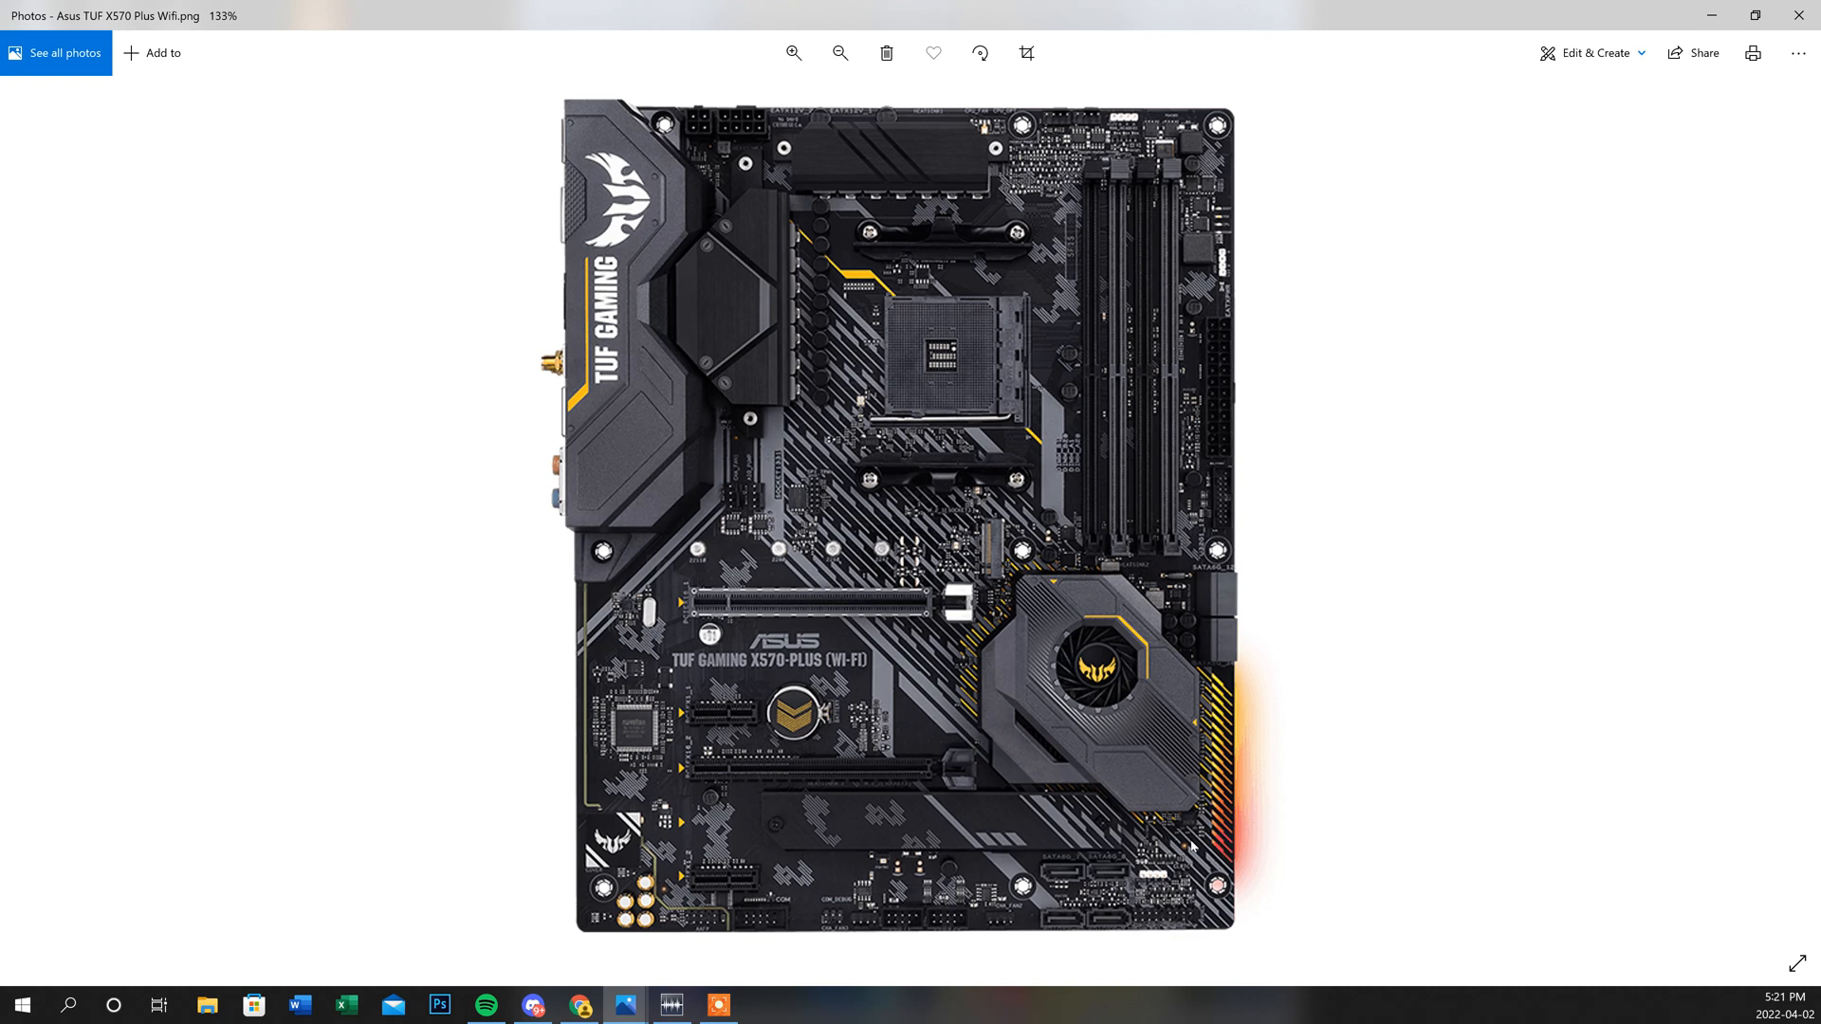
mouse_move(1133, 705)
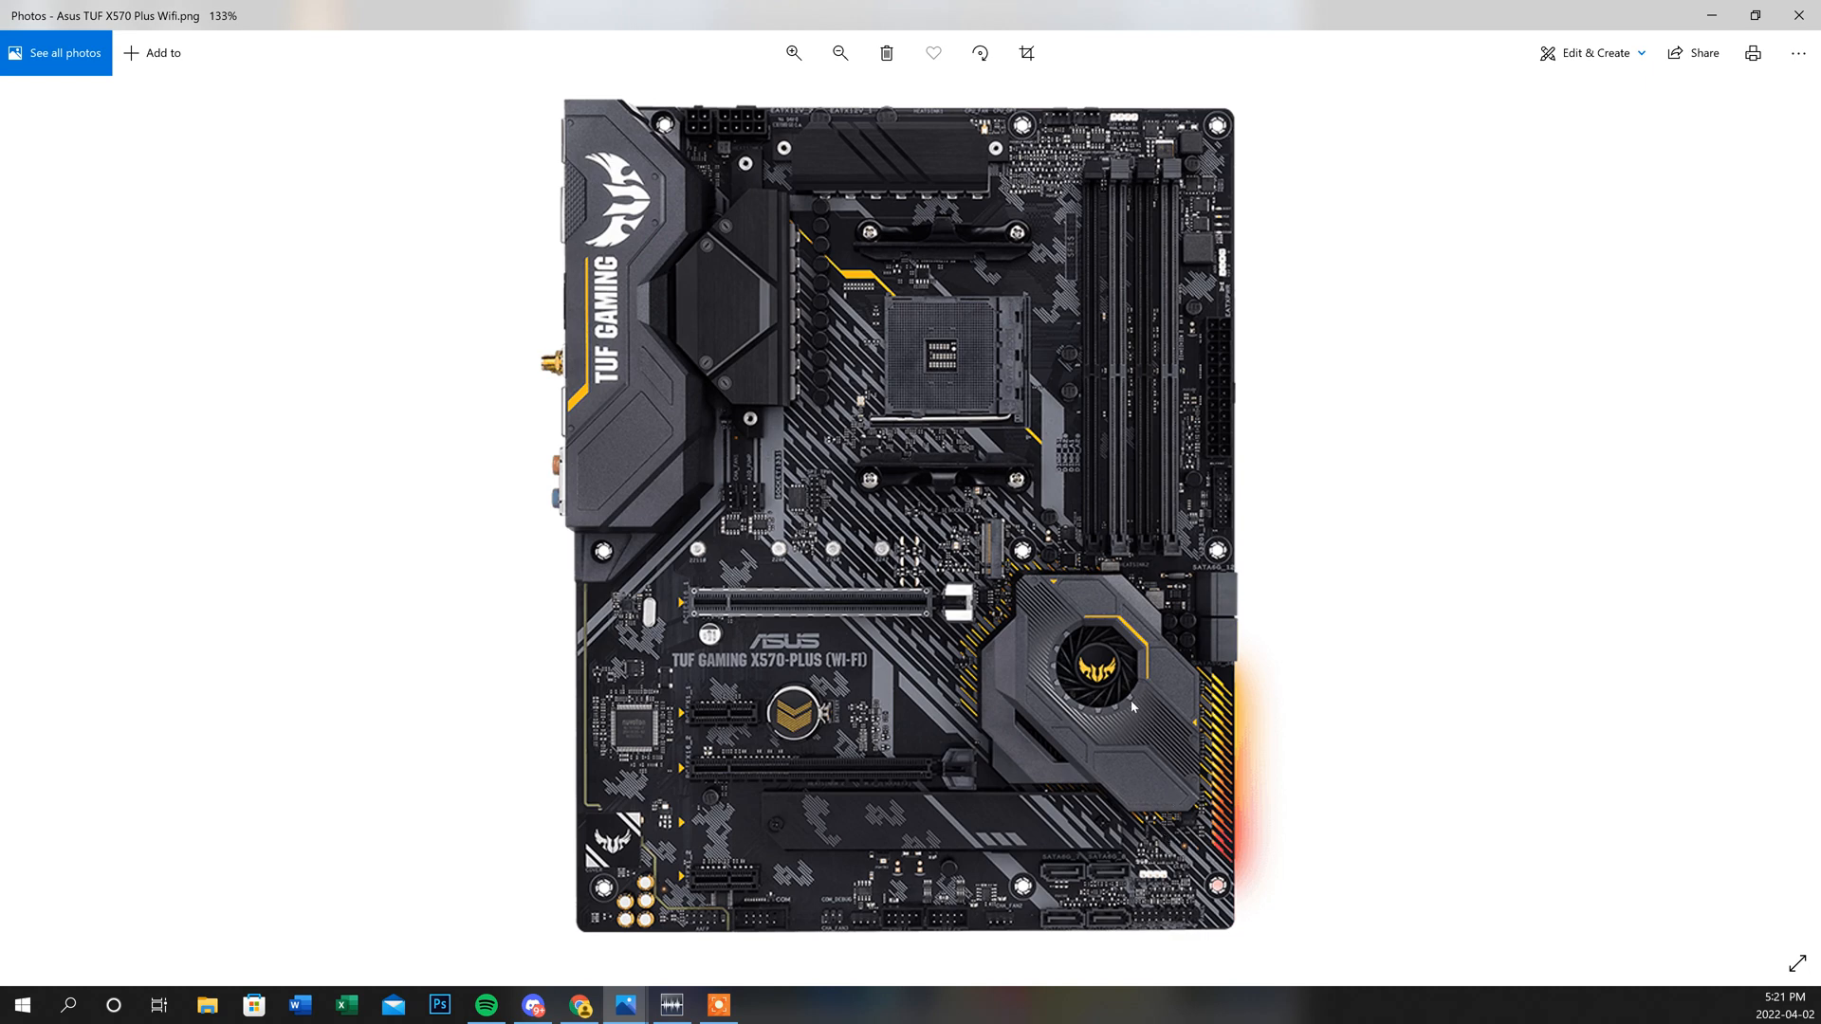
mouse_move(1134, 200)
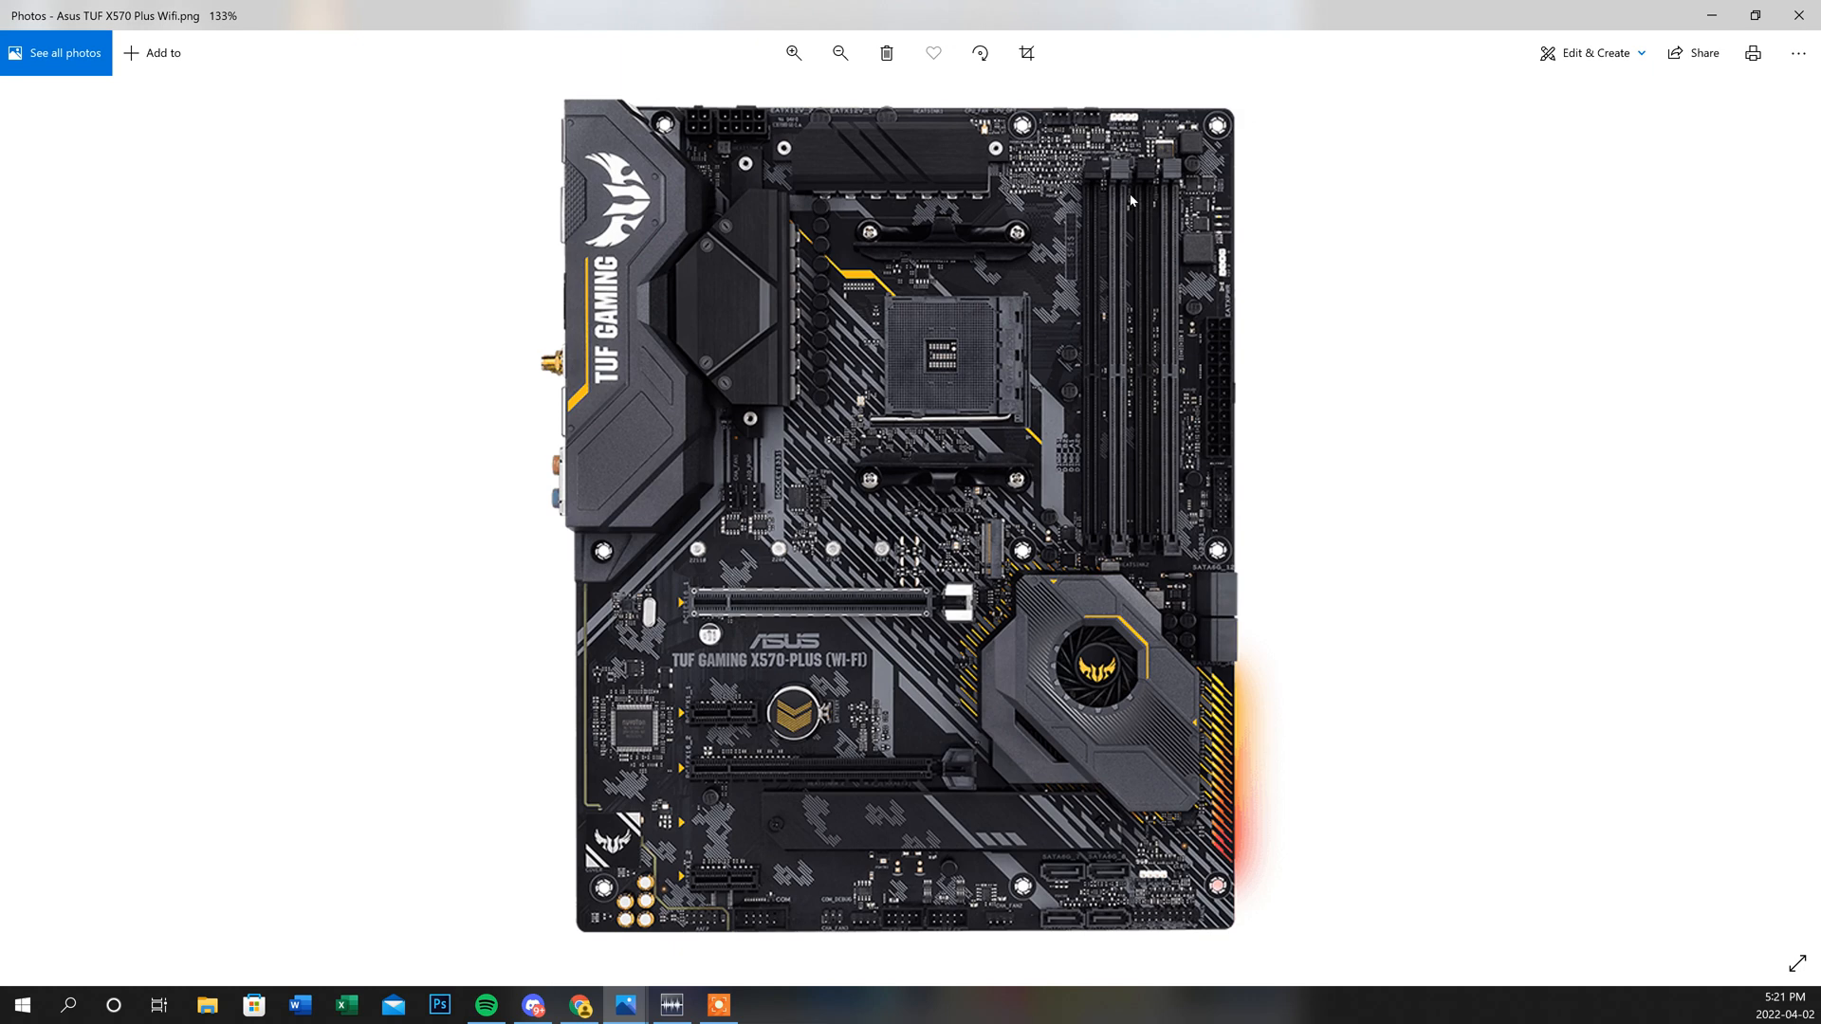
mouse_move(1127, 169)
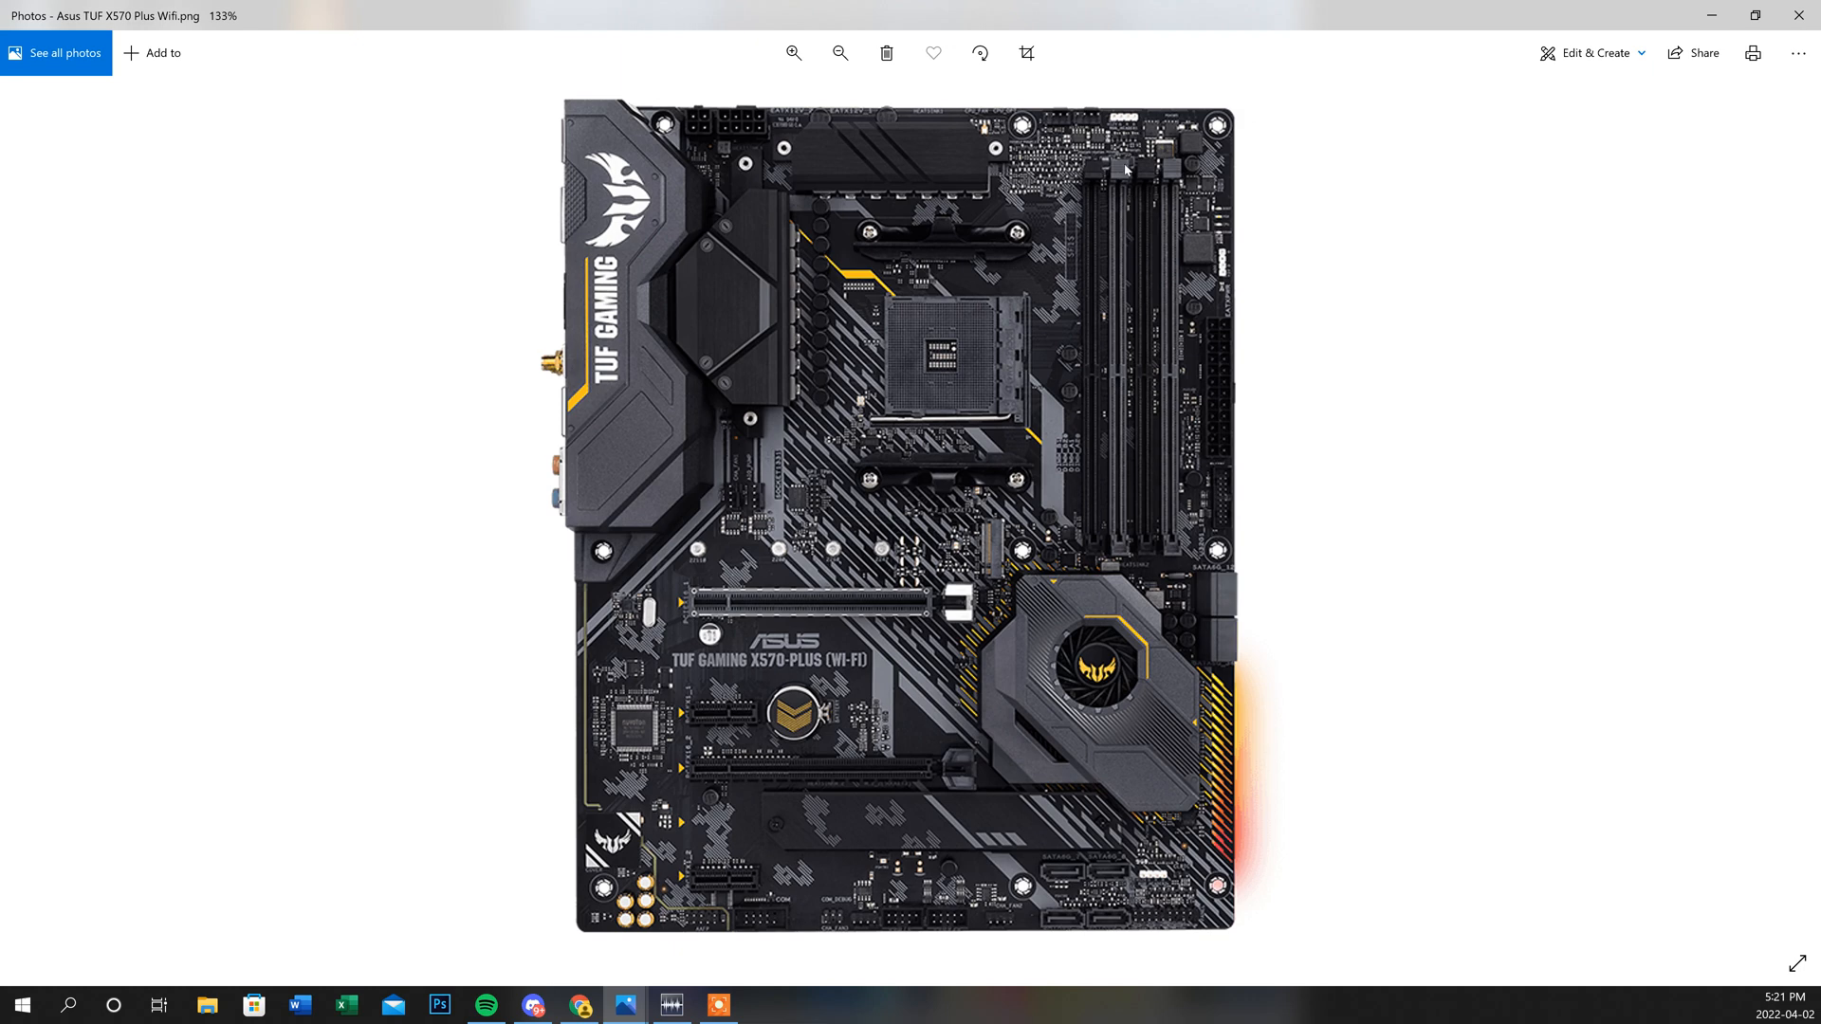
mouse_move(1126, 183)
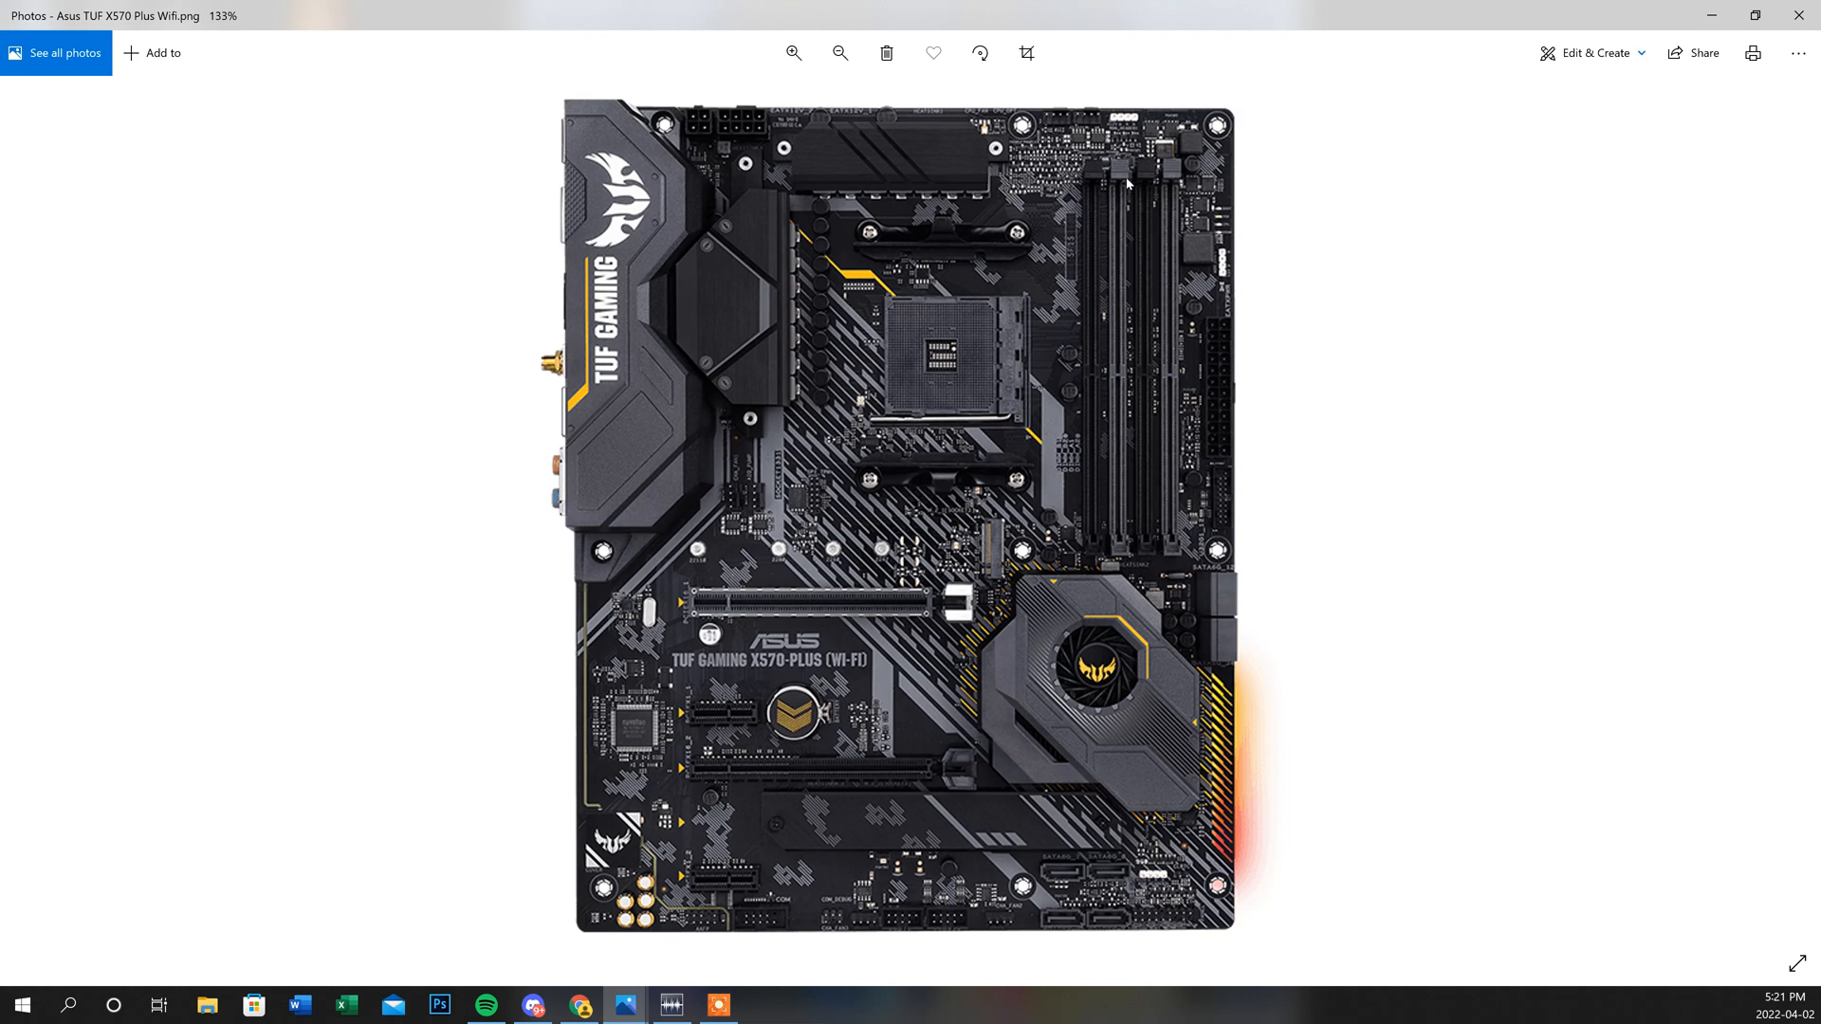
mouse_move(1123, 357)
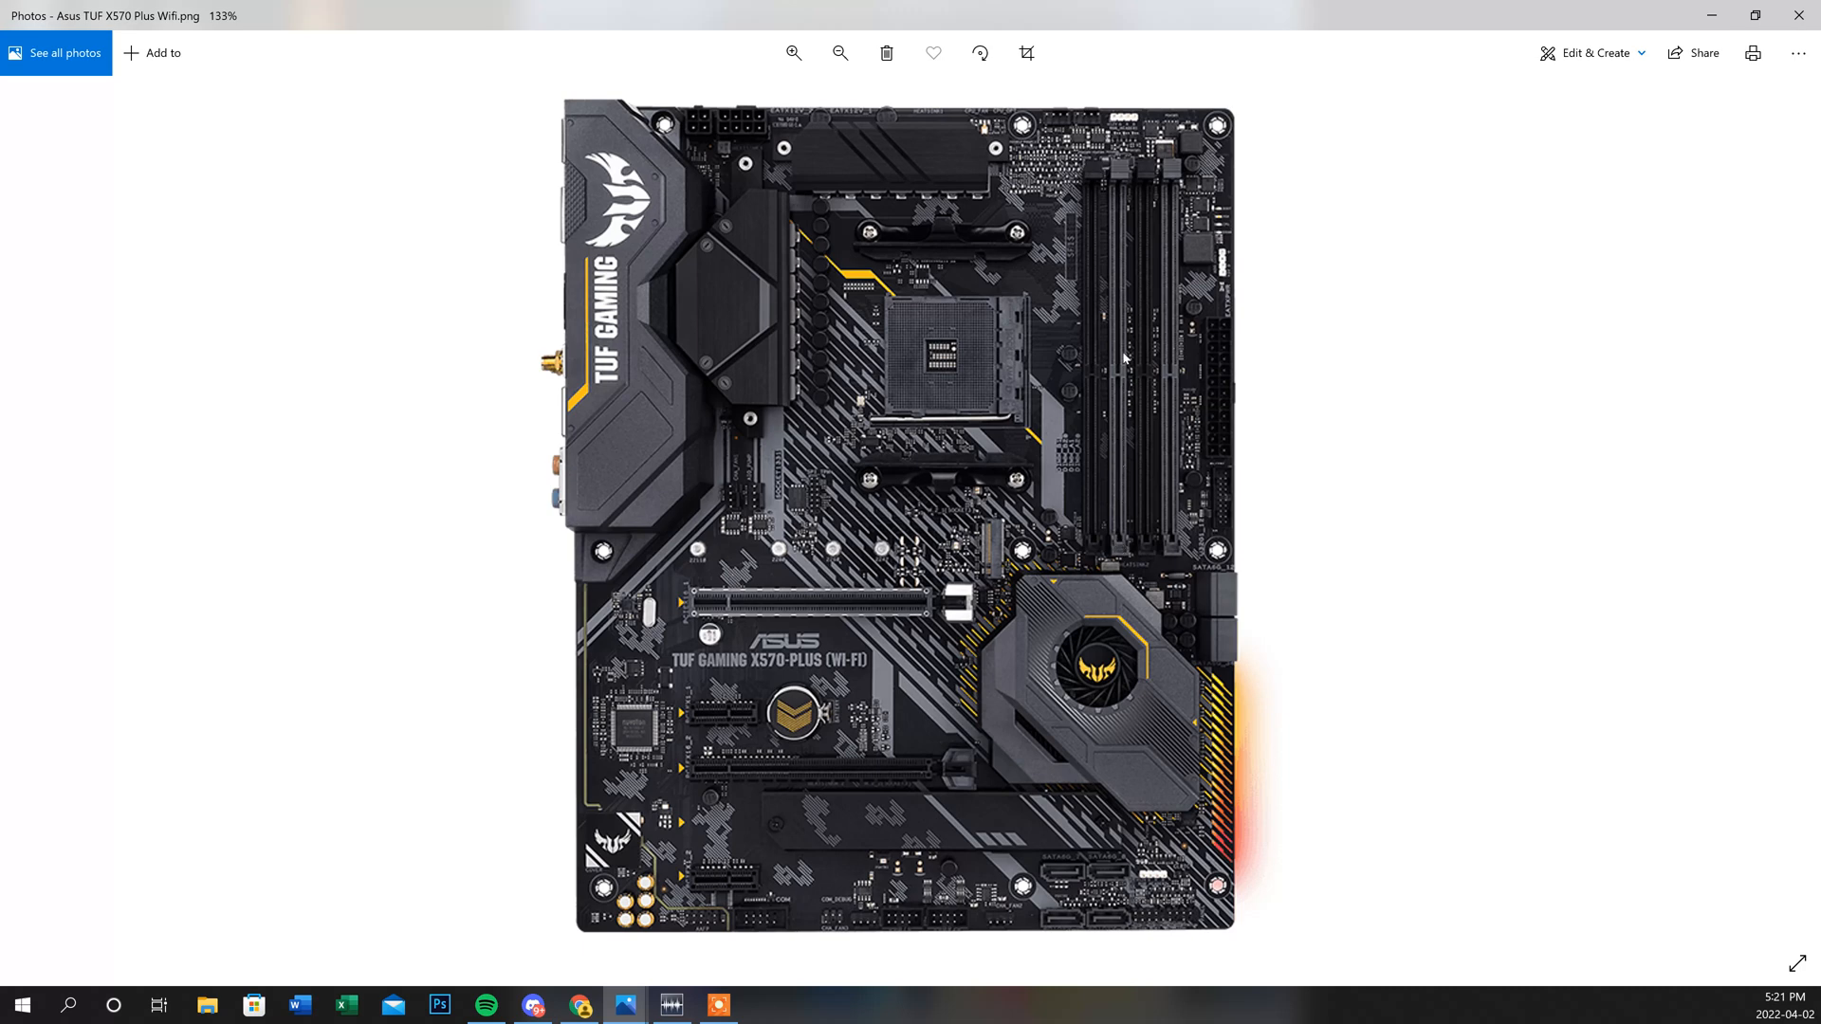
mouse_move(1193, 193)
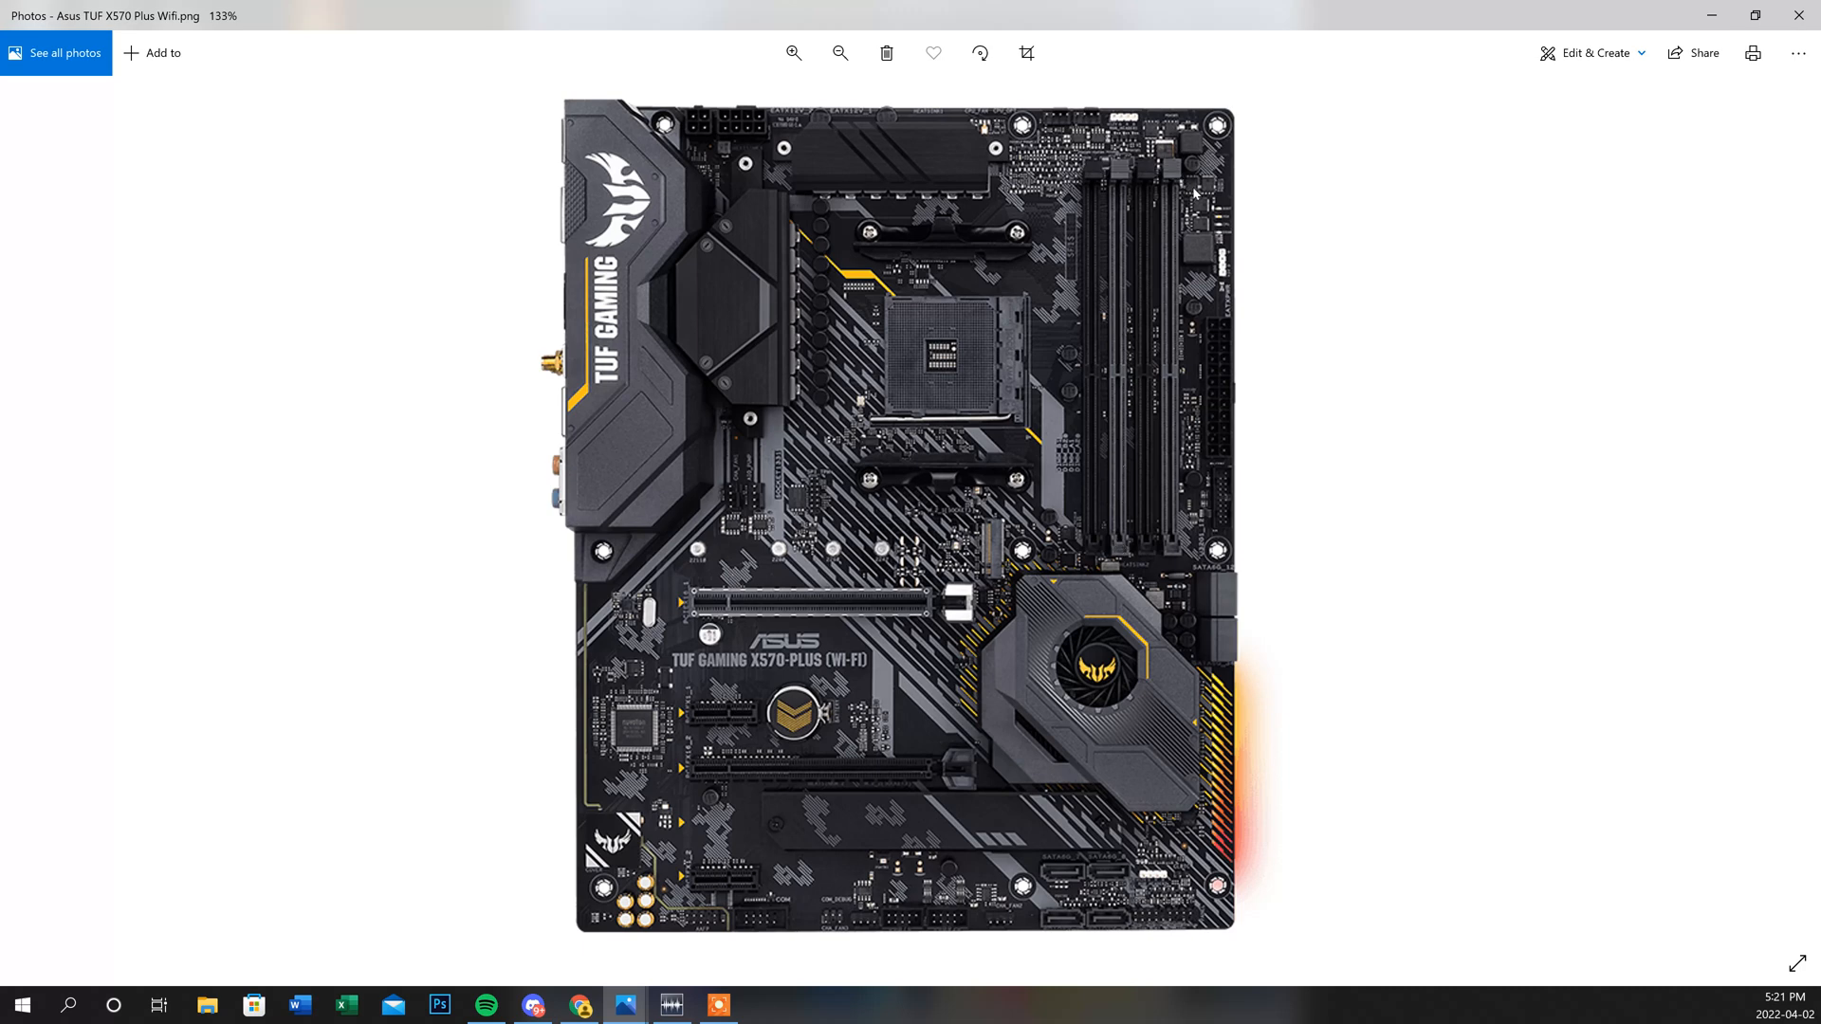
mouse_move(1193, 193)
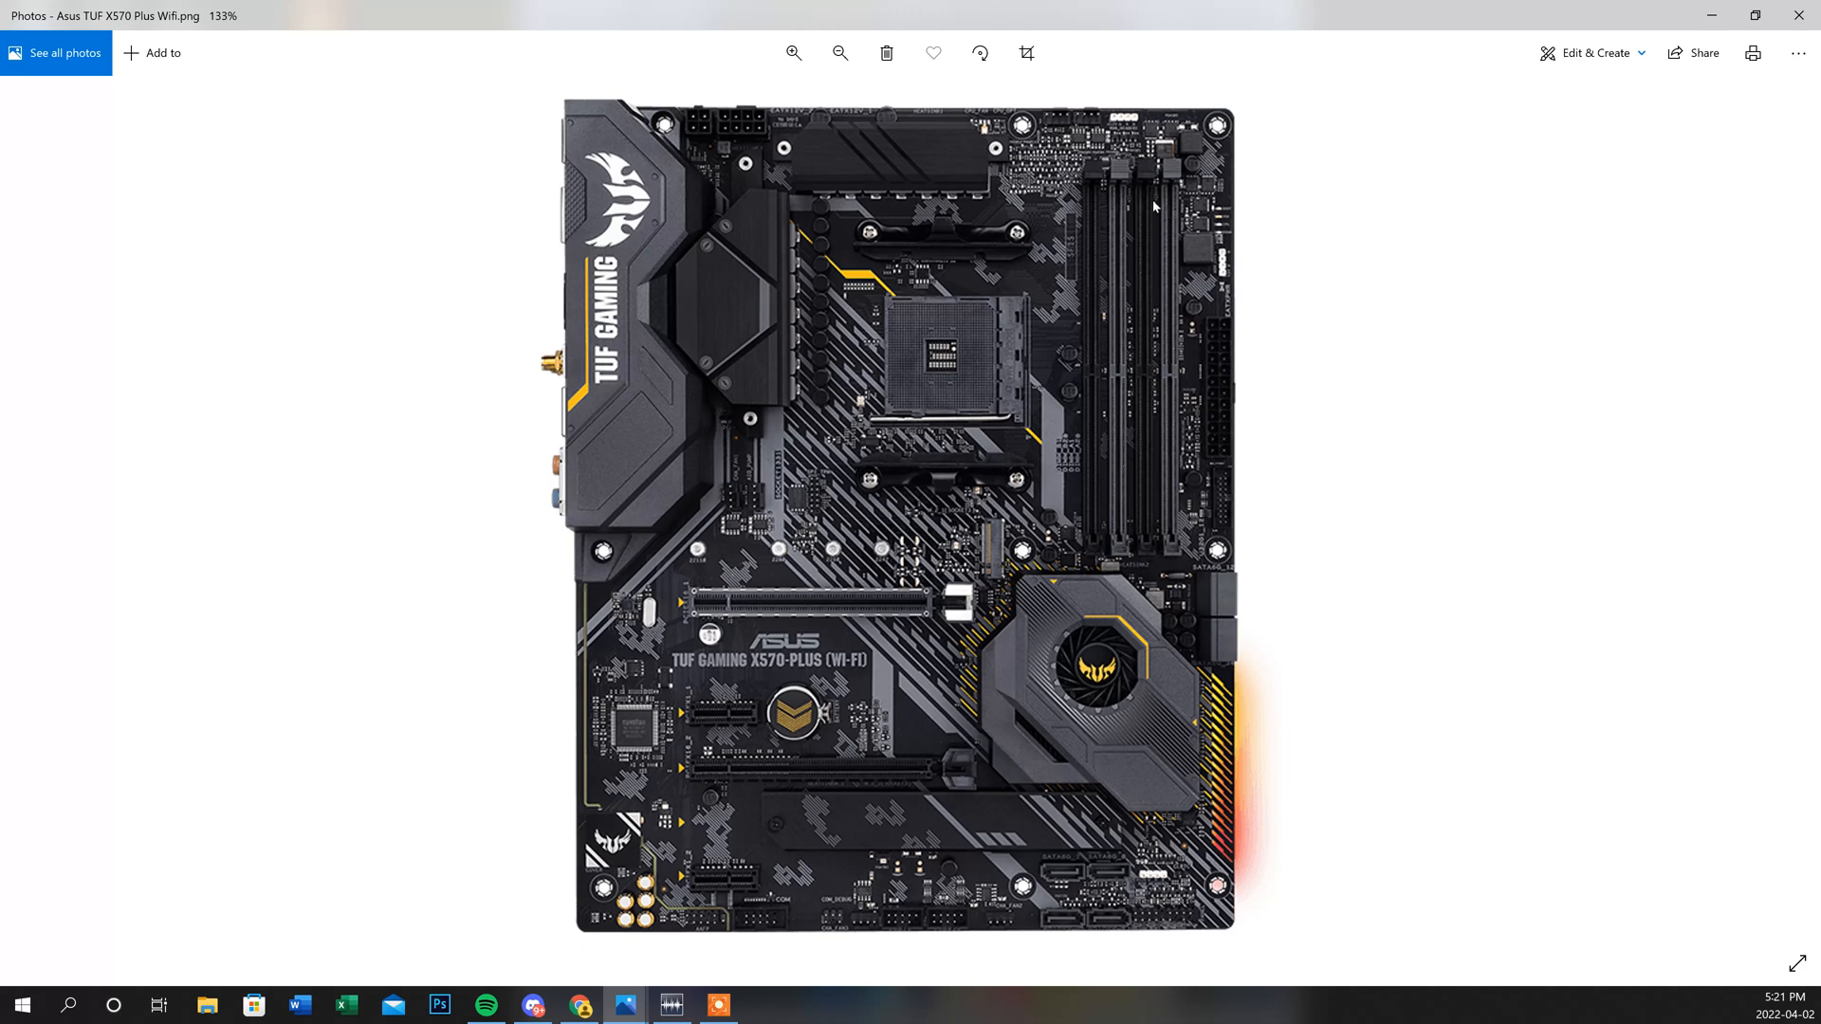
mouse_move(1072, 480)
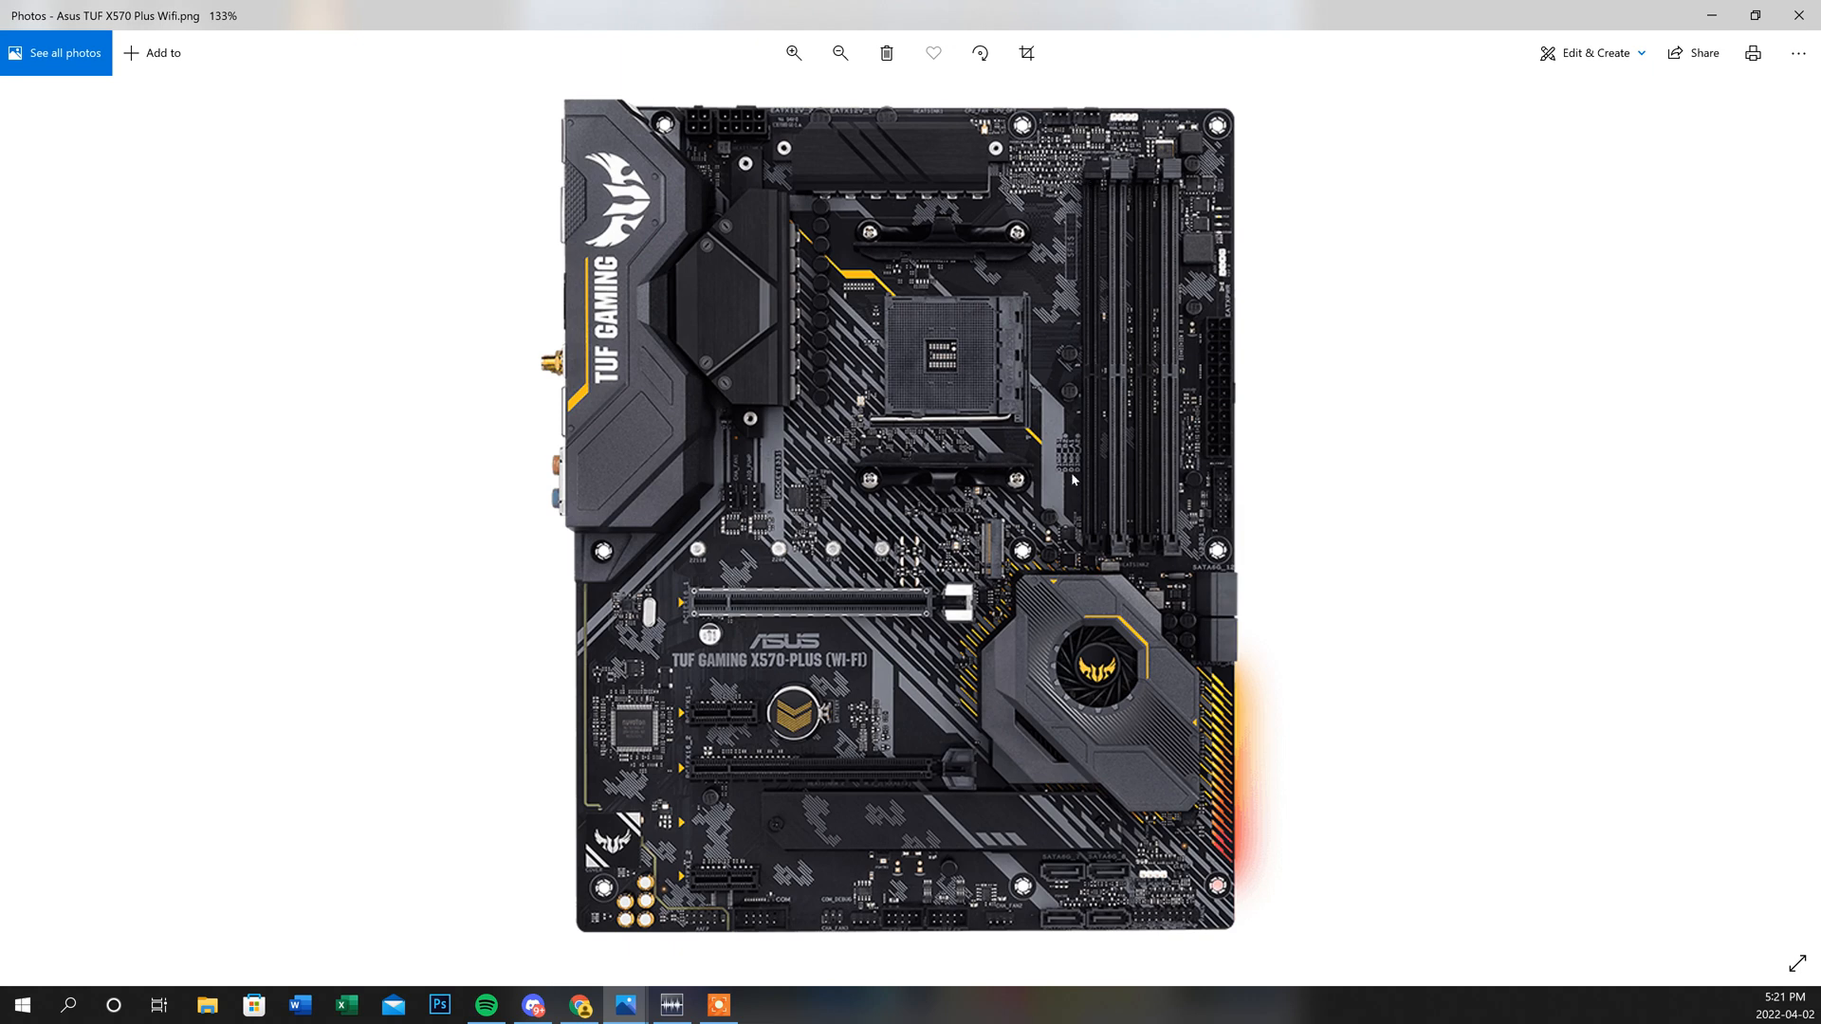
mouse_move(1161, 503)
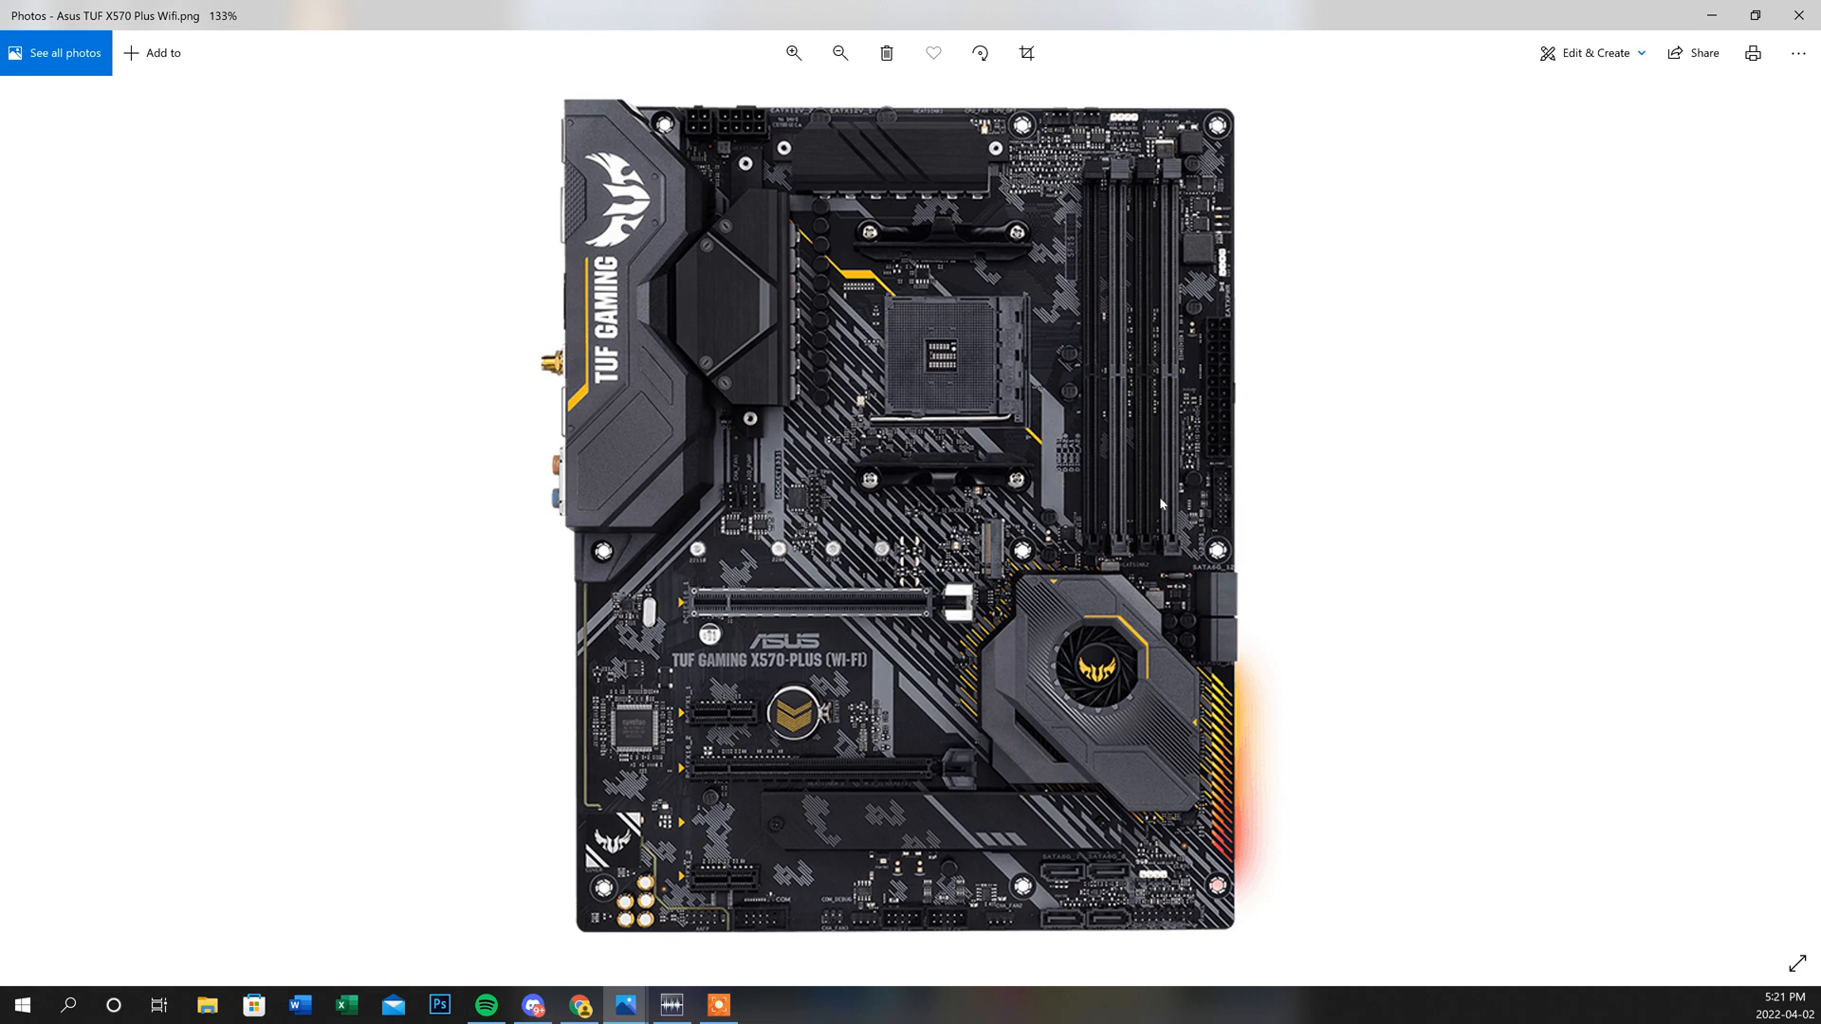
mouse_move(1159, 505)
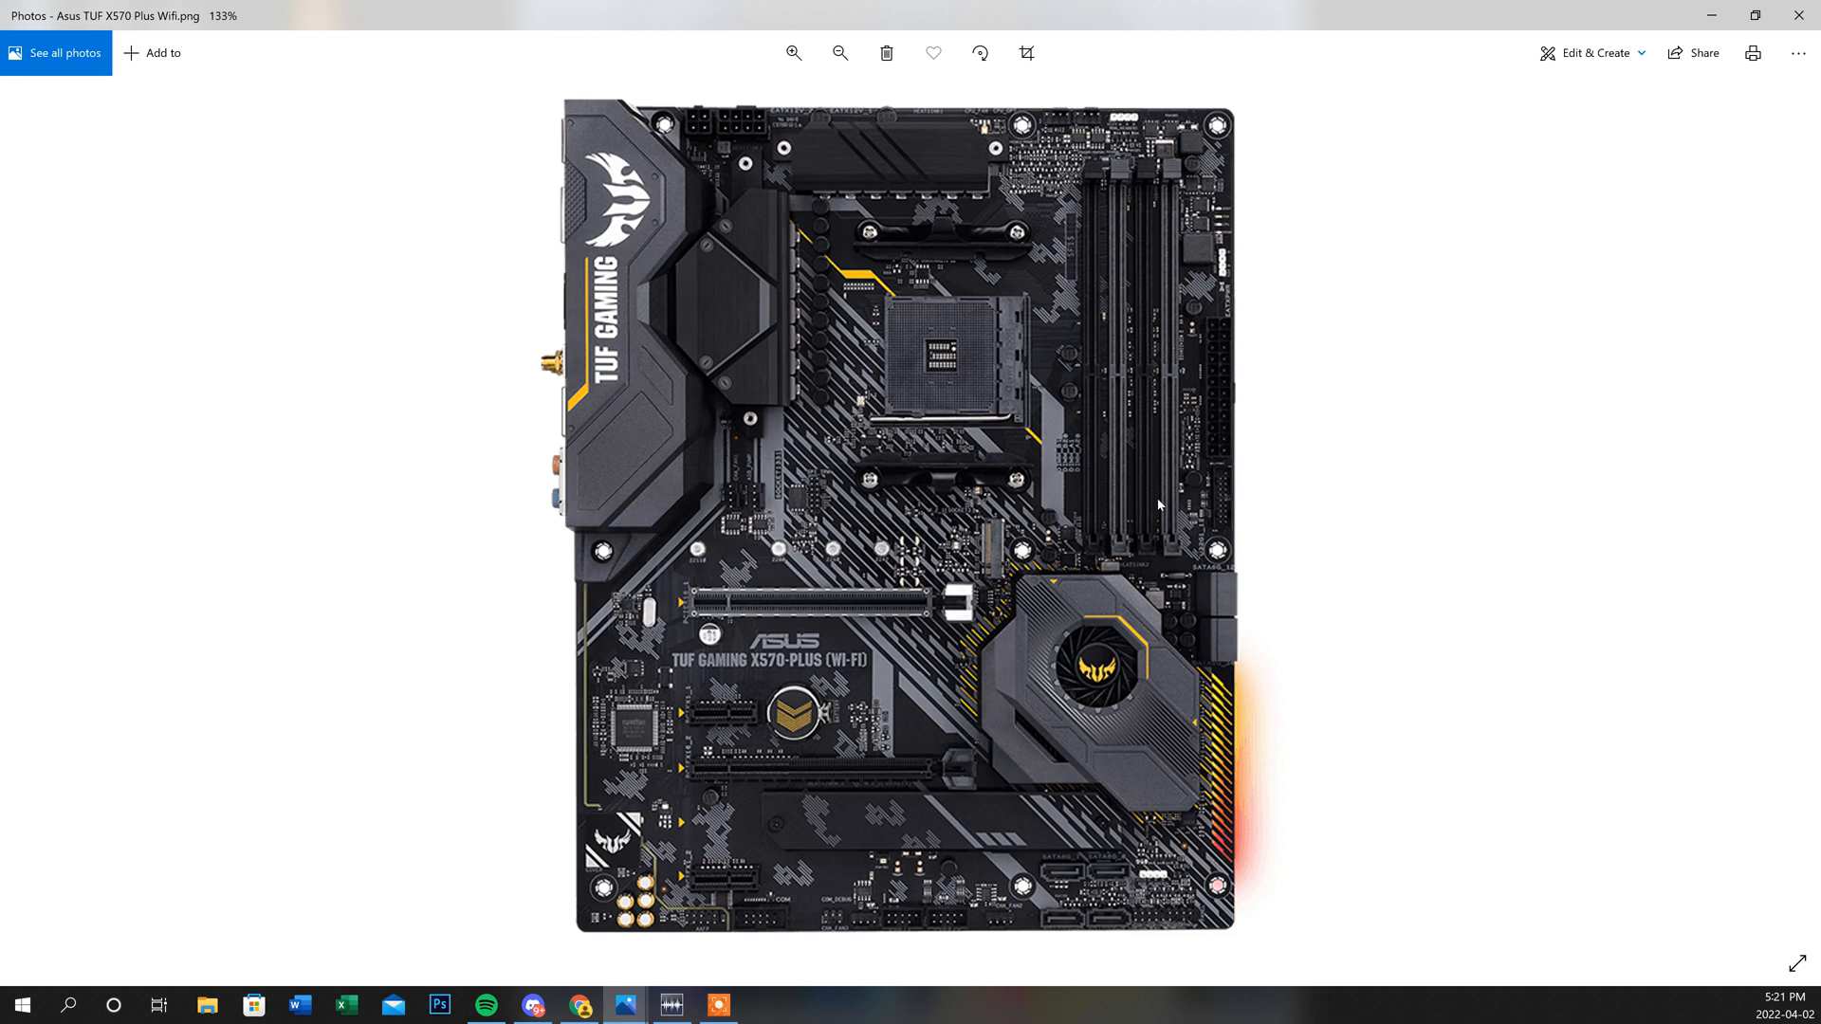
mouse_move(1104, 503)
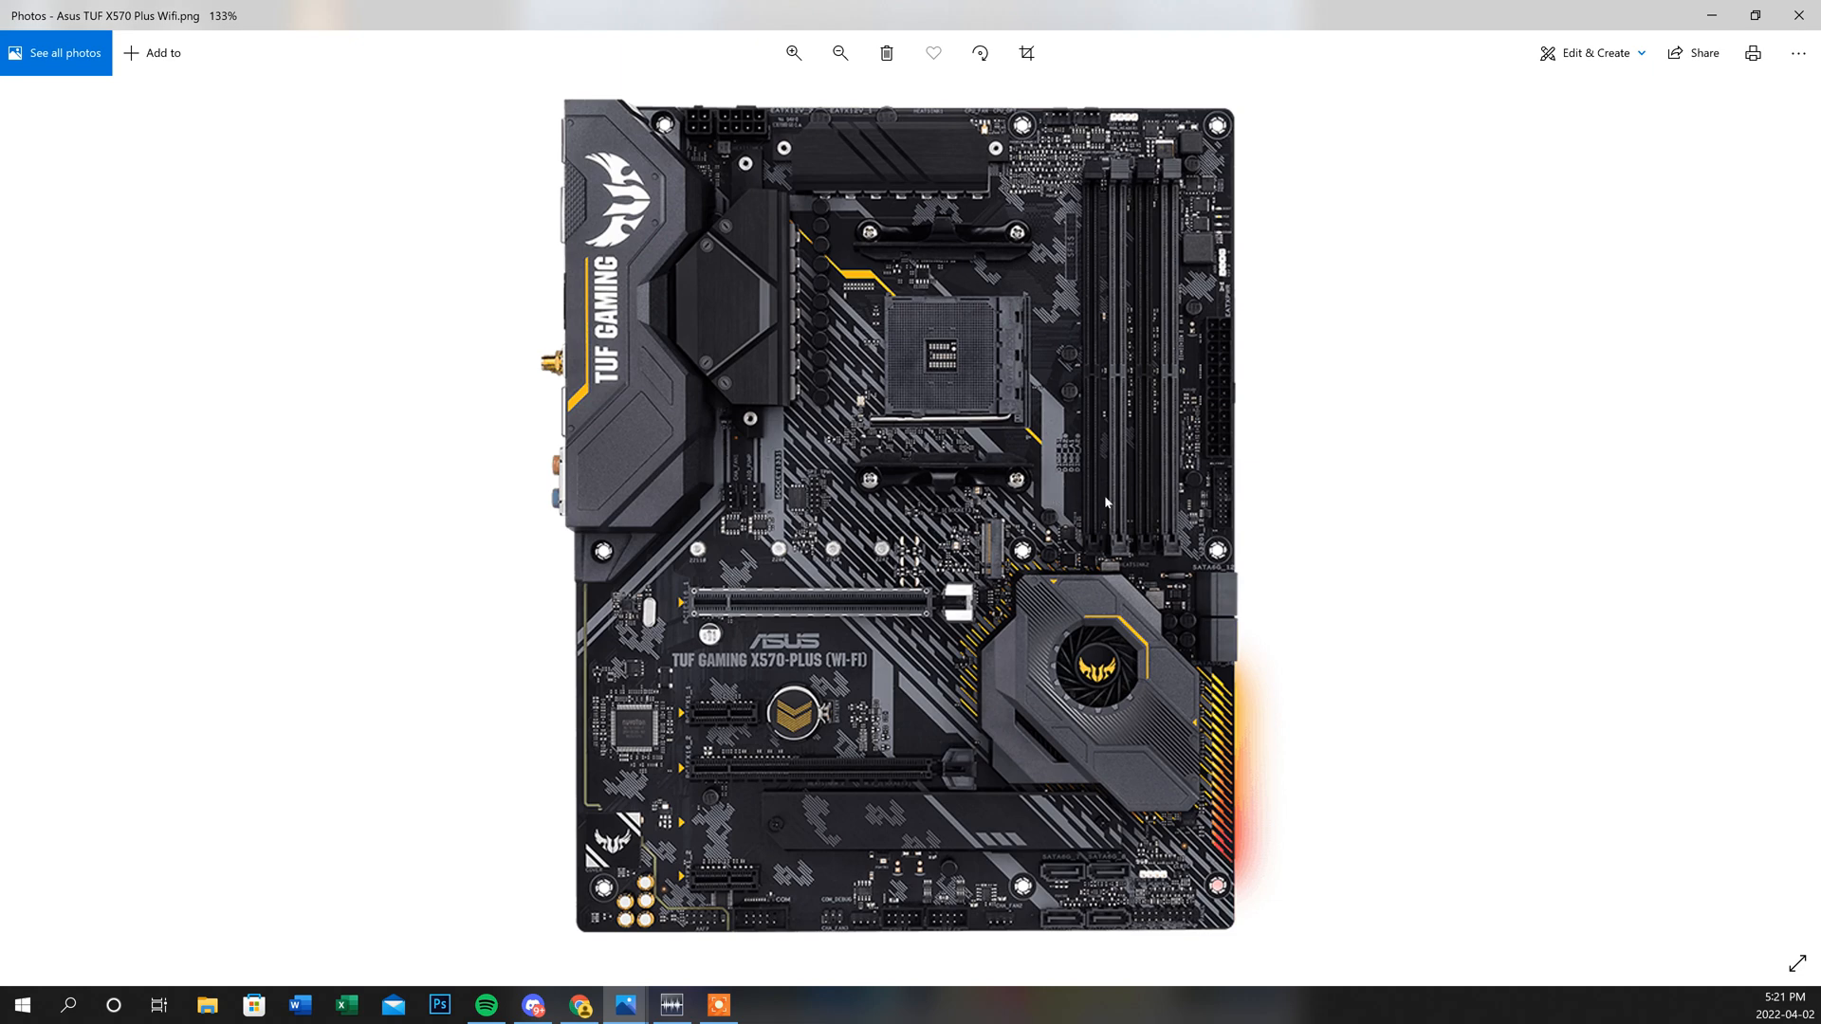
mouse_move(1144, 512)
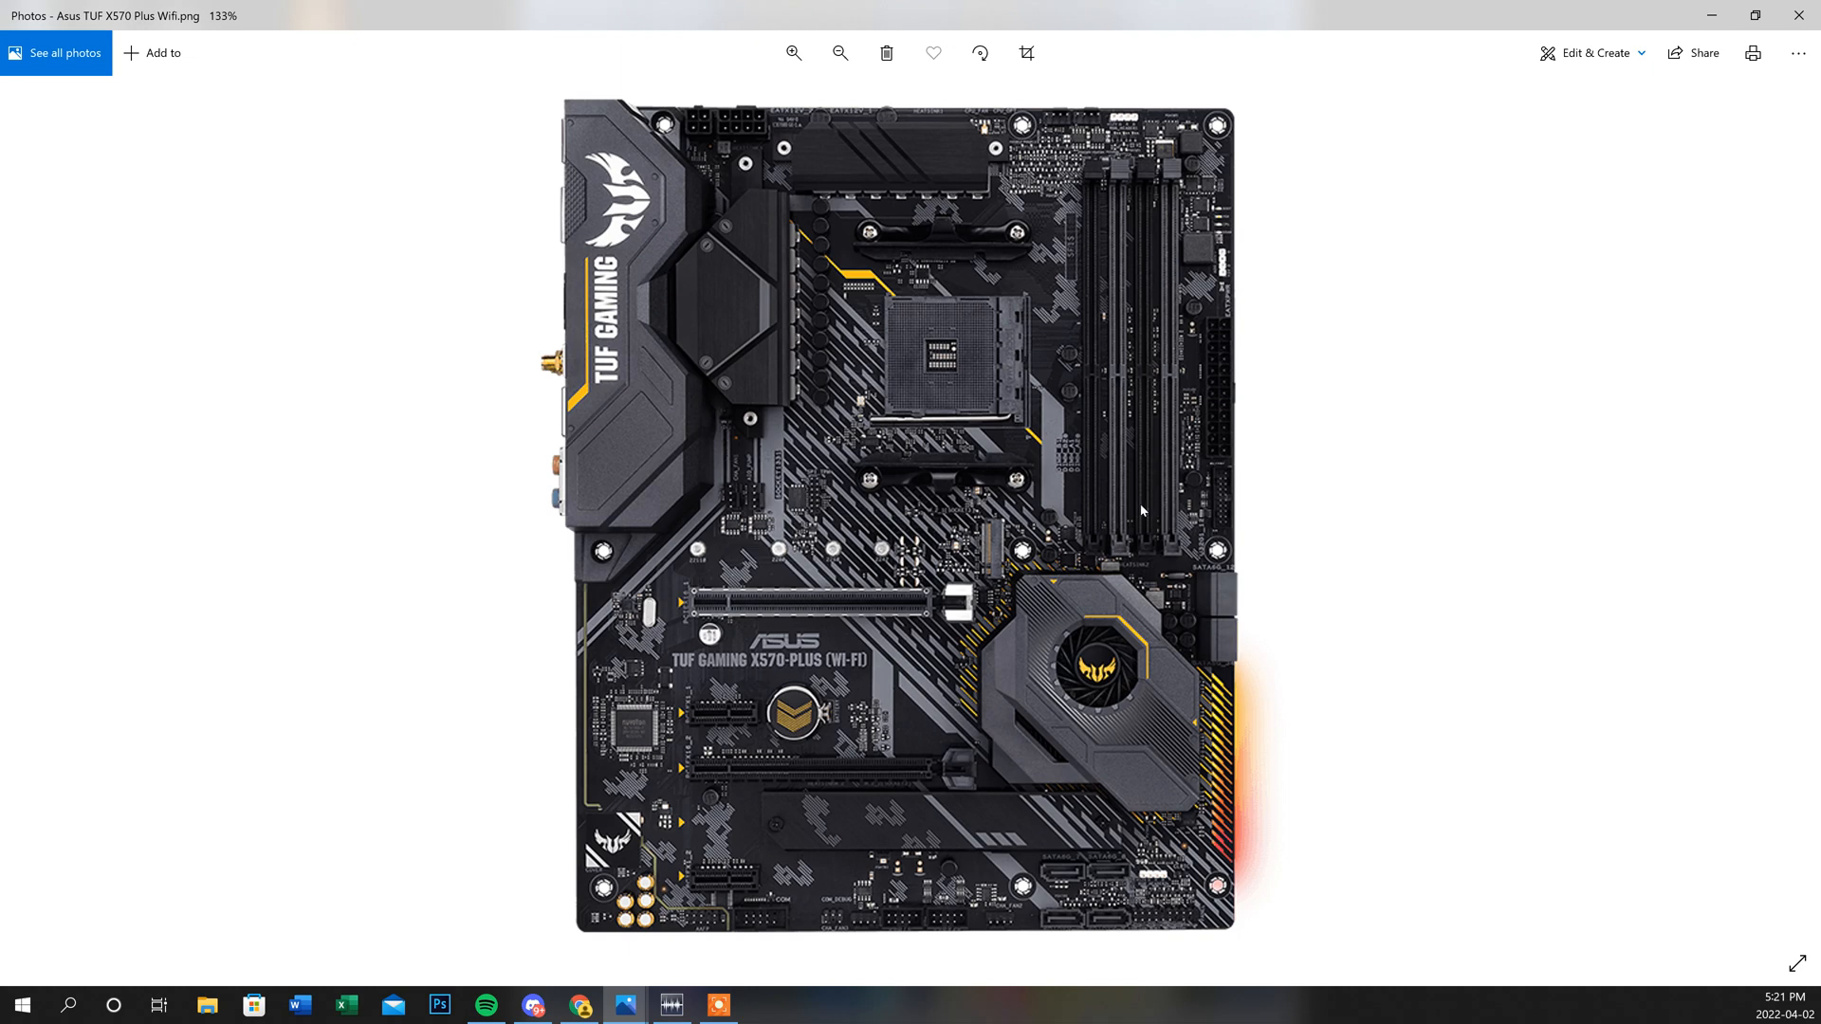
mouse_move(1123, 566)
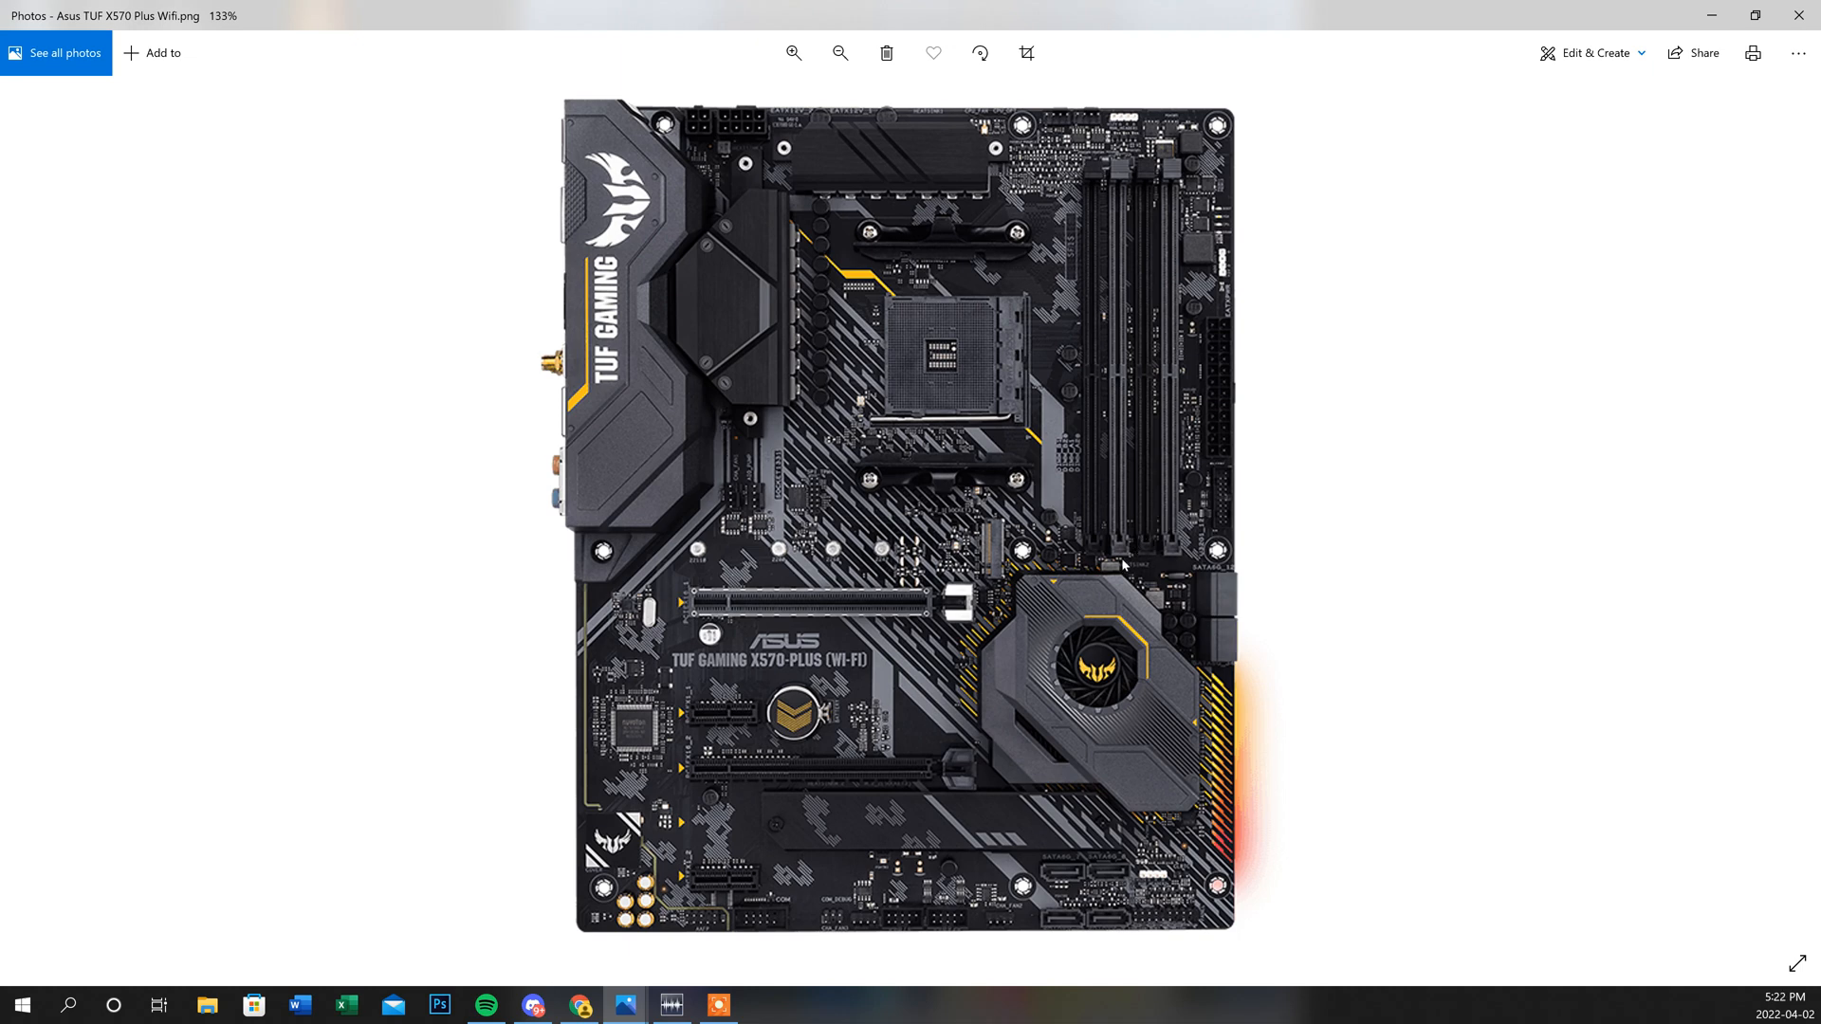
mouse_move(1255, 603)
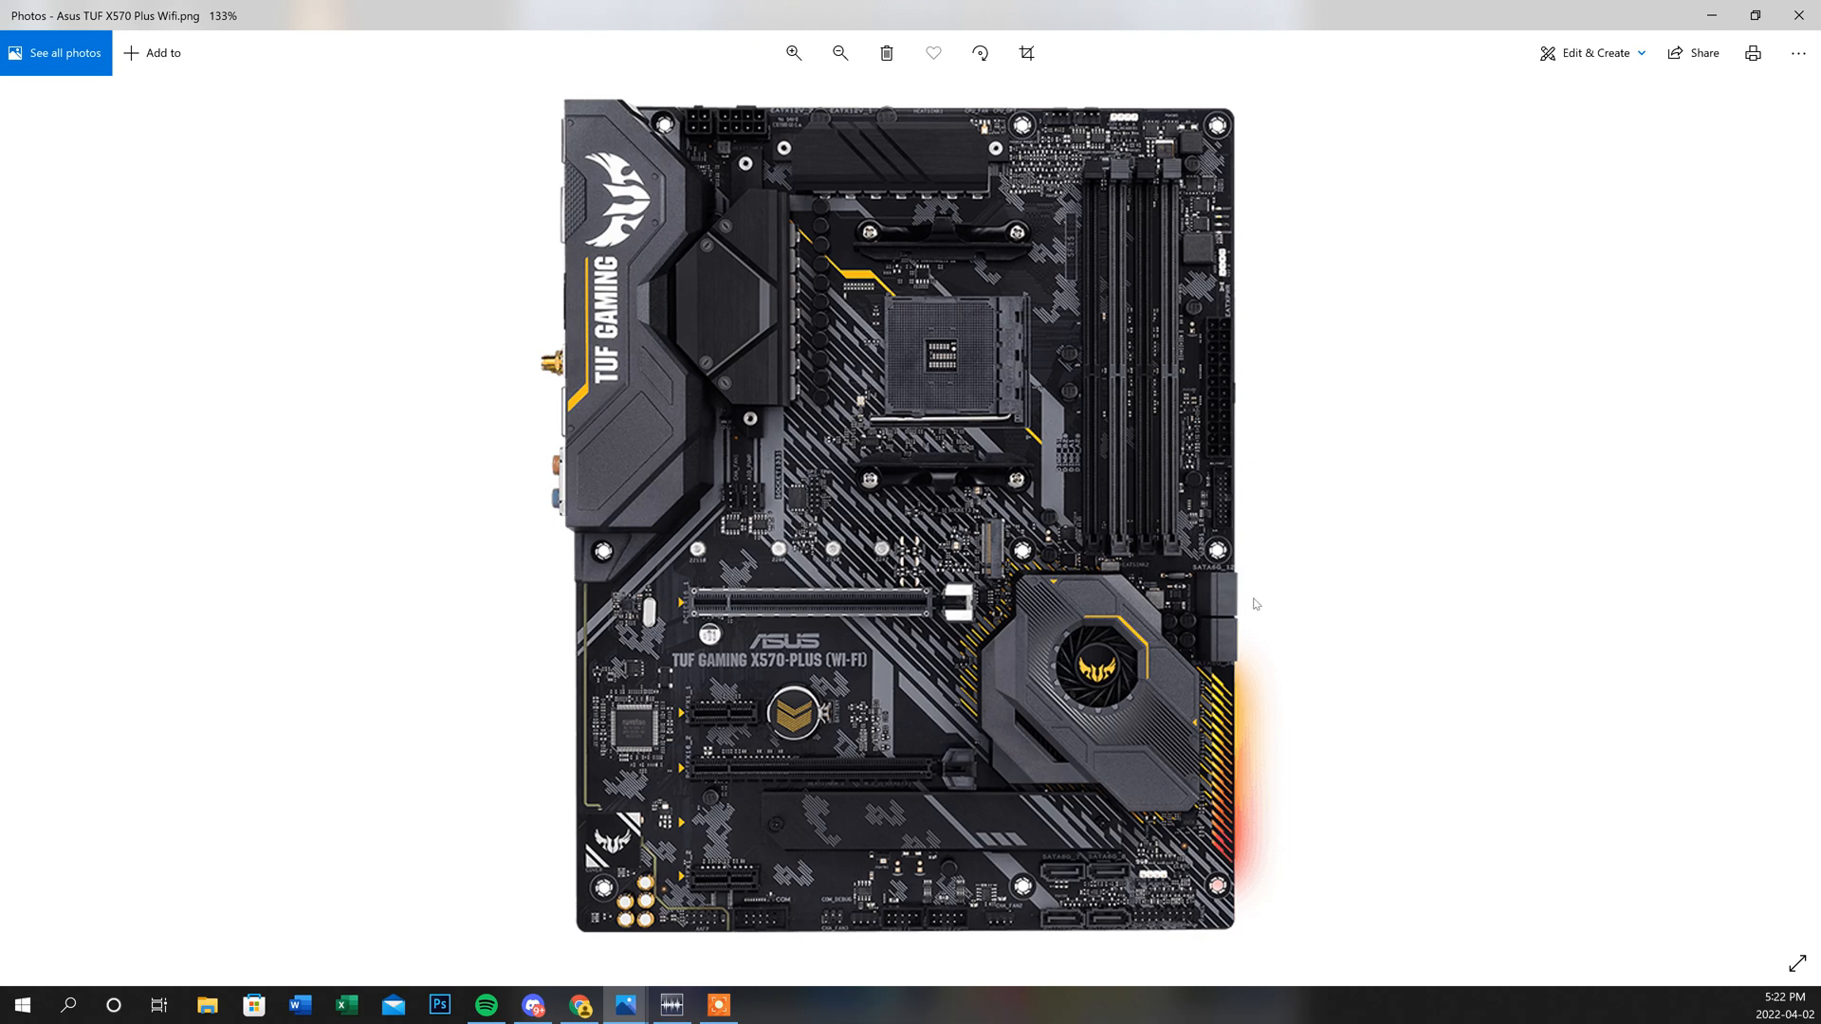
mouse_move(1117, 407)
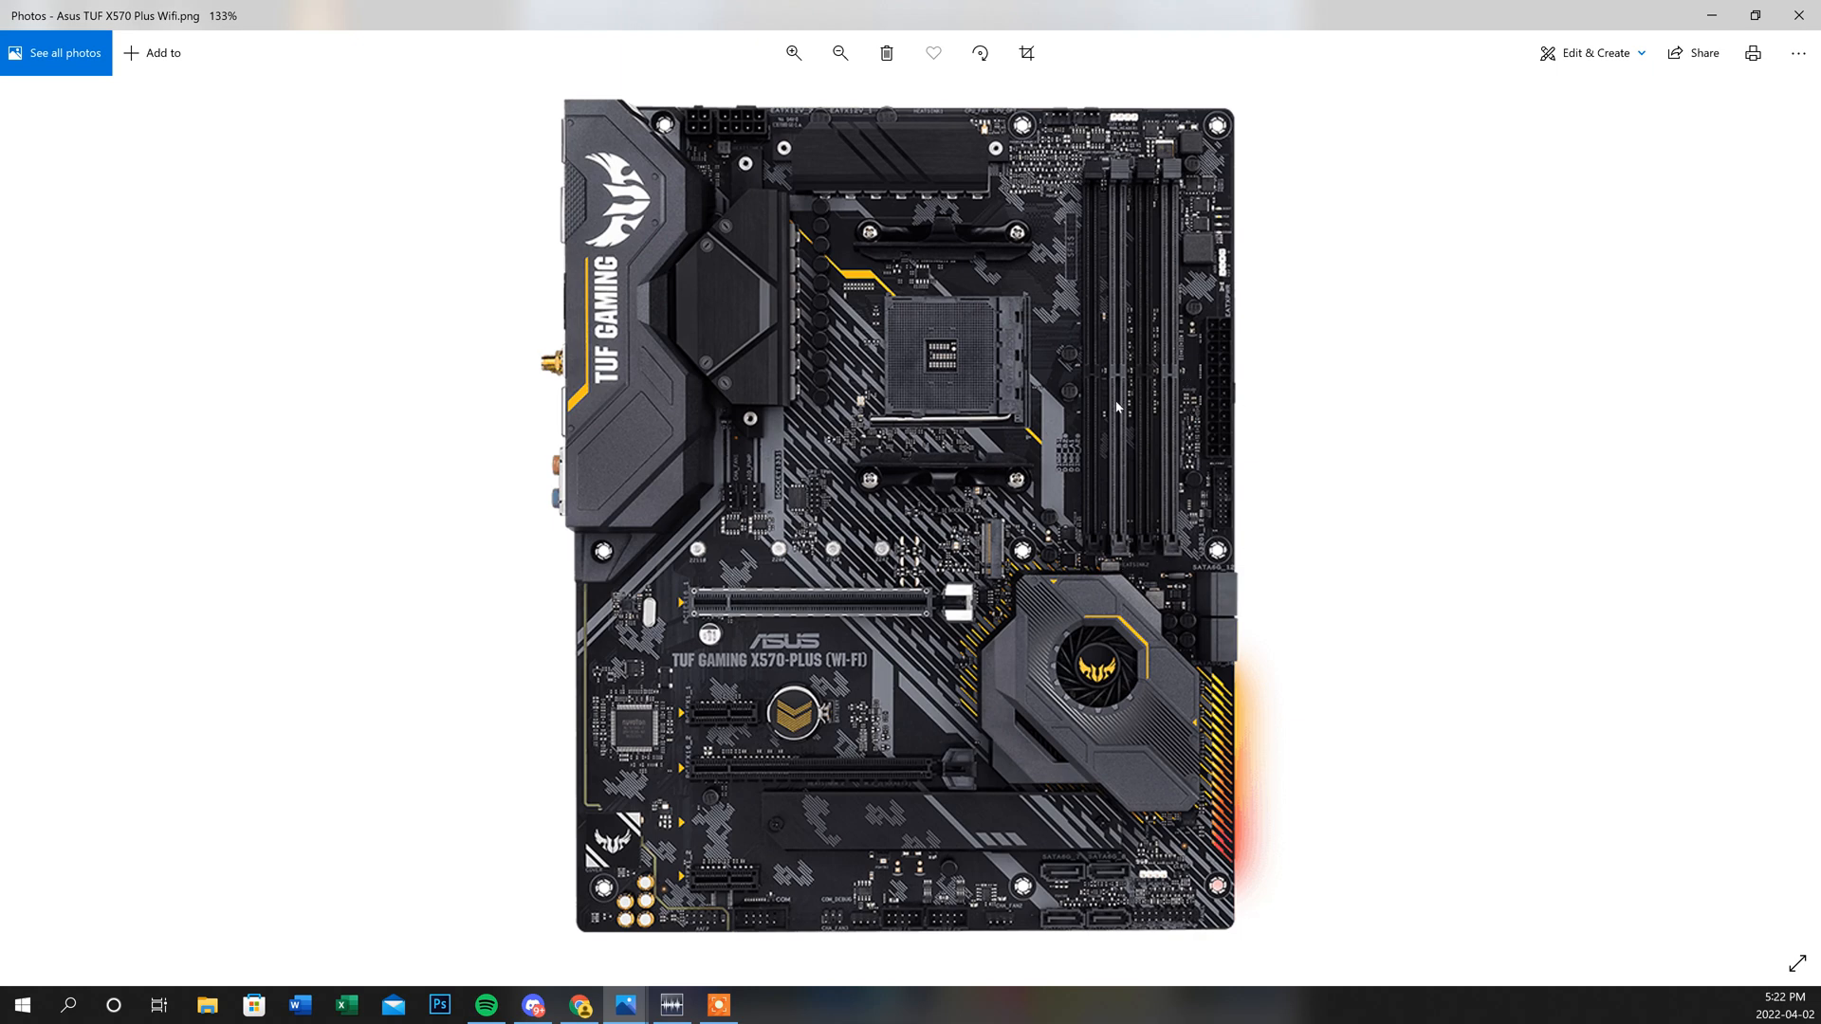
mouse_move(1080, 275)
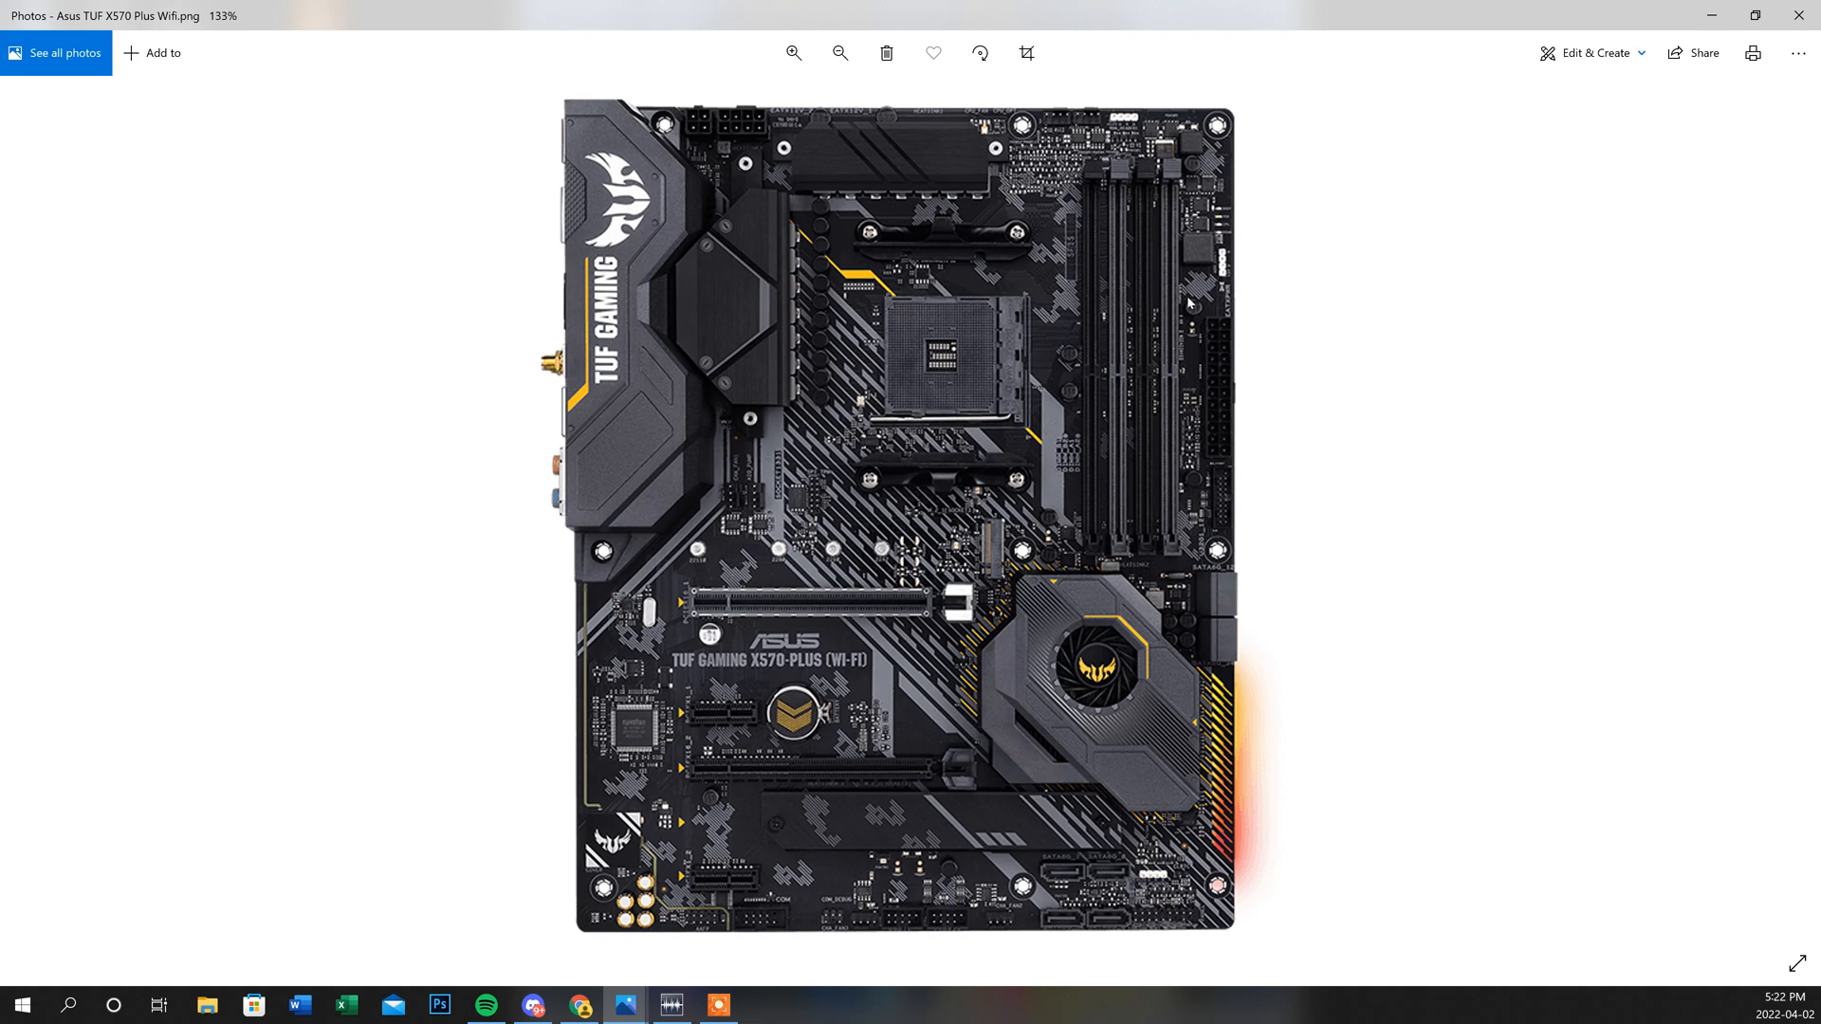
mouse_move(1143, 532)
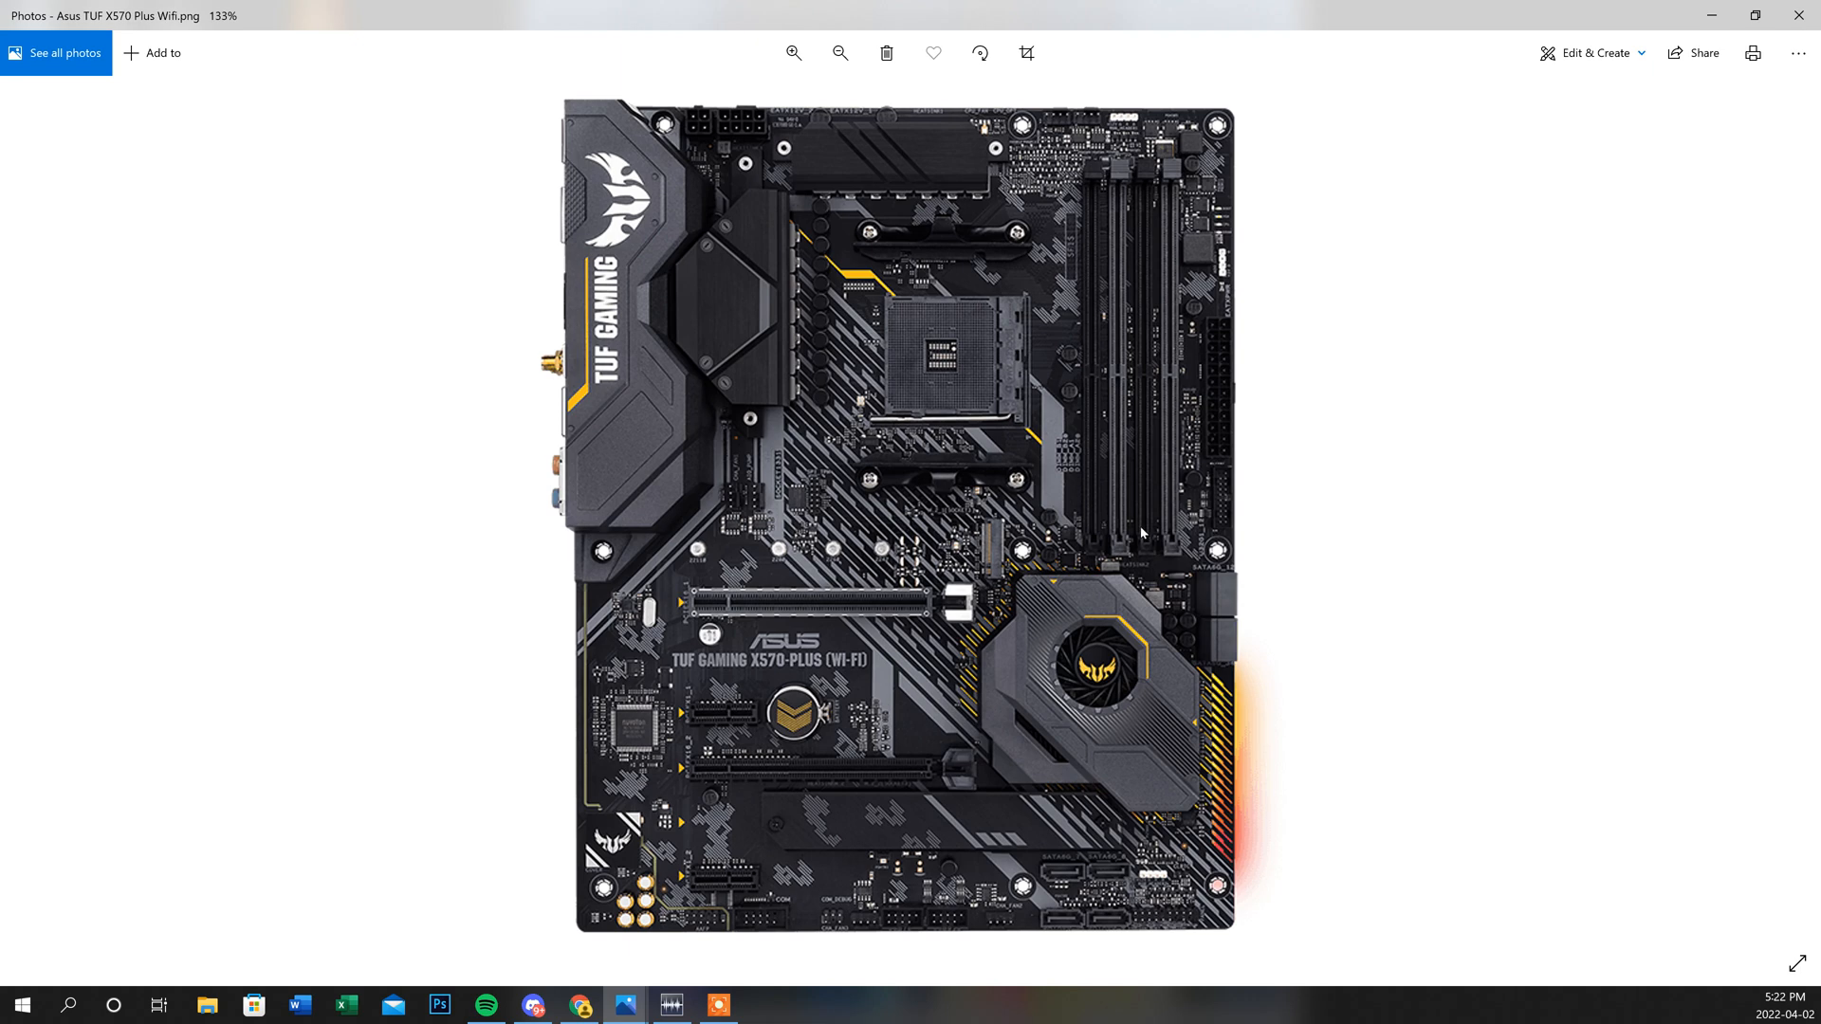
mouse_move(1186, 525)
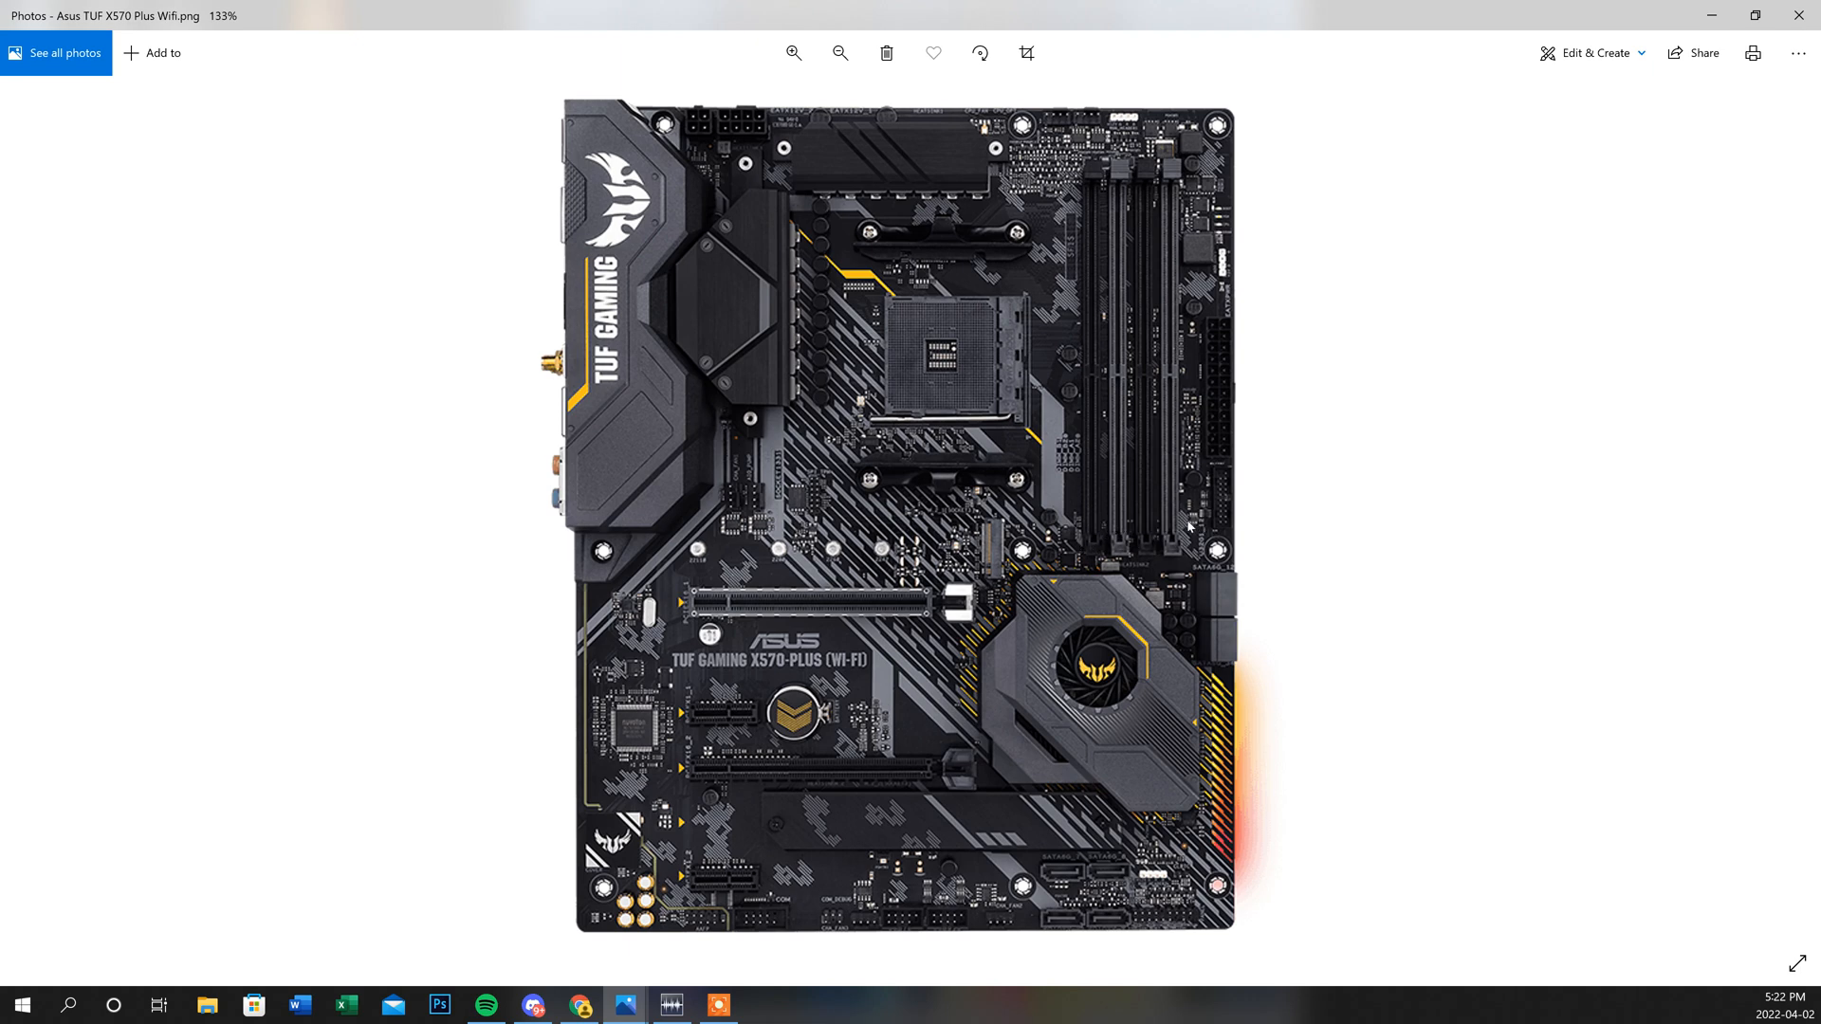
mouse_move(1148, 547)
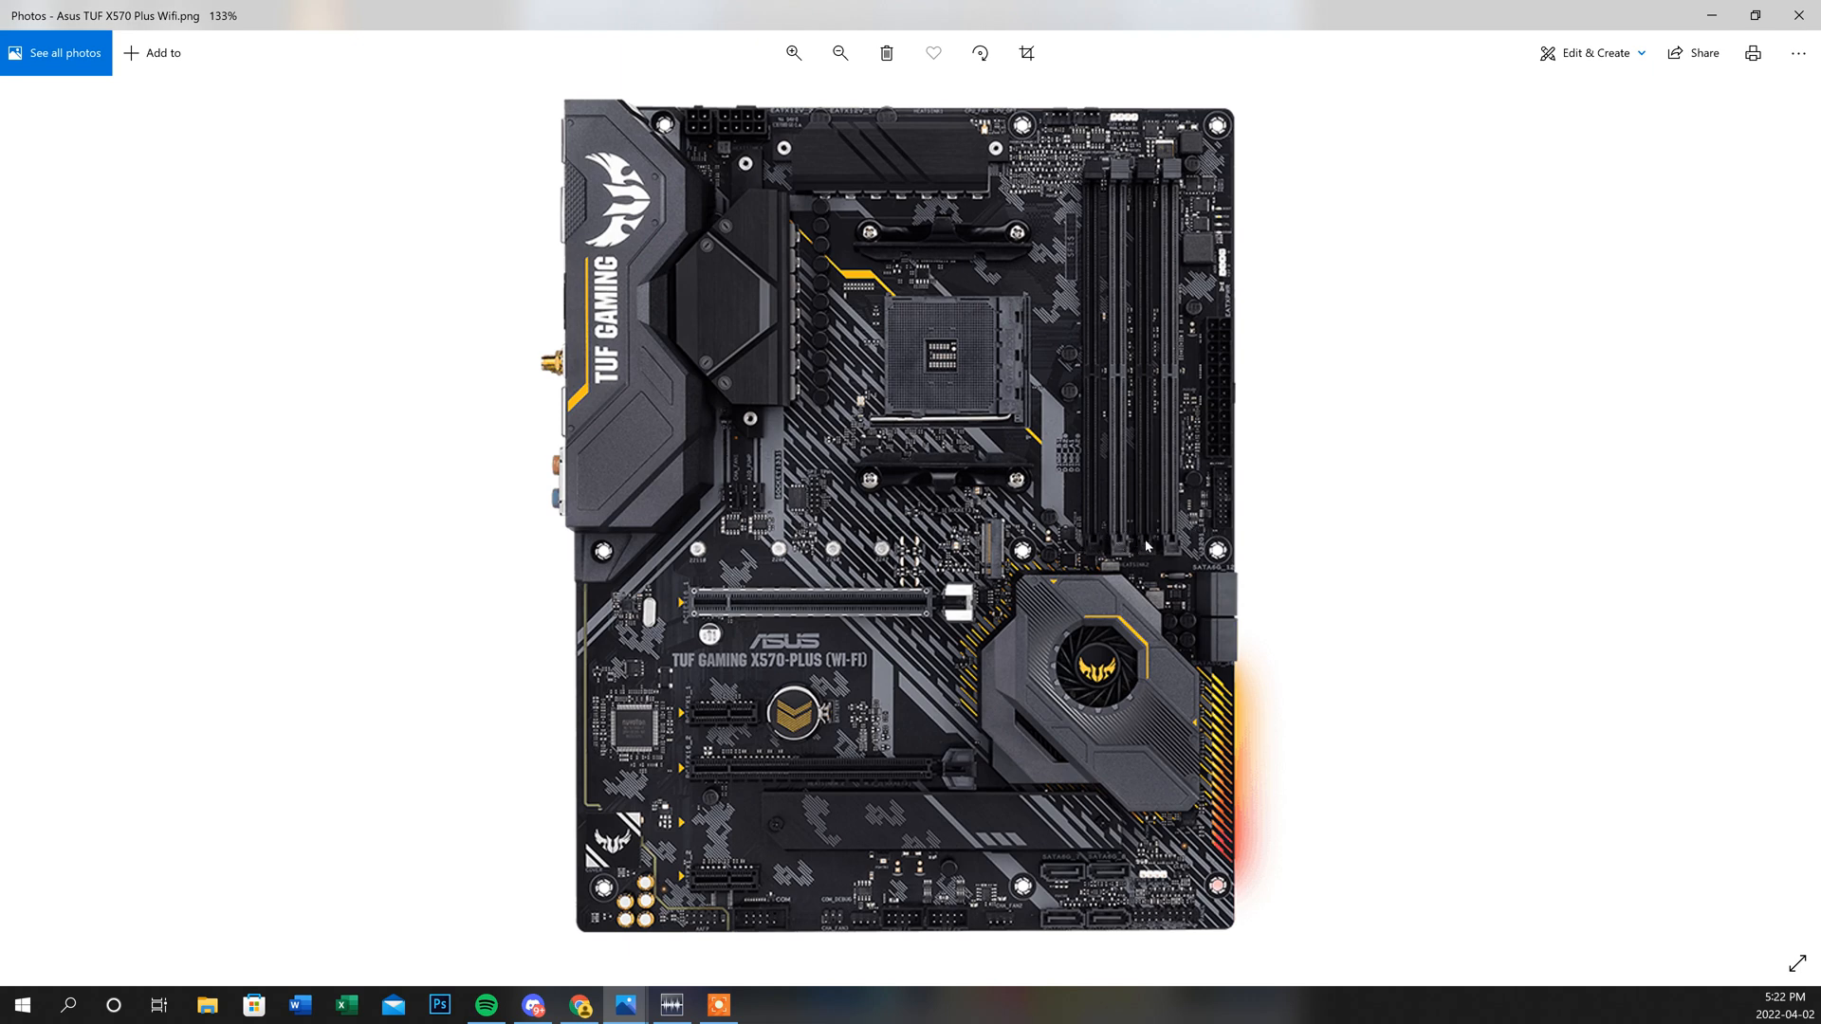
mouse_move(1062, 537)
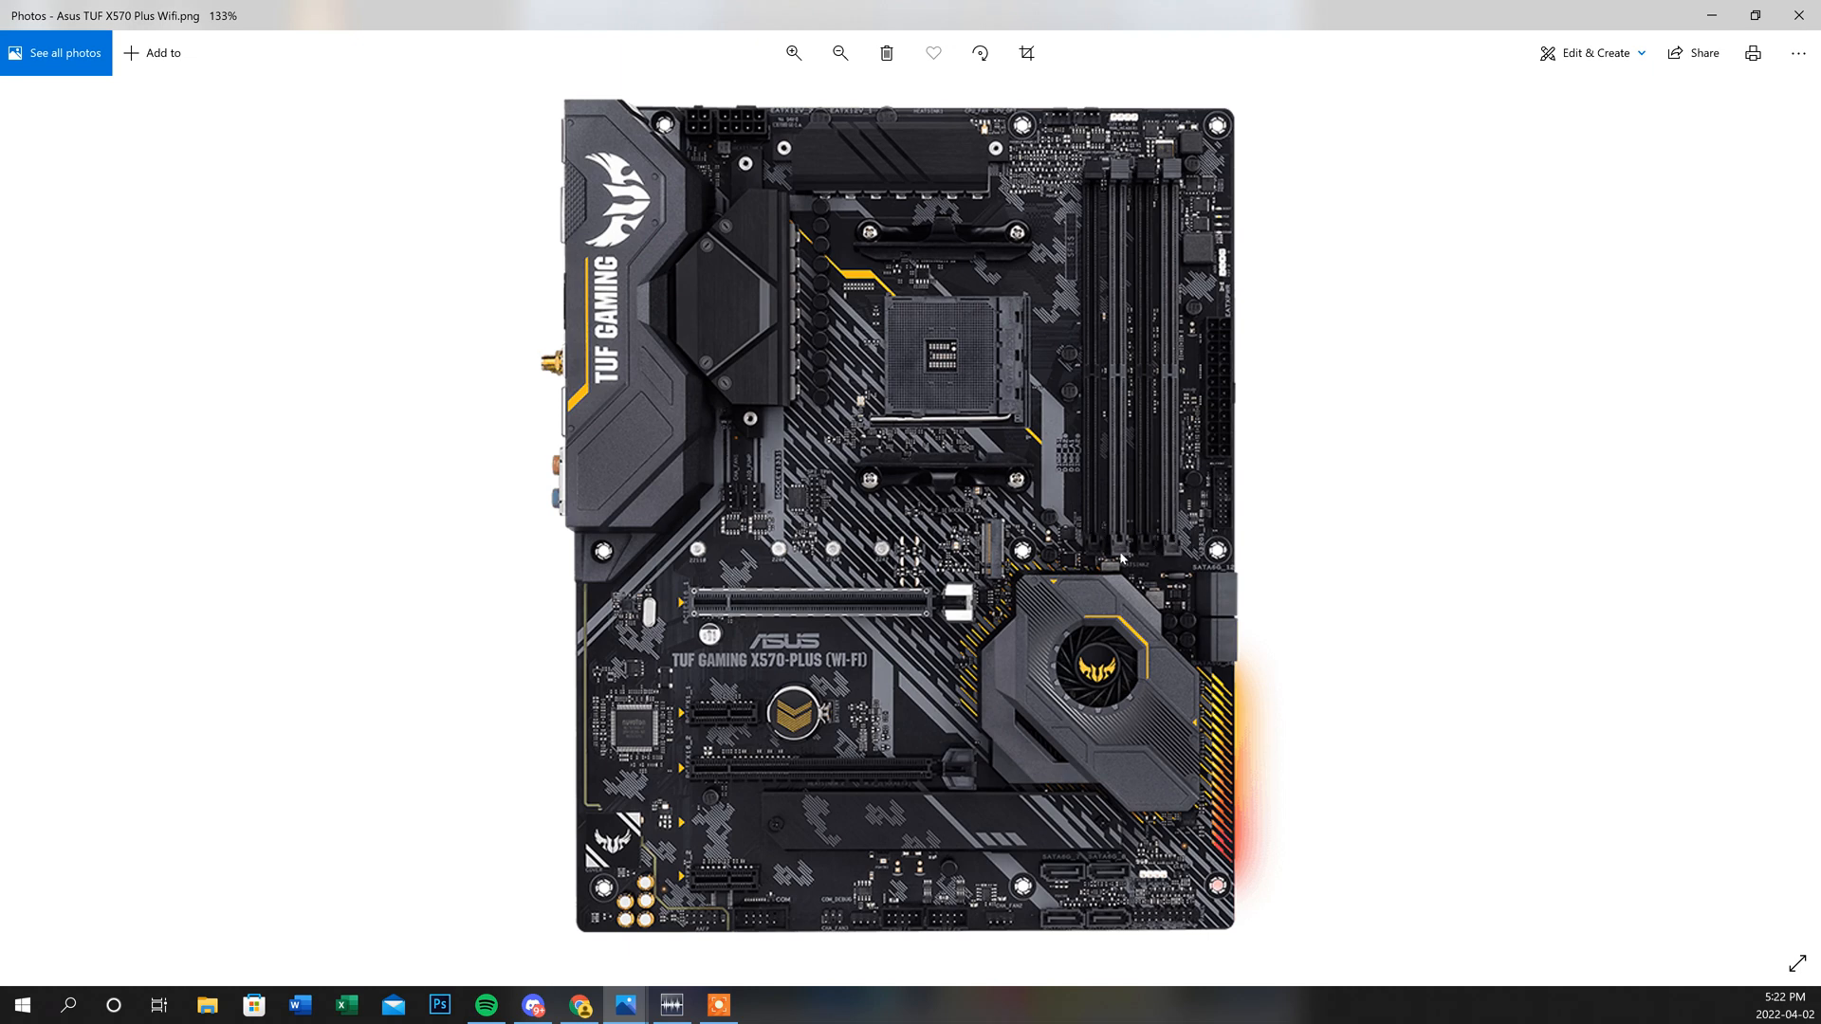
mouse_move(1187, 546)
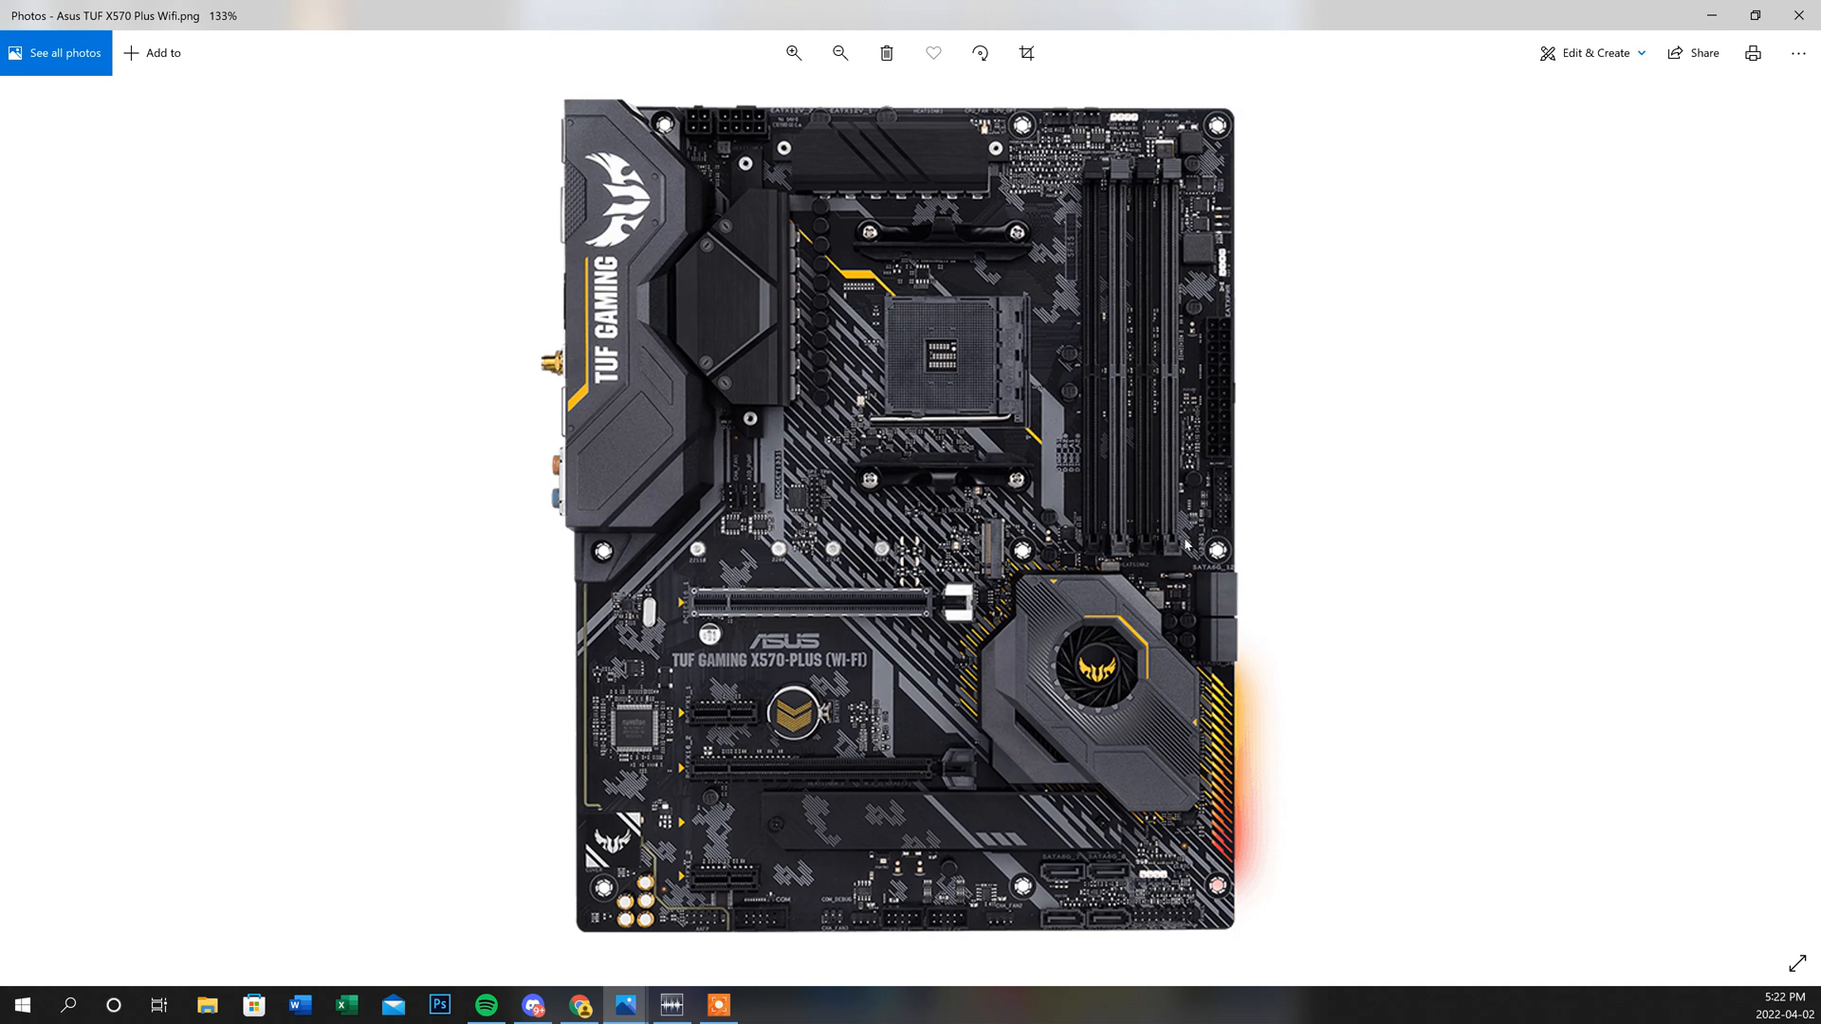
mouse_move(1186, 545)
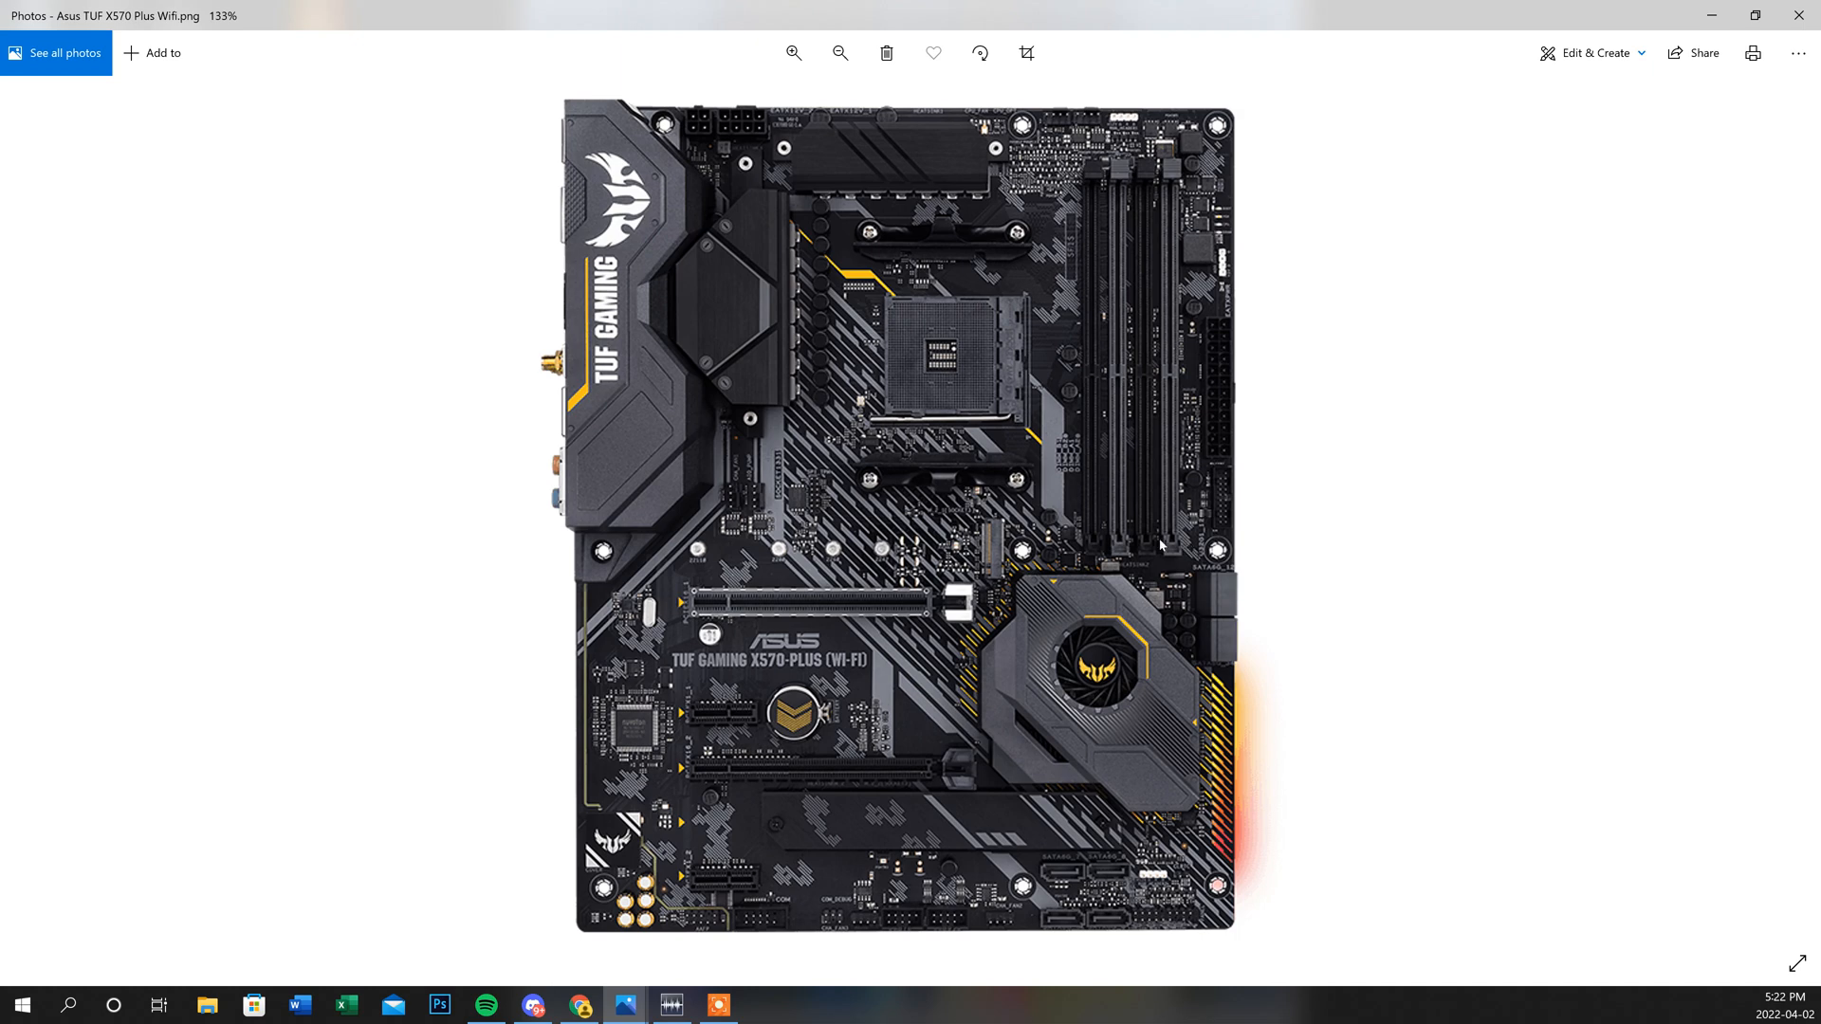
mouse_move(1126, 538)
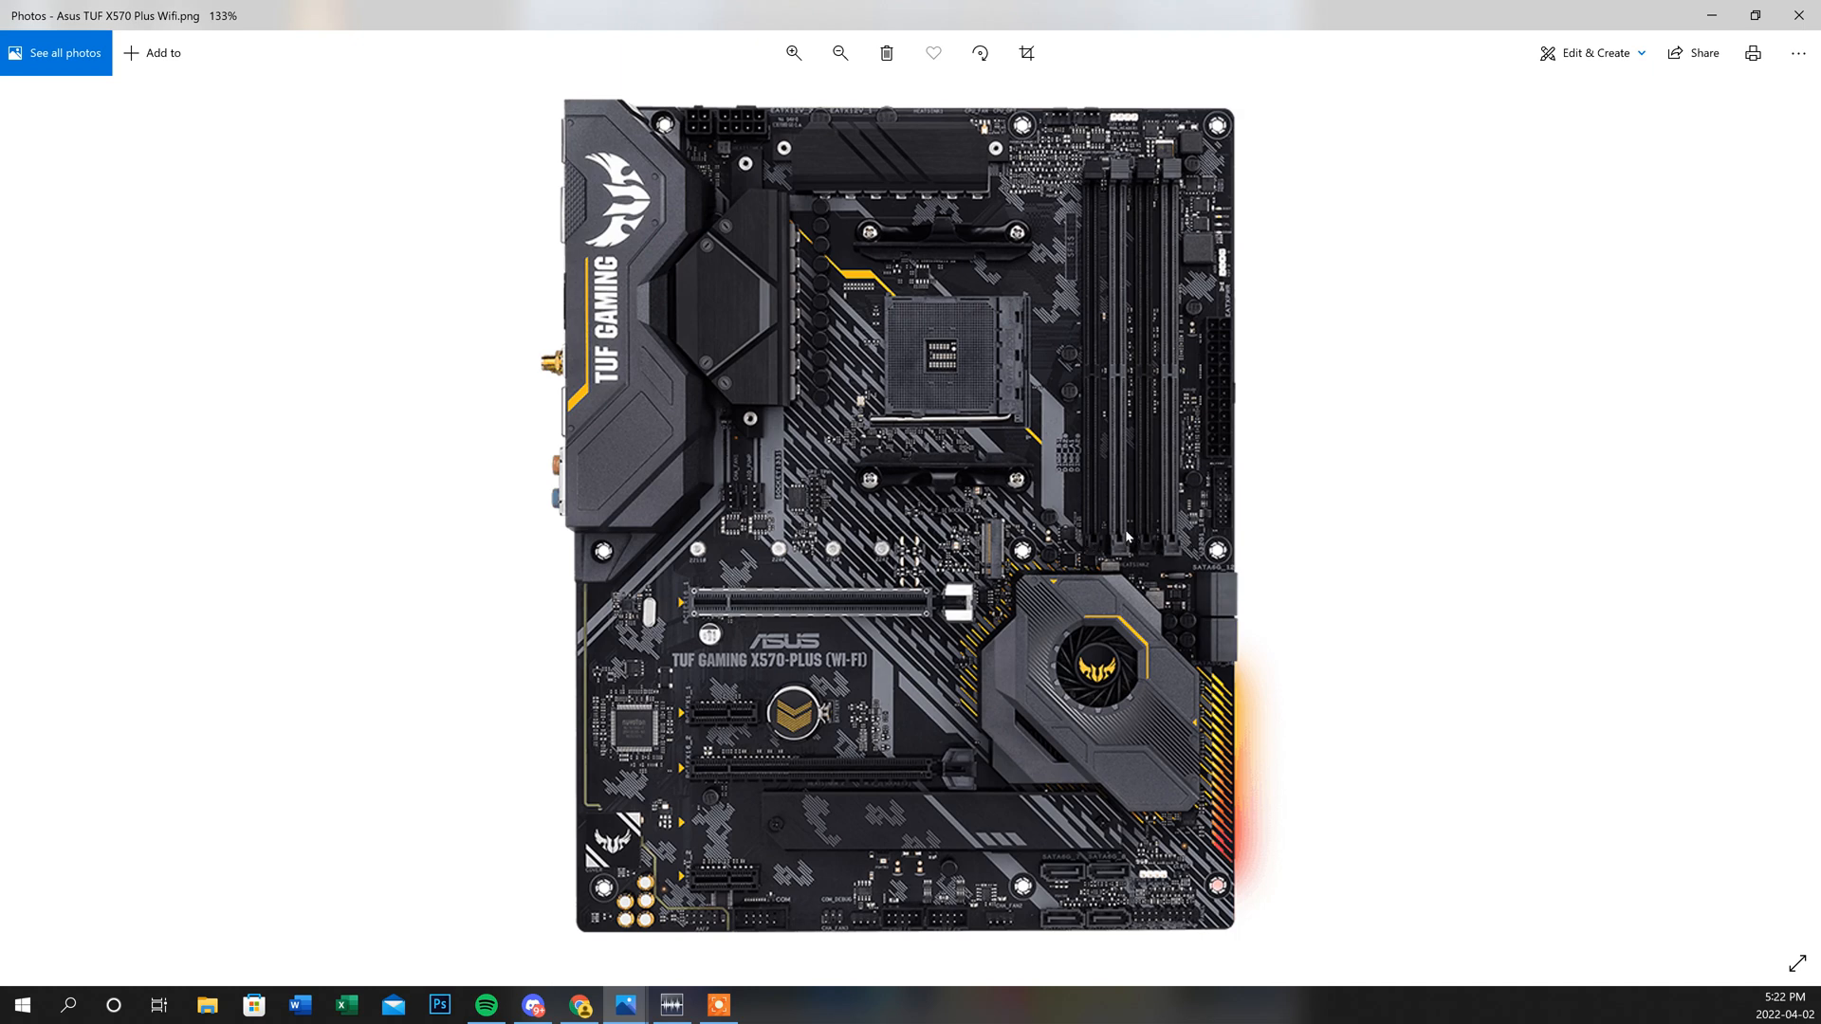
mouse_move(1077, 568)
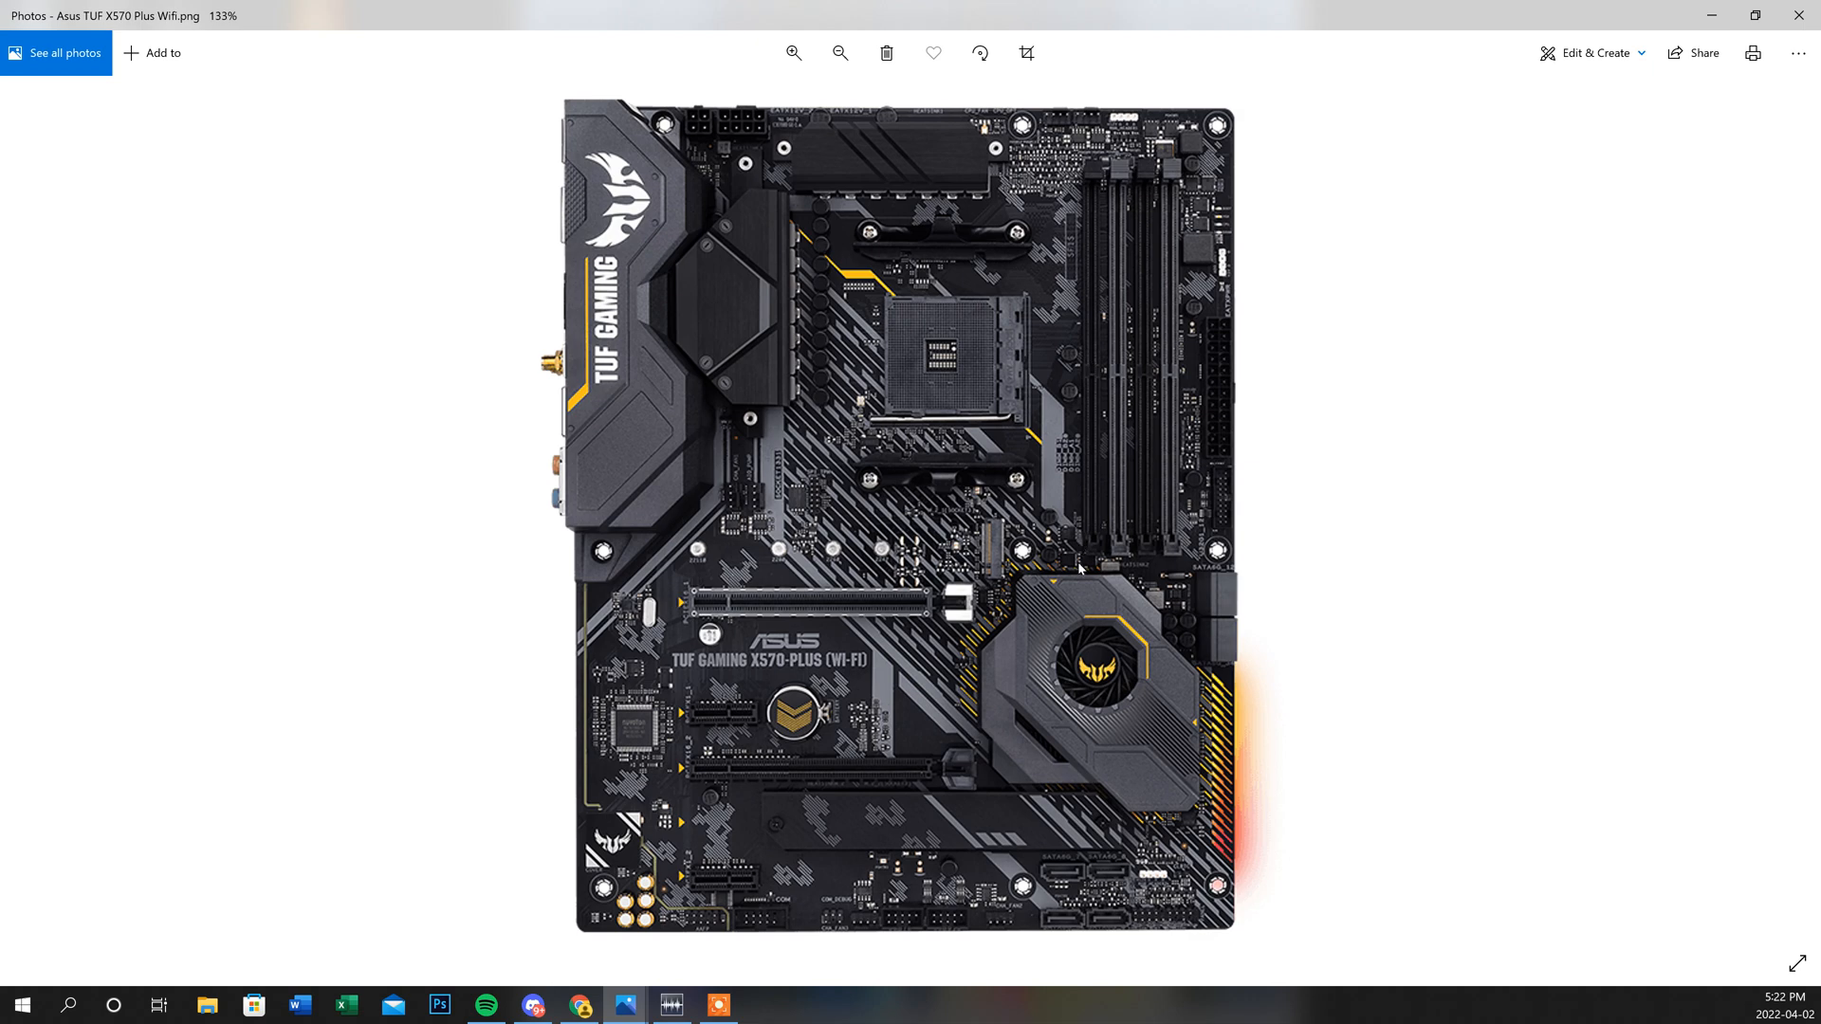
mouse_move(1081, 555)
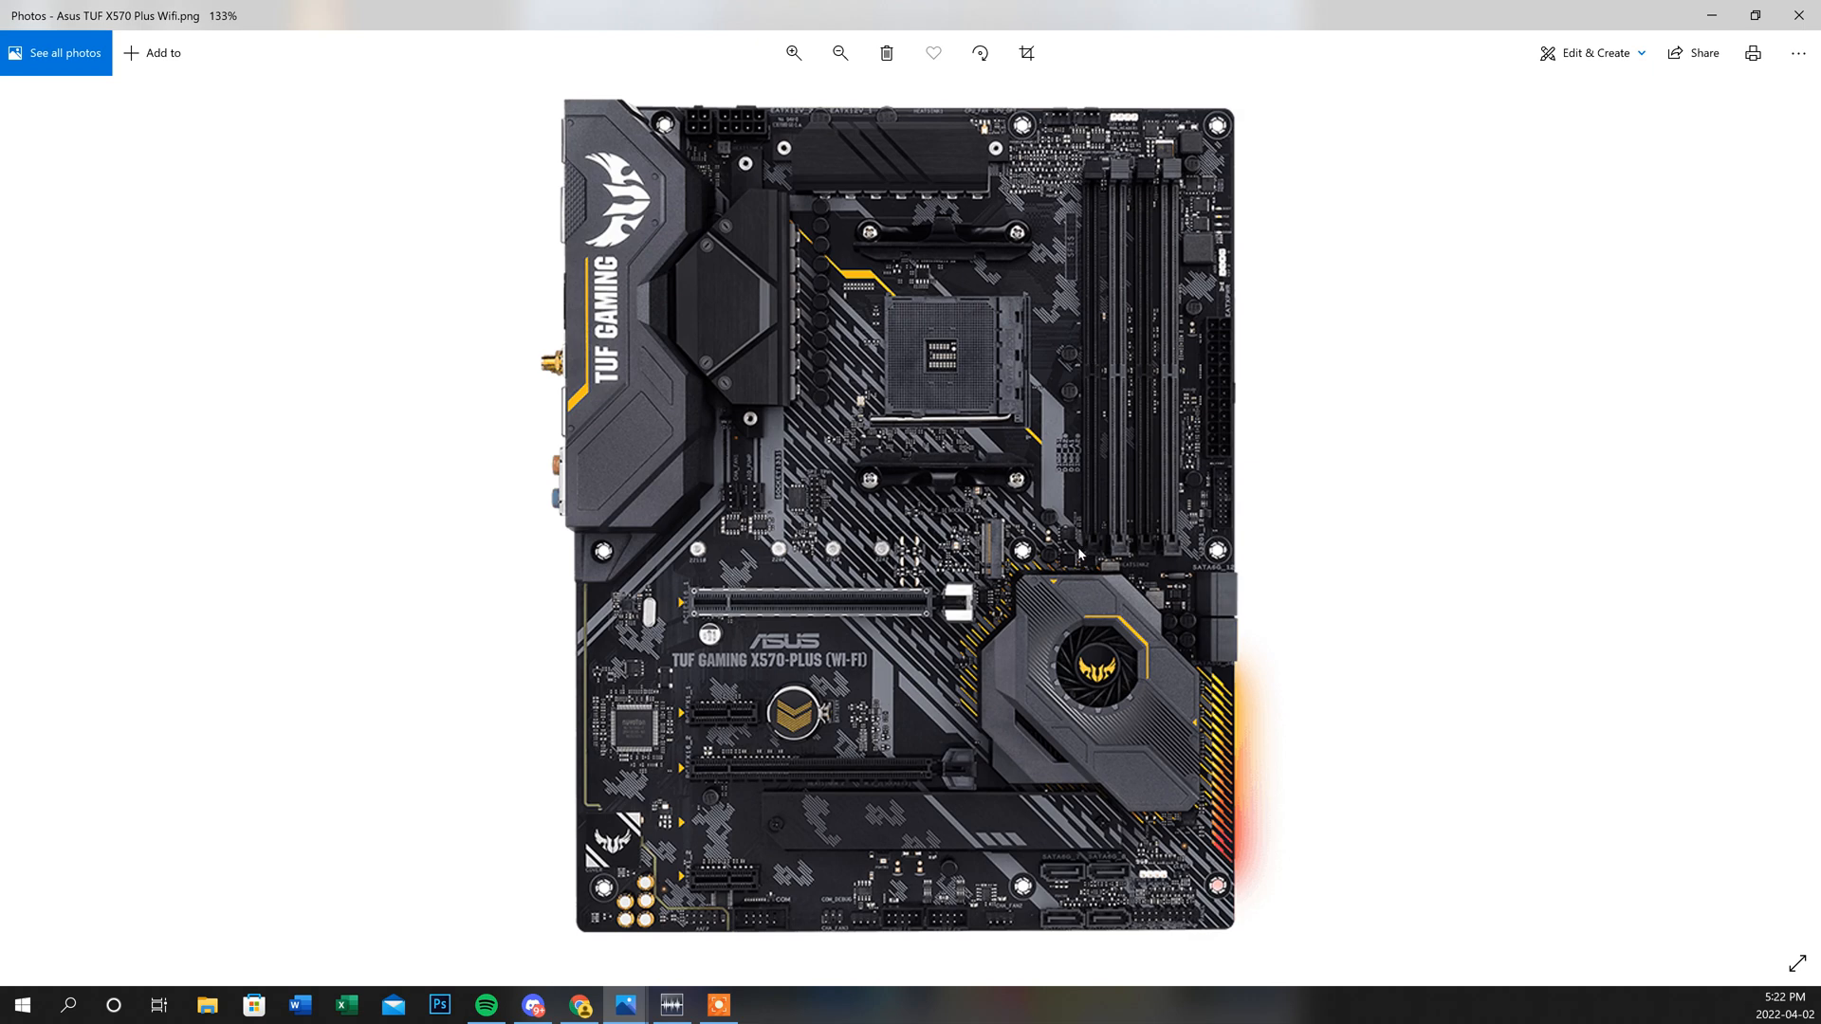
mouse_move(1085, 550)
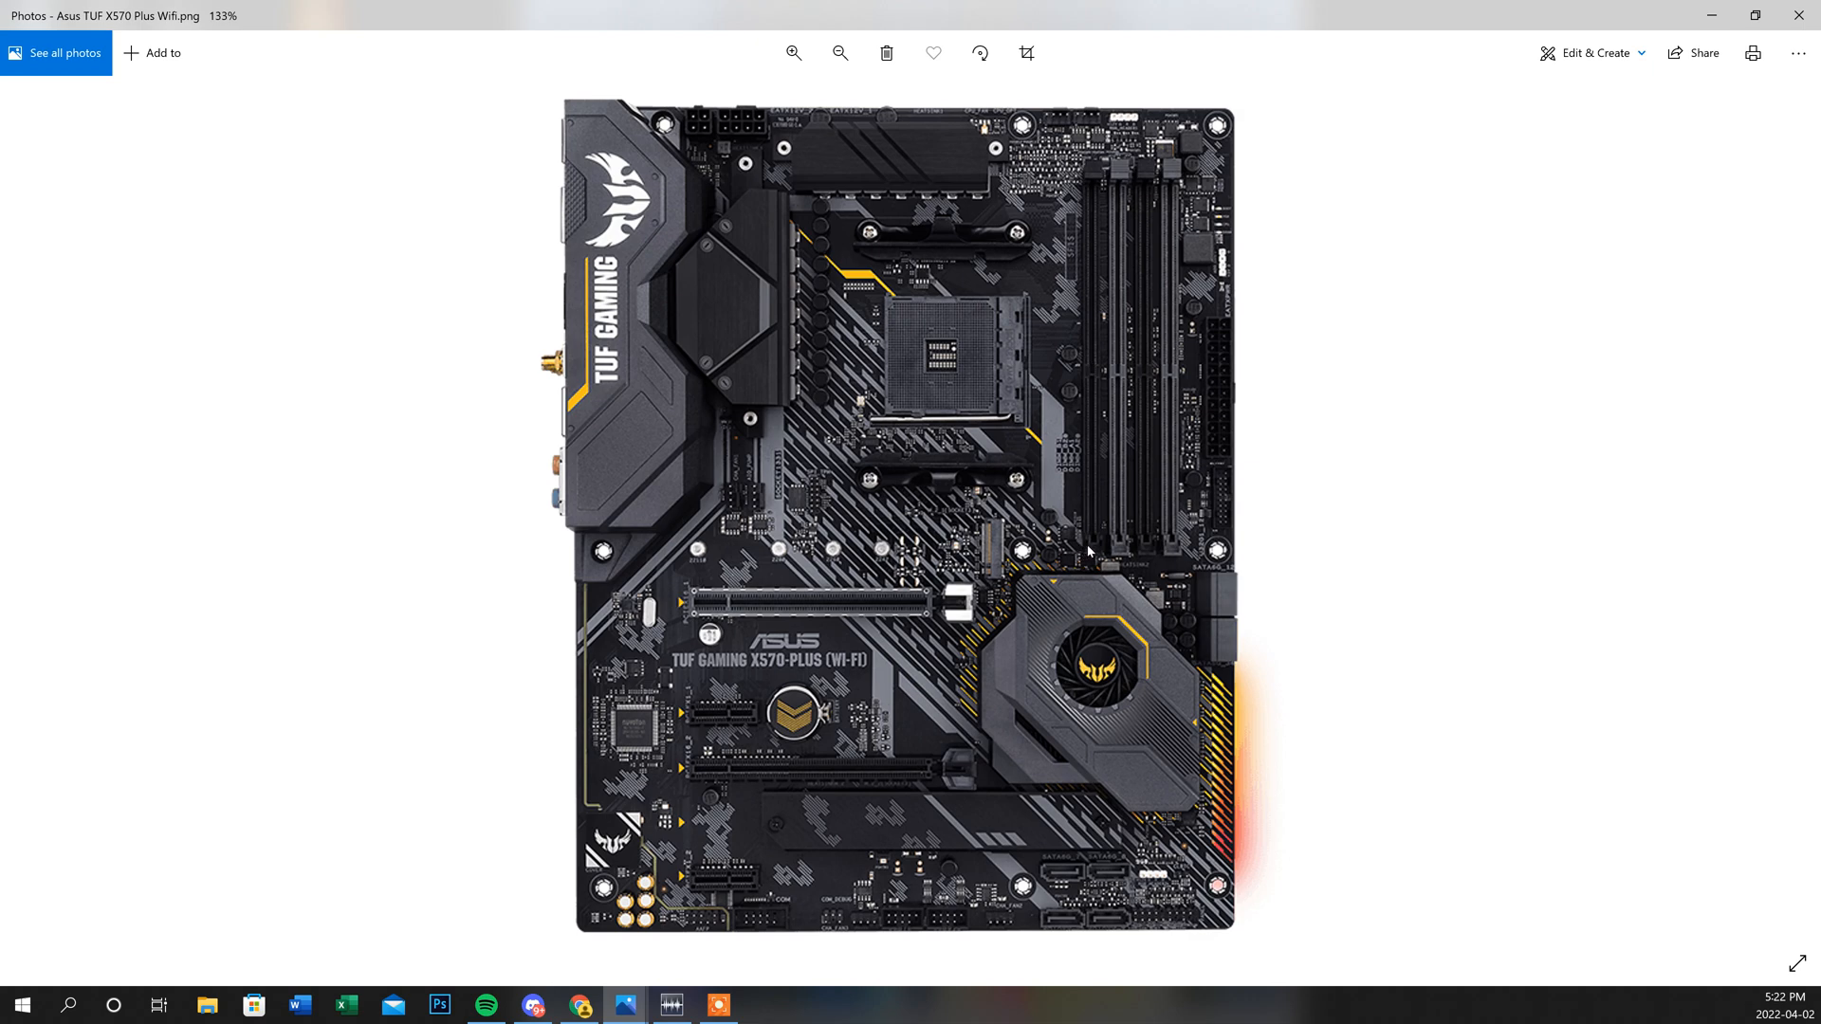
mouse_move(1147, 544)
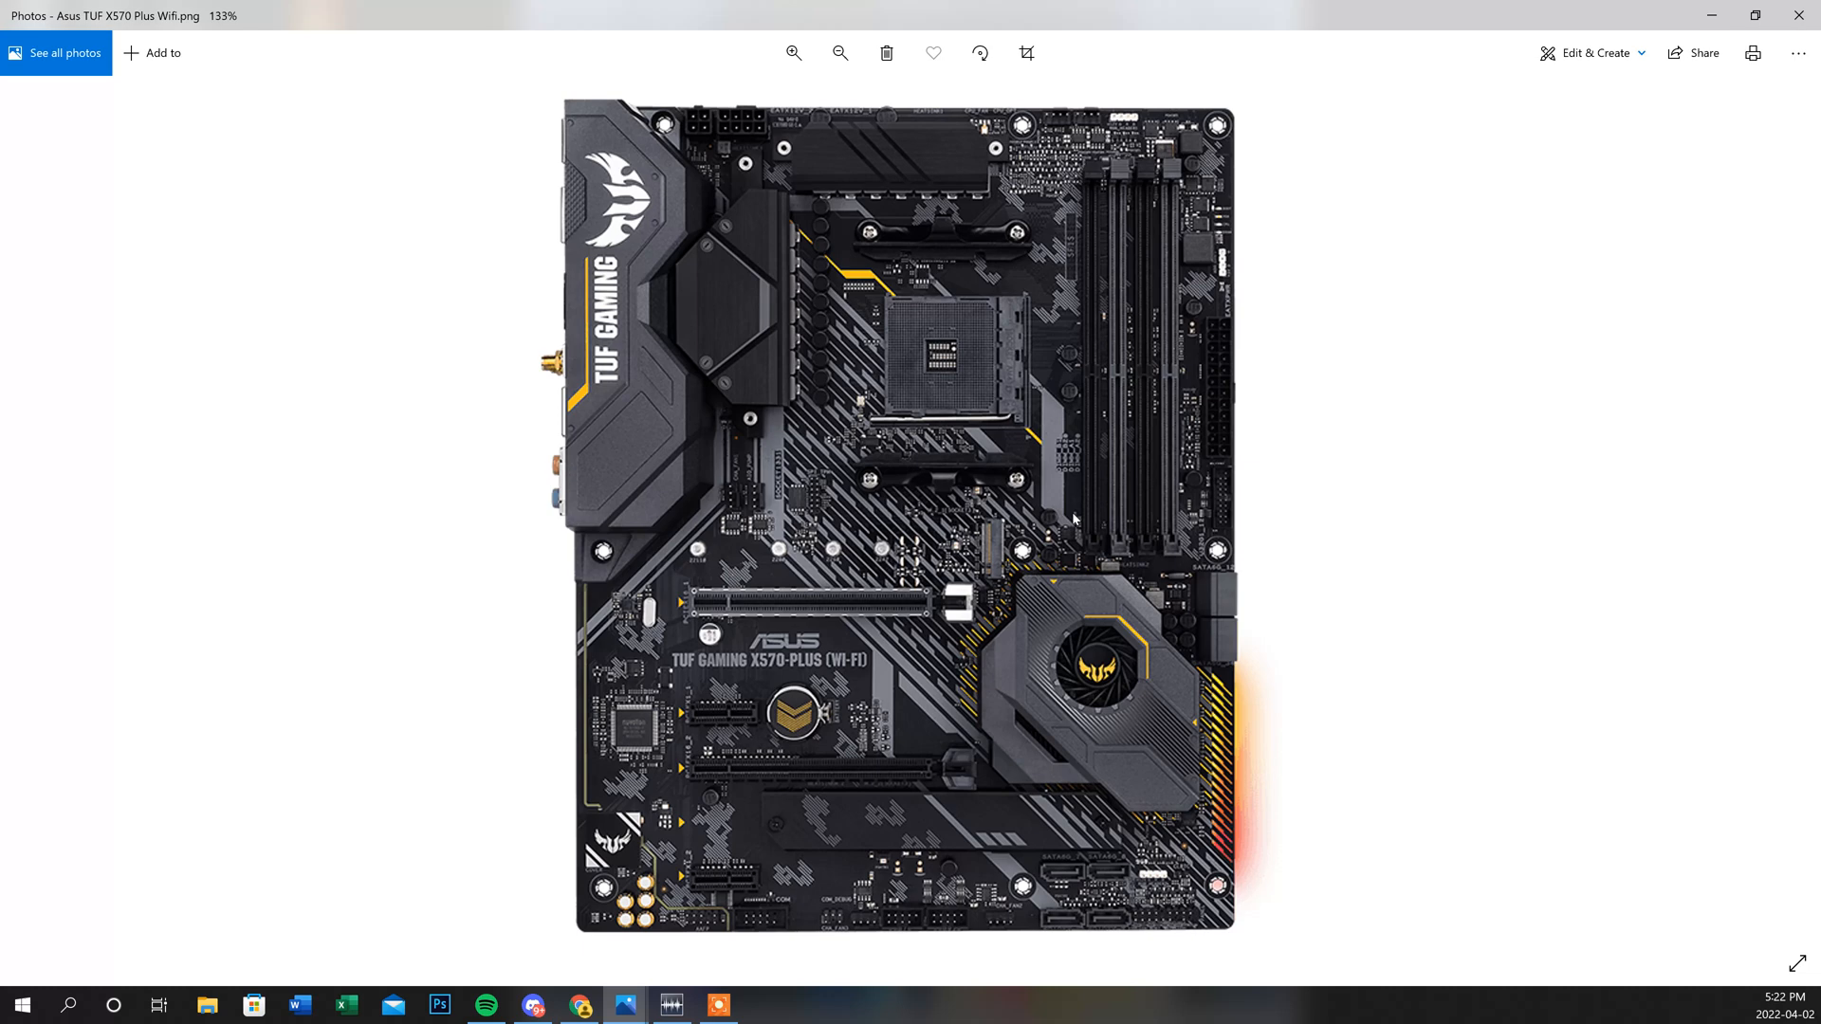
mouse_move(1079, 558)
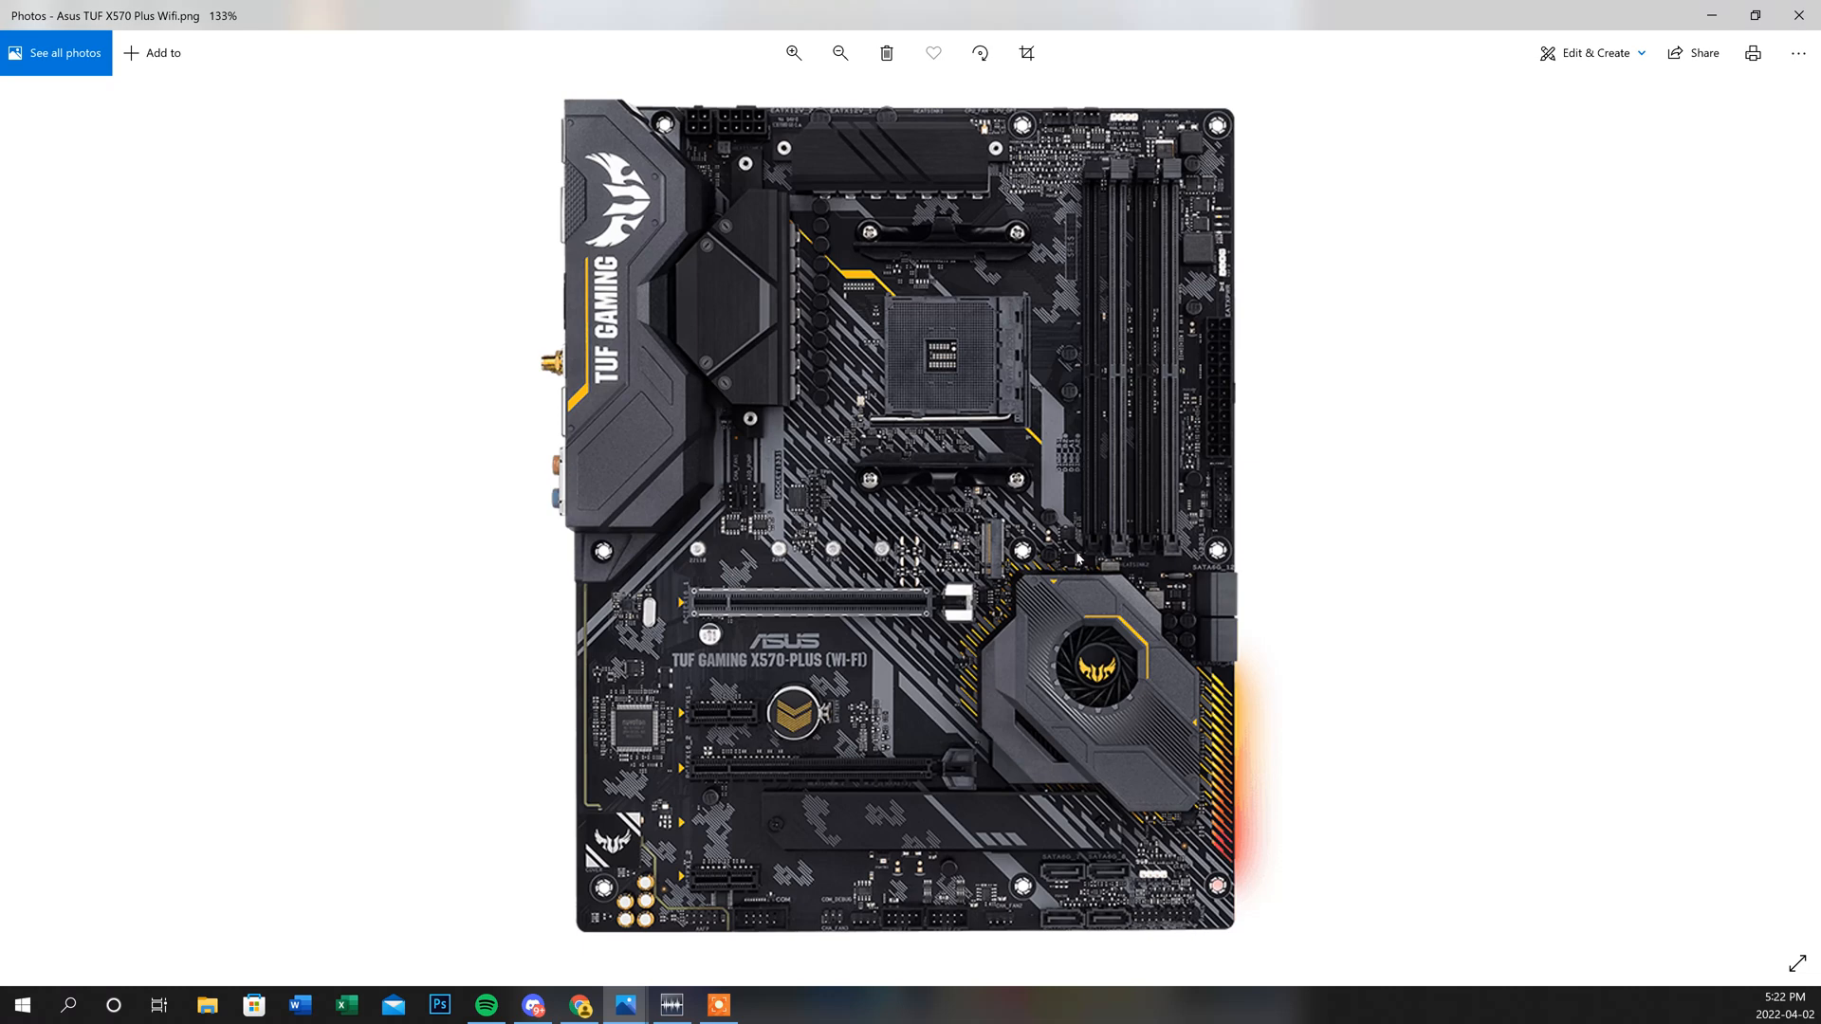
mouse_move(1104, 550)
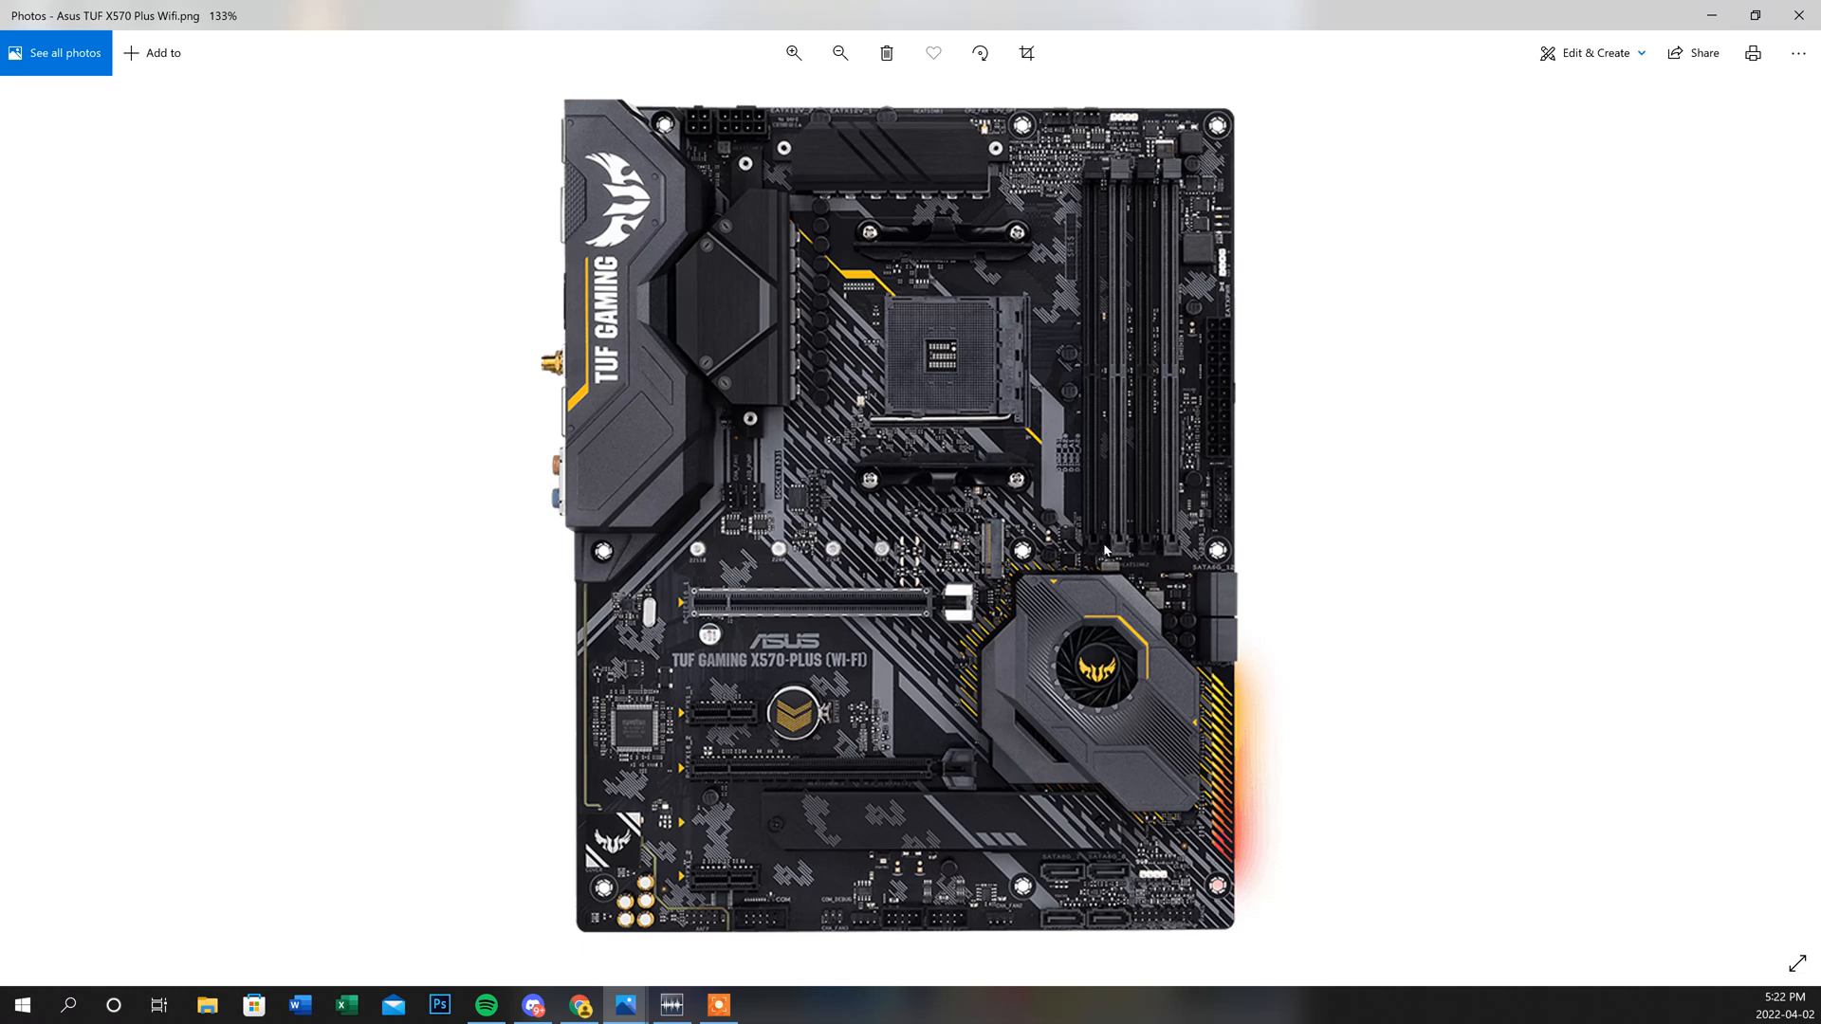
mouse_move(1082, 523)
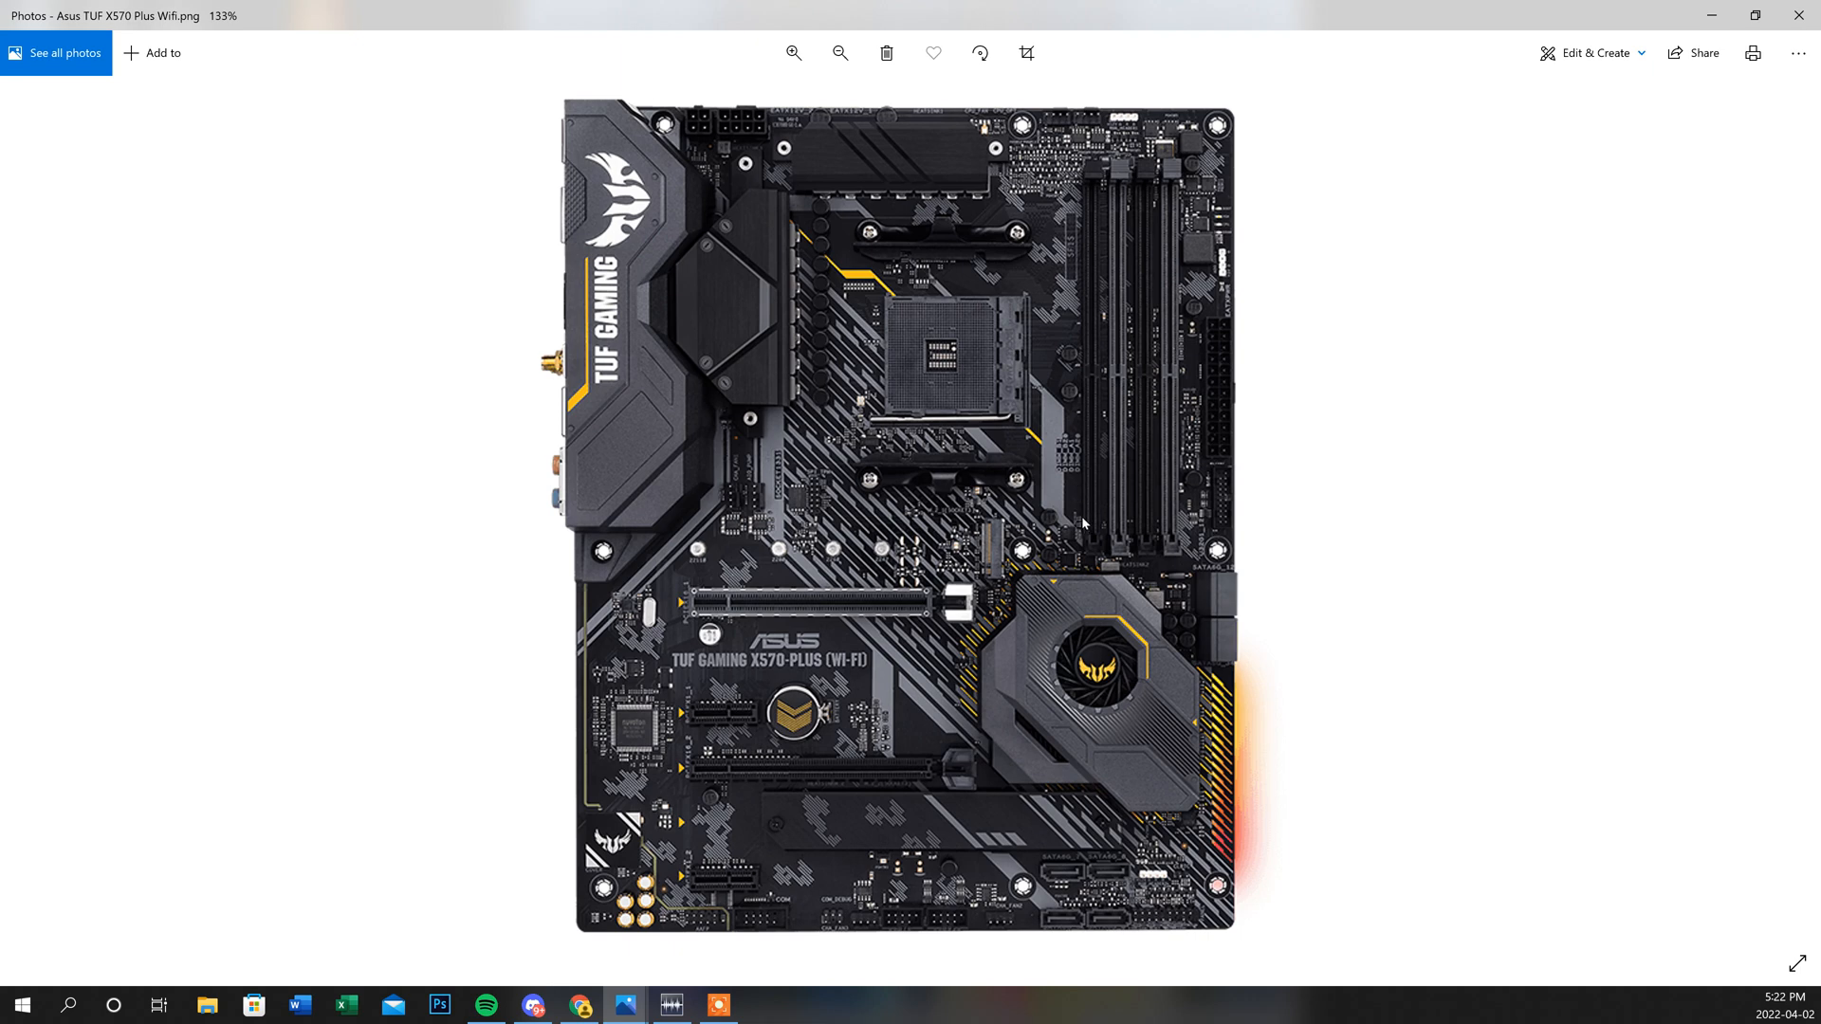
mouse_move(1144, 531)
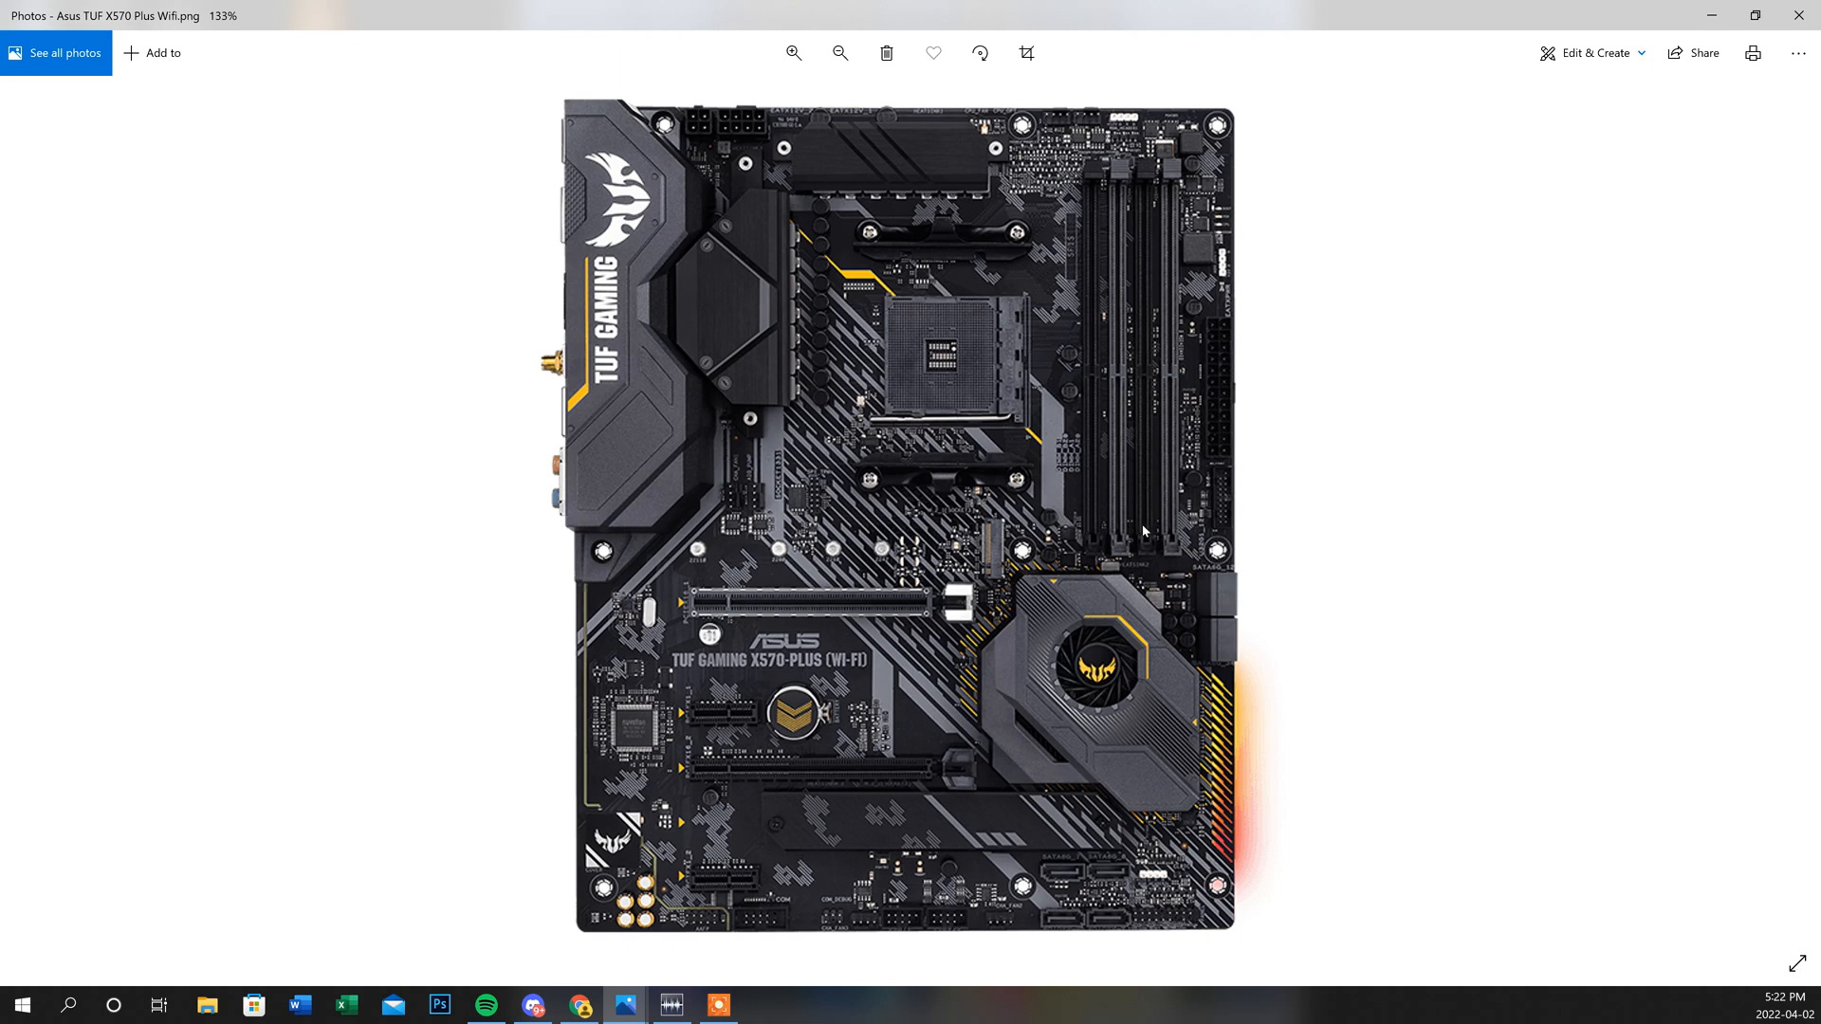
mouse_move(1109, 745)
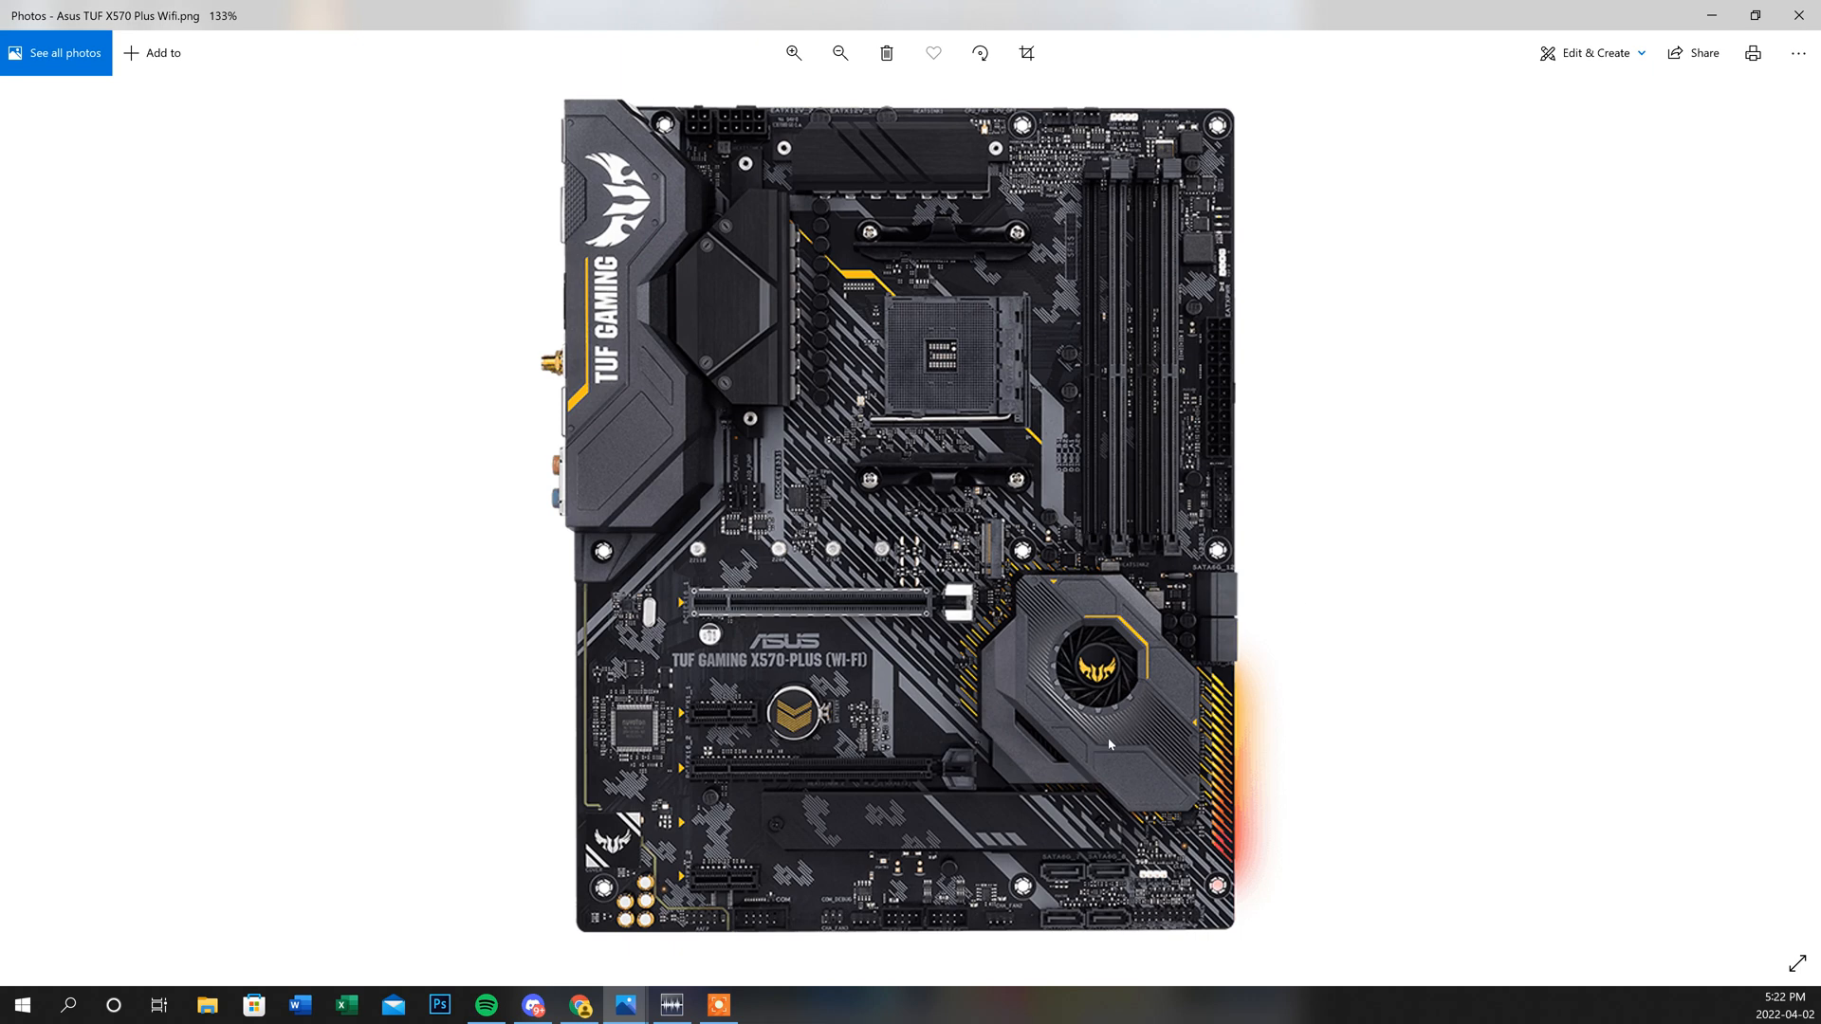
mouse_move(1147, 569)
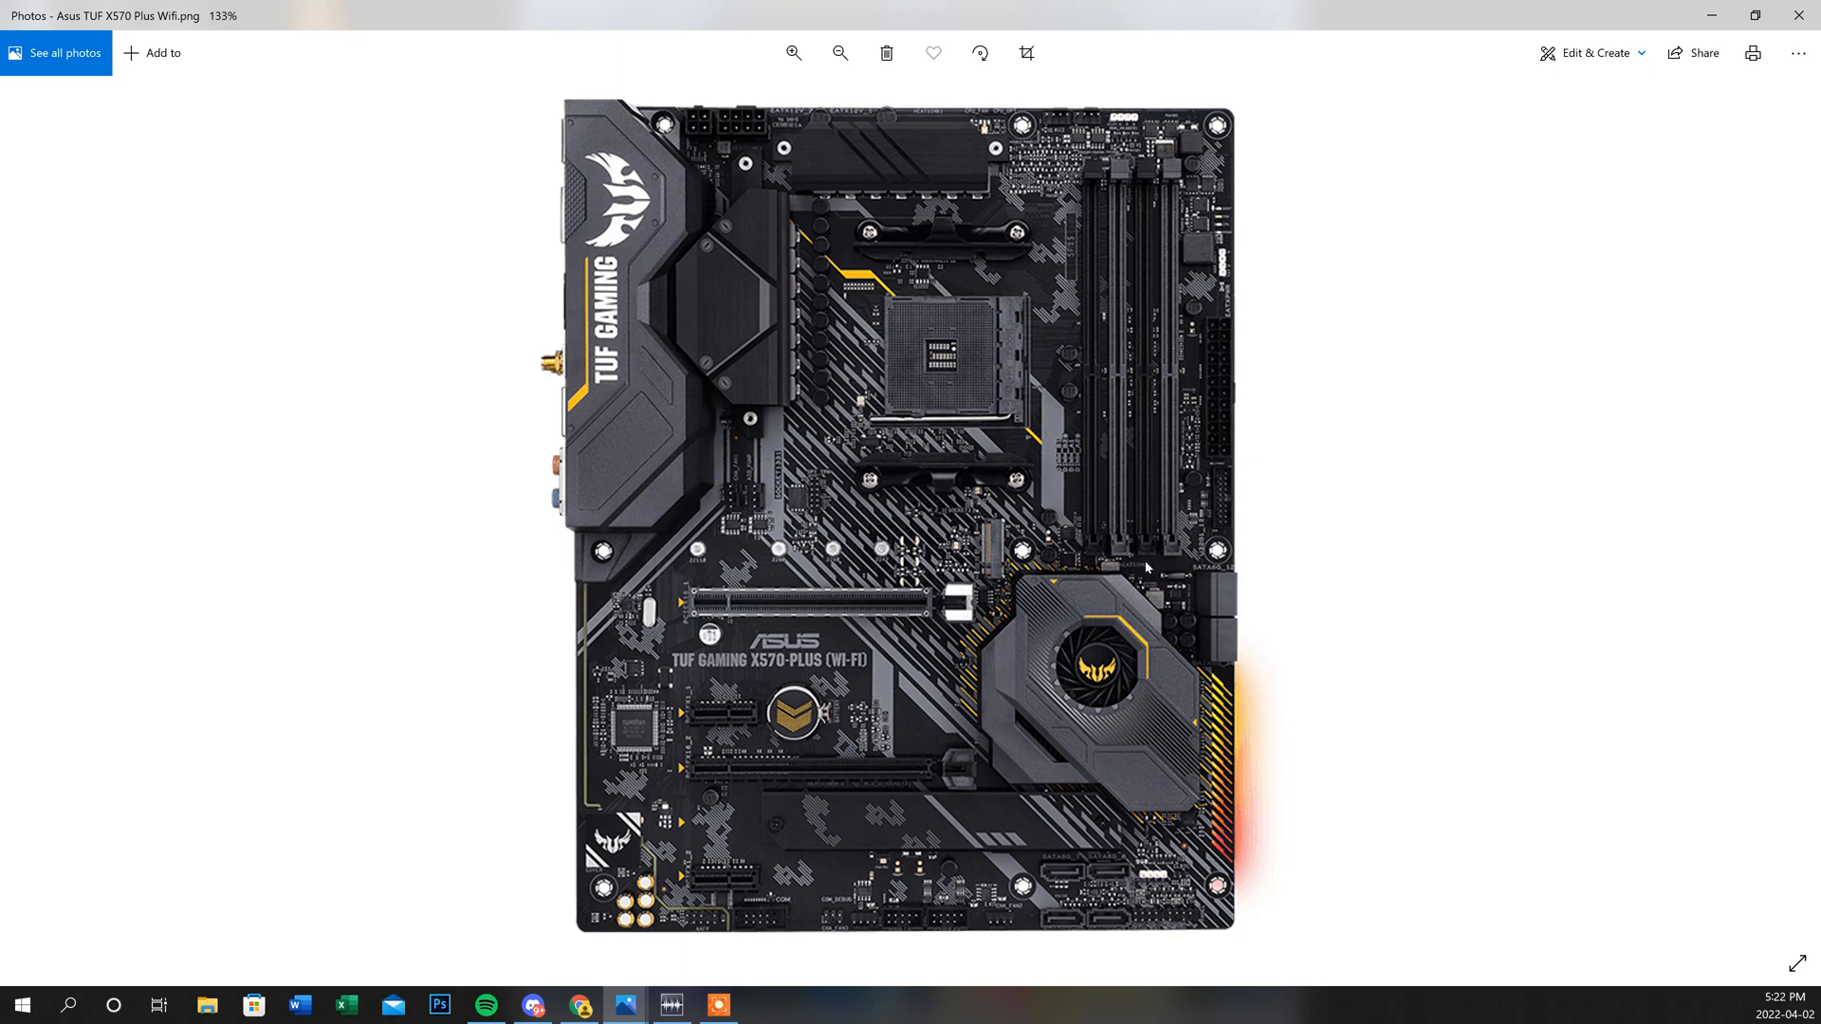
mouse_move(1167, 559)
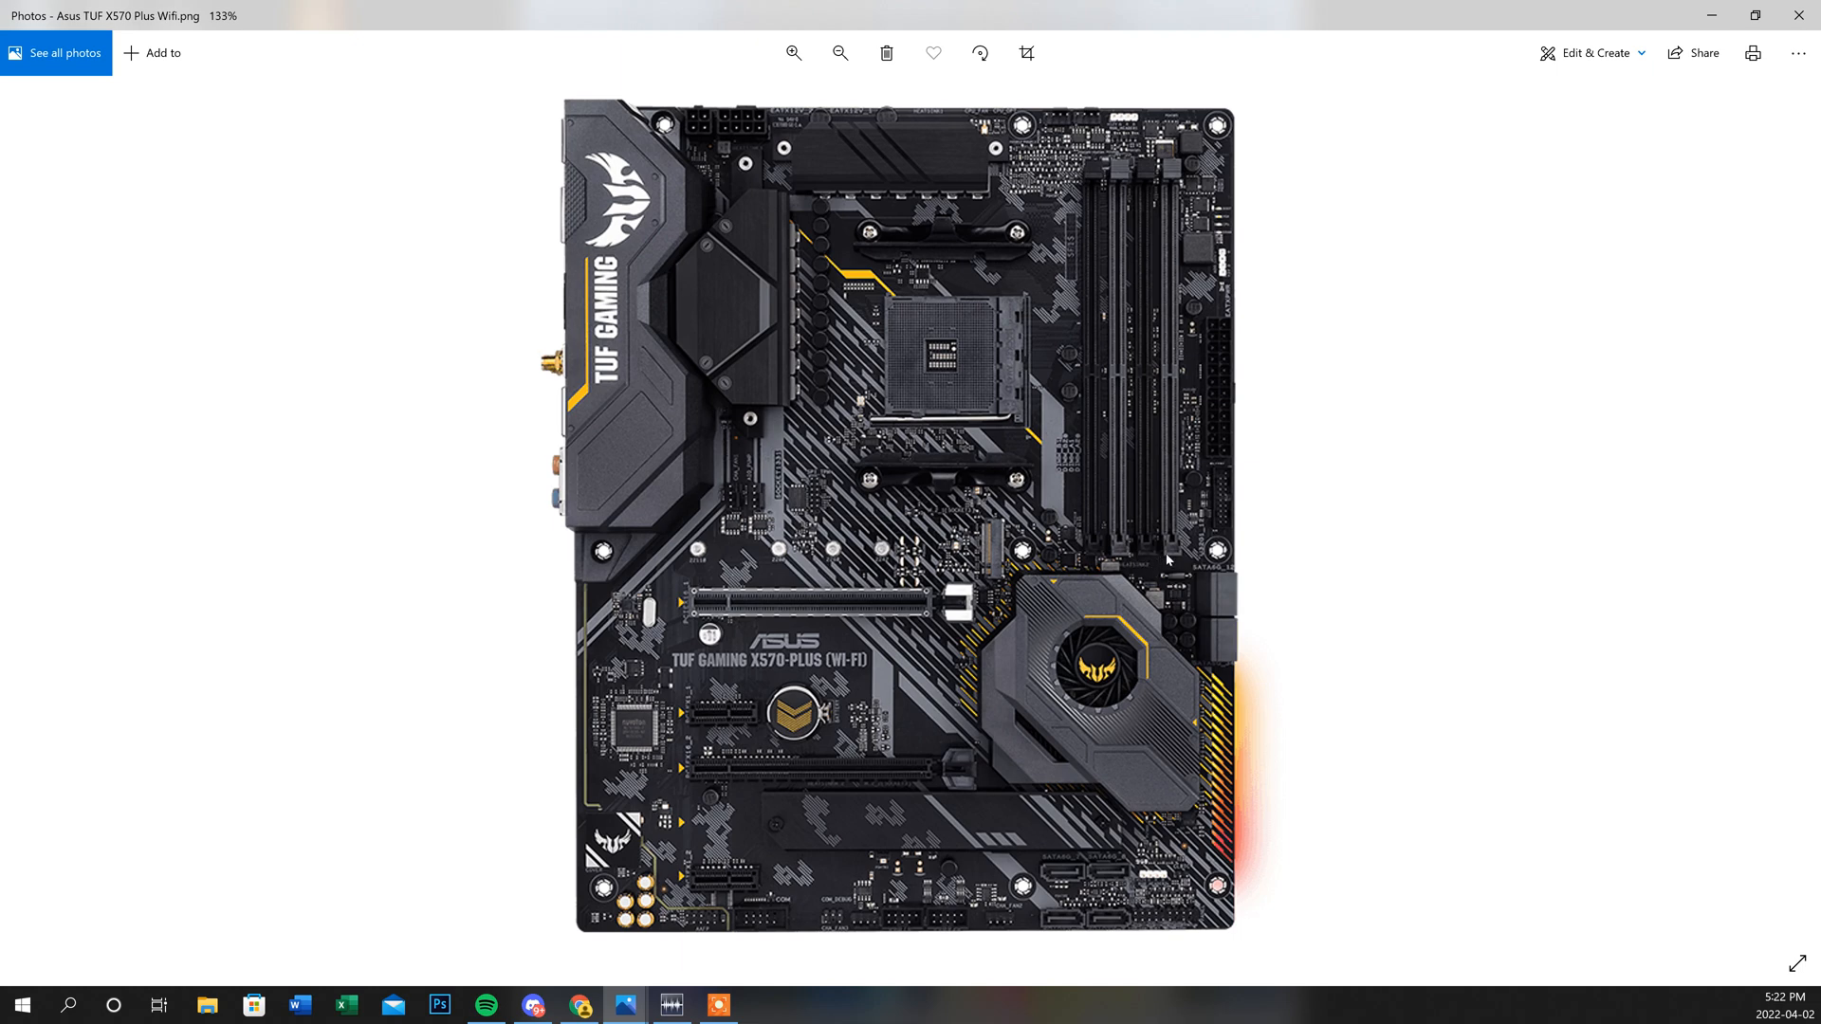
mouse_move(1217, 543)
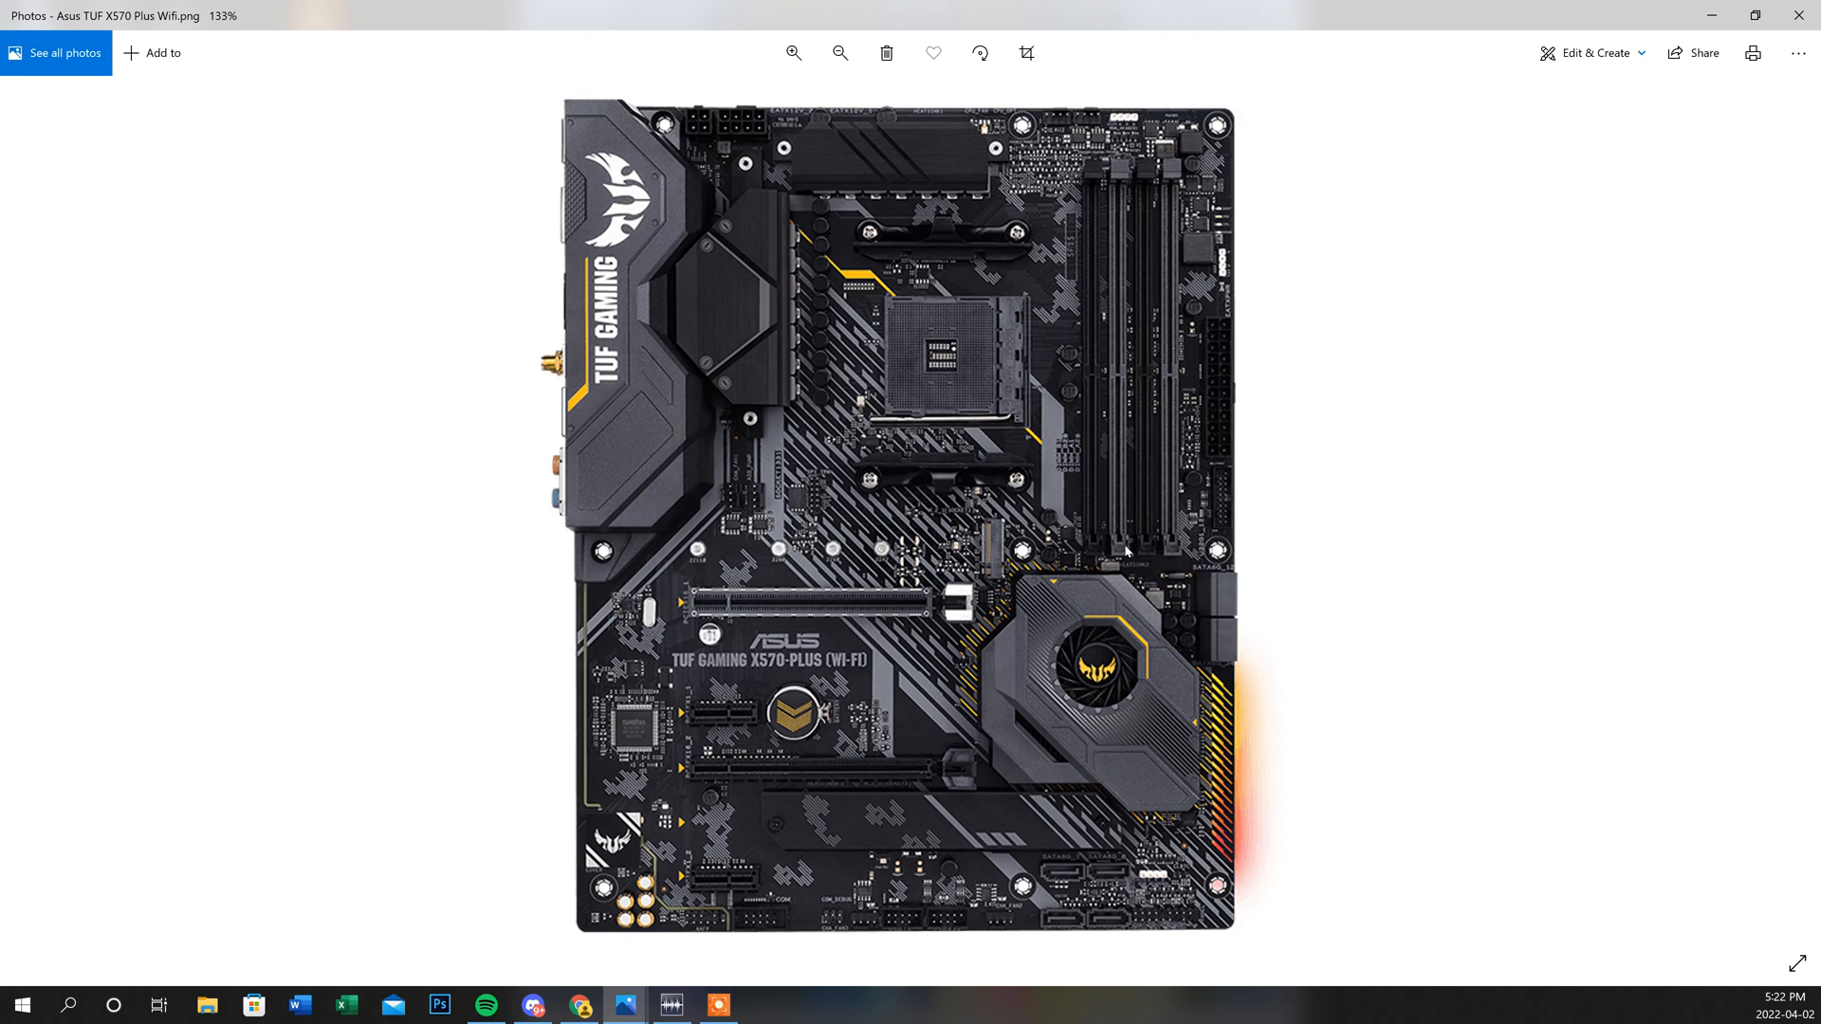
mouse_move(1191, 550)
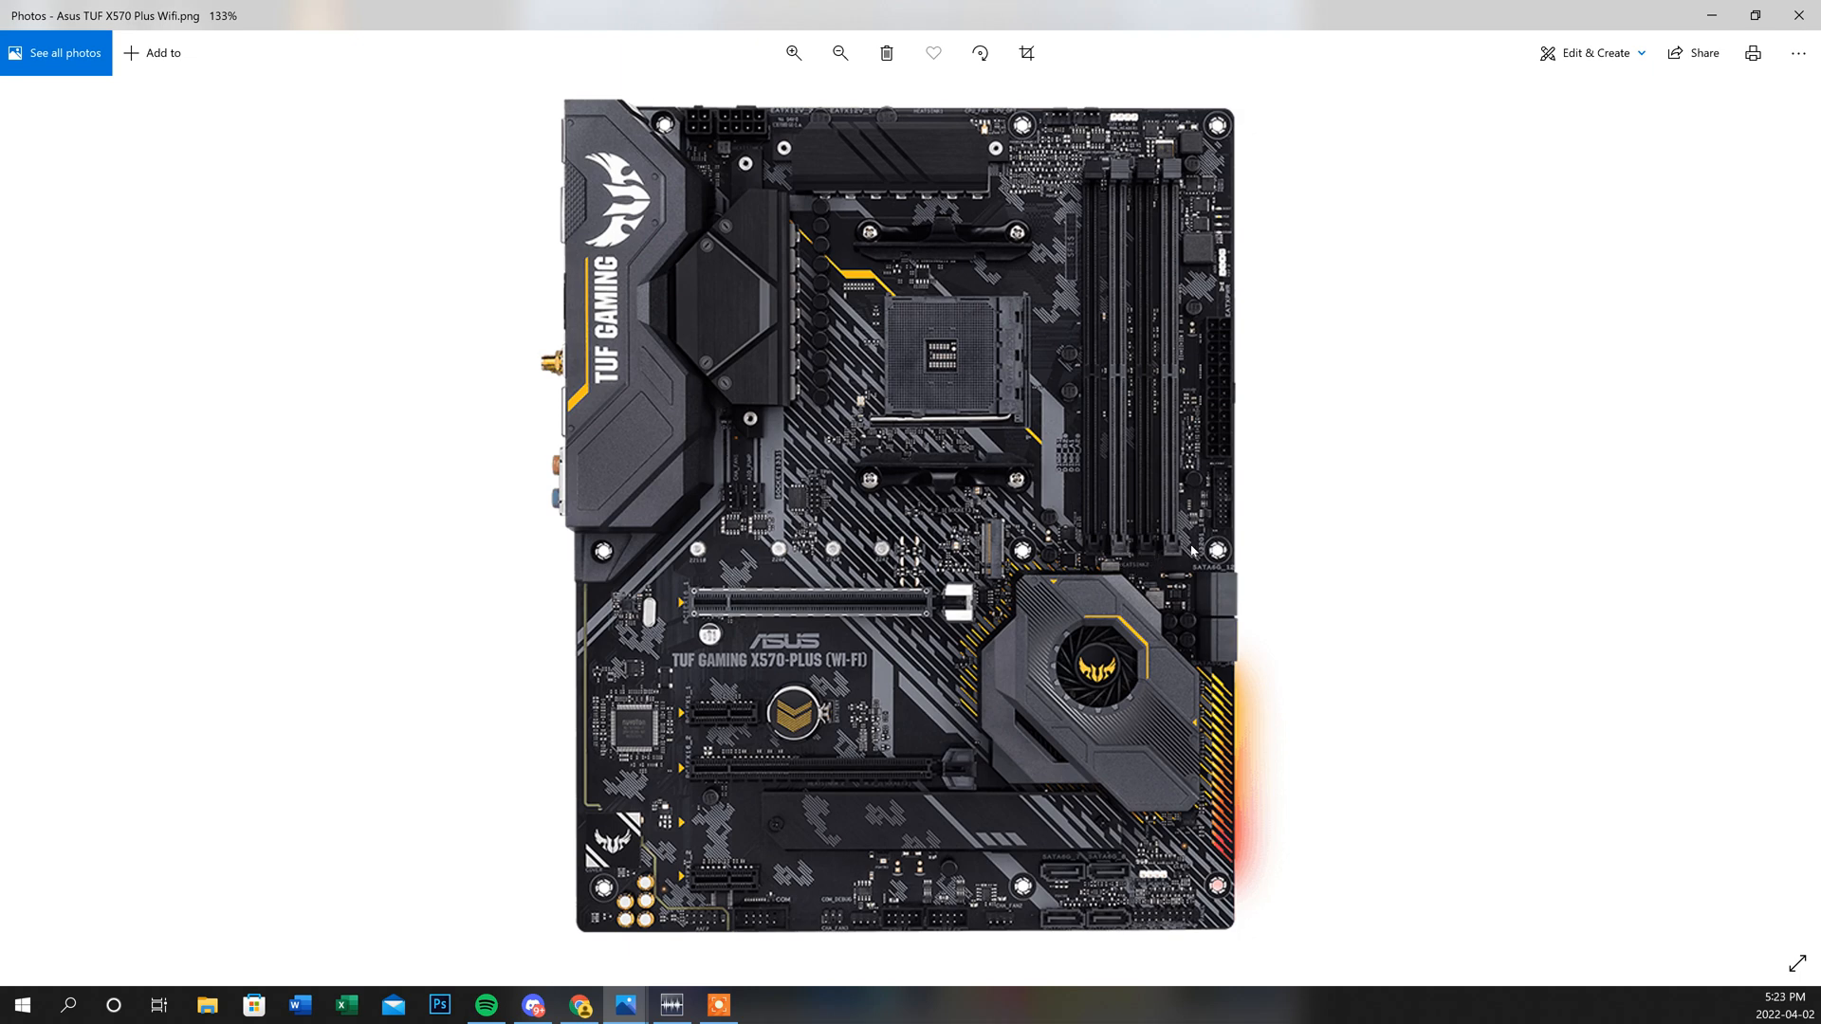
mouse_move(1155, 577)
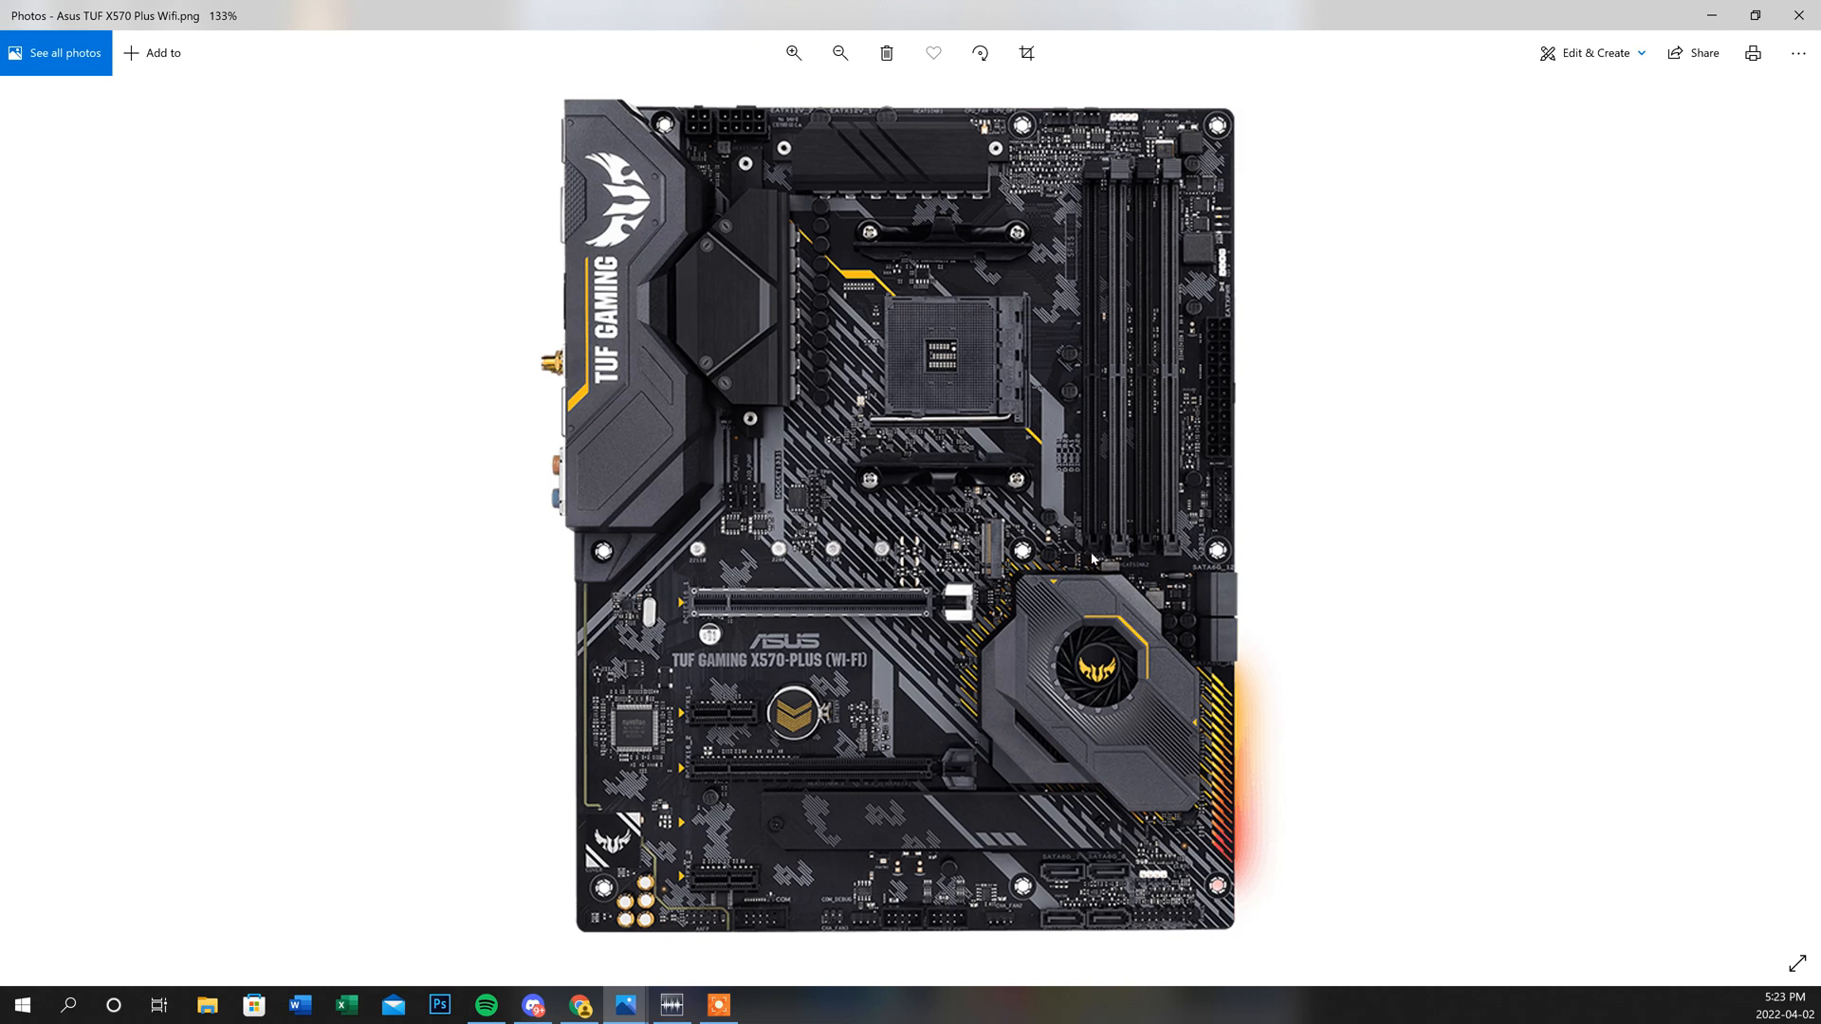
mouse_move(1144, 558)
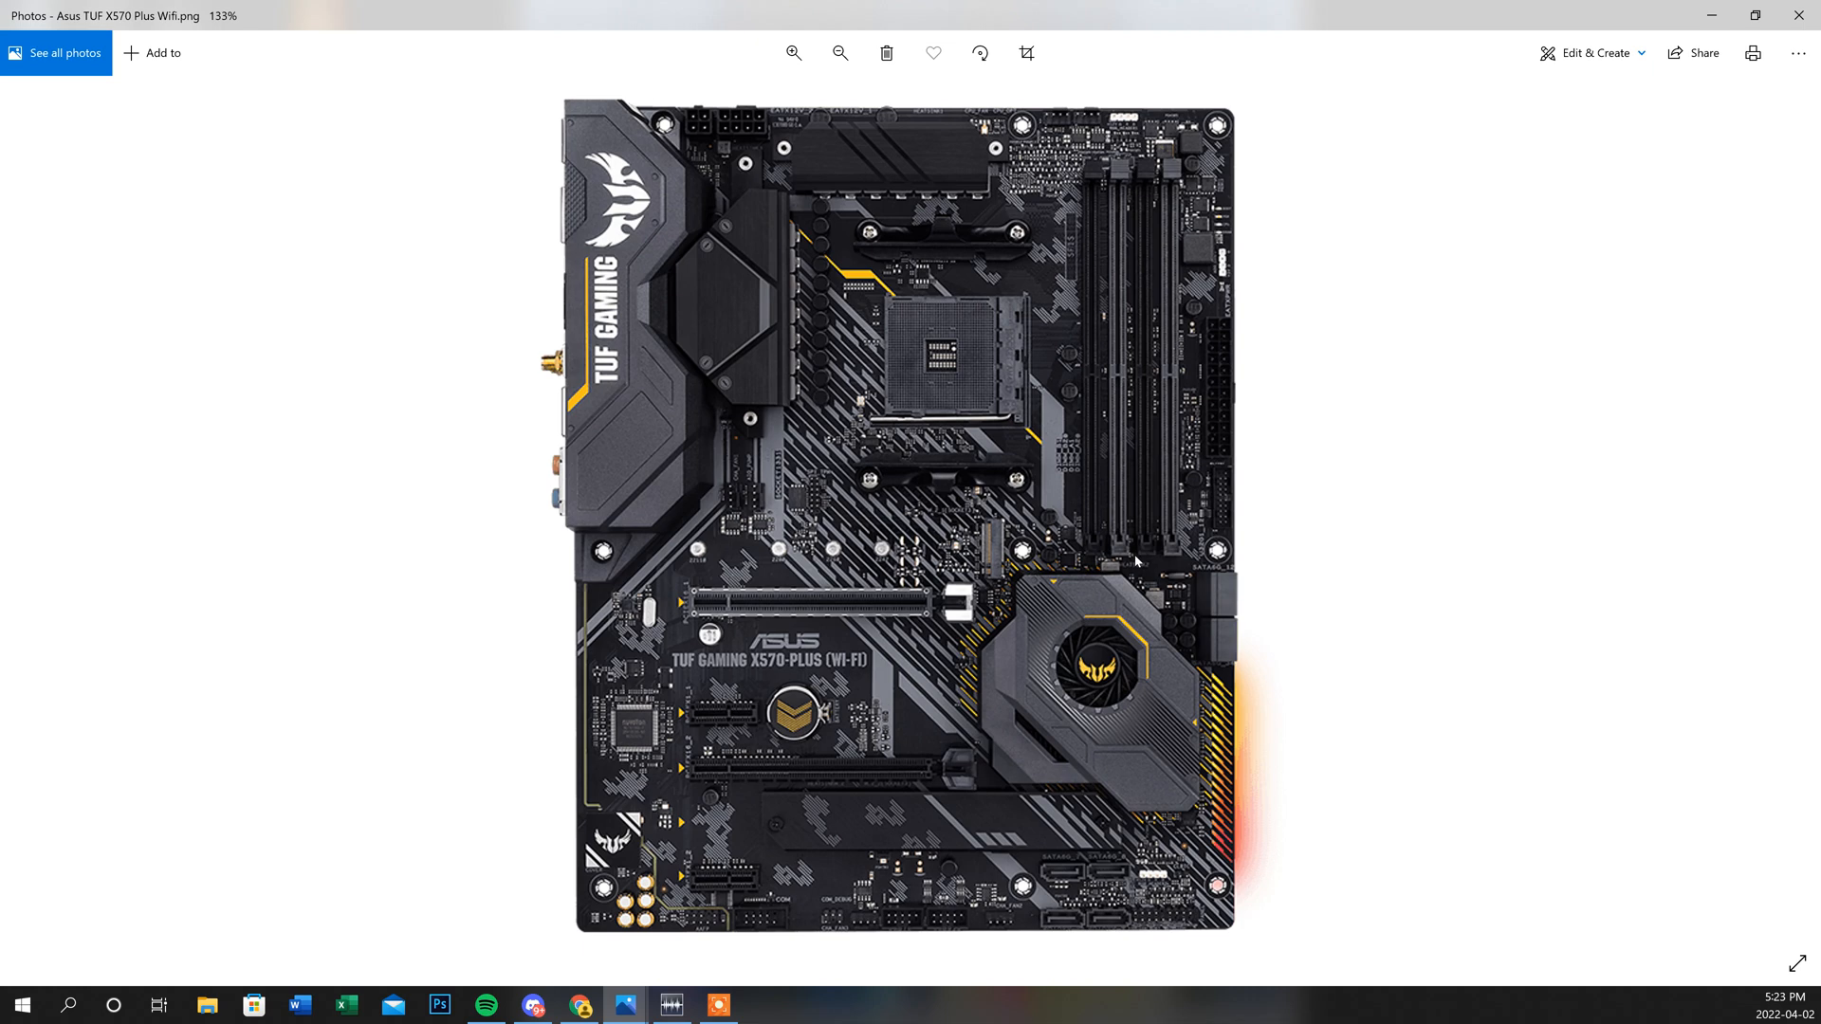
mouse_move(1448, 677)
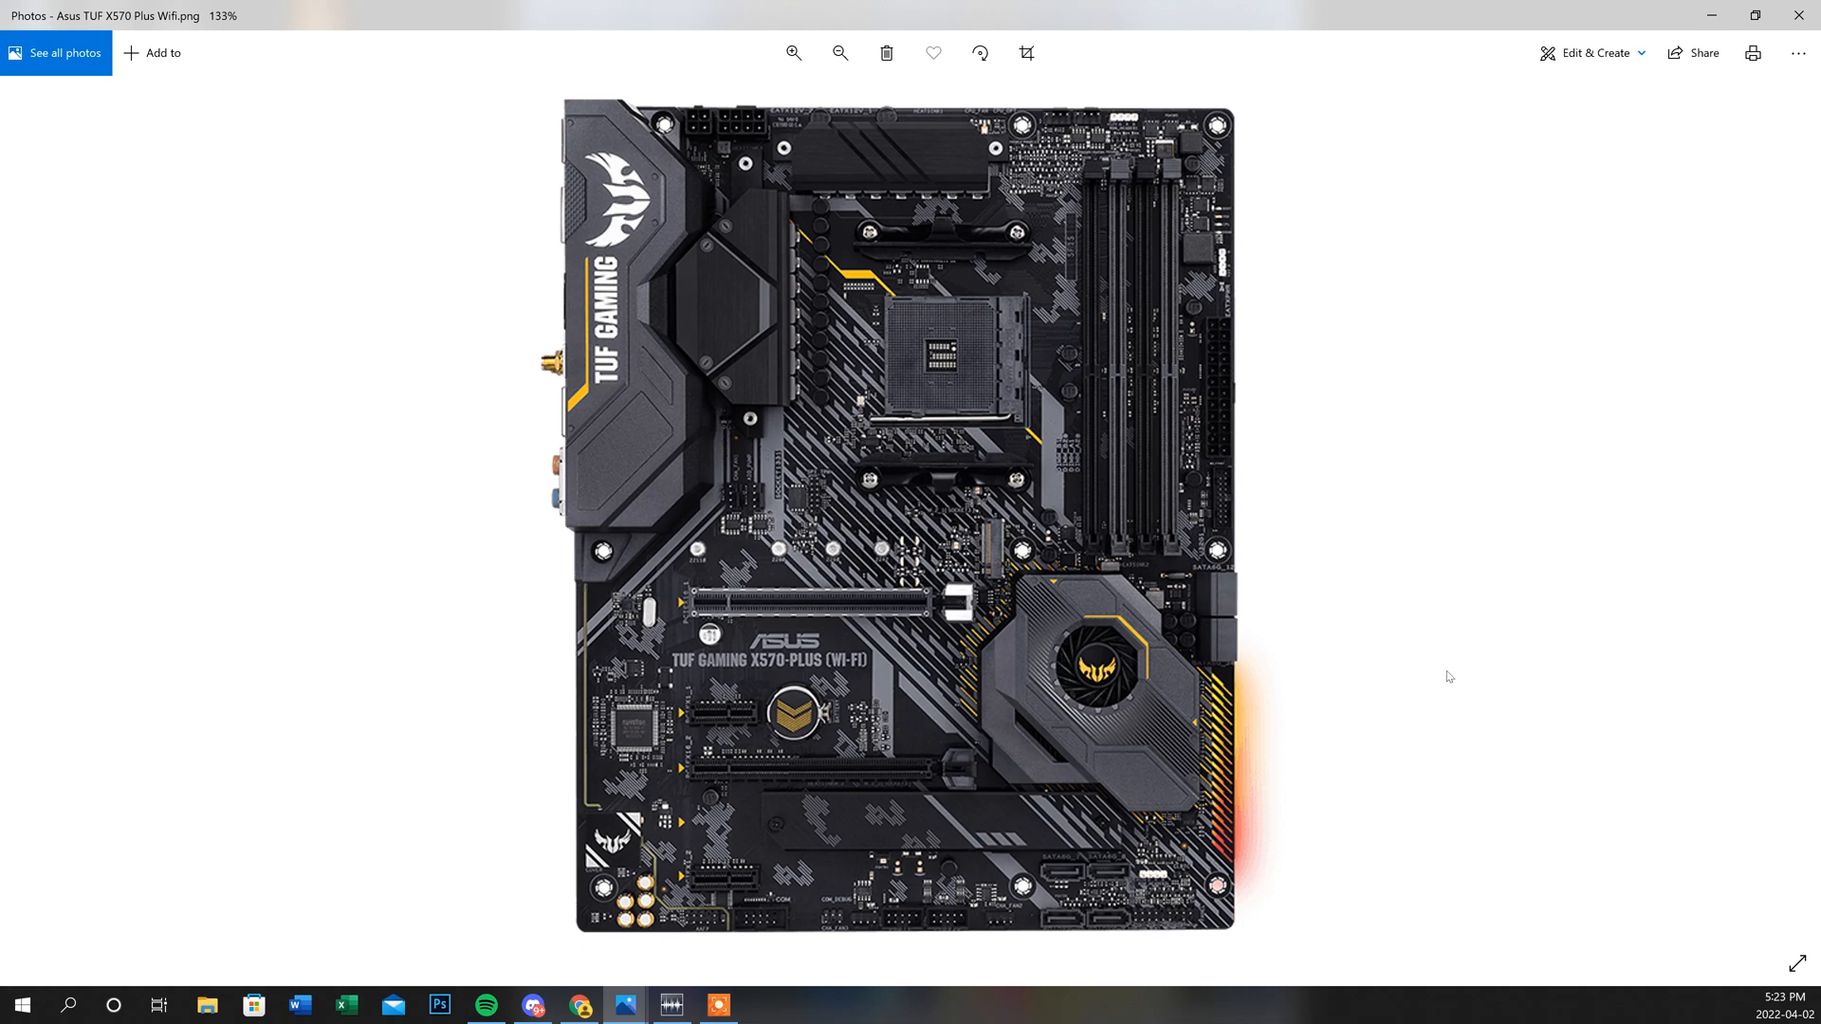
mouse_move(1431, 709)
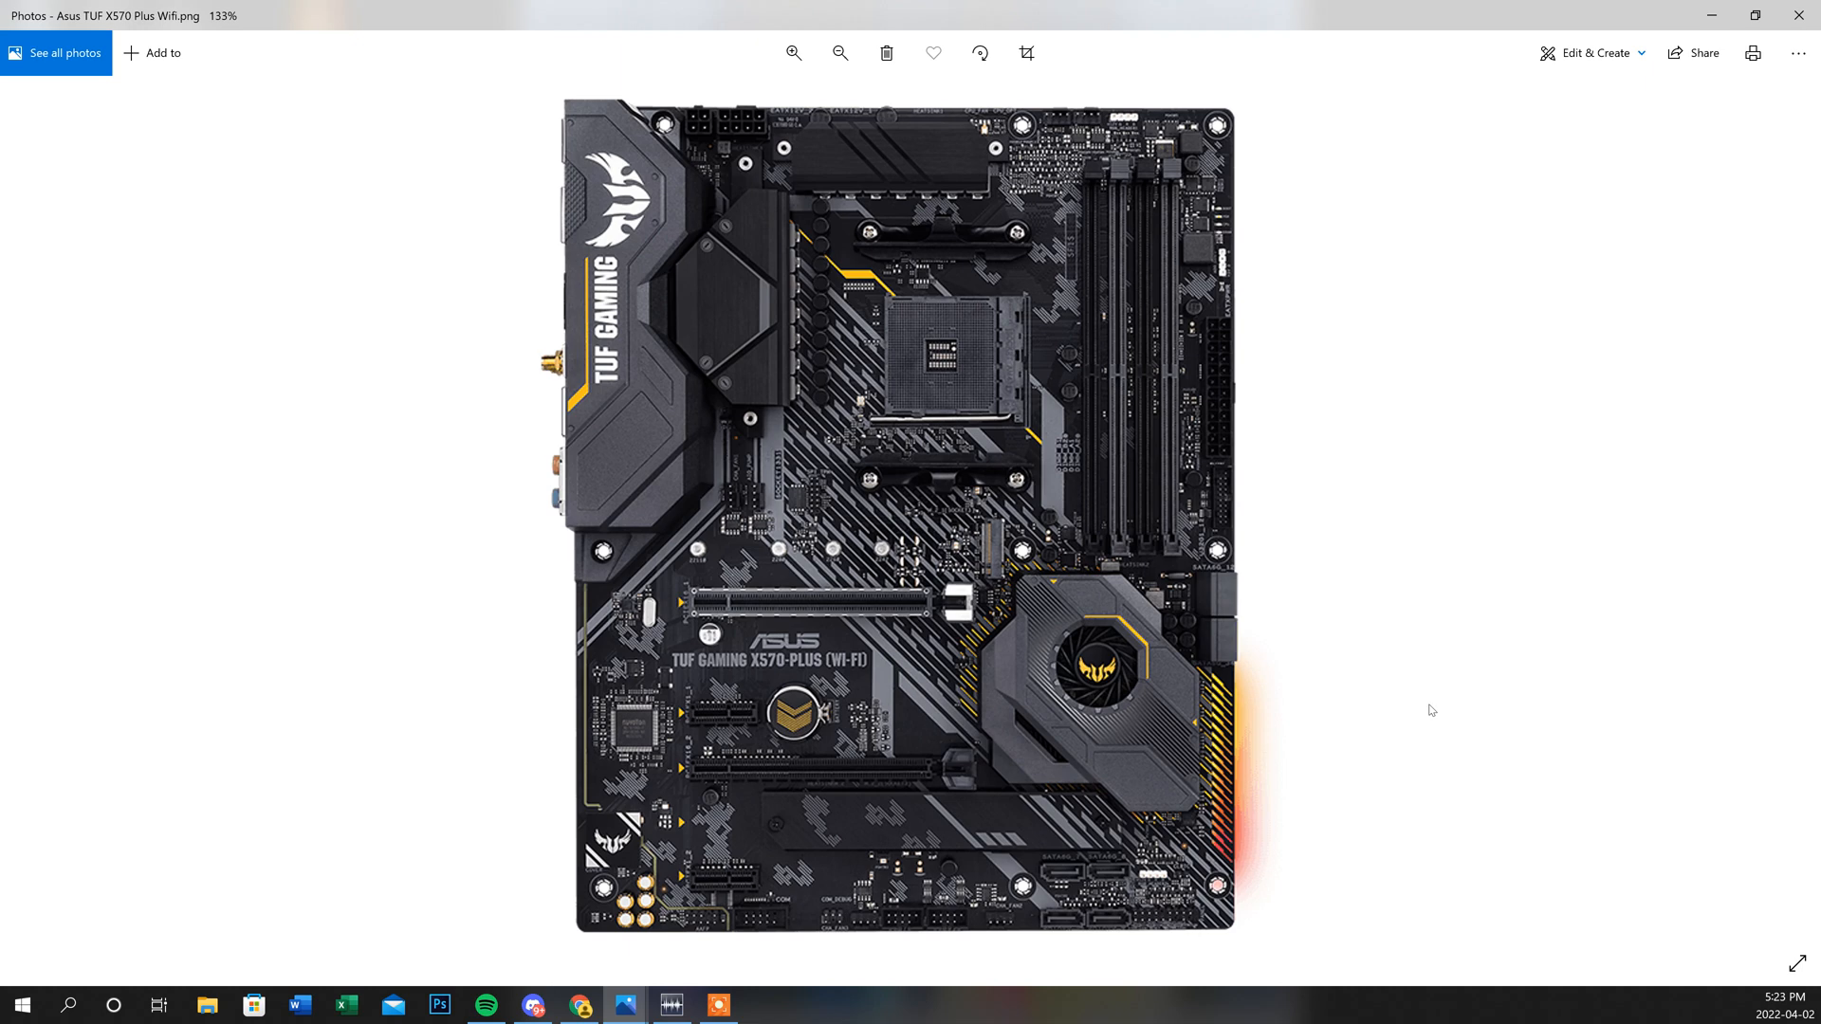
mouse_move(1236, 662)
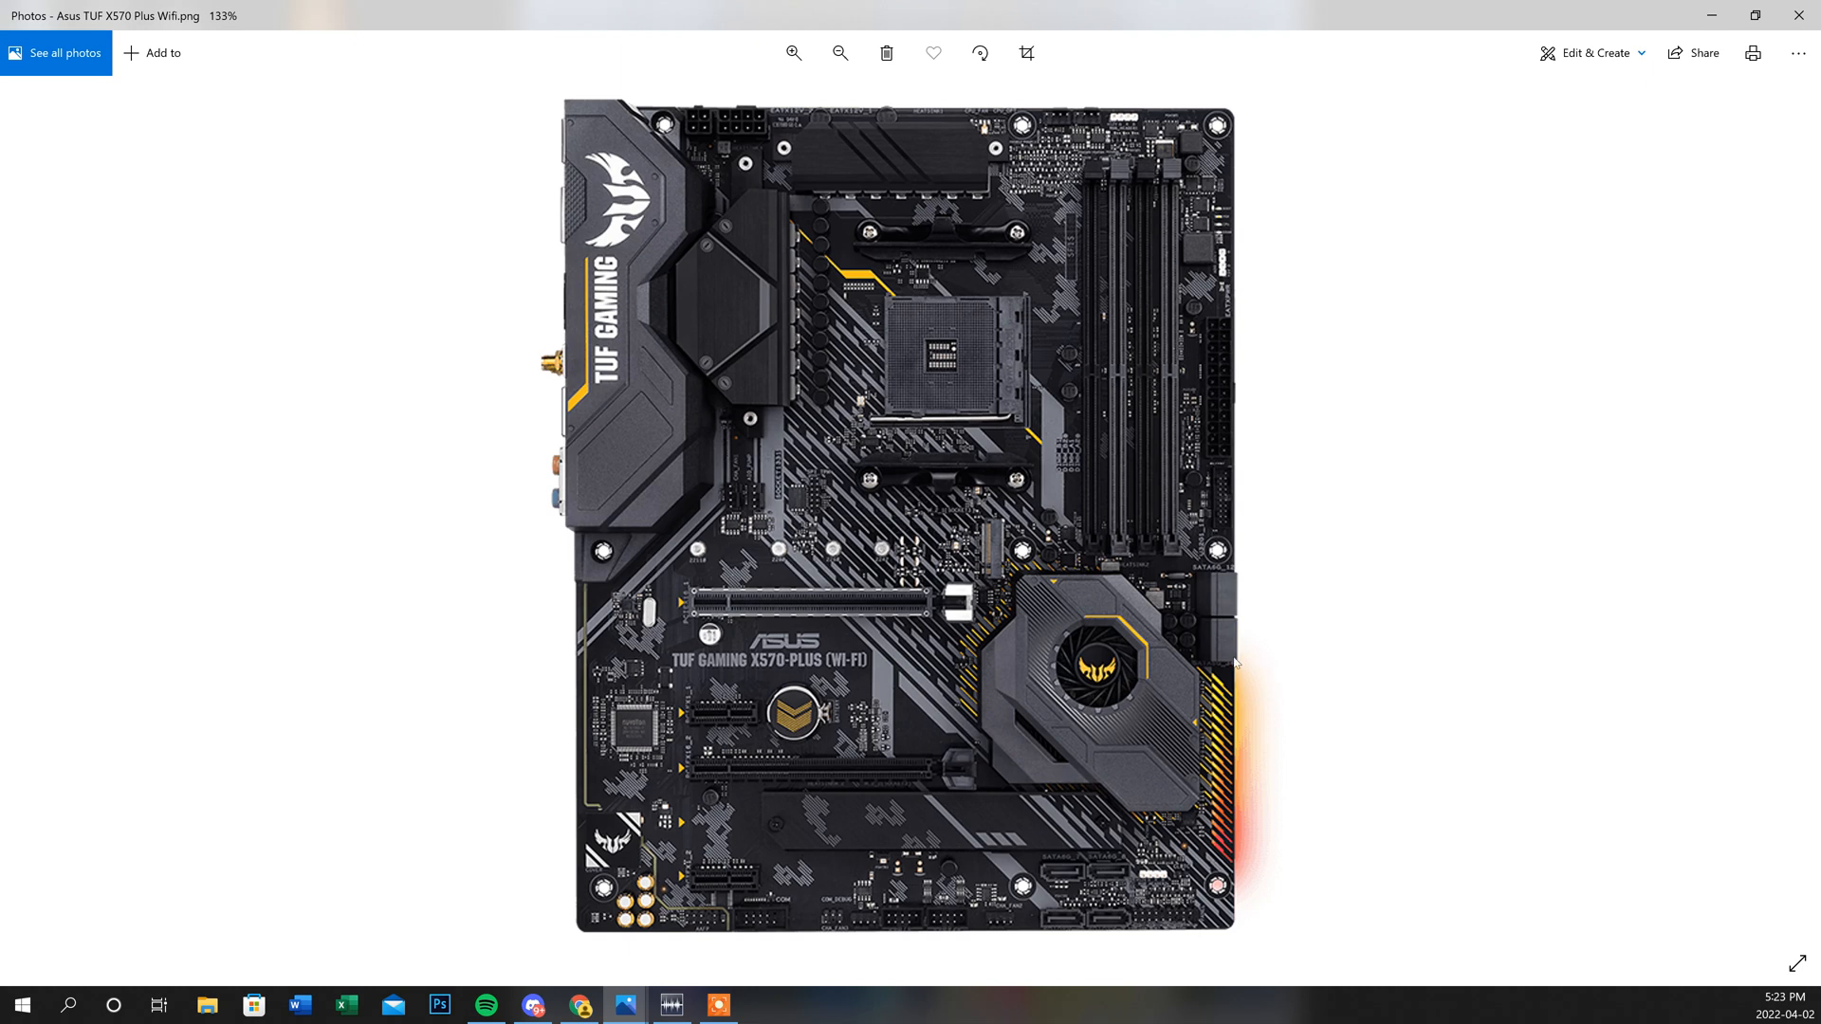
mouse_move(1147, 651)
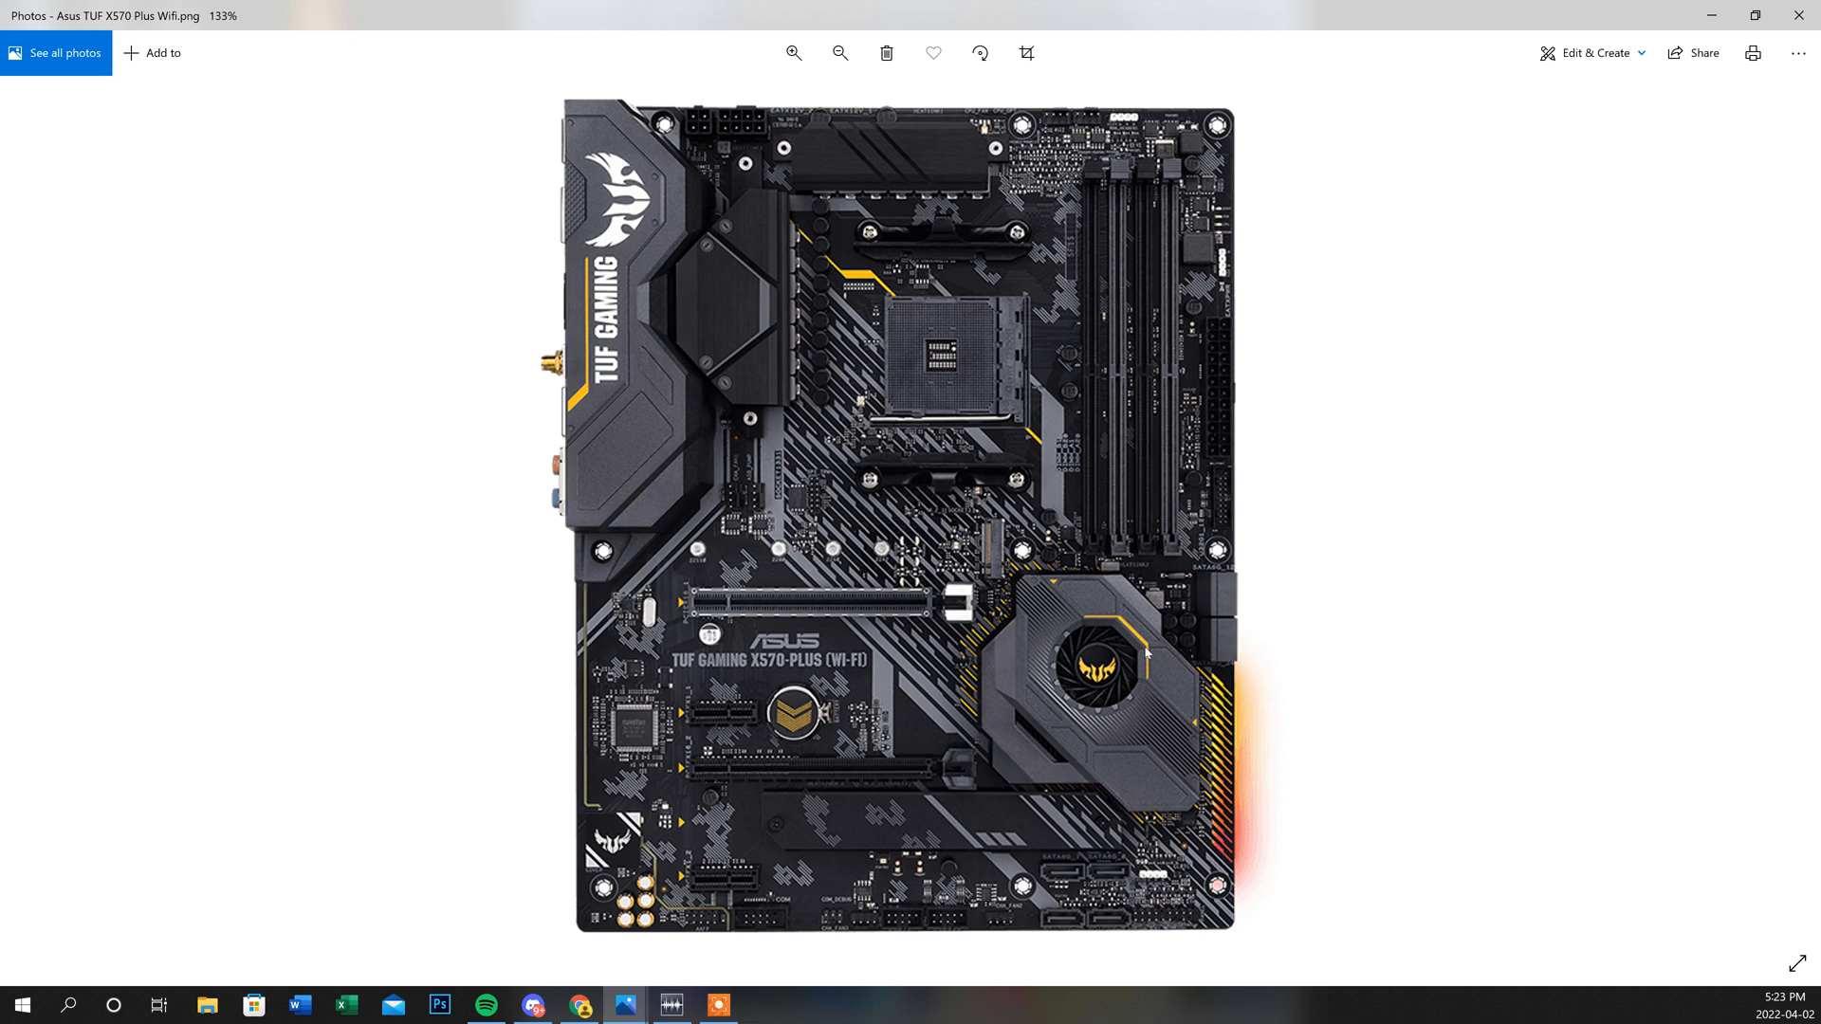
mouse_move(813, 269)
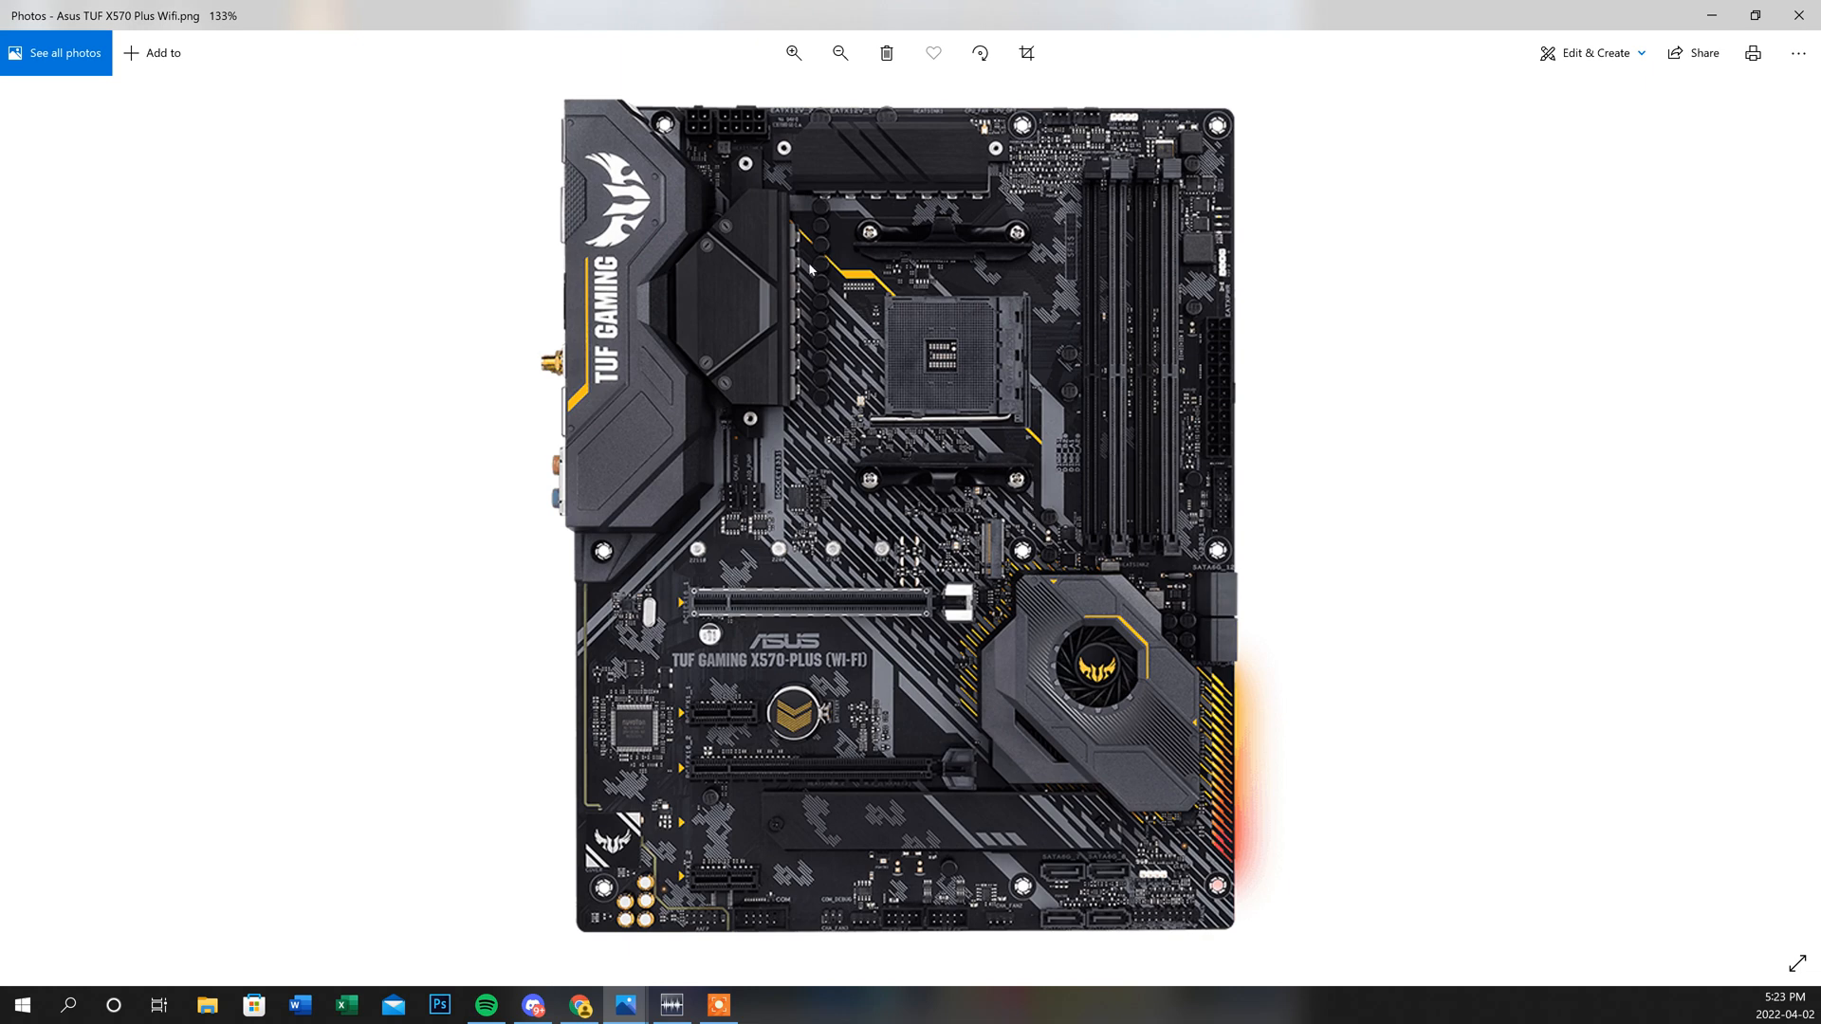
mouse_move(1064, 491)
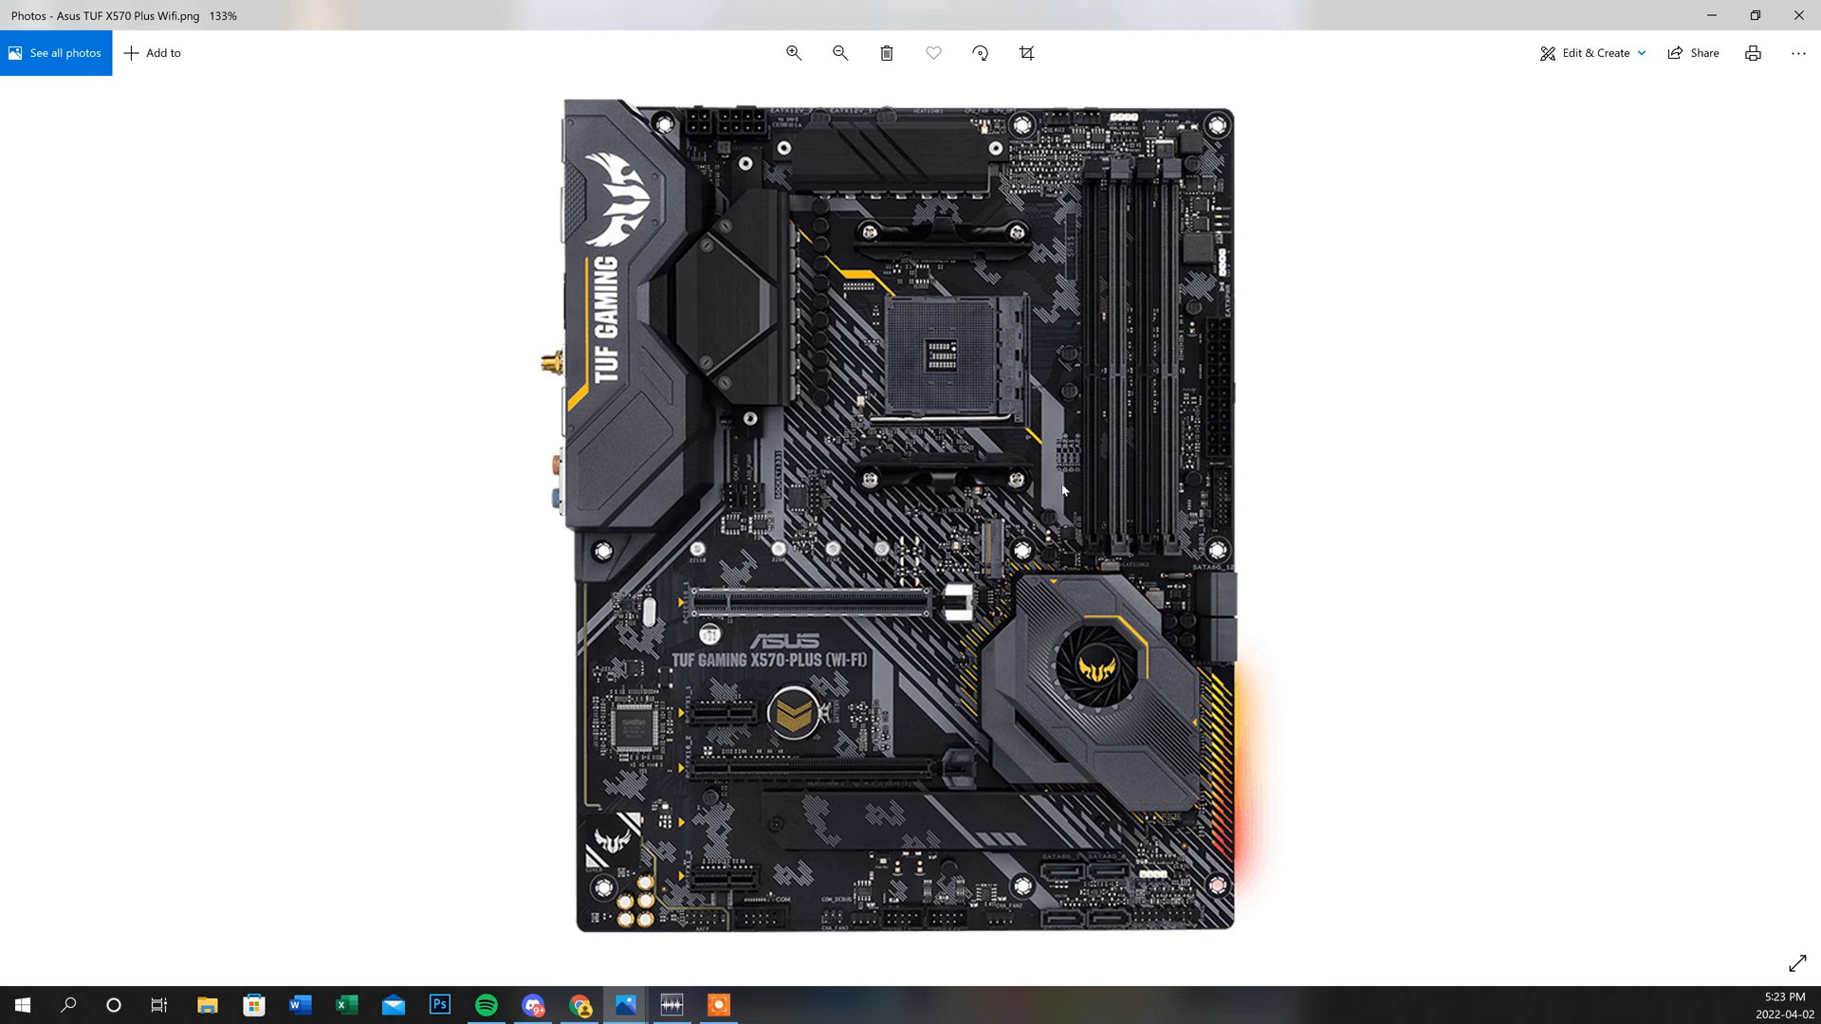
mouse_move(1049, 489)
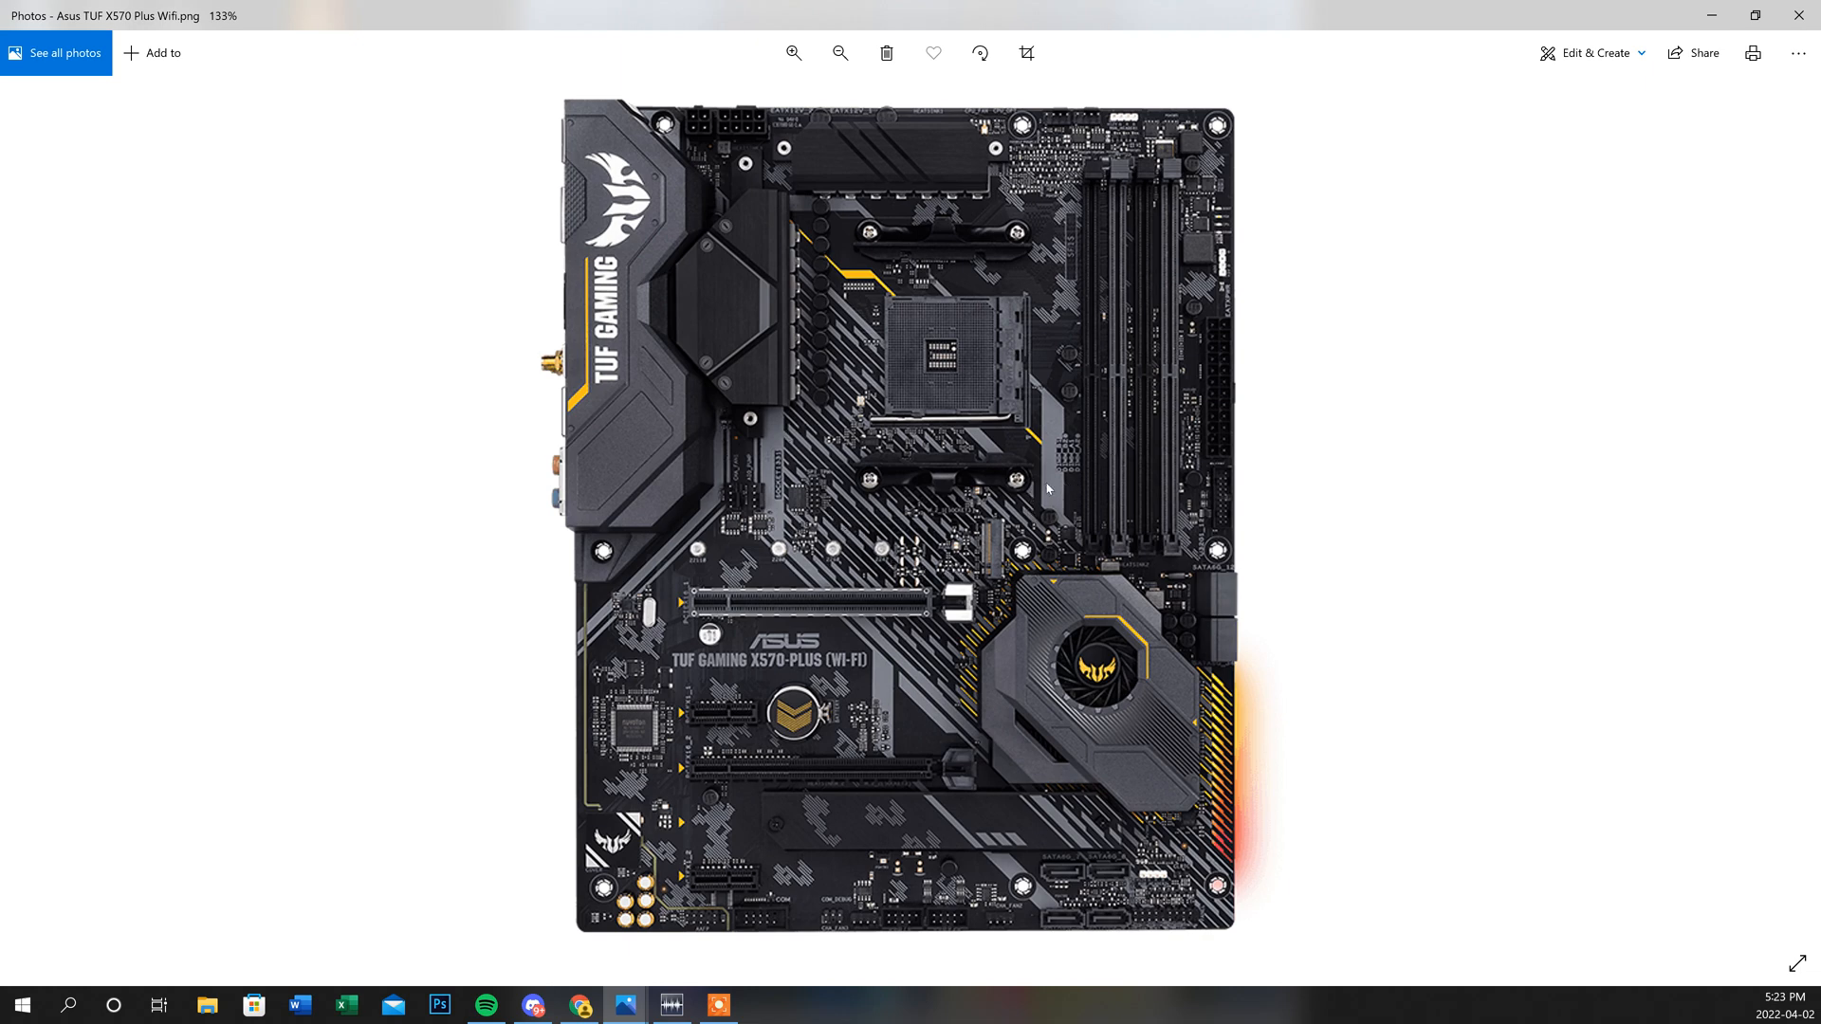
mouse_move(722, 925)
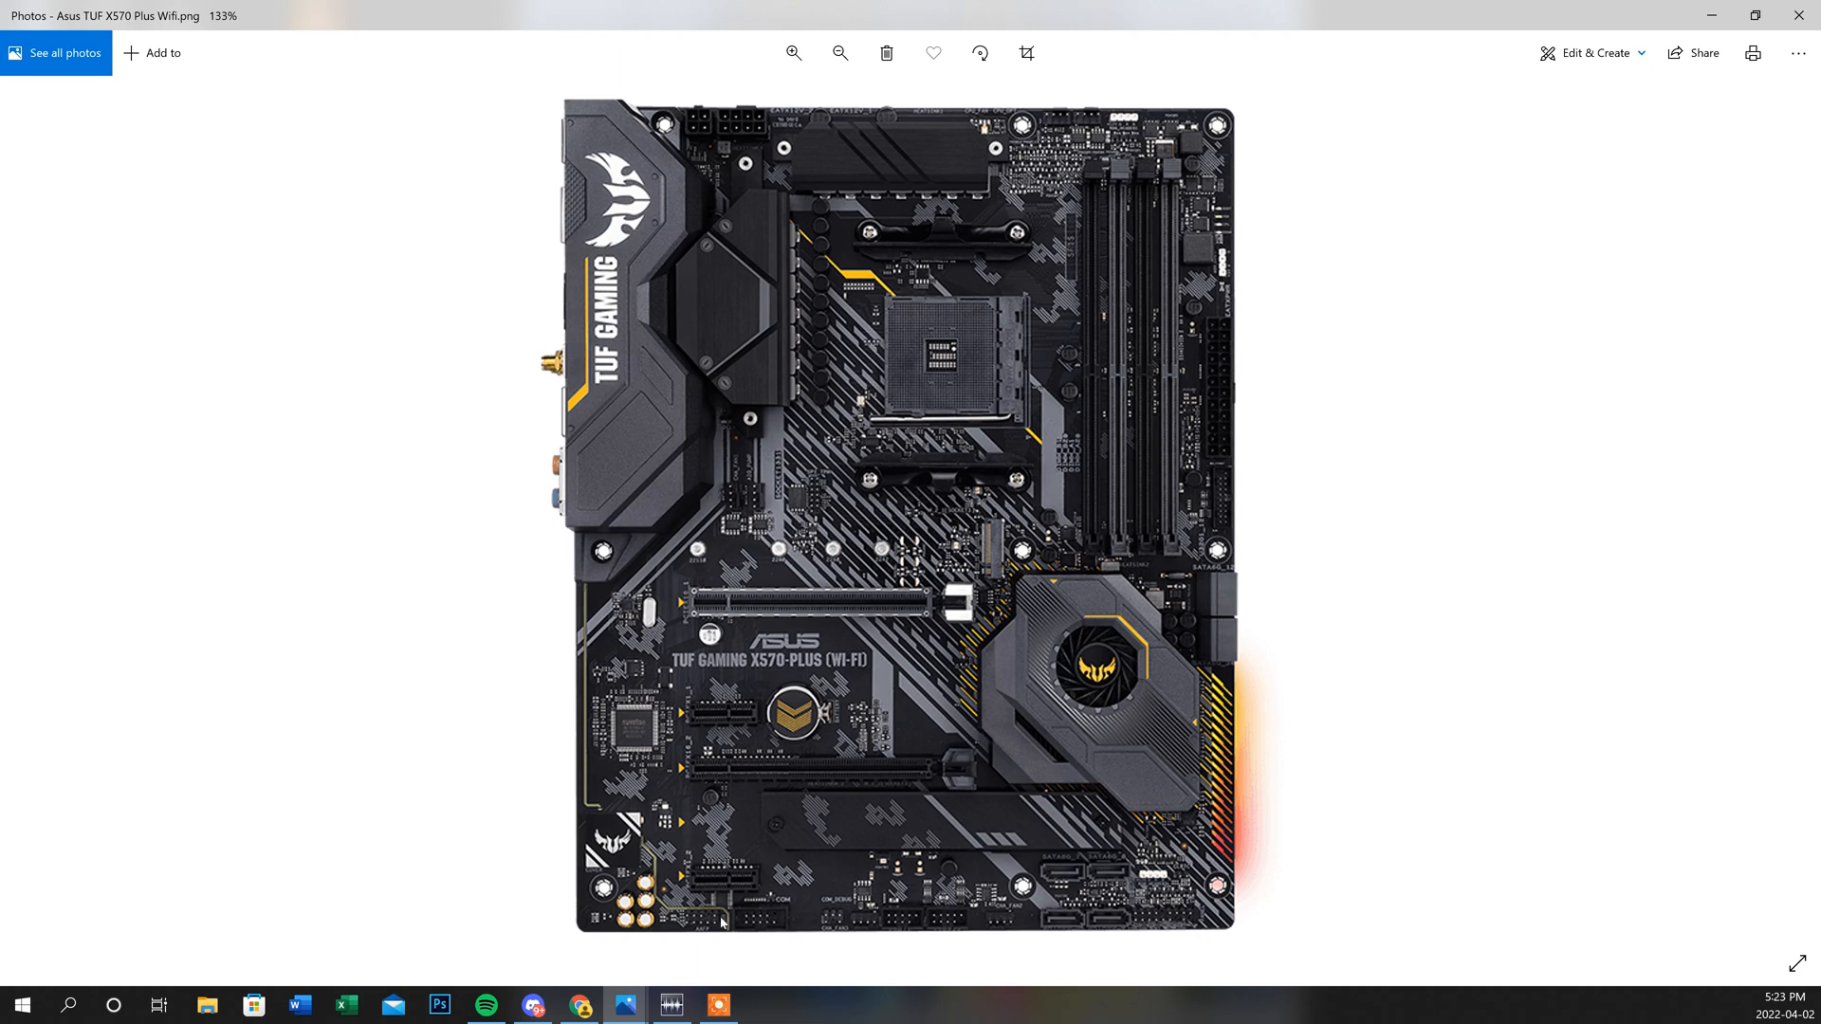
mouse_move(679, 902)
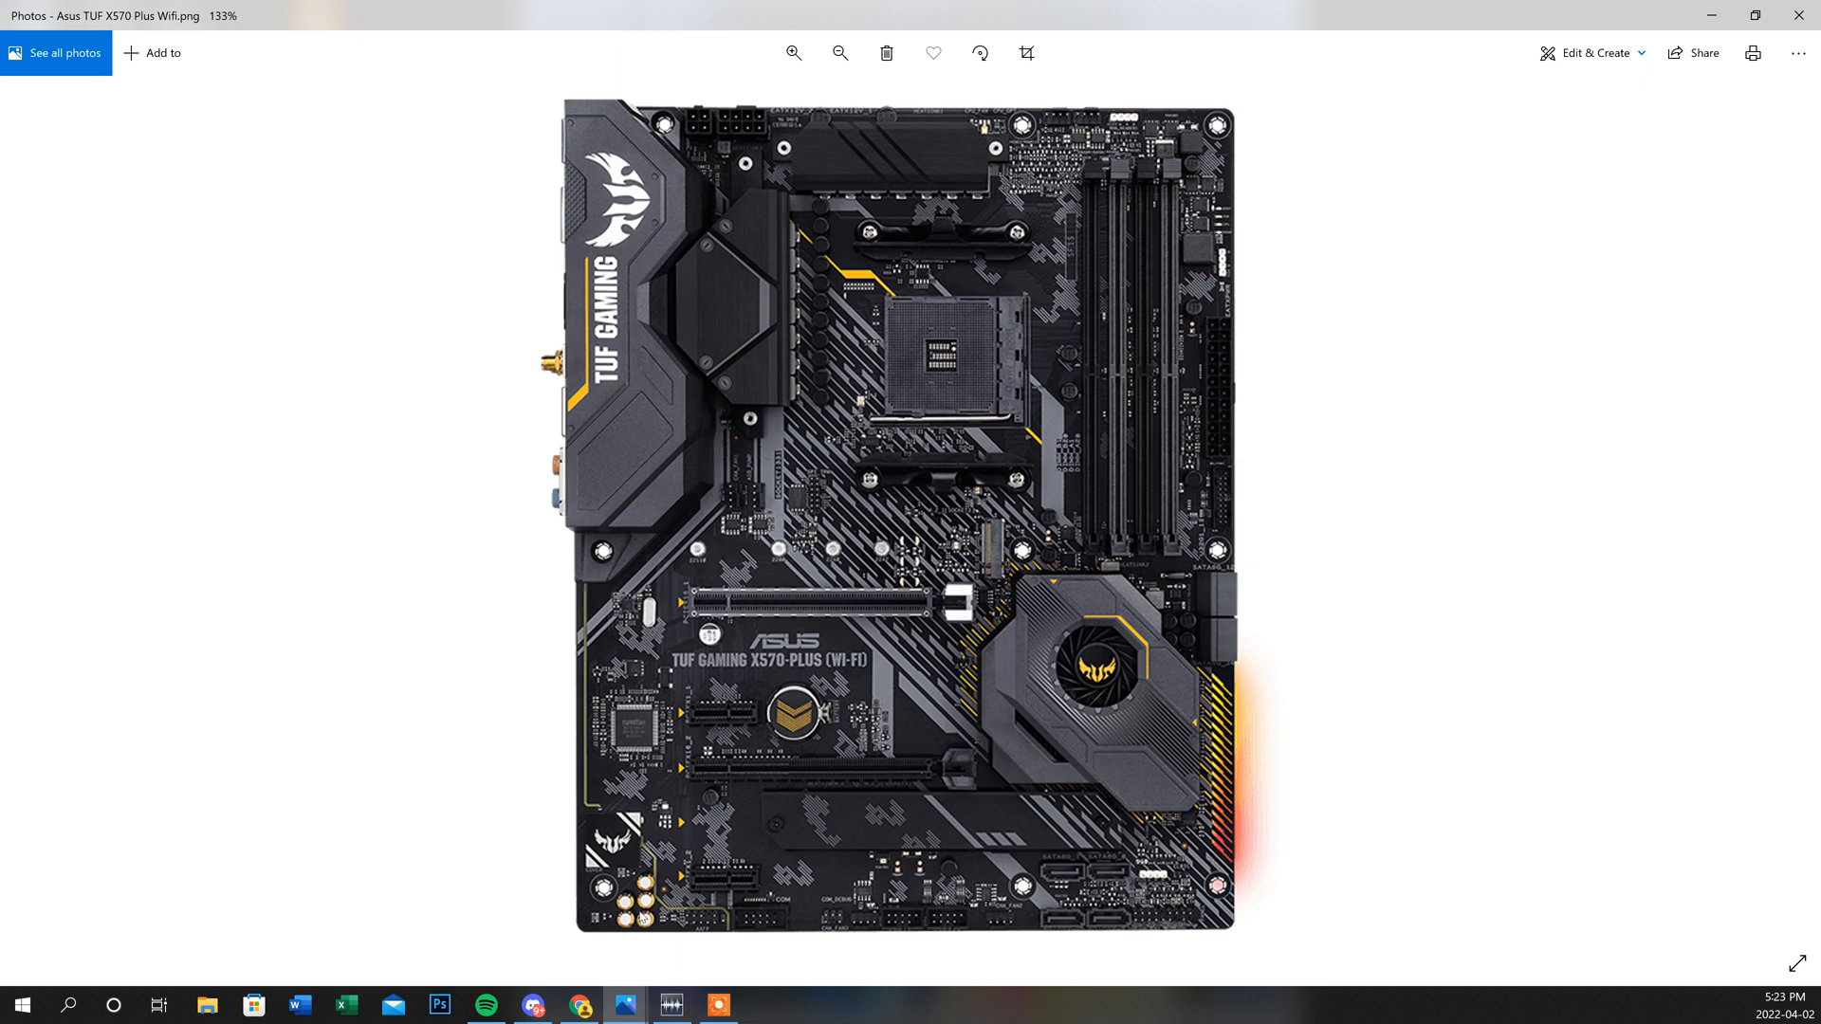
mouse_move(662, 903)
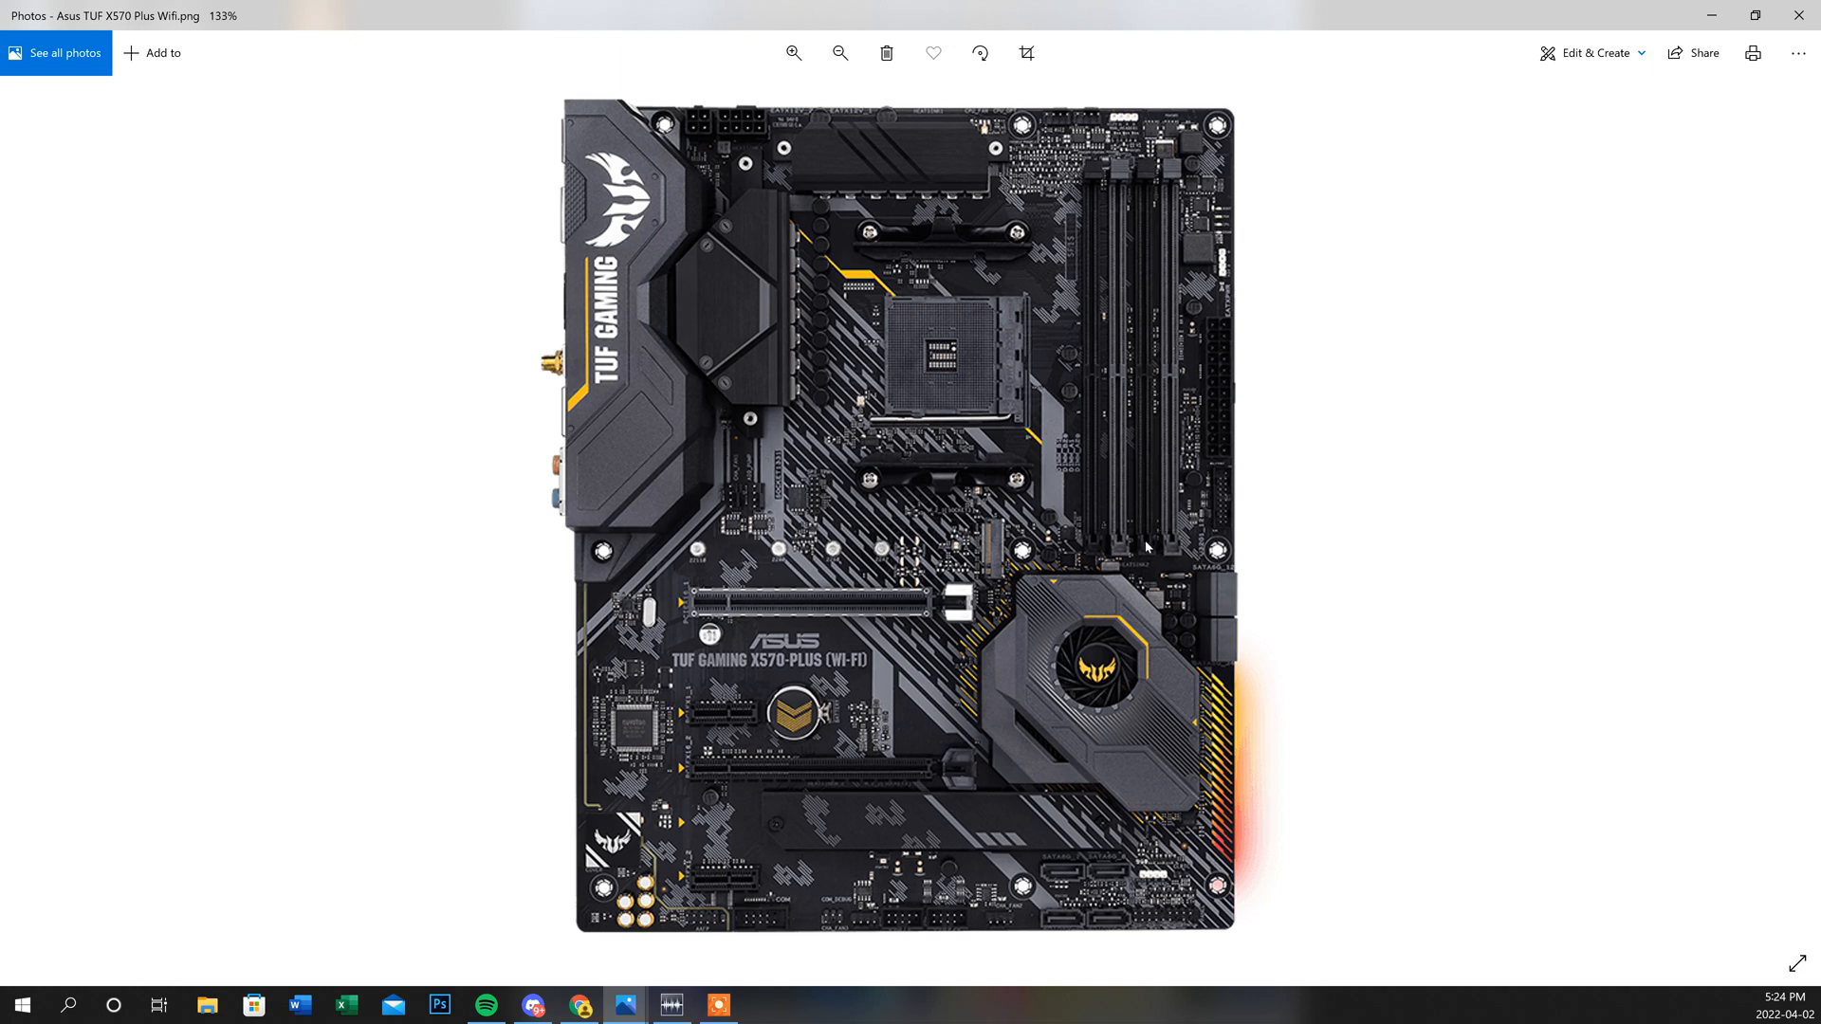
mouse_move(1169, 686)
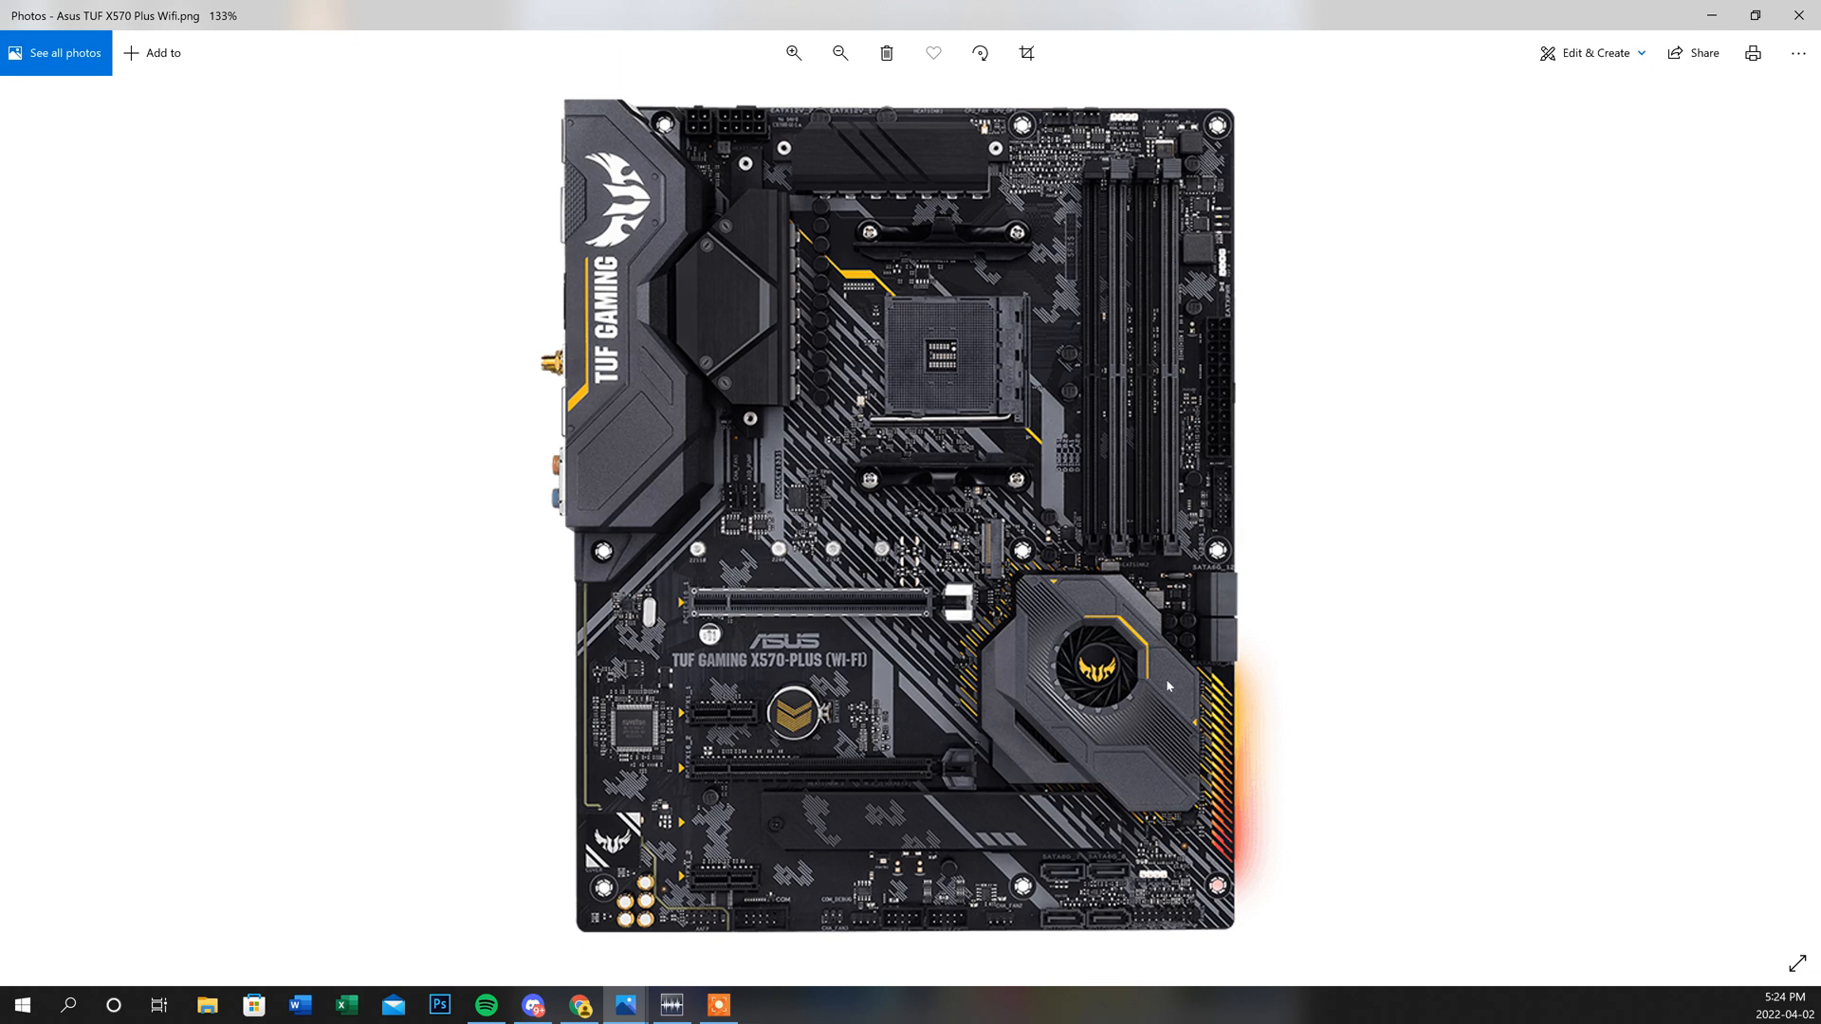
mouse_move(1198, 210)
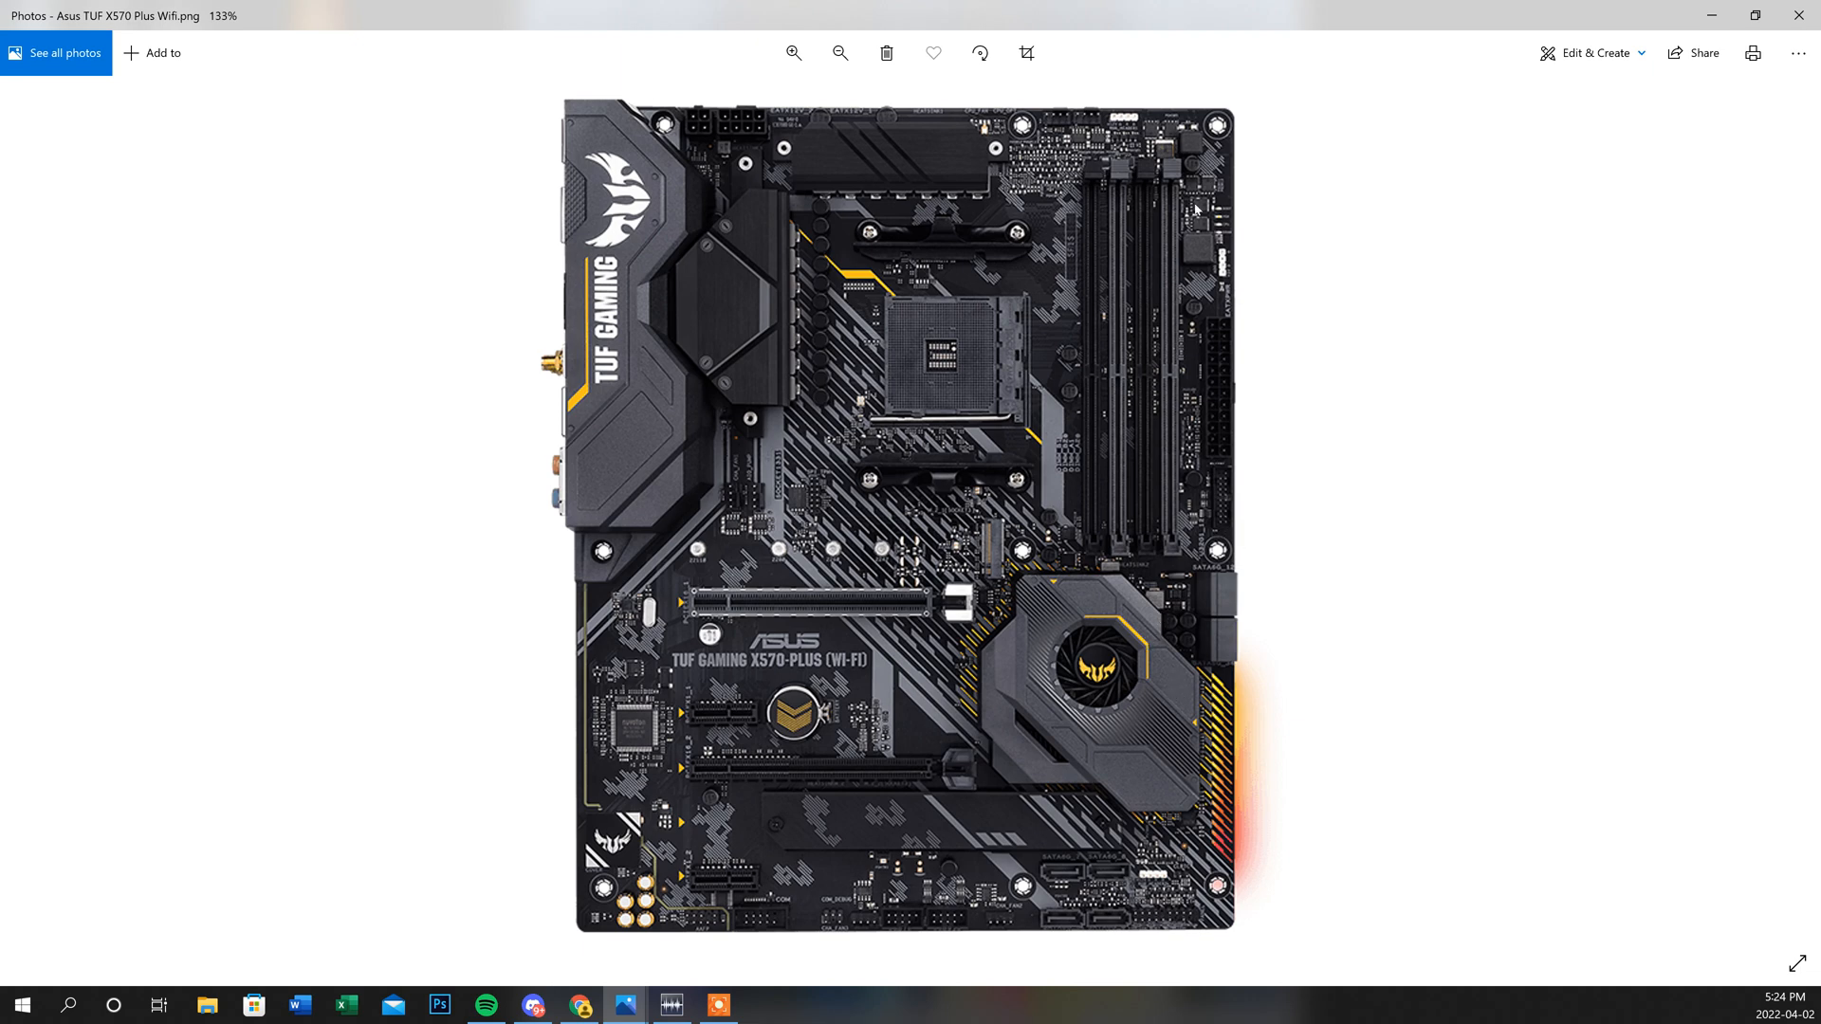
mouse_move(1040, 301)
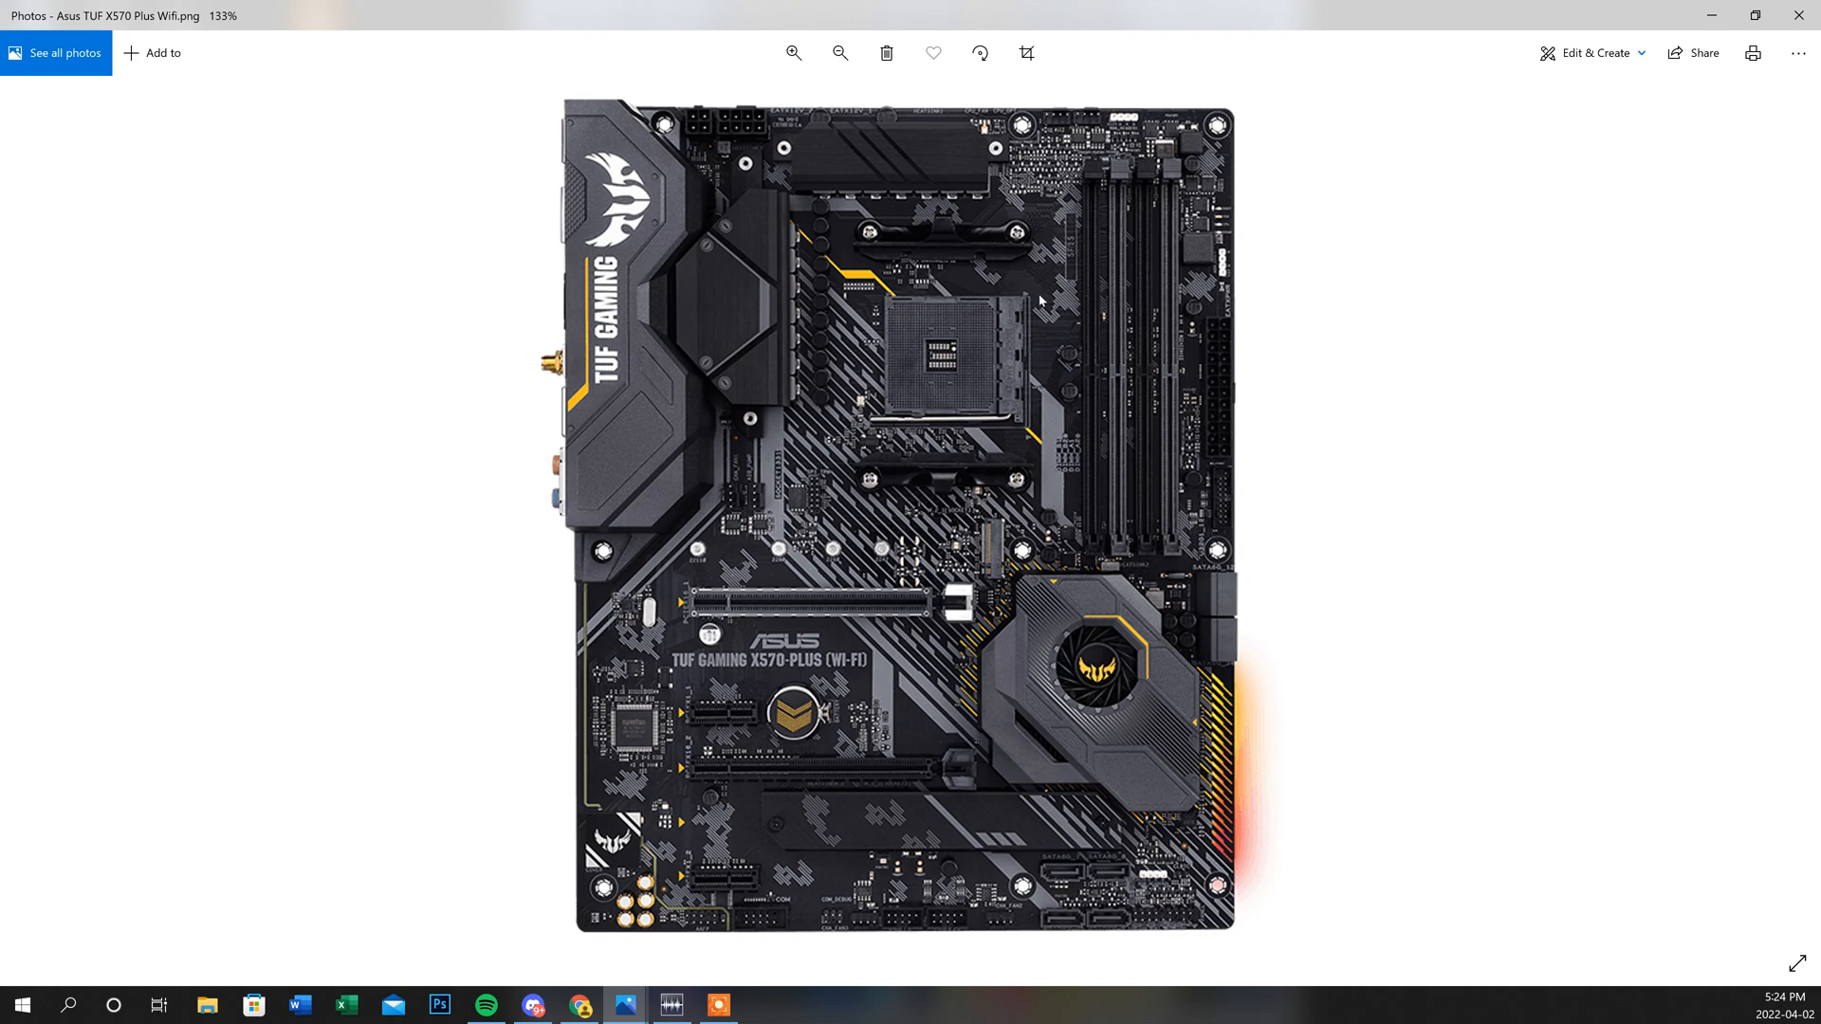
mouse_move(1223, 544)
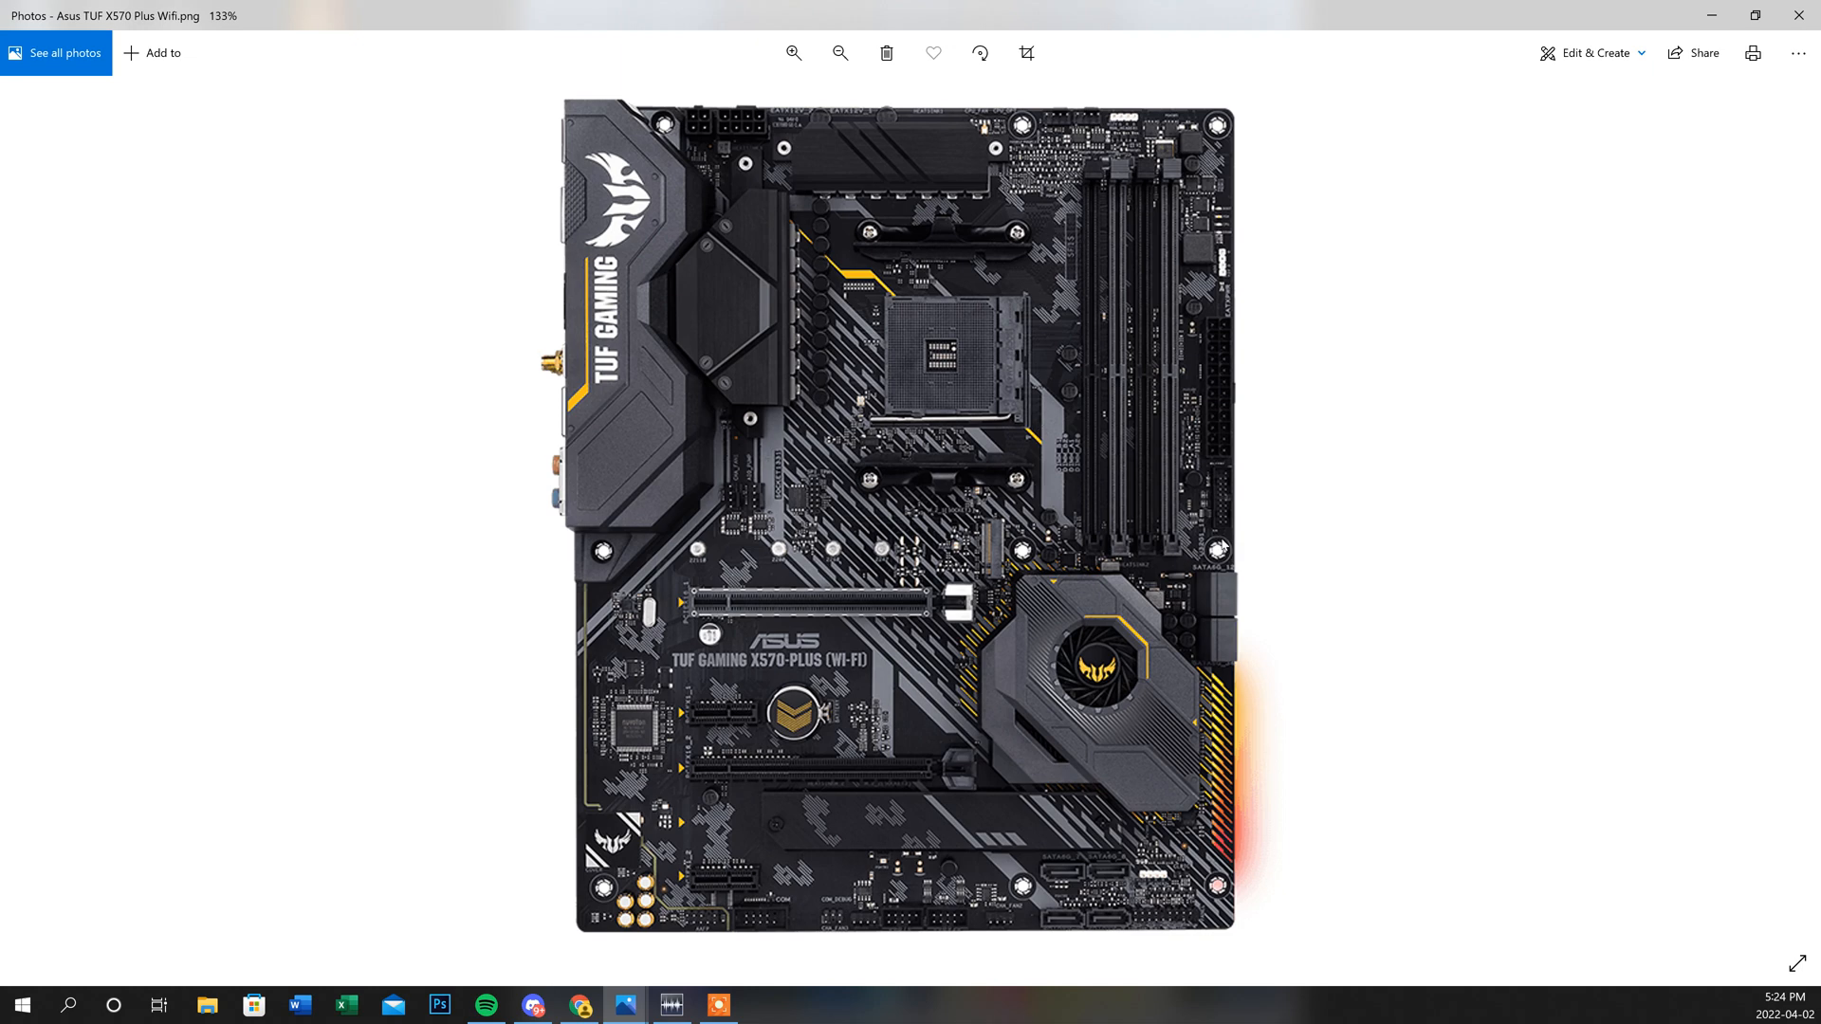
mouse_move(1125, 557)
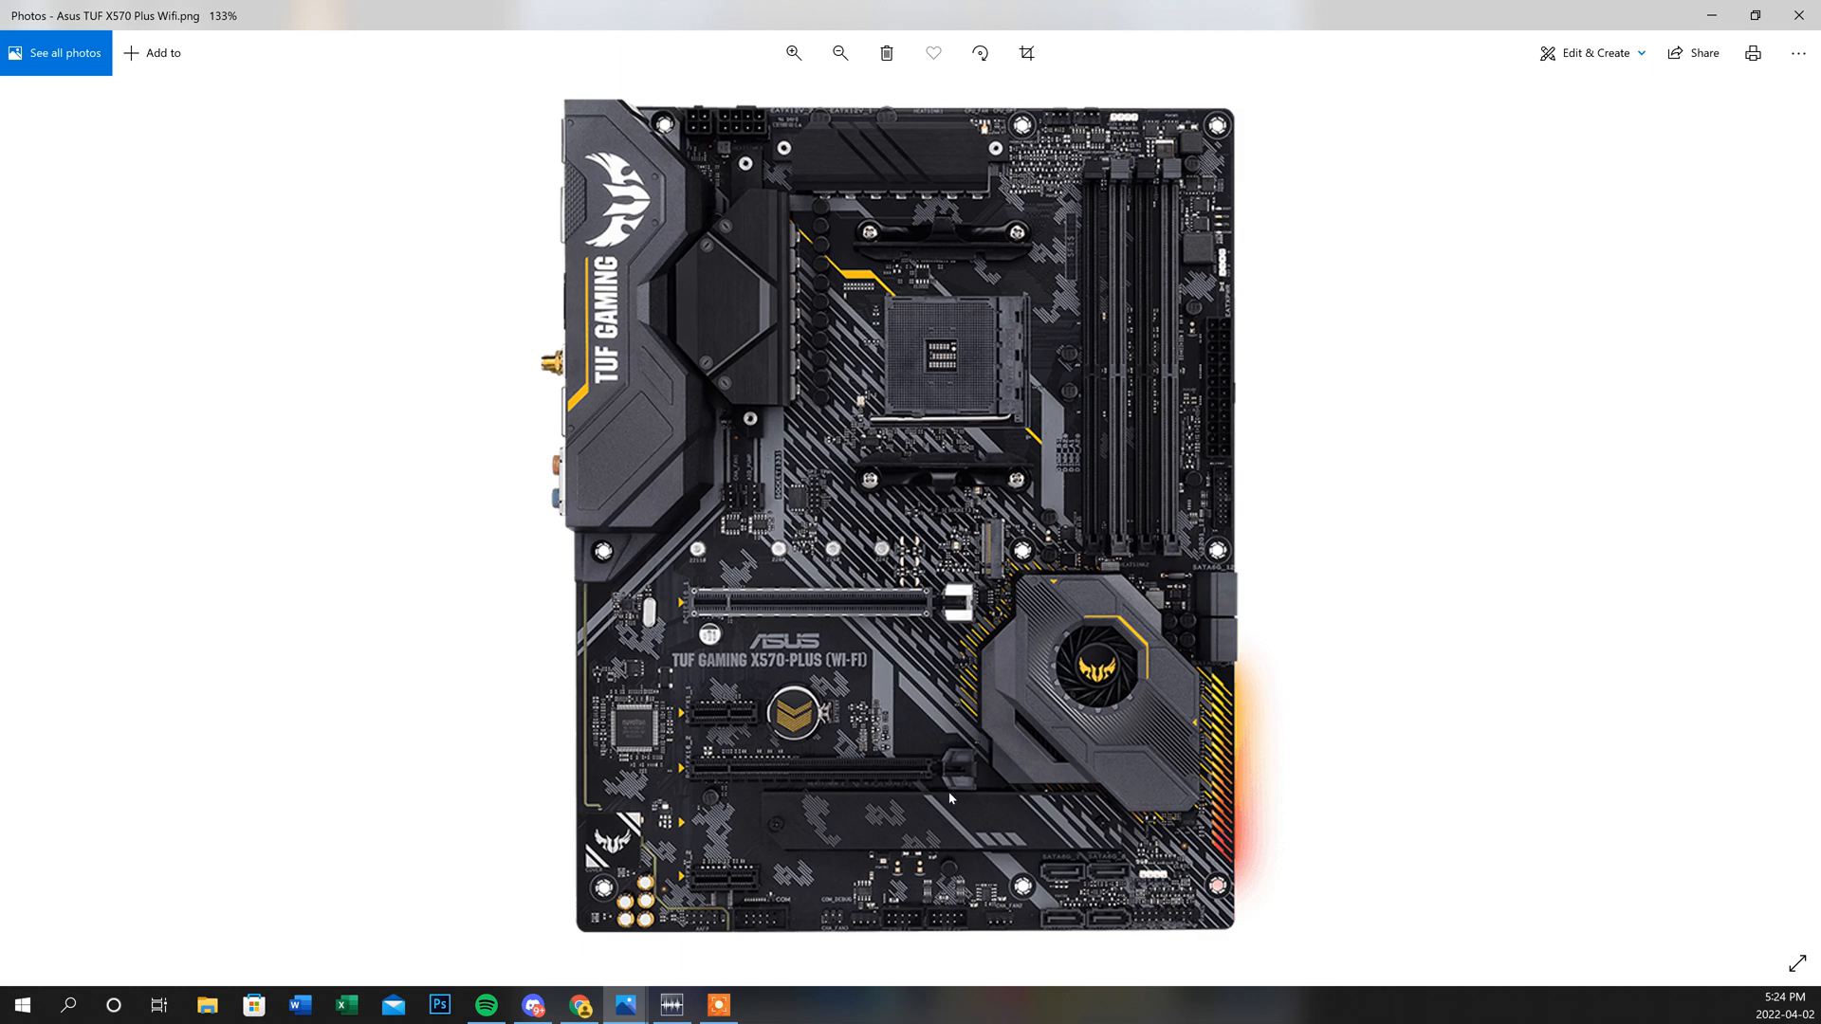
mouse_move(771, 673)
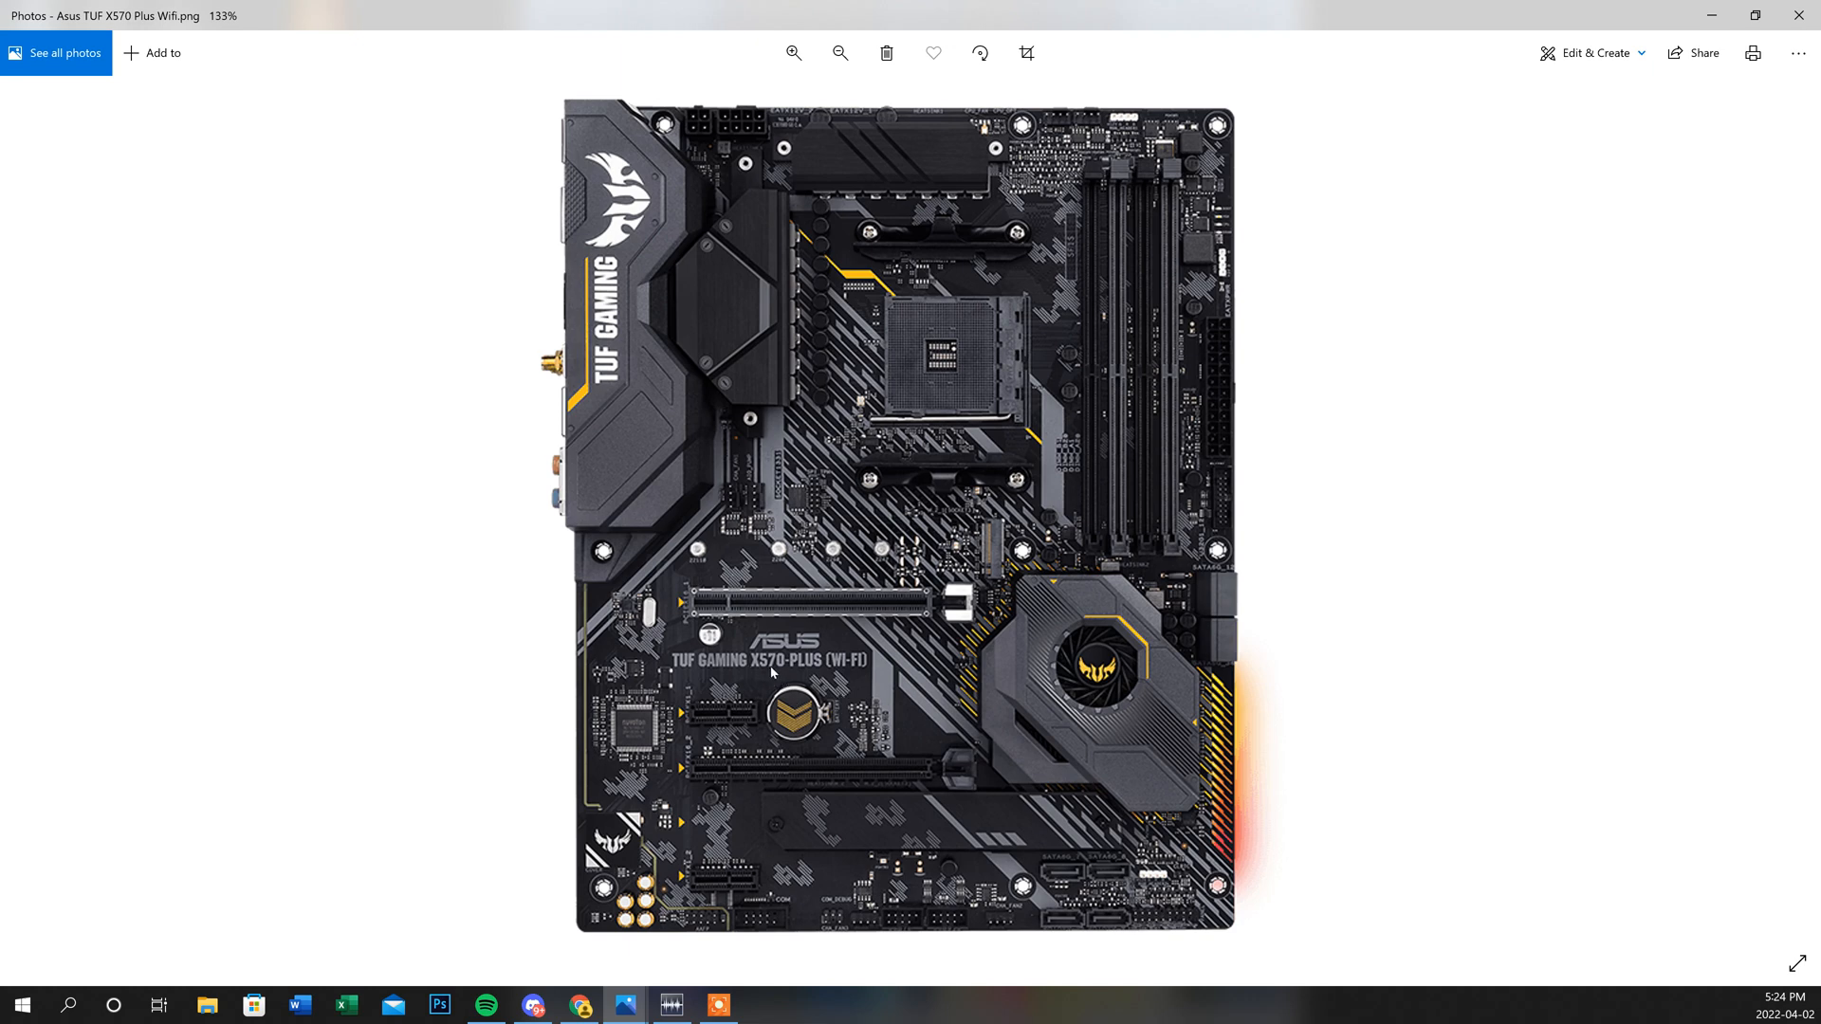
mouse_move(888, 703)
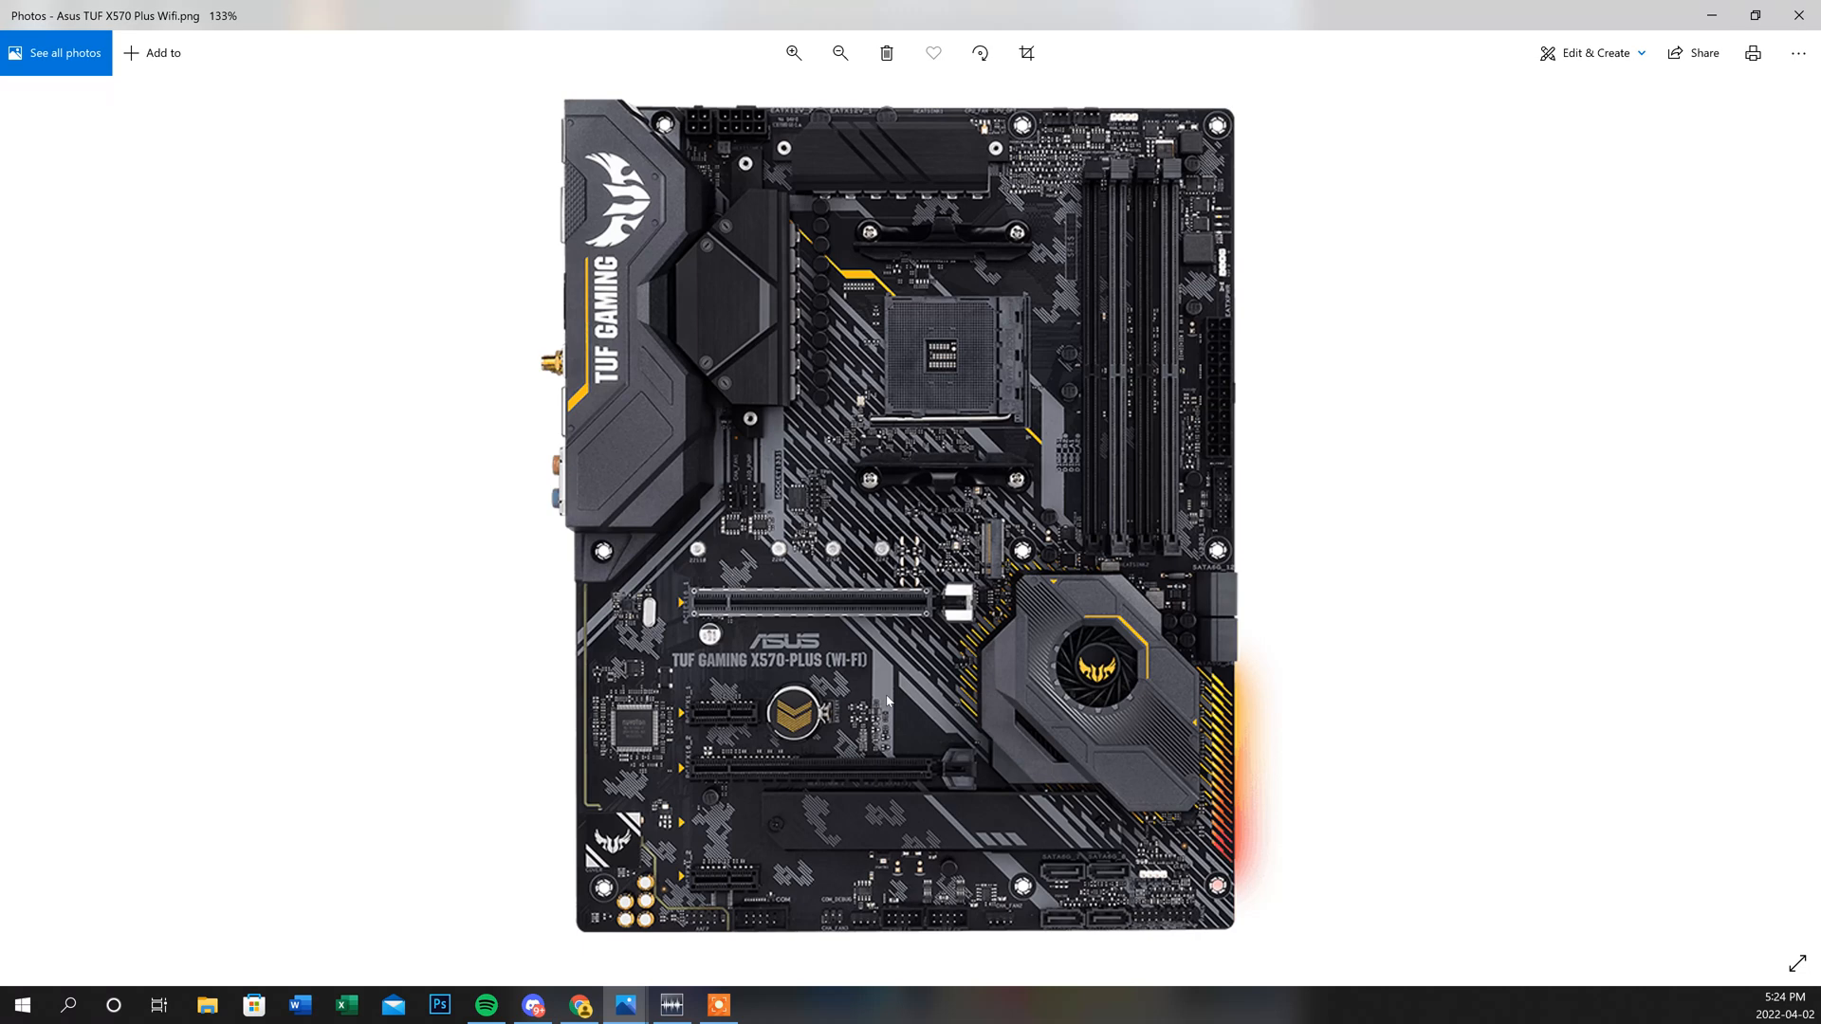
mouse_move(986, 726)
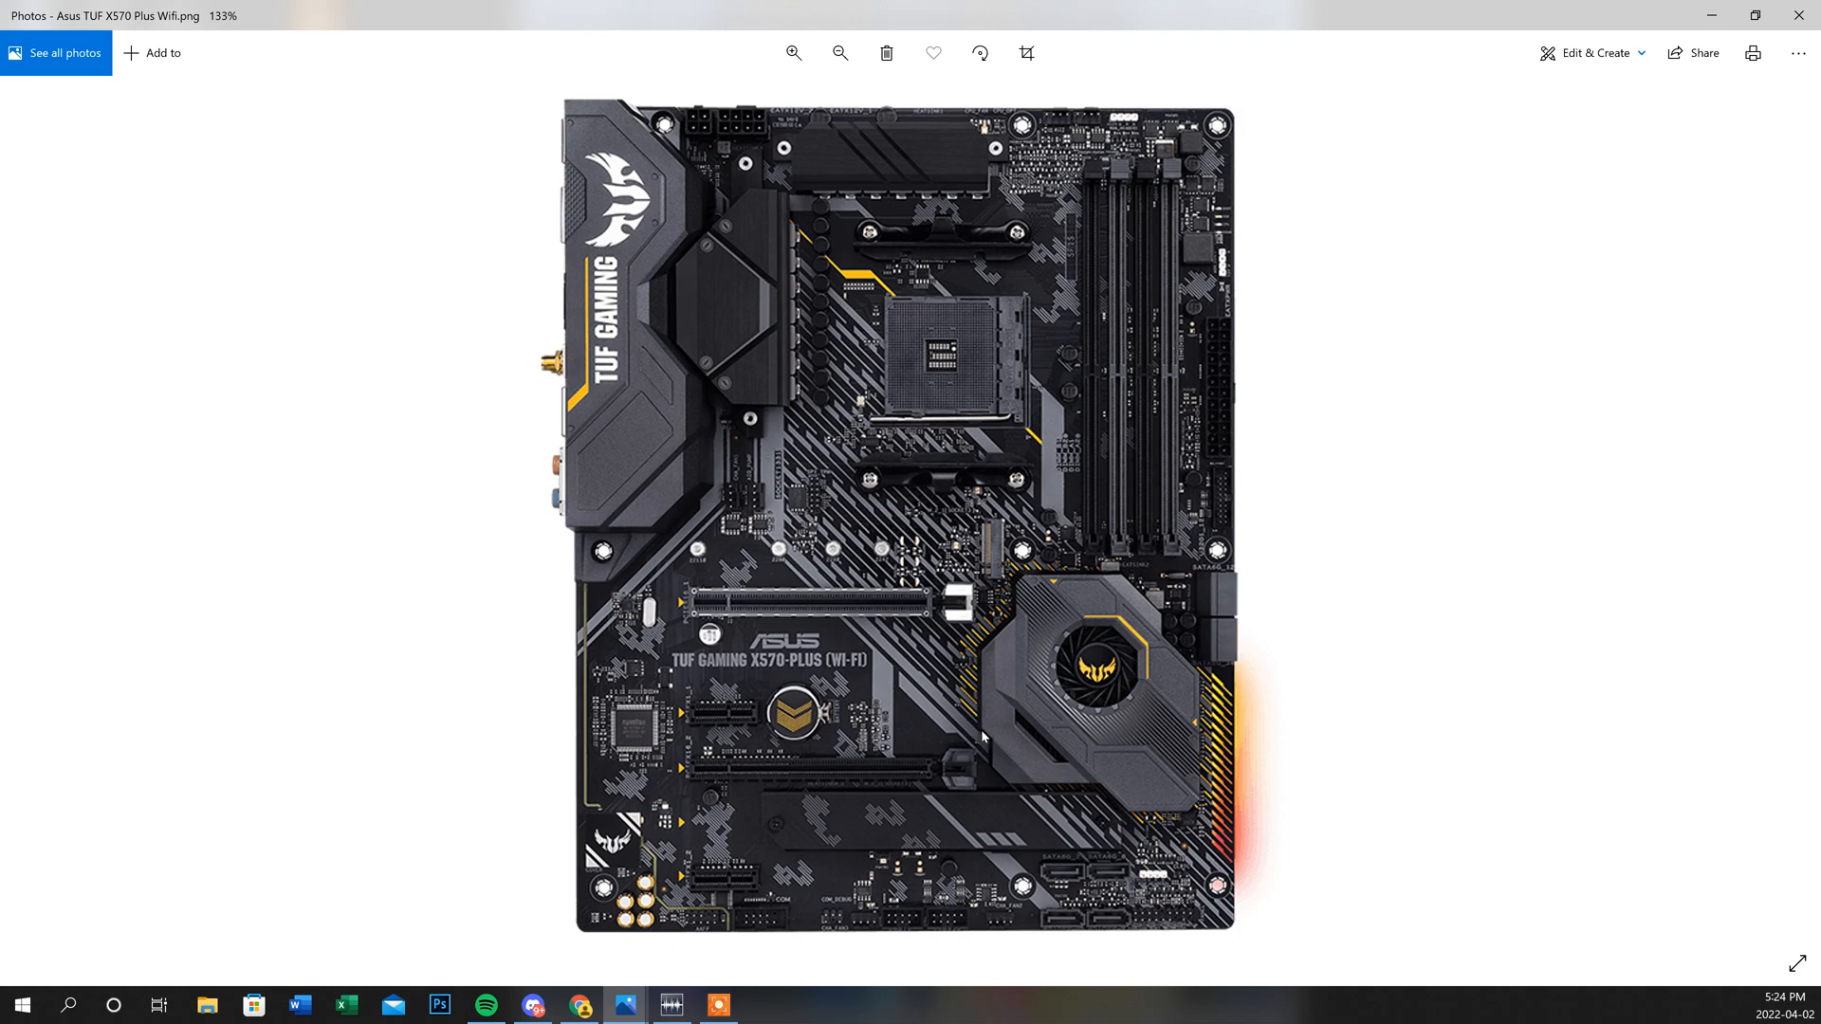
mouse_move(1026, 763)
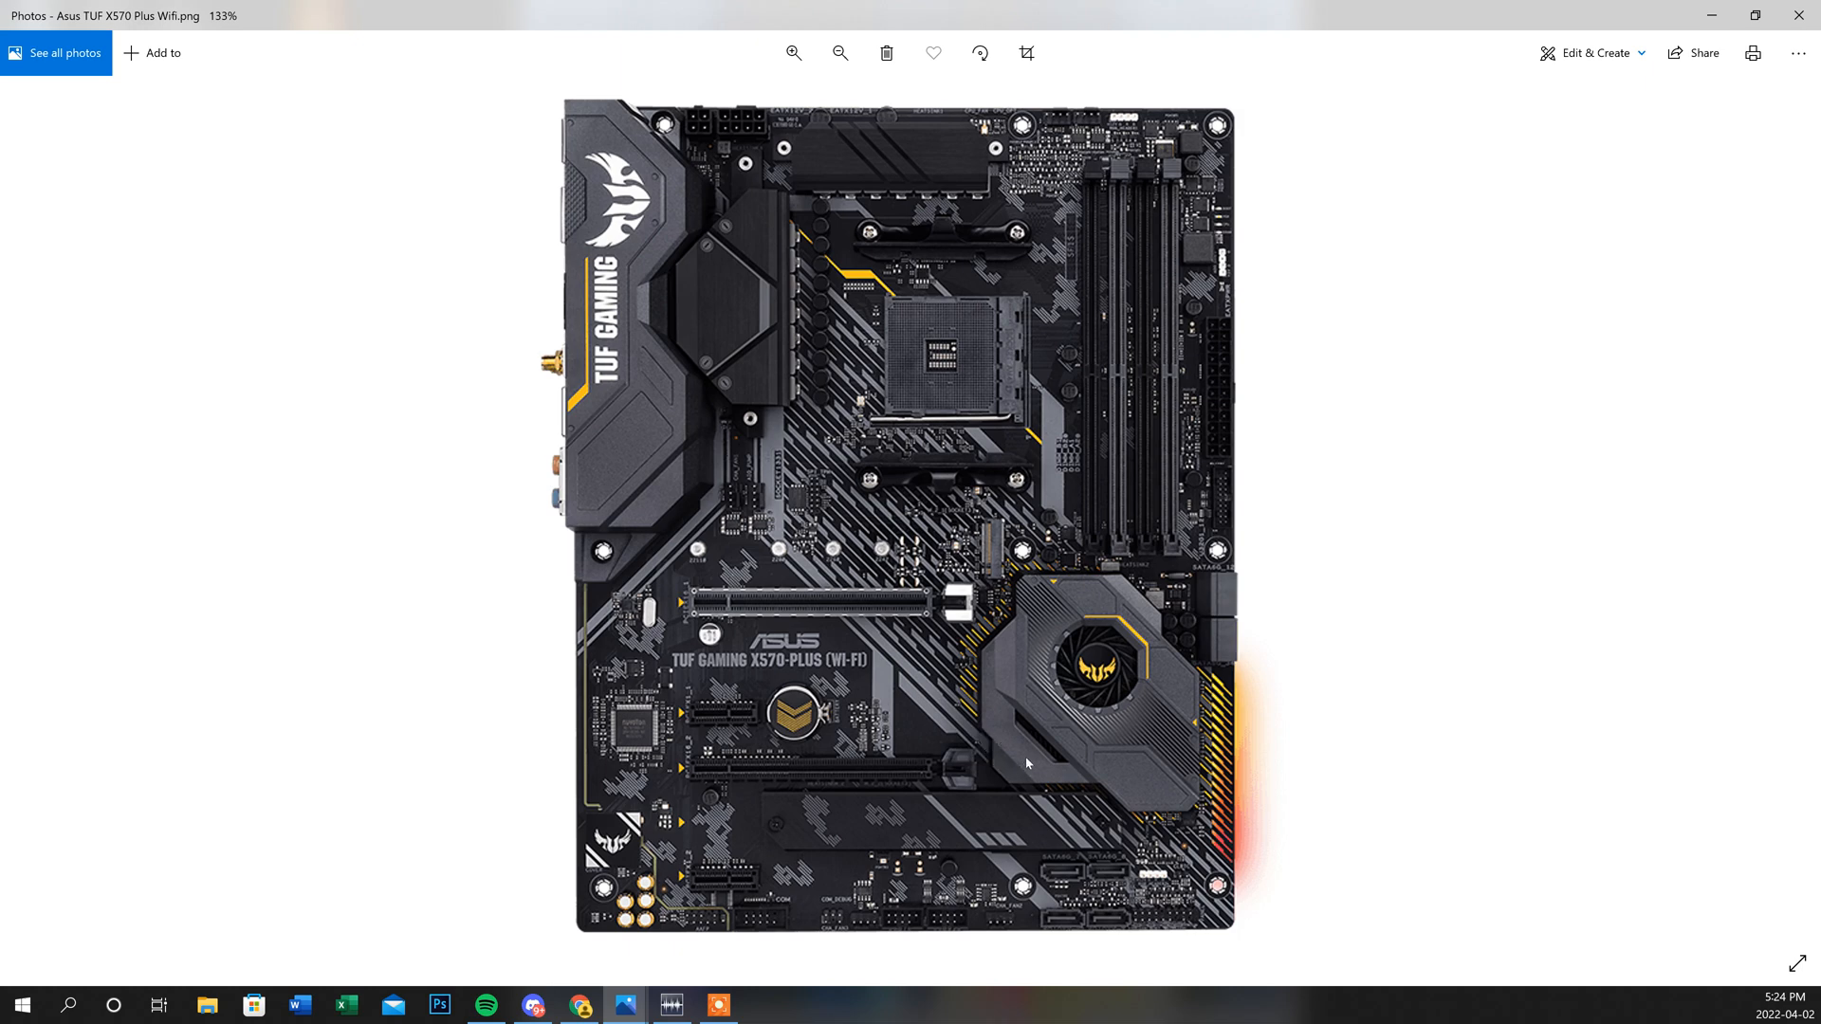
mouse_move(1256, 491)
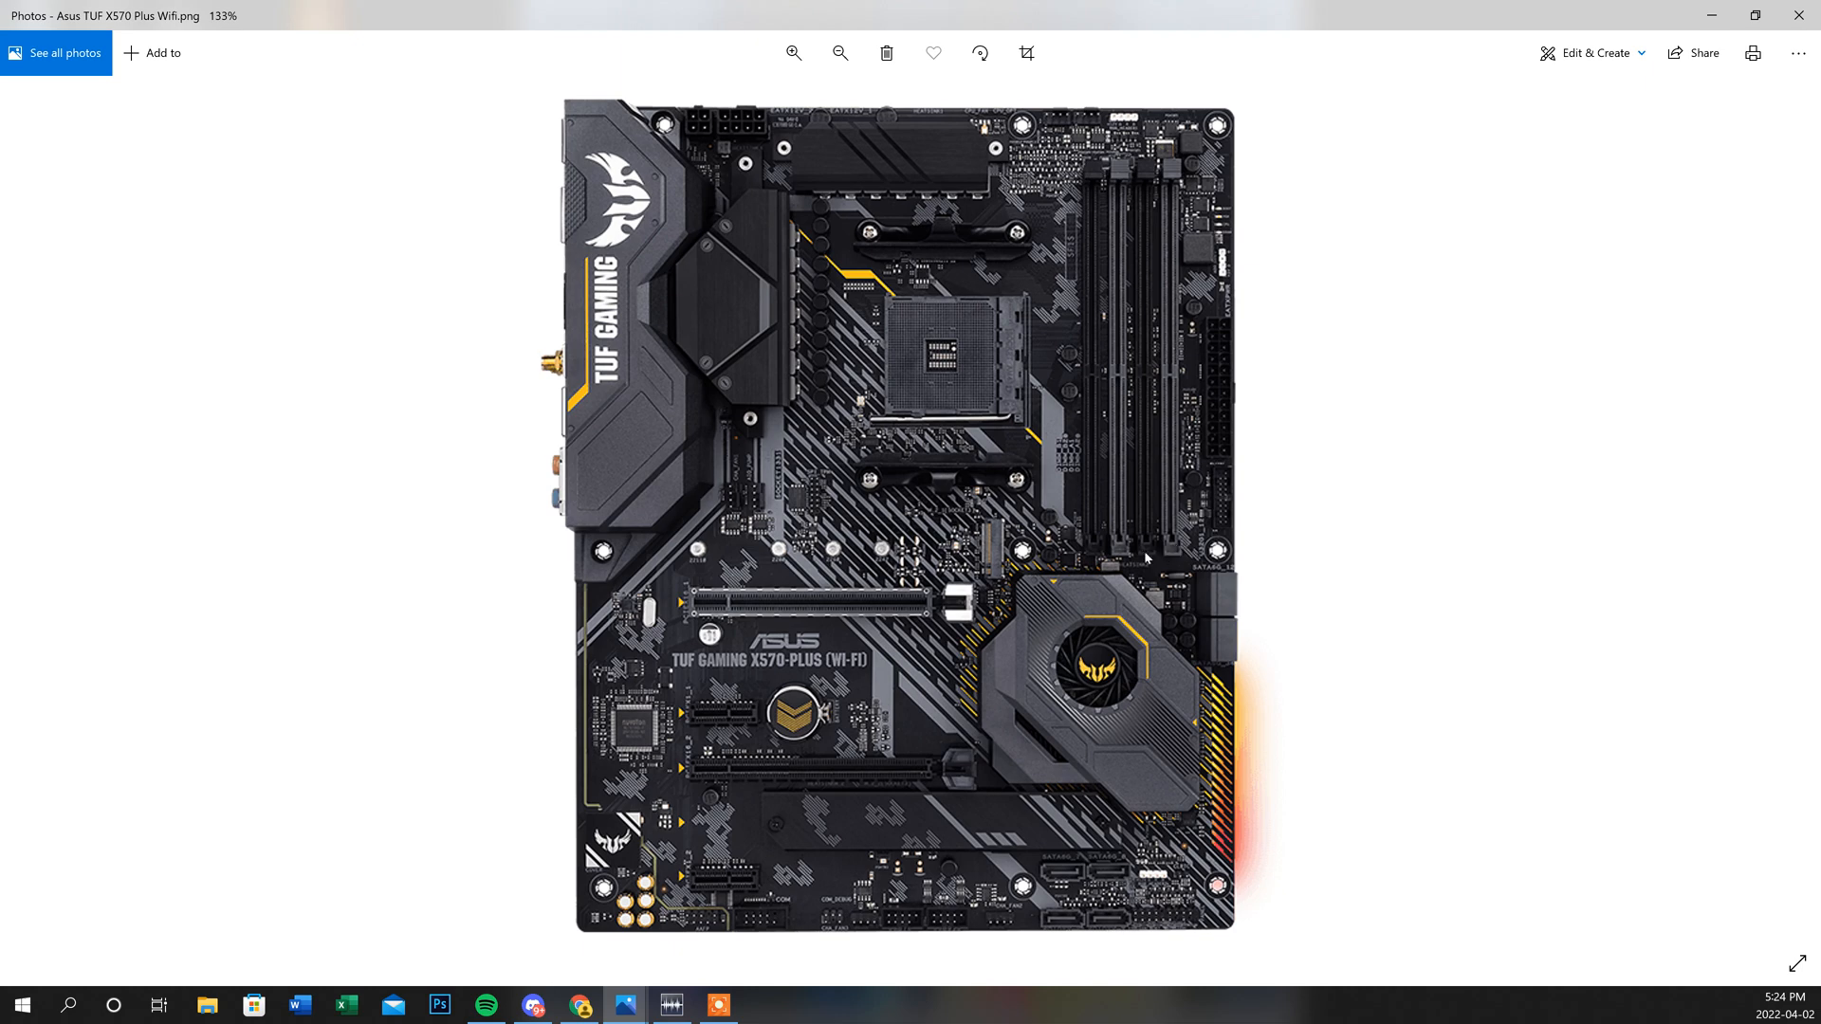
mouse_move(1211, 560)
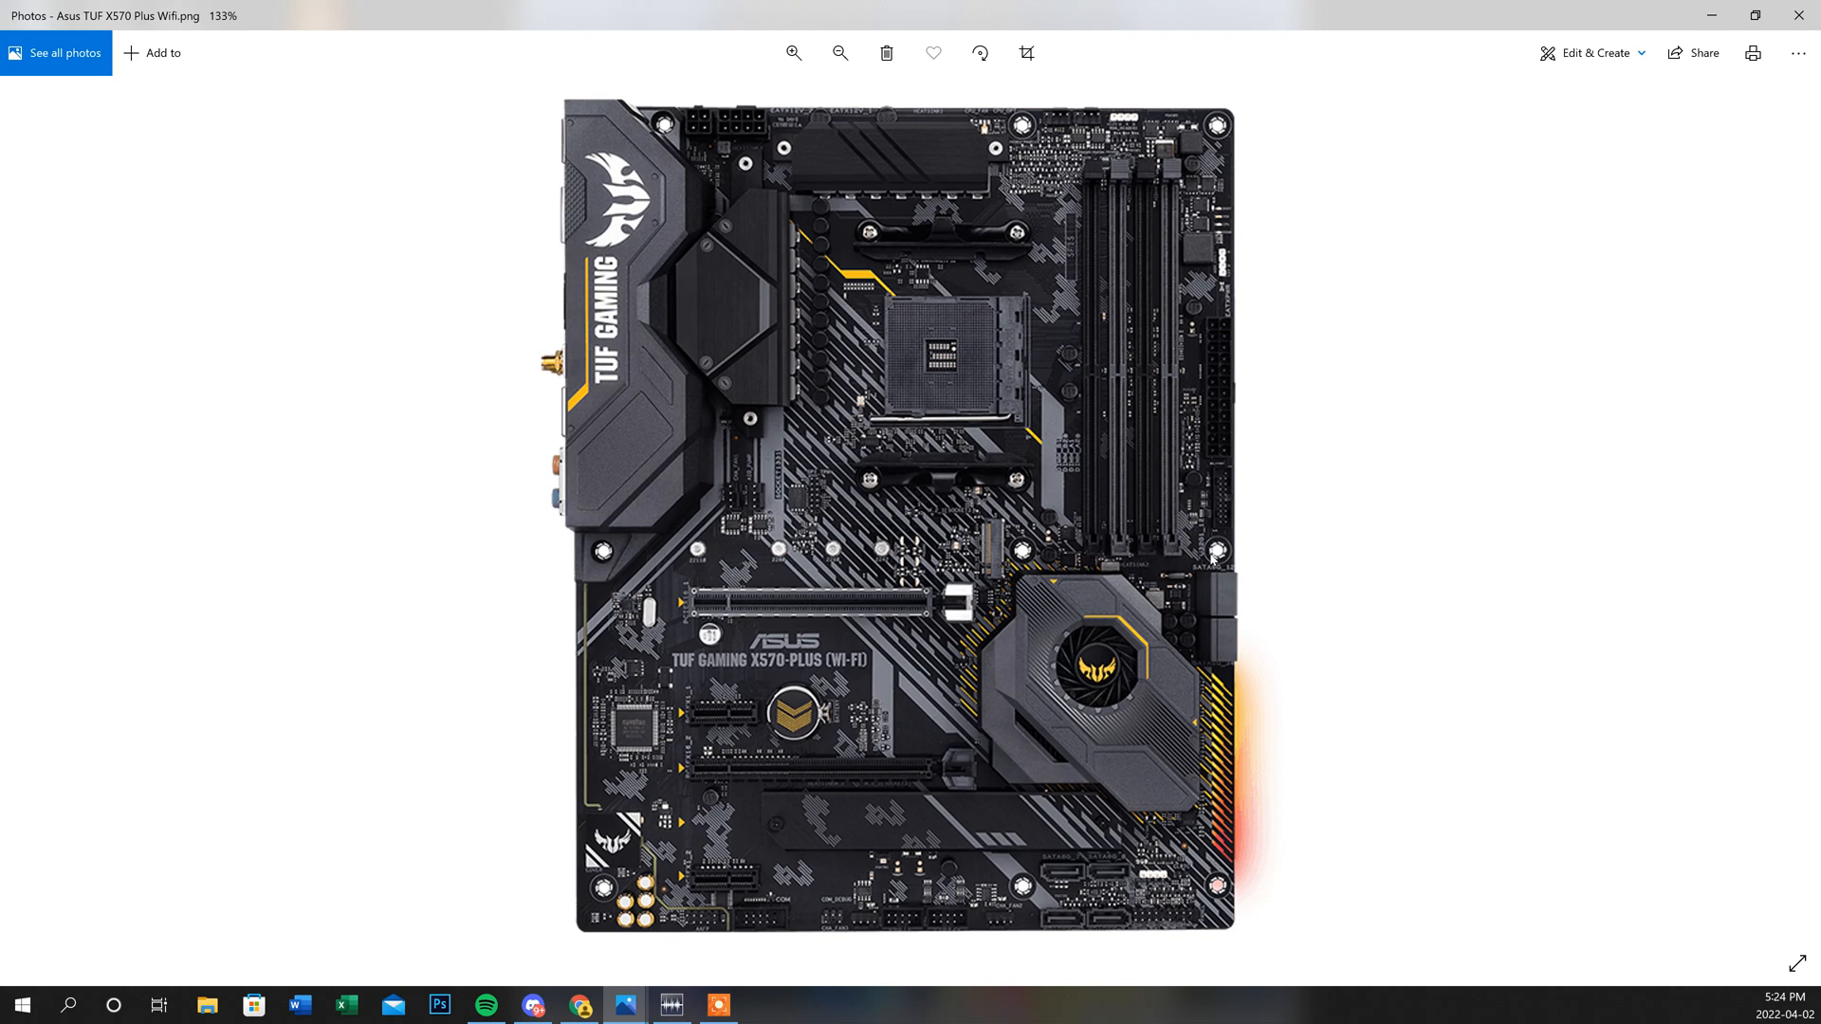
mouse_move(1147, 588)
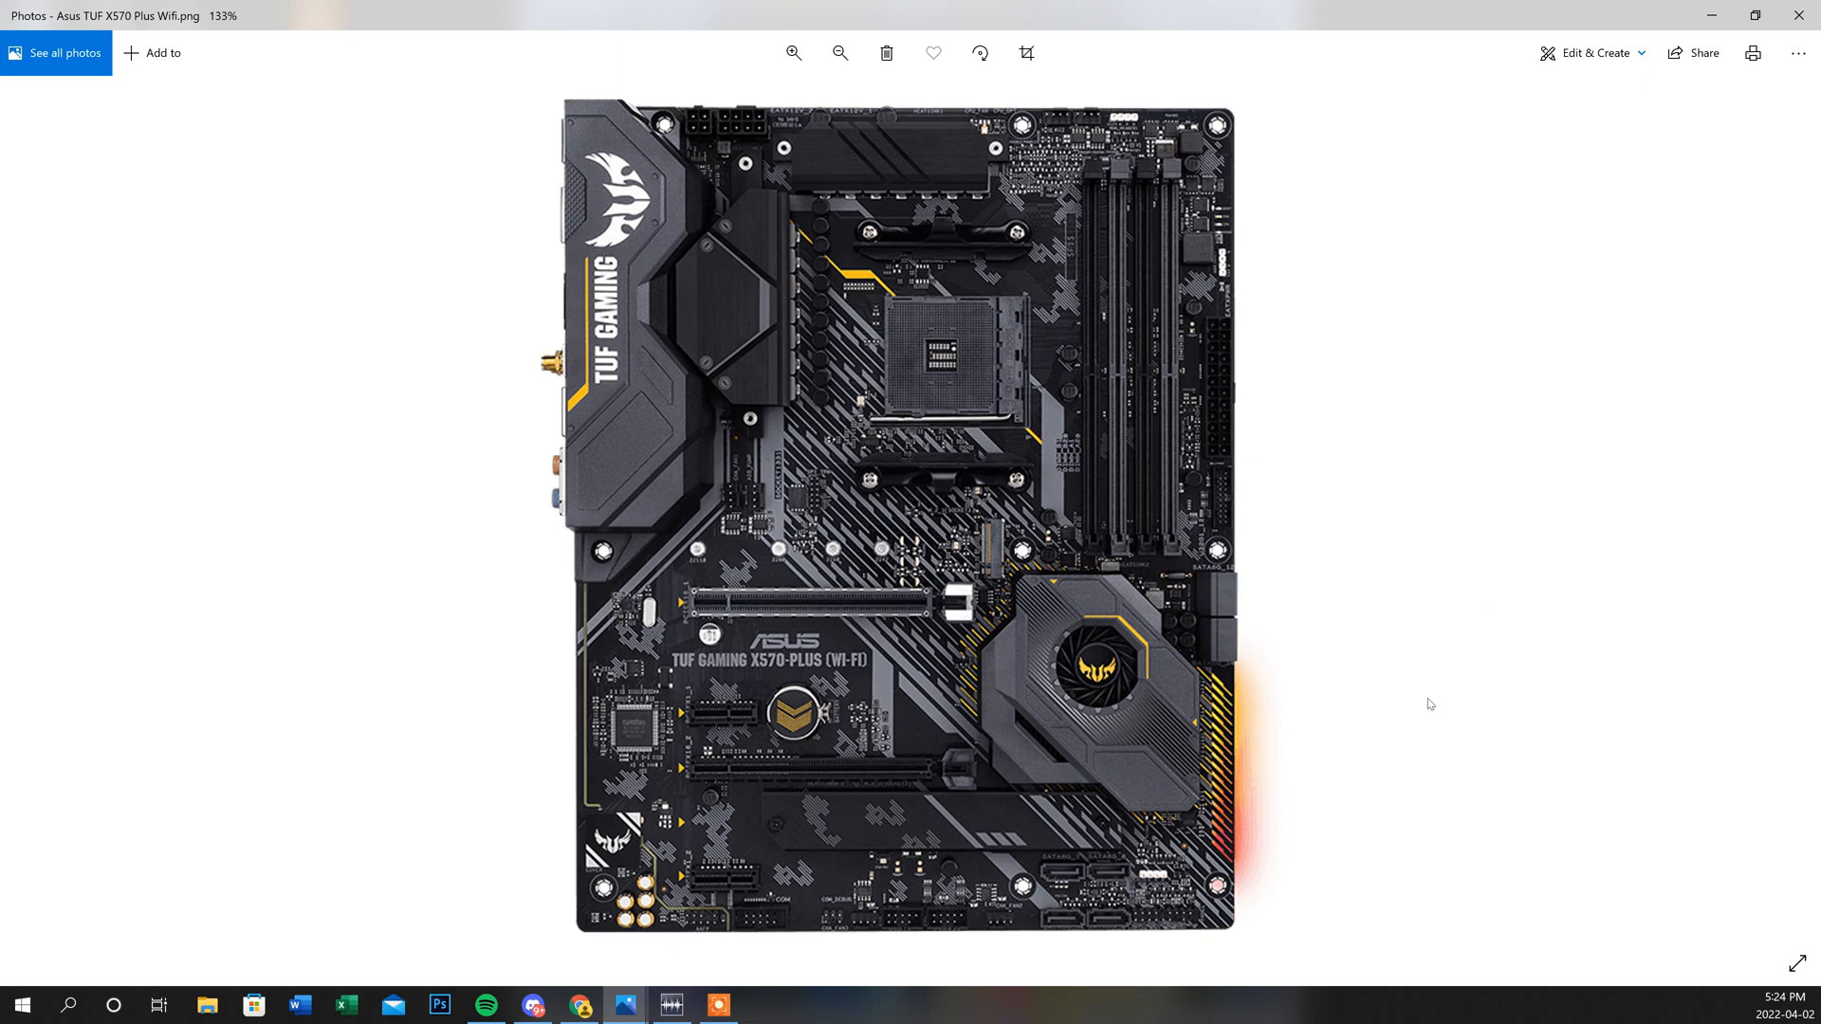
mouse_move(1505, 792)
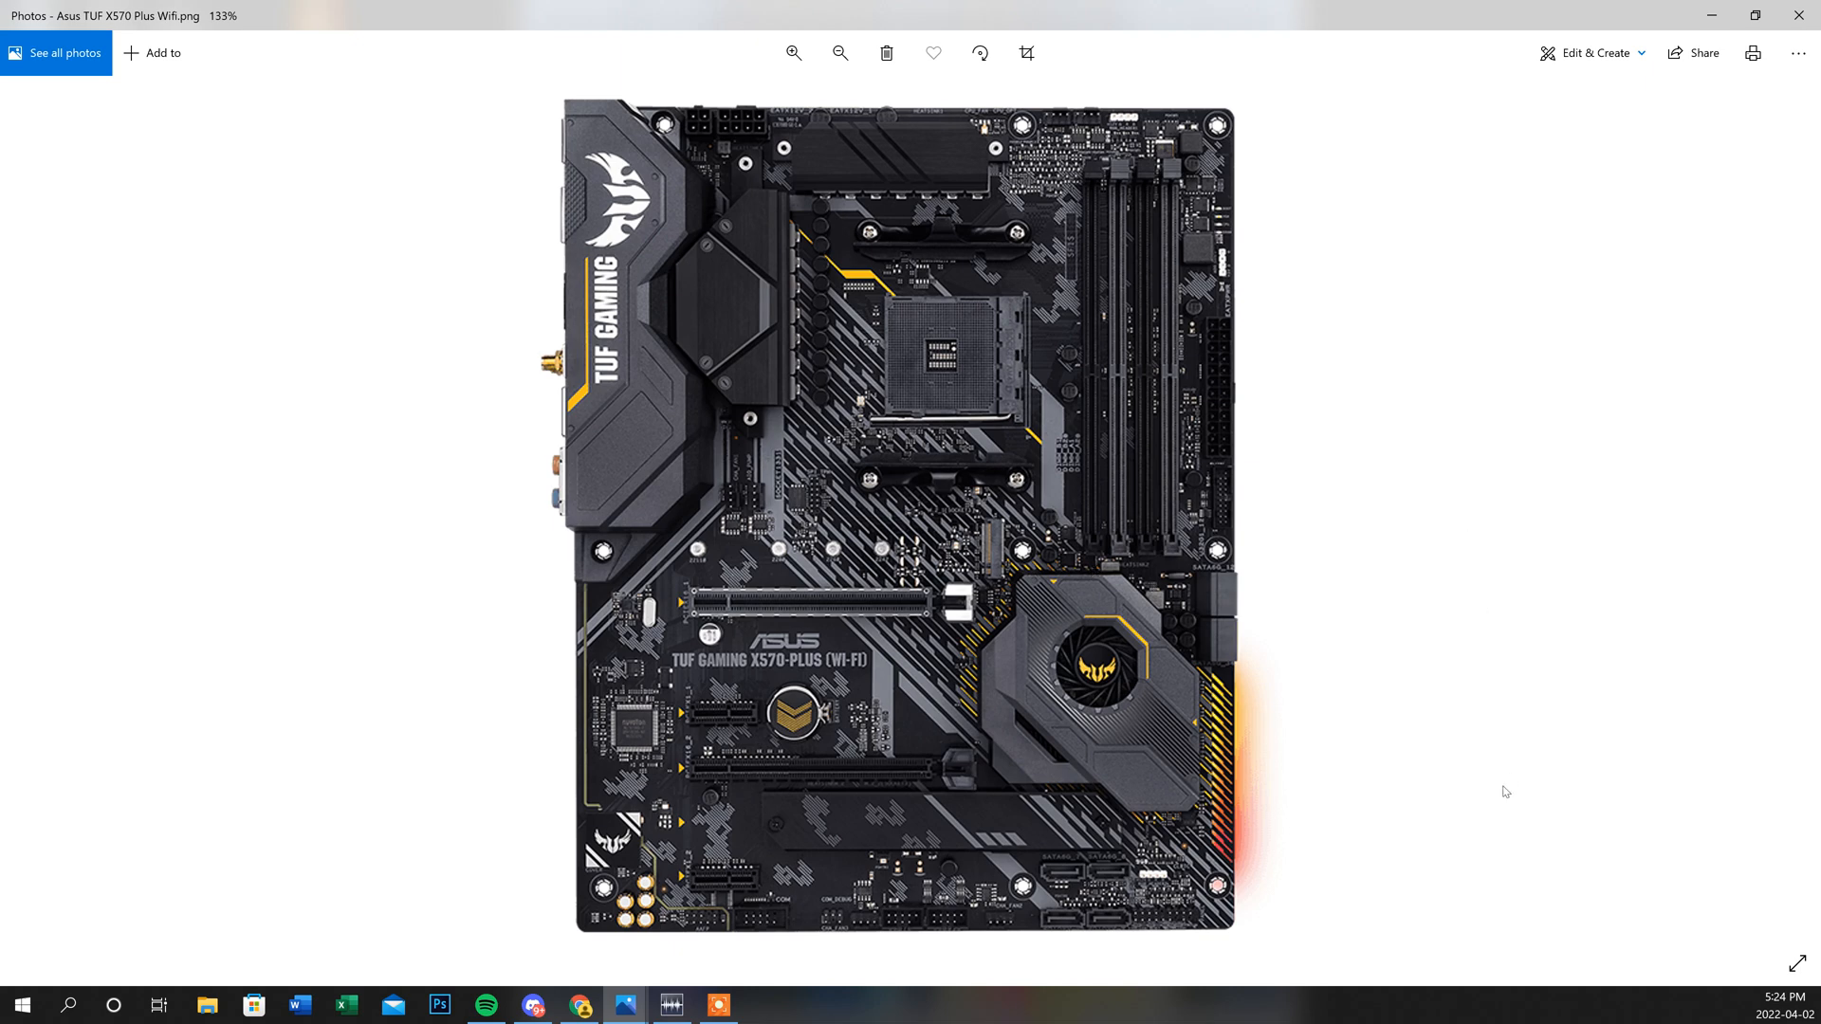
mouse_move(1495, 829)
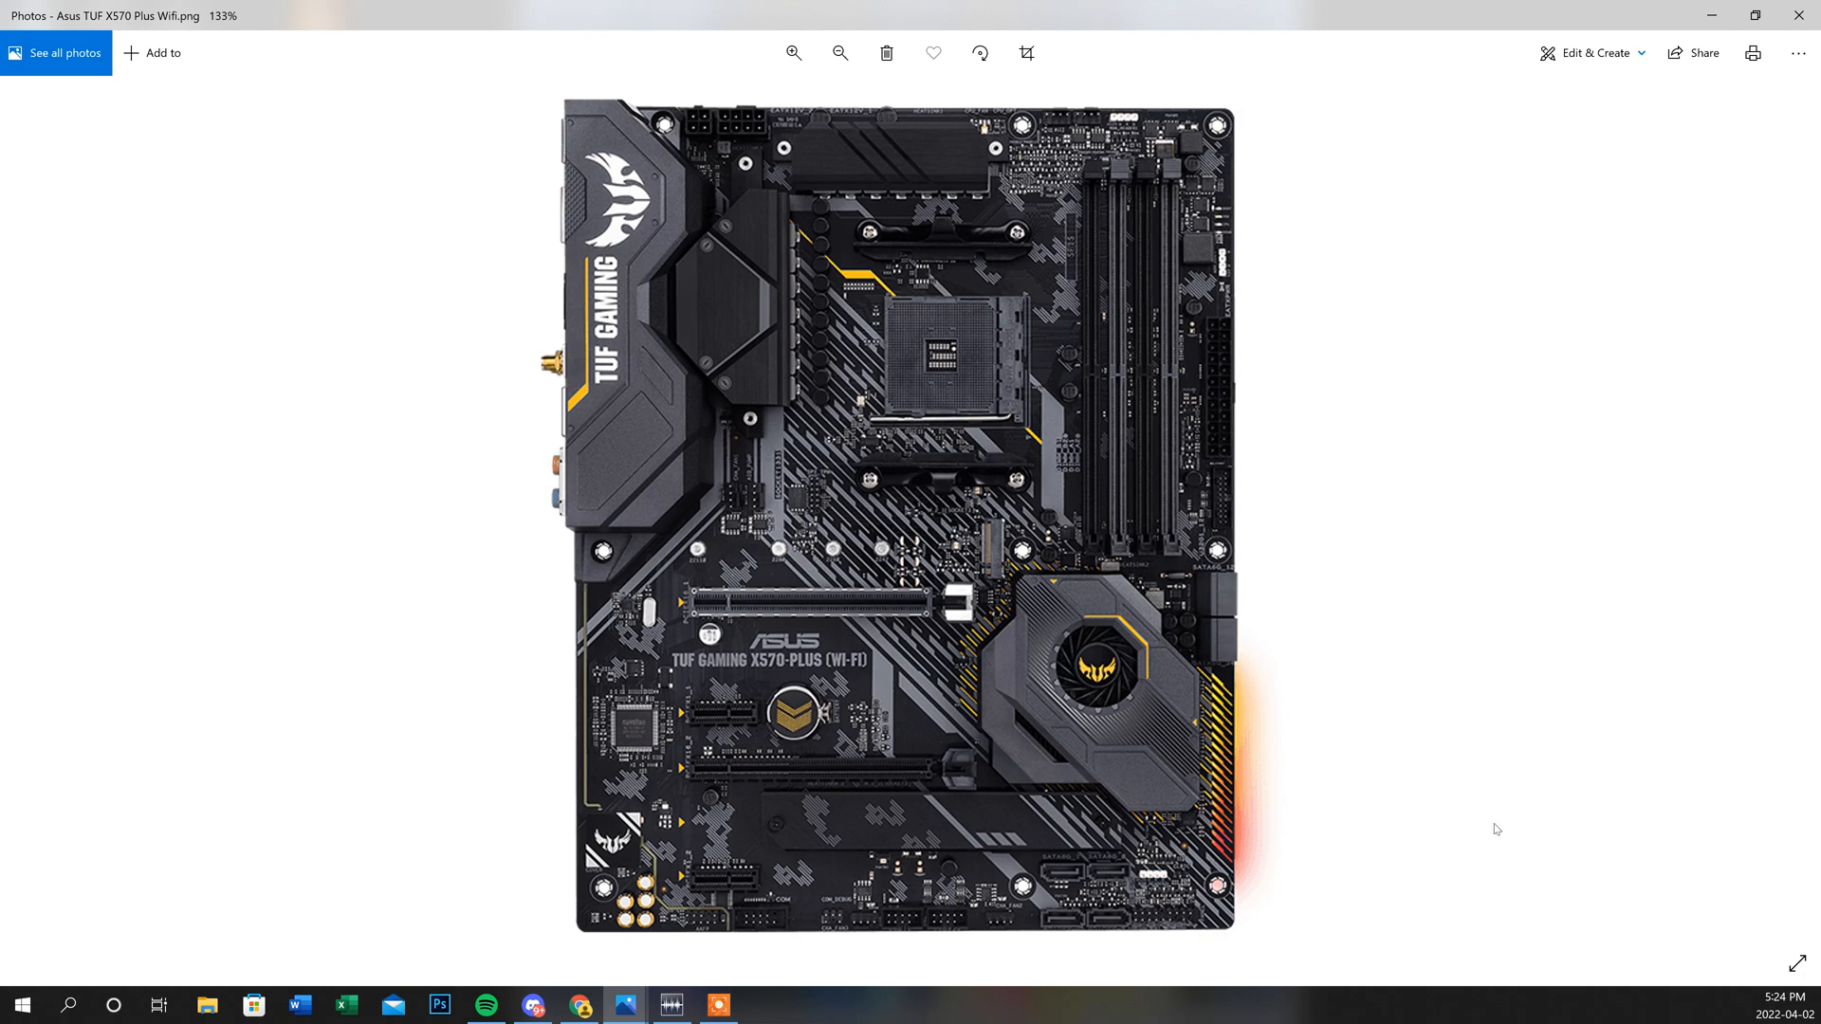